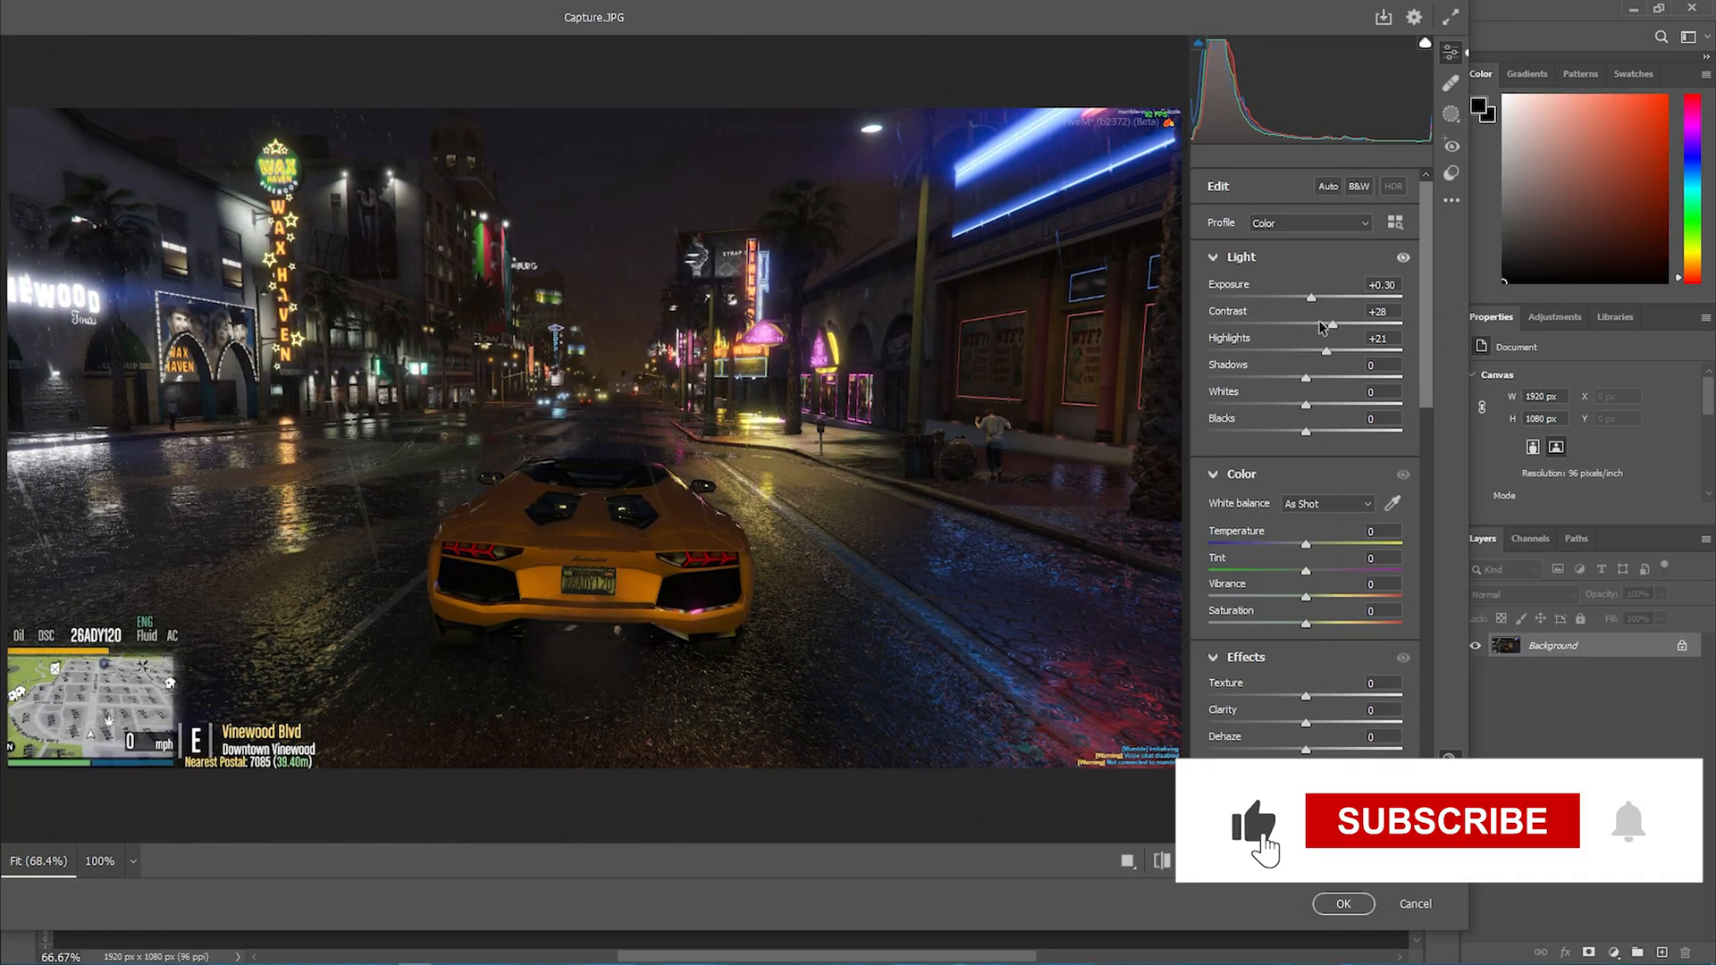
Step: Close the Camera Raw screenshot preview and play the Downtown Vinewood night driving clip
{"action": "left_click", "coordinate": [1216, 195]}
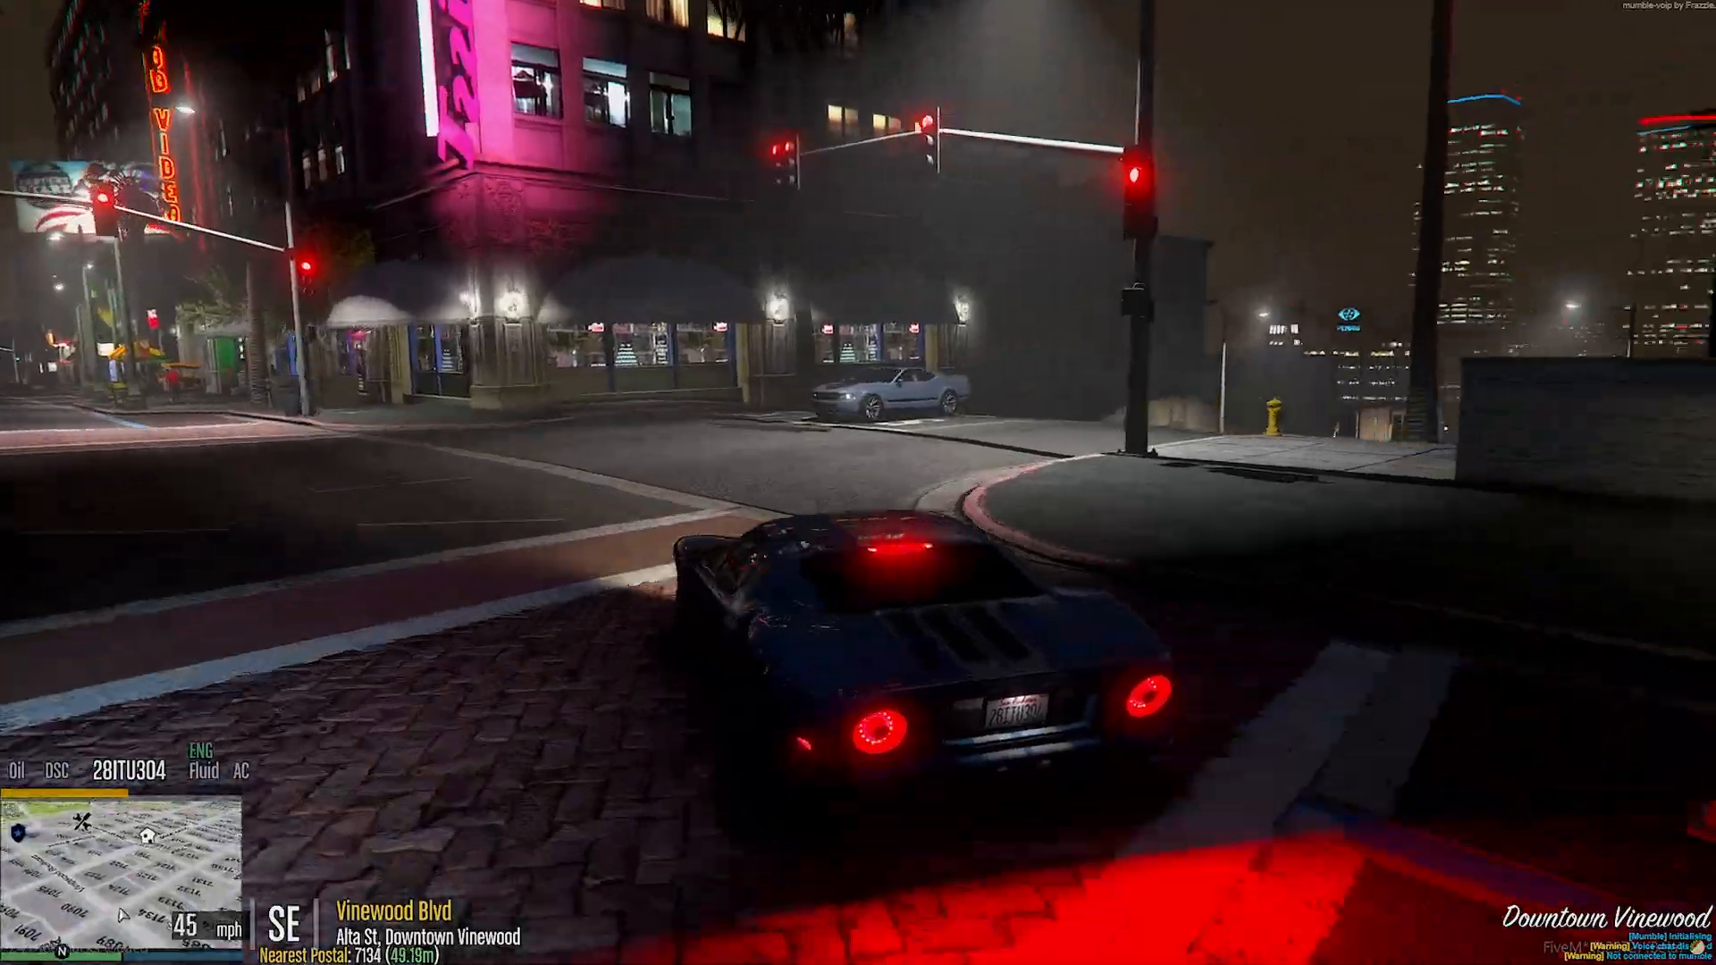
{"action": "key", "text": "w"}
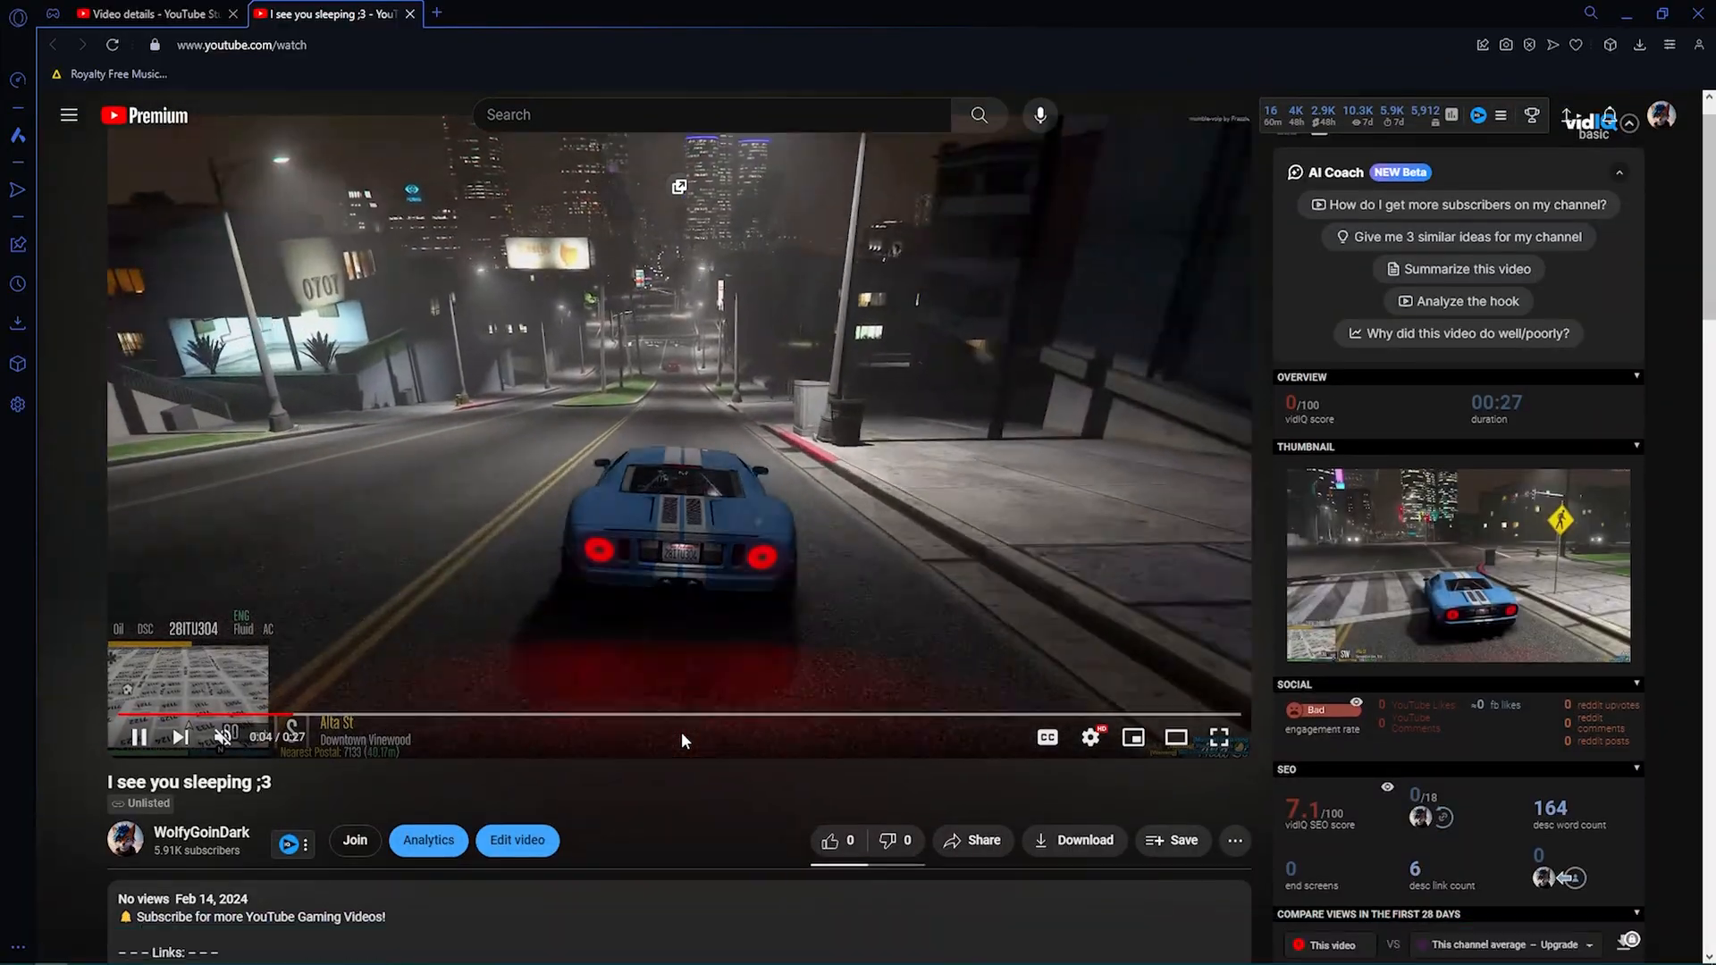
Step: Scroll the YouTube description to reveal the Google Drive Reshade download link
{"action": "scroll", "scroll_direction": "down", "scroll_amount": 3}
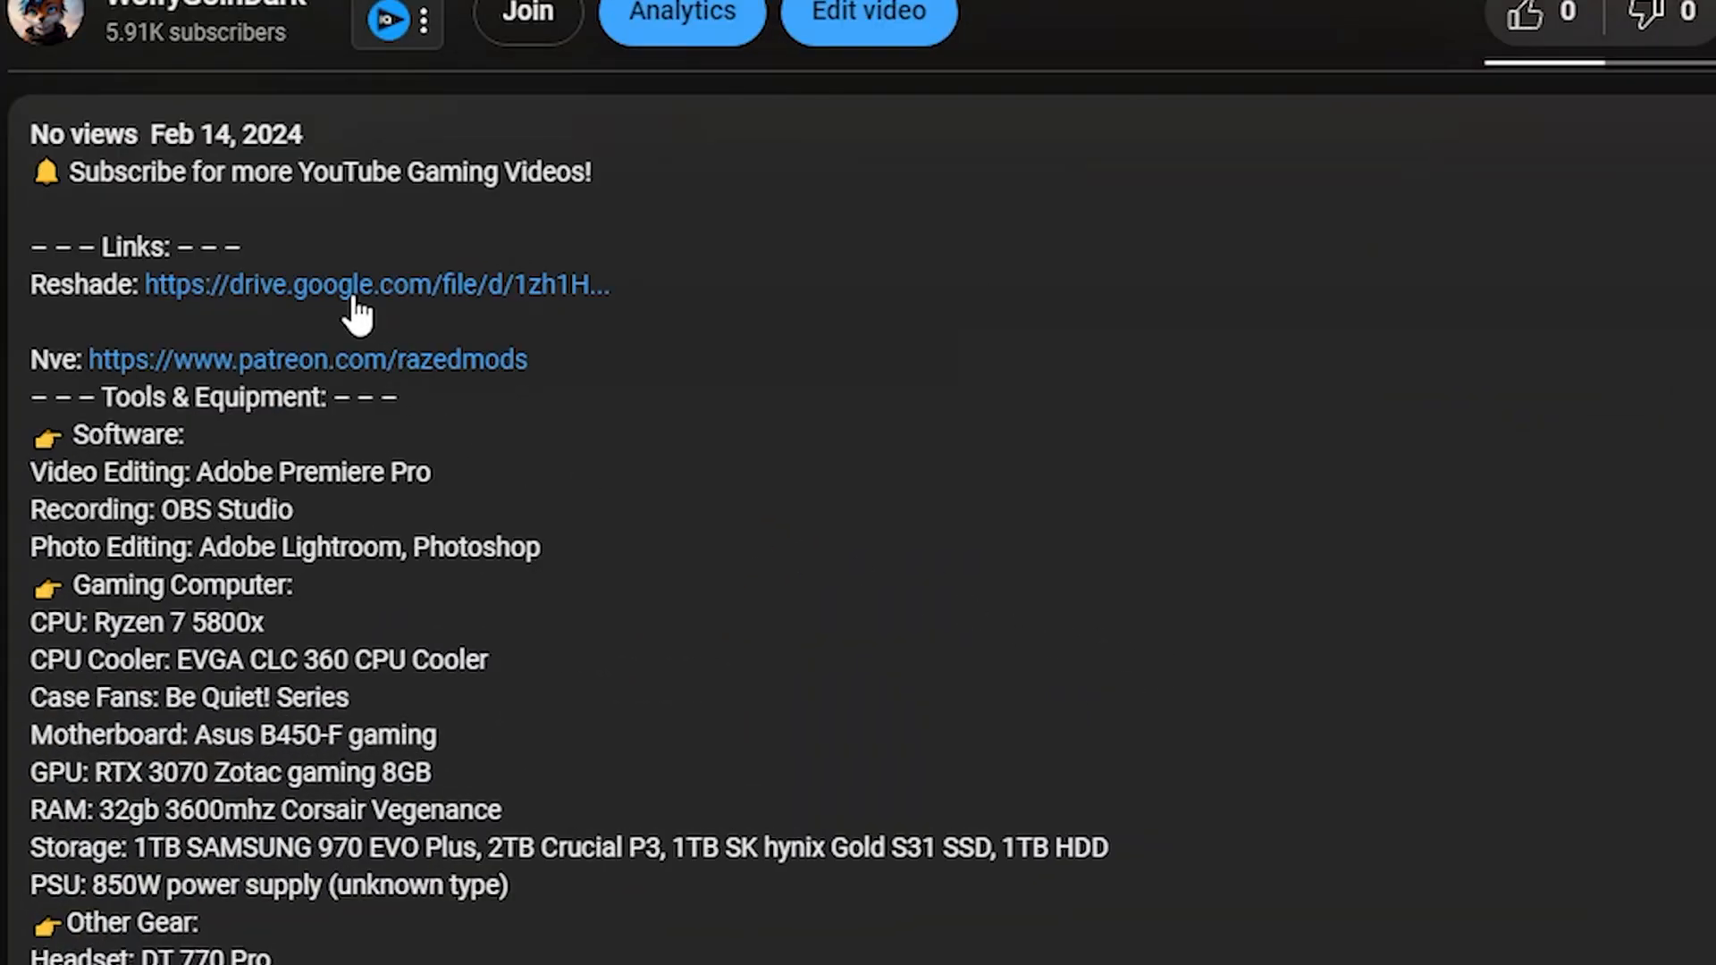
{"action": "mouse_move", "coordinate": [213, 312]}
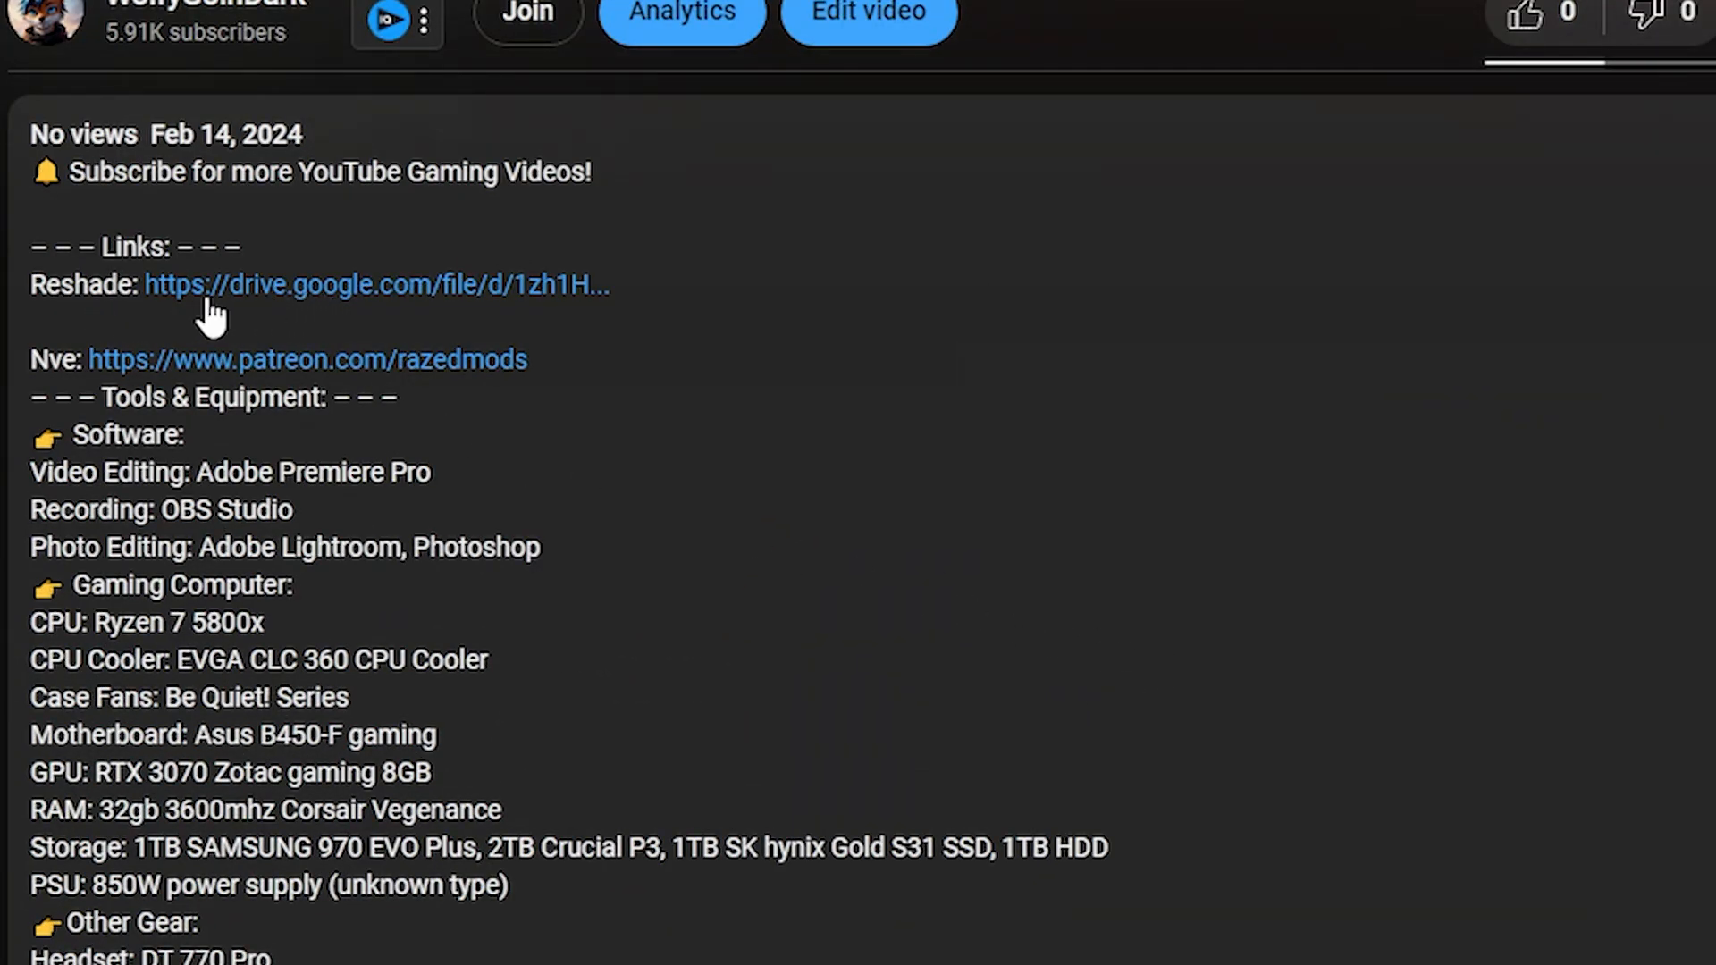
{"action": "mouse_move", "coordinate": [391, 377]}
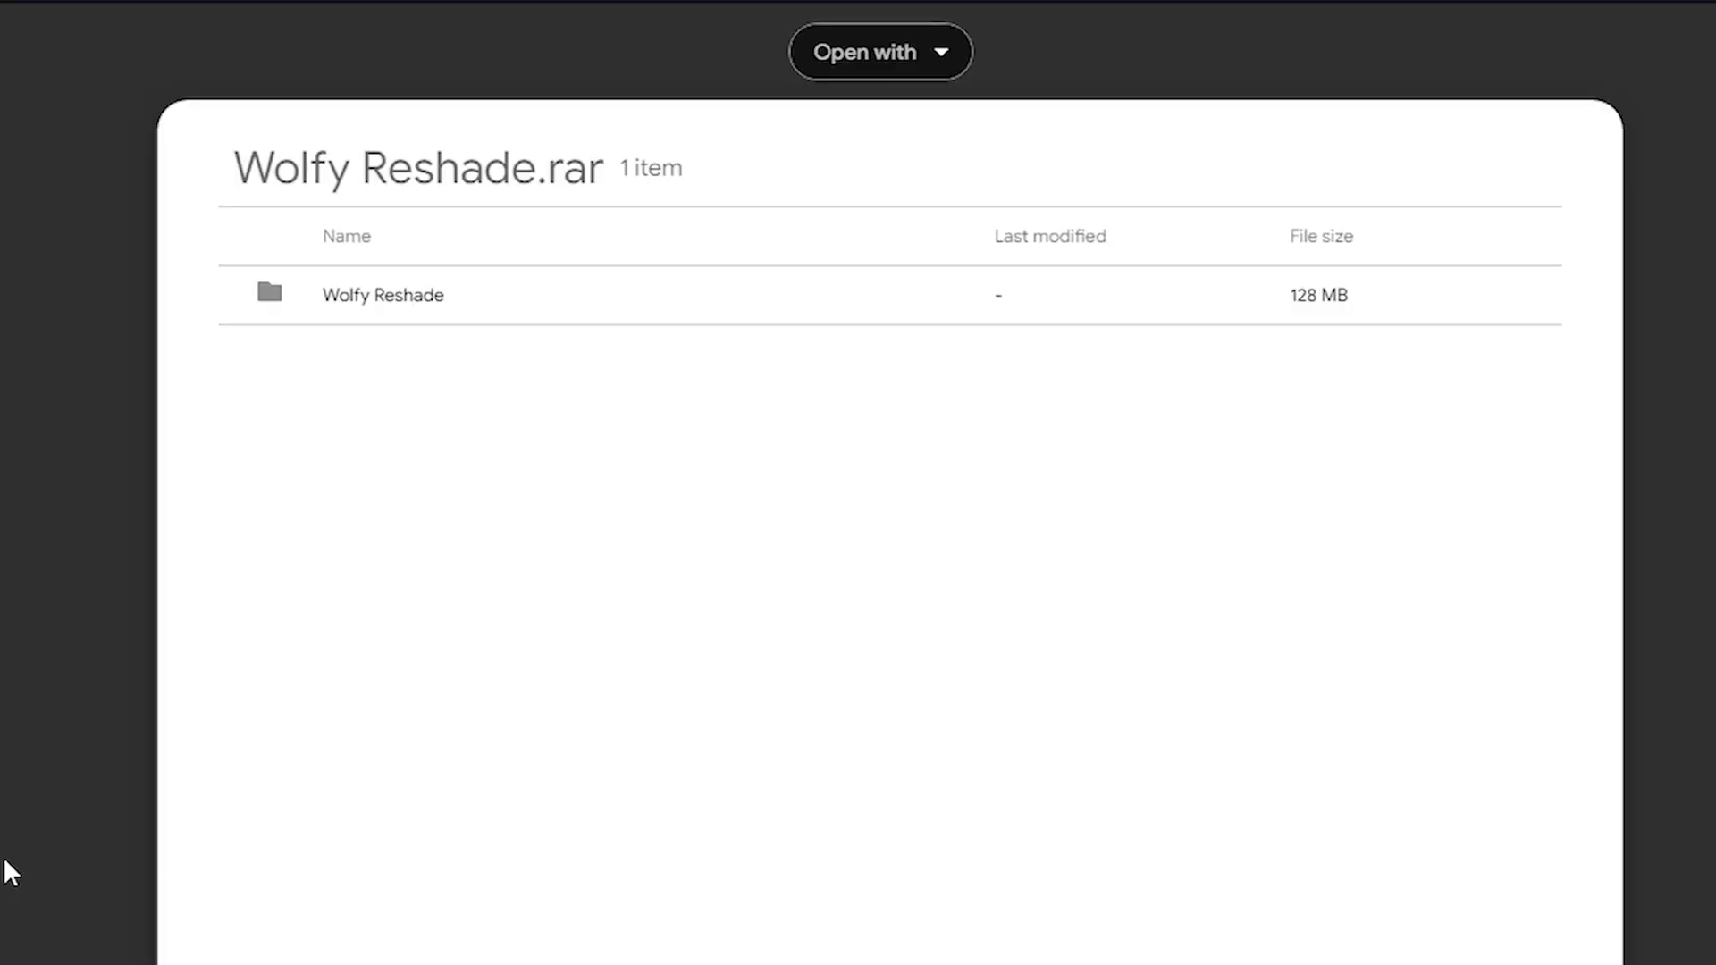
{"action": "mouse_move", "coordinate": [486, 226]}
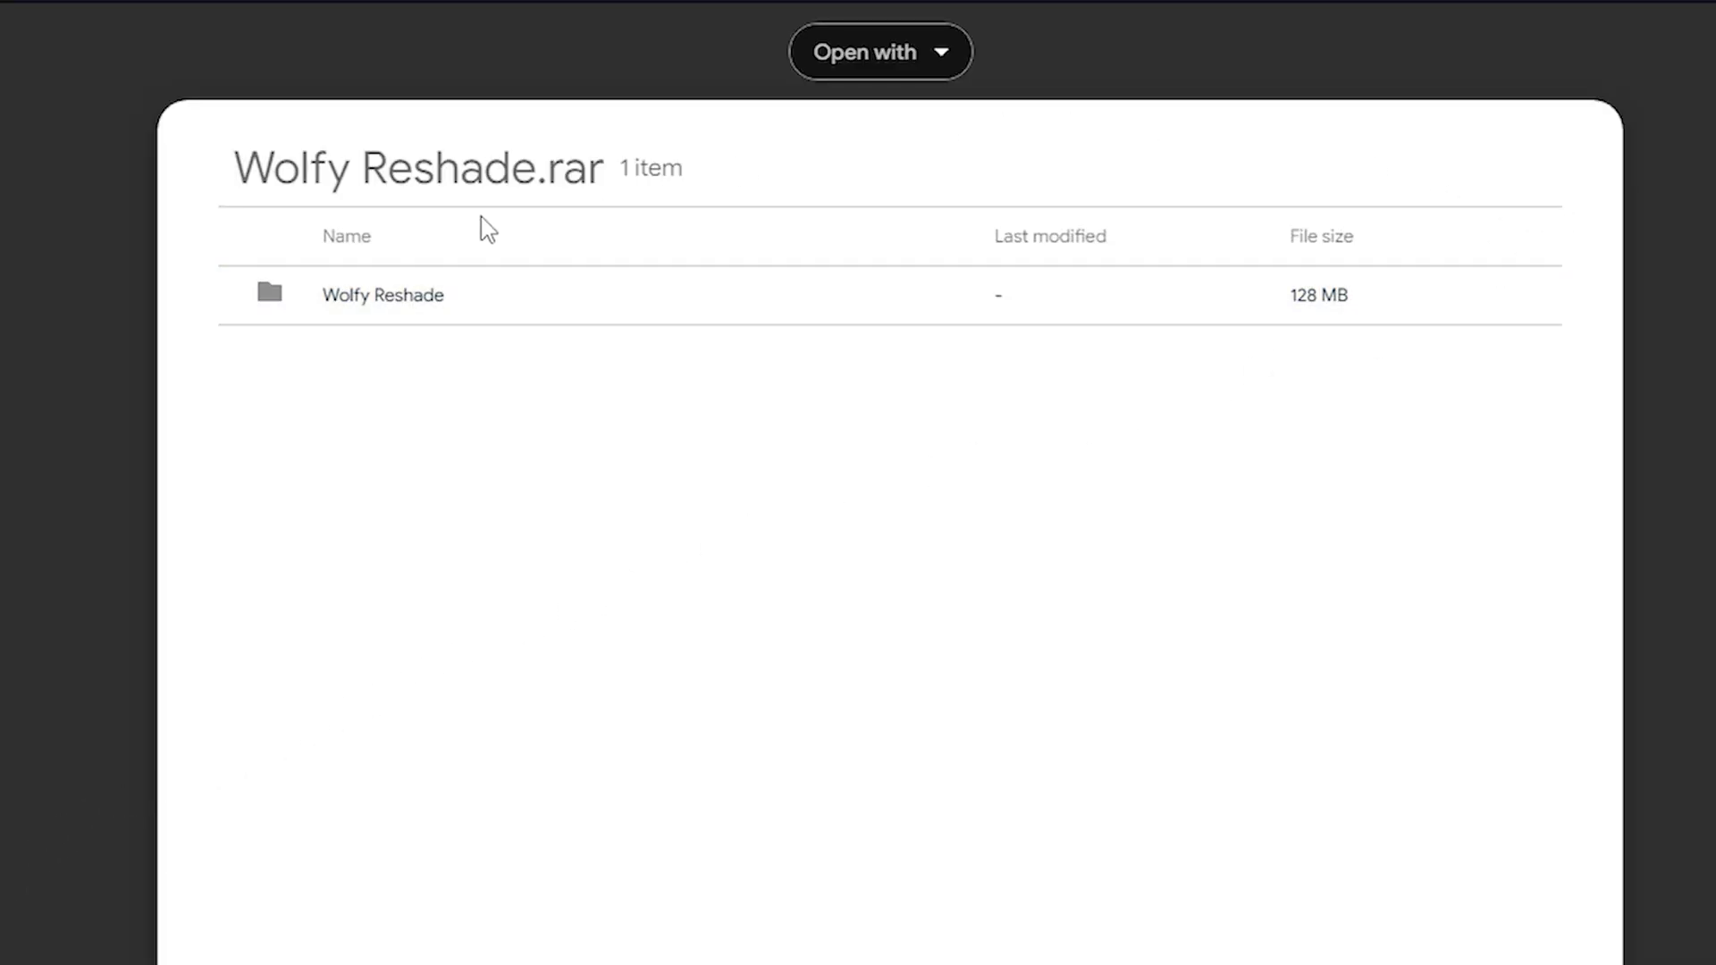
{"action": "mouse_move", "coordinate": [640, 389]}
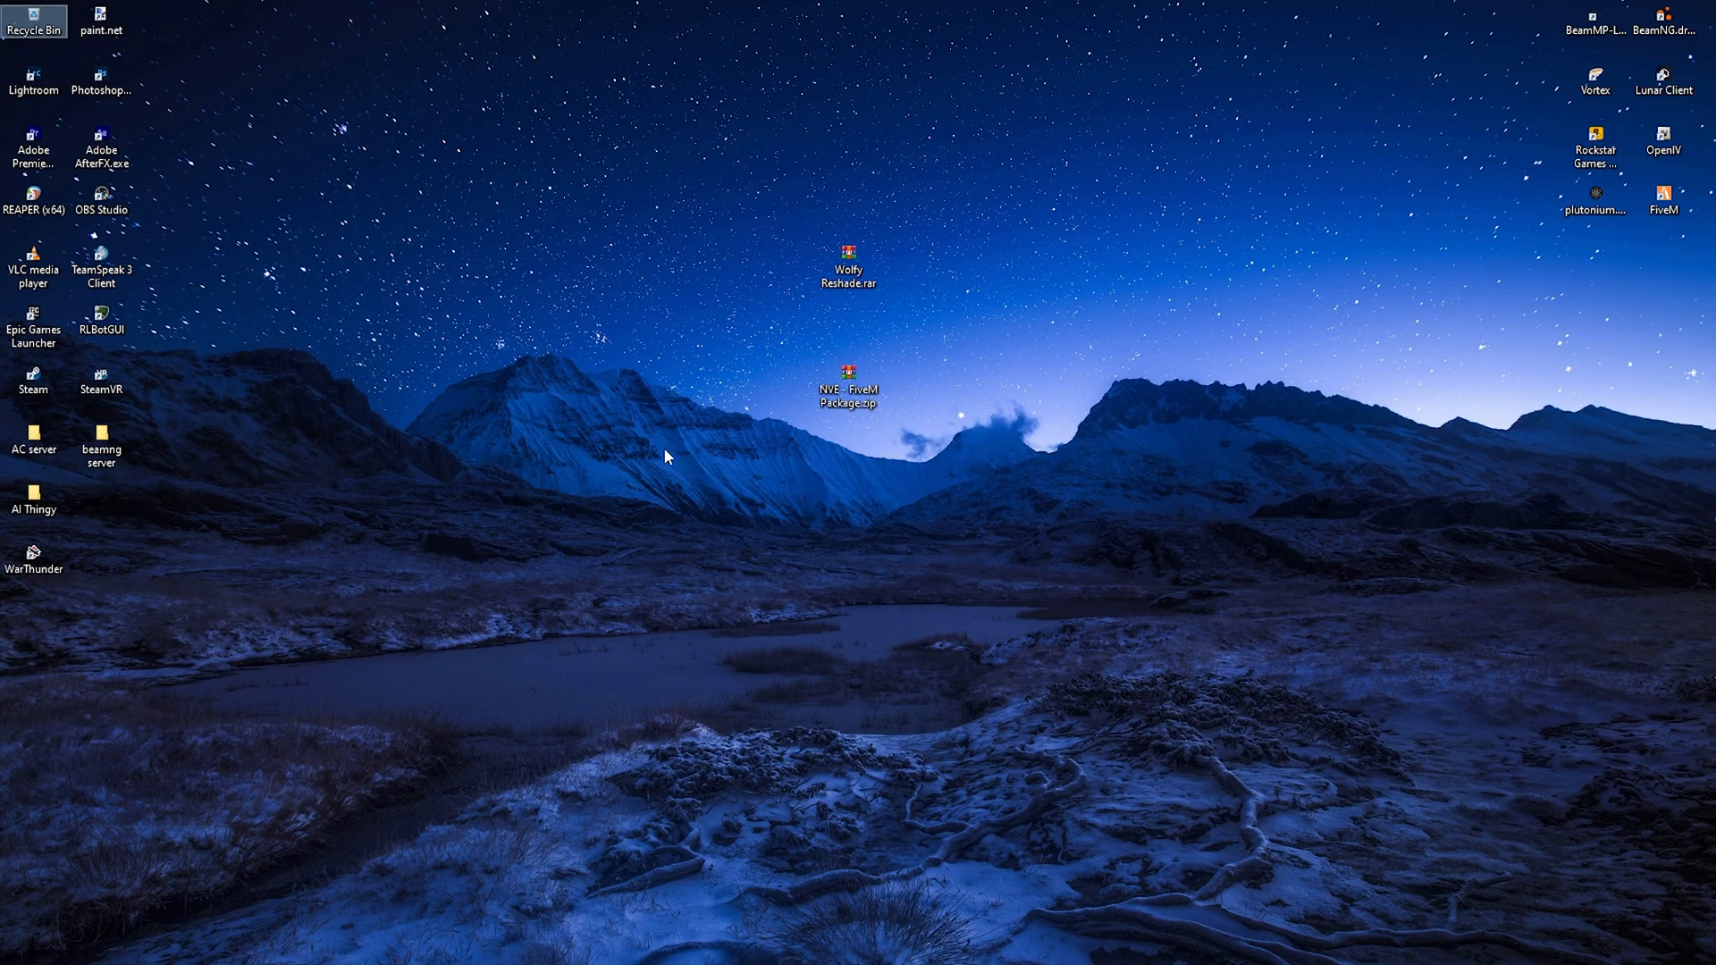
{"action": "mouse_move", "coordinate": [662, 492]}
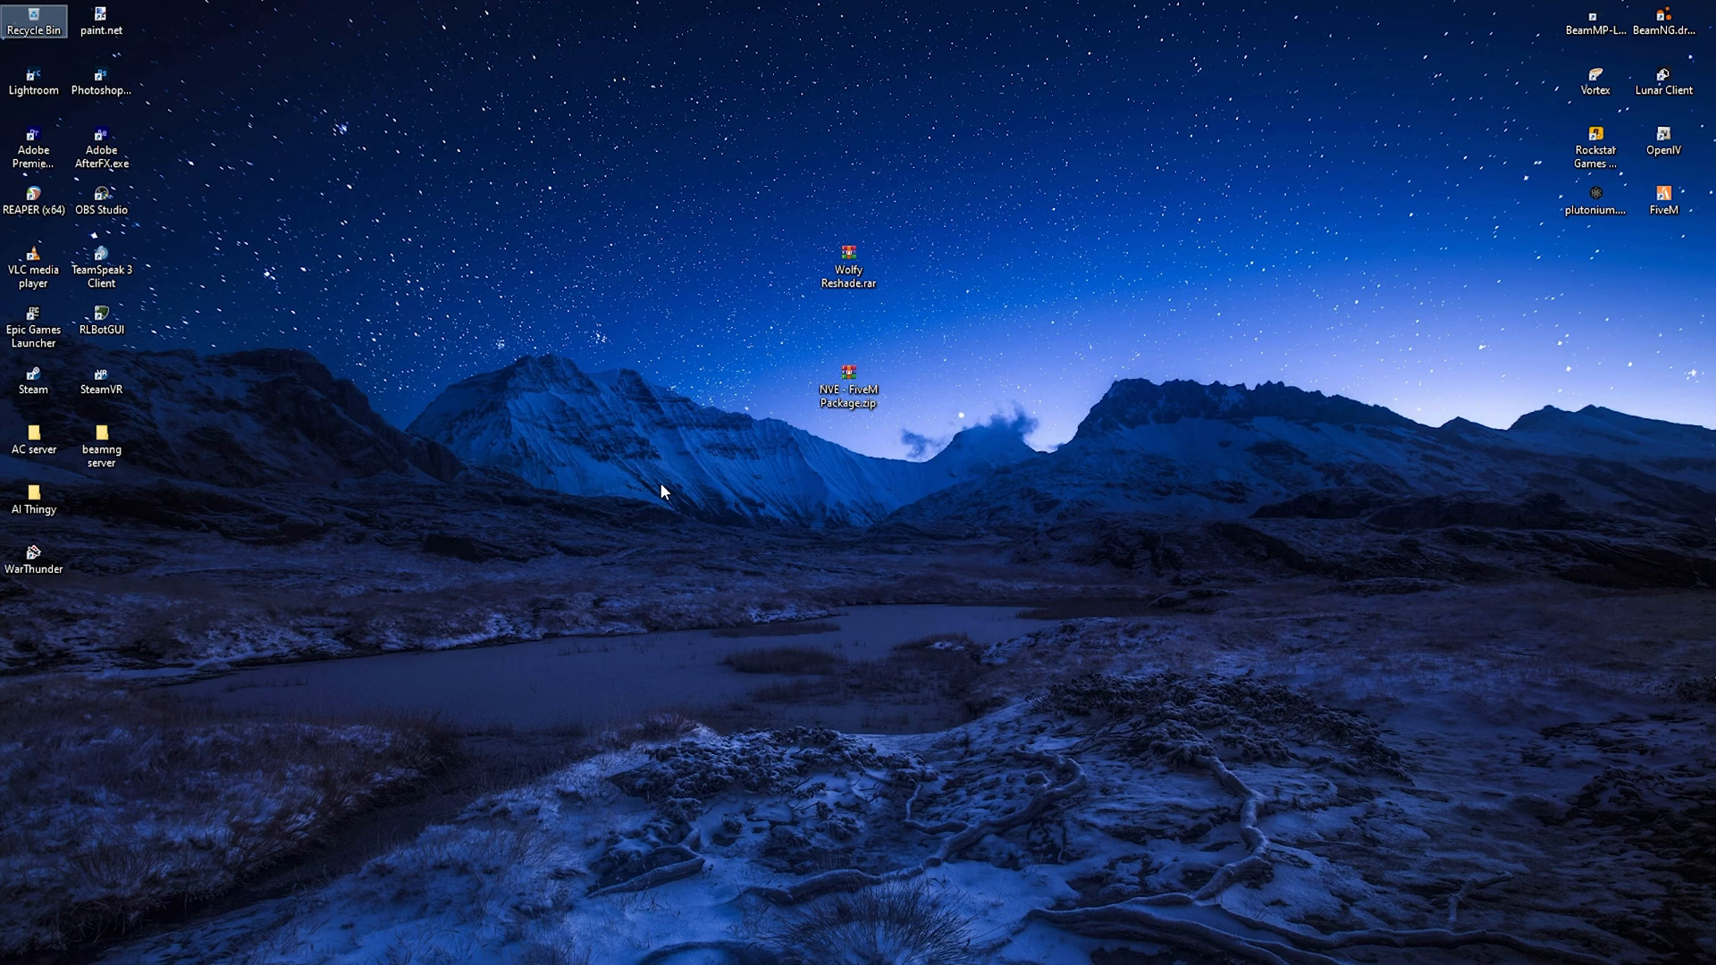
{"action": "mouse_move", "coordinate": [662, 504]}
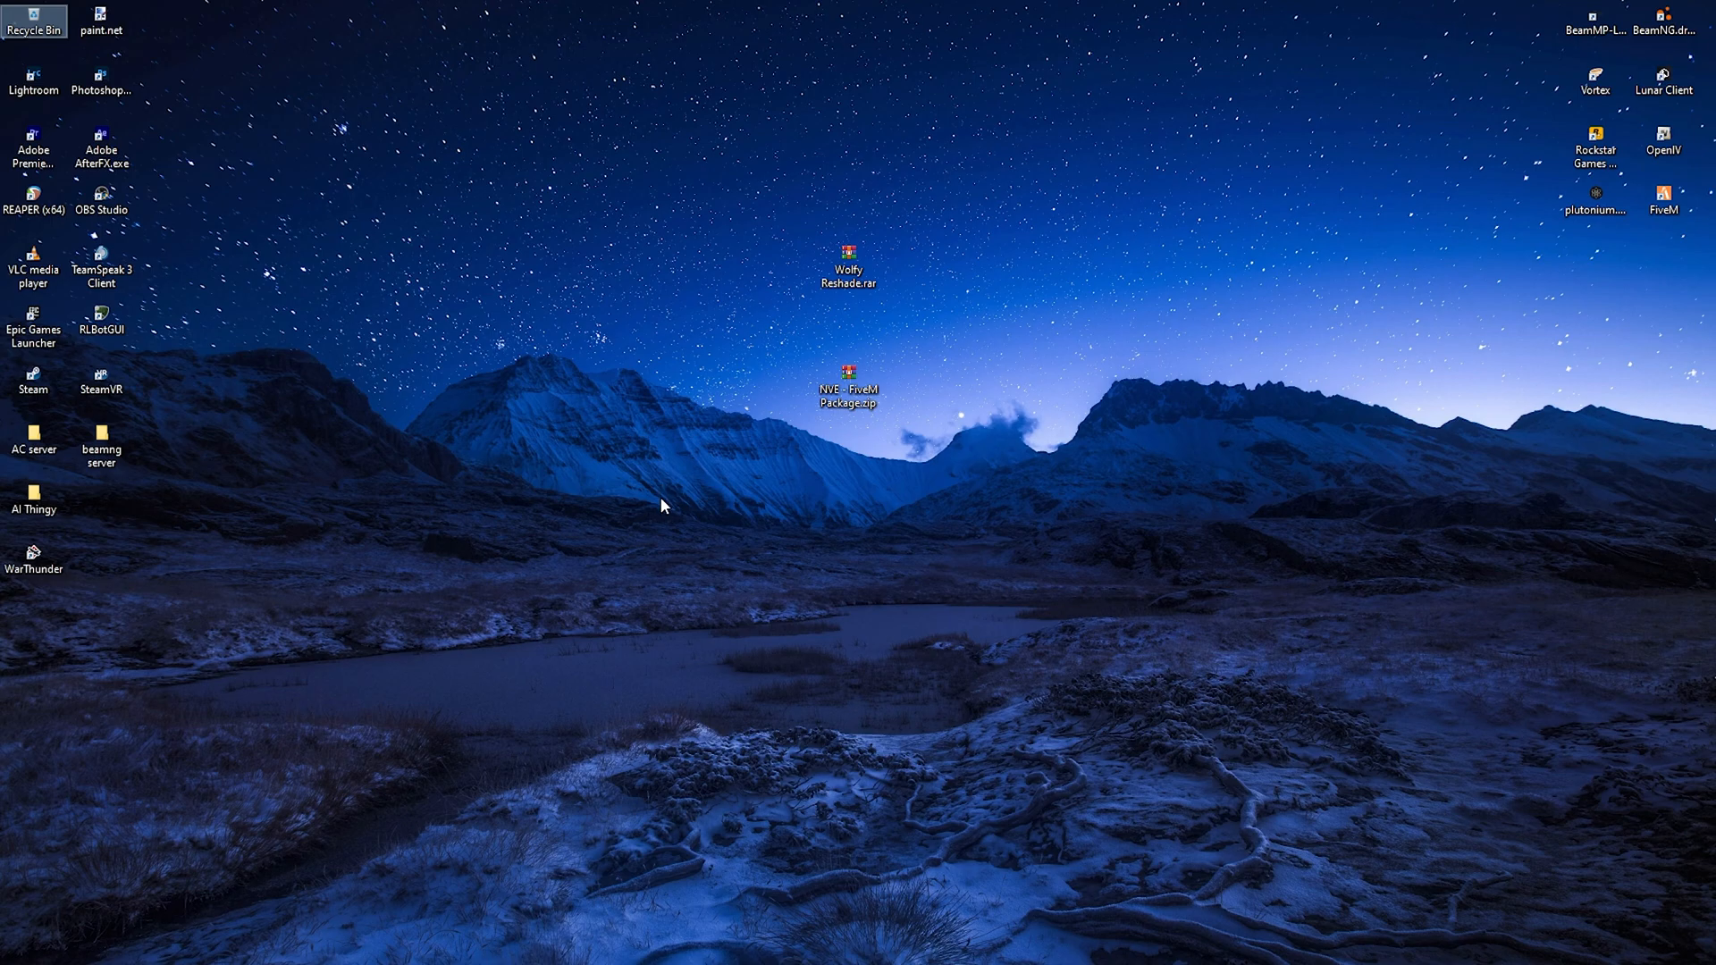
{"action": "mouse_move", "coordinate": [653, 504]}
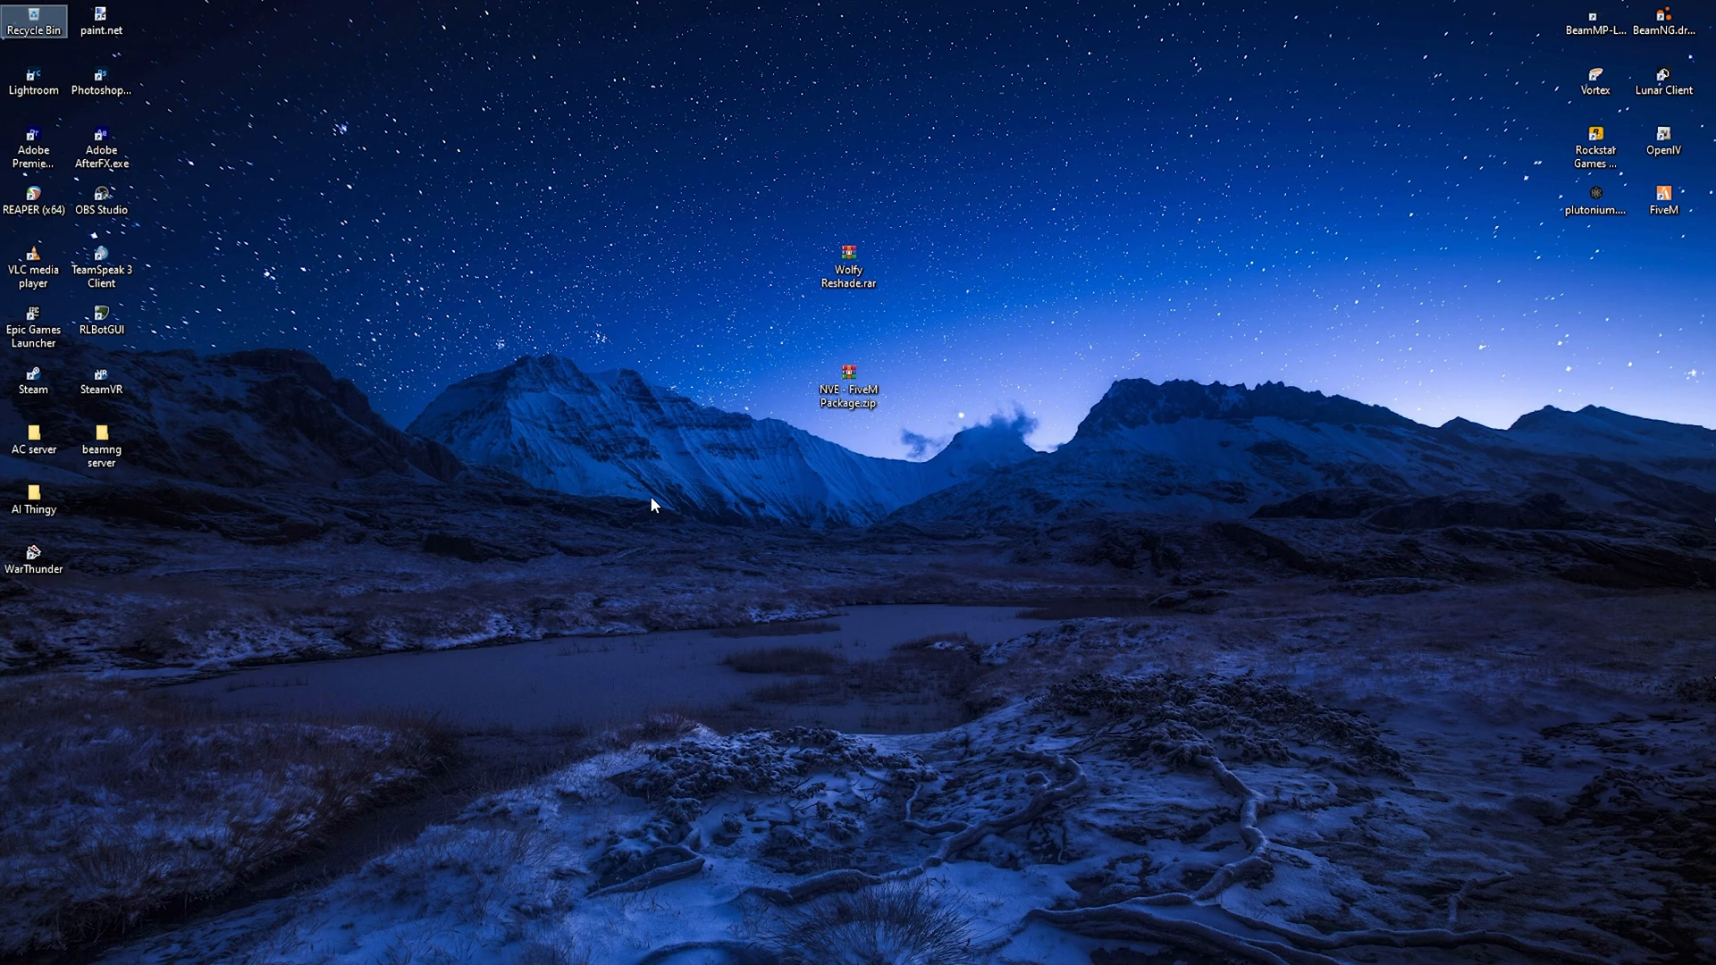
{"action": "mouse_move", "coordinate": [688, 520]}
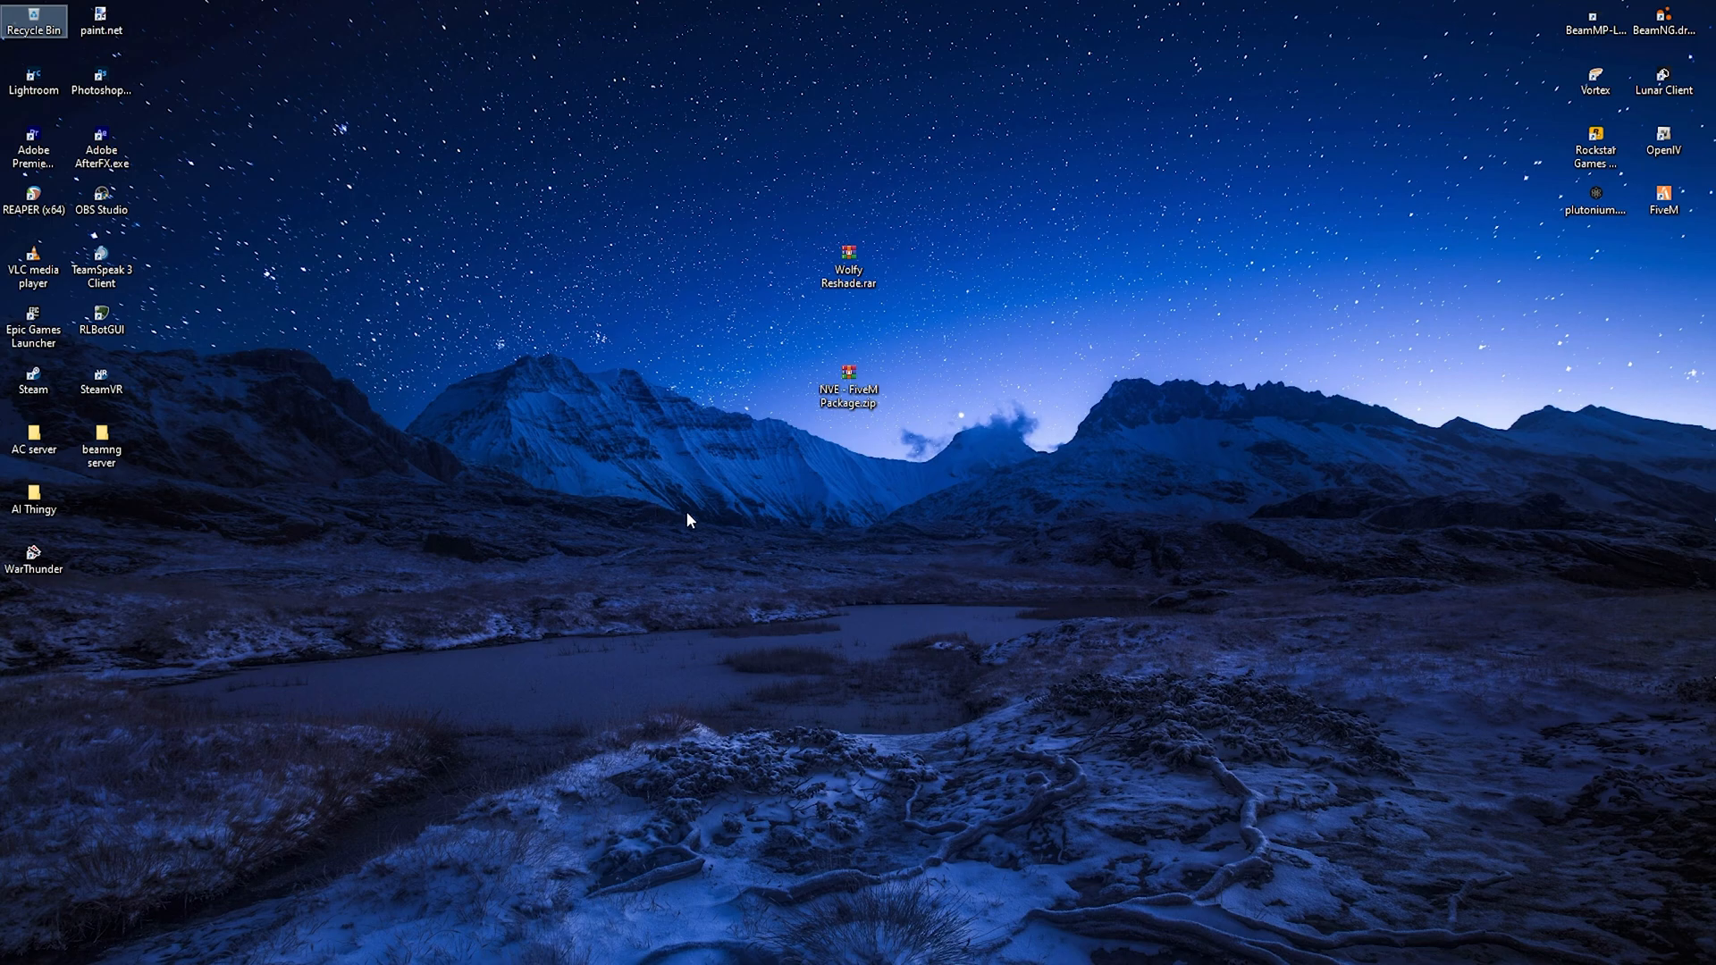
{"action": "mouse_move", "coordinate": [1464, 257]}
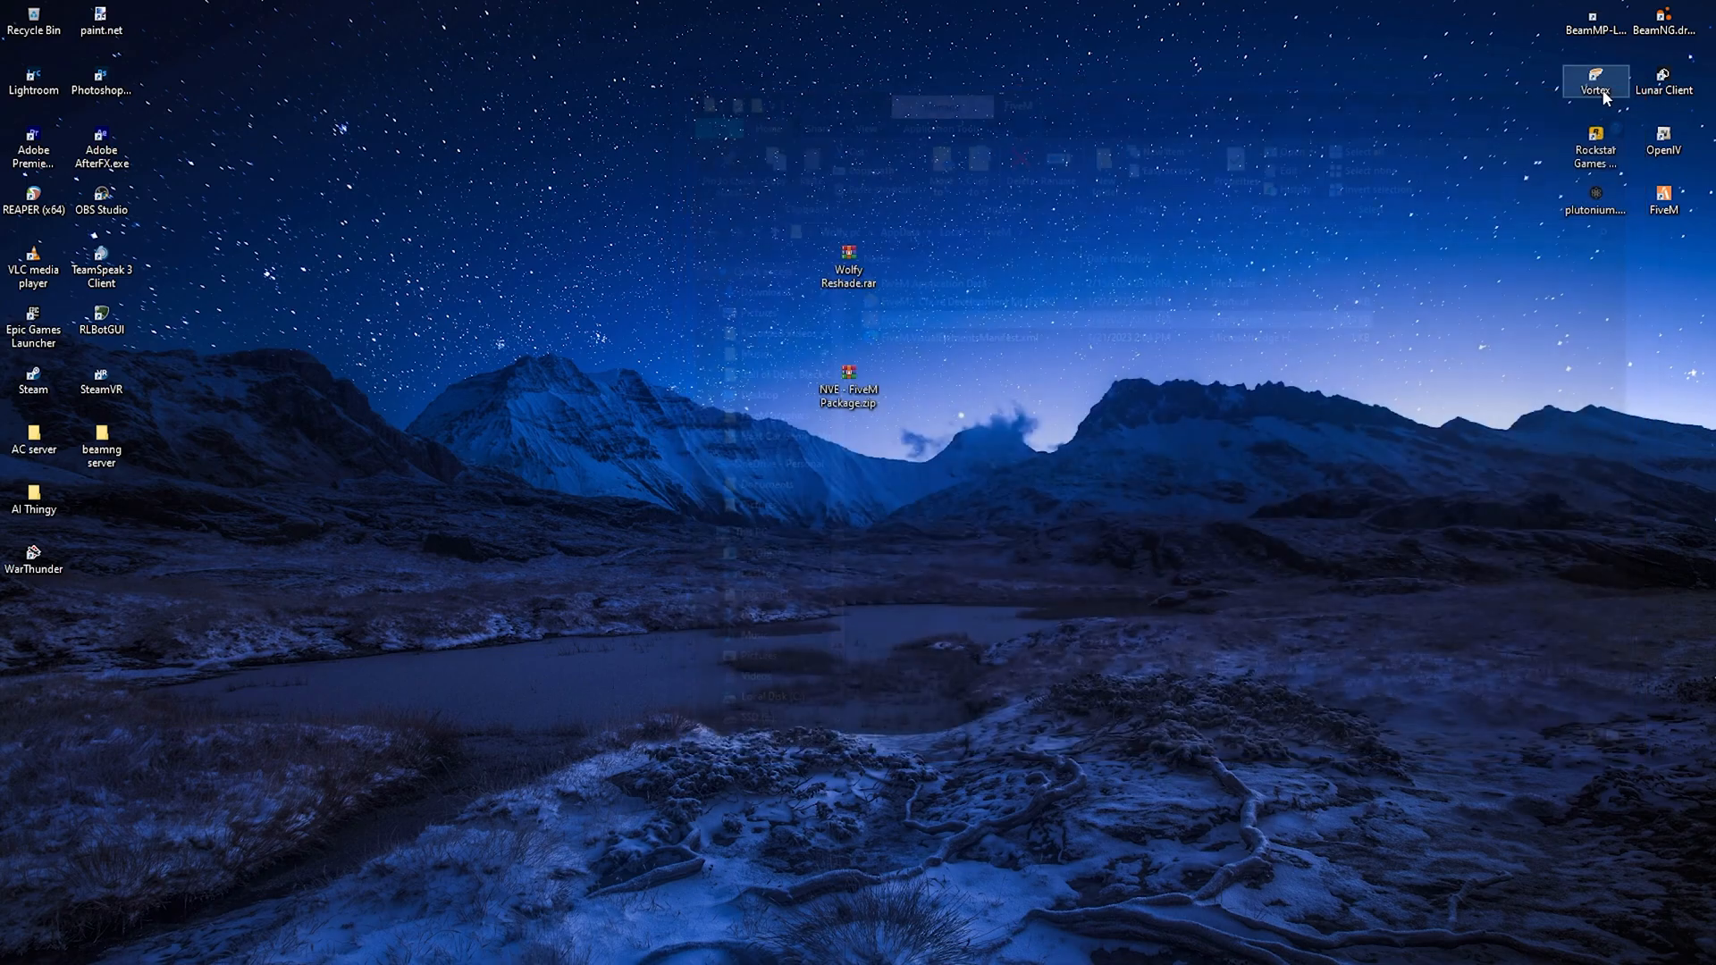
Step: Search Start for 'fivem' and go to the FiveM shortcut's install location
{"action": "left_click", "coordinate": [44, 908]}
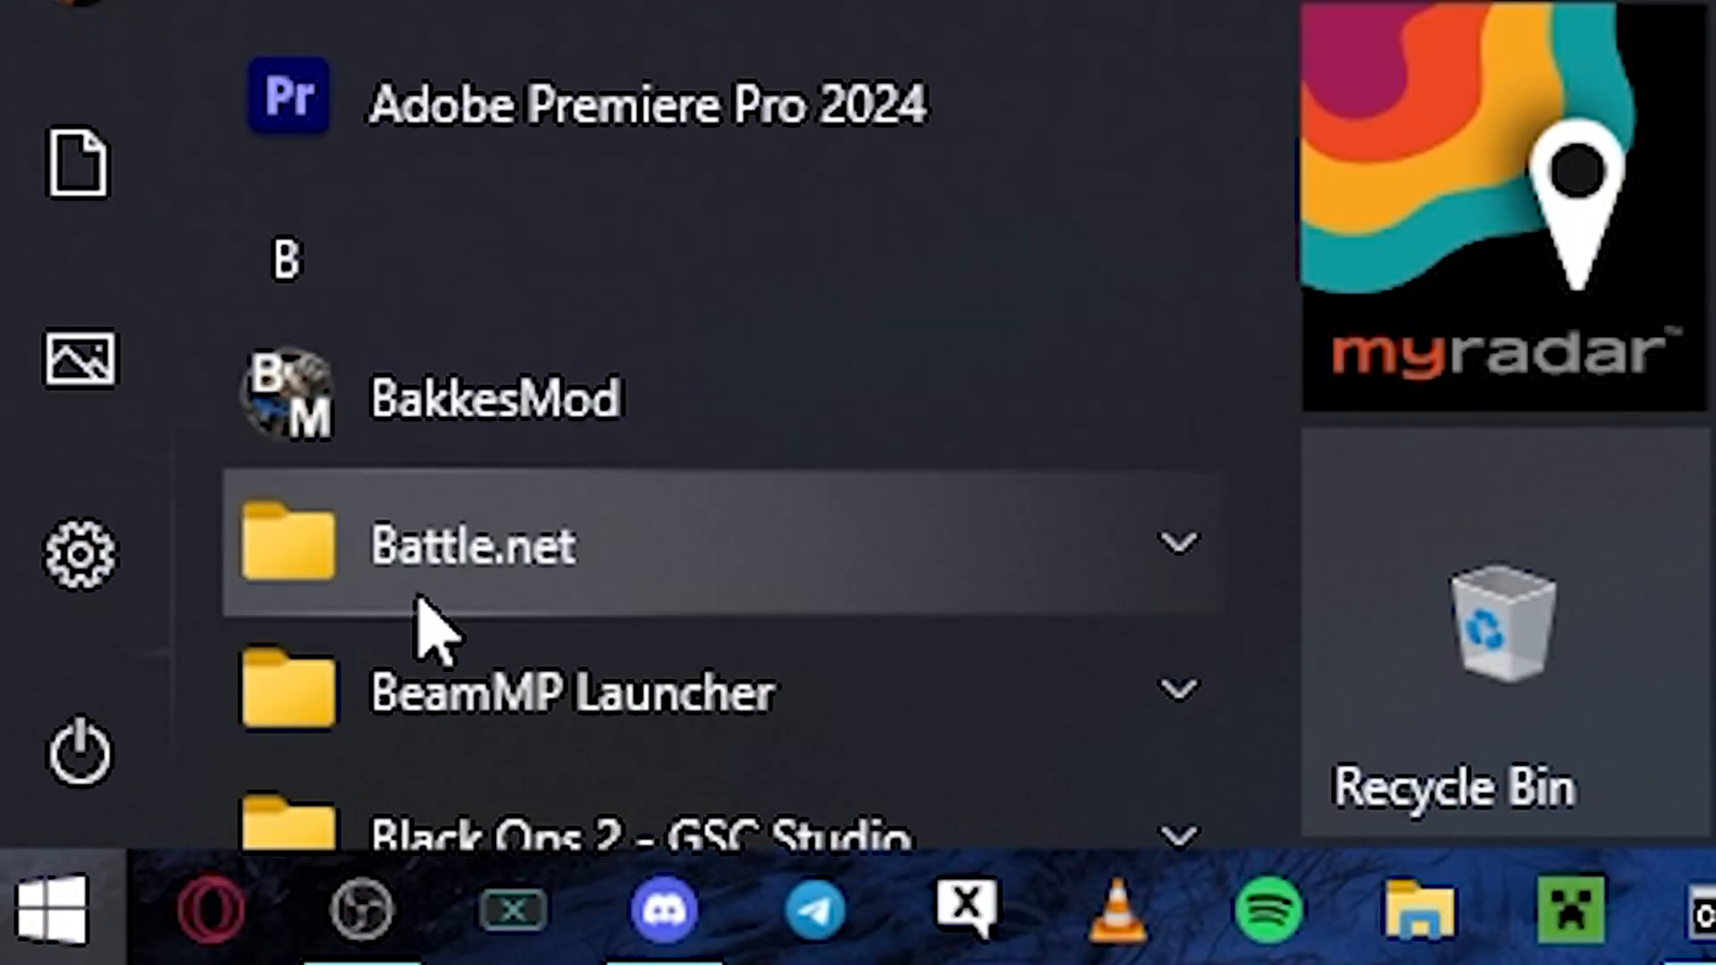
{"action": "type", "text": "fivem"}
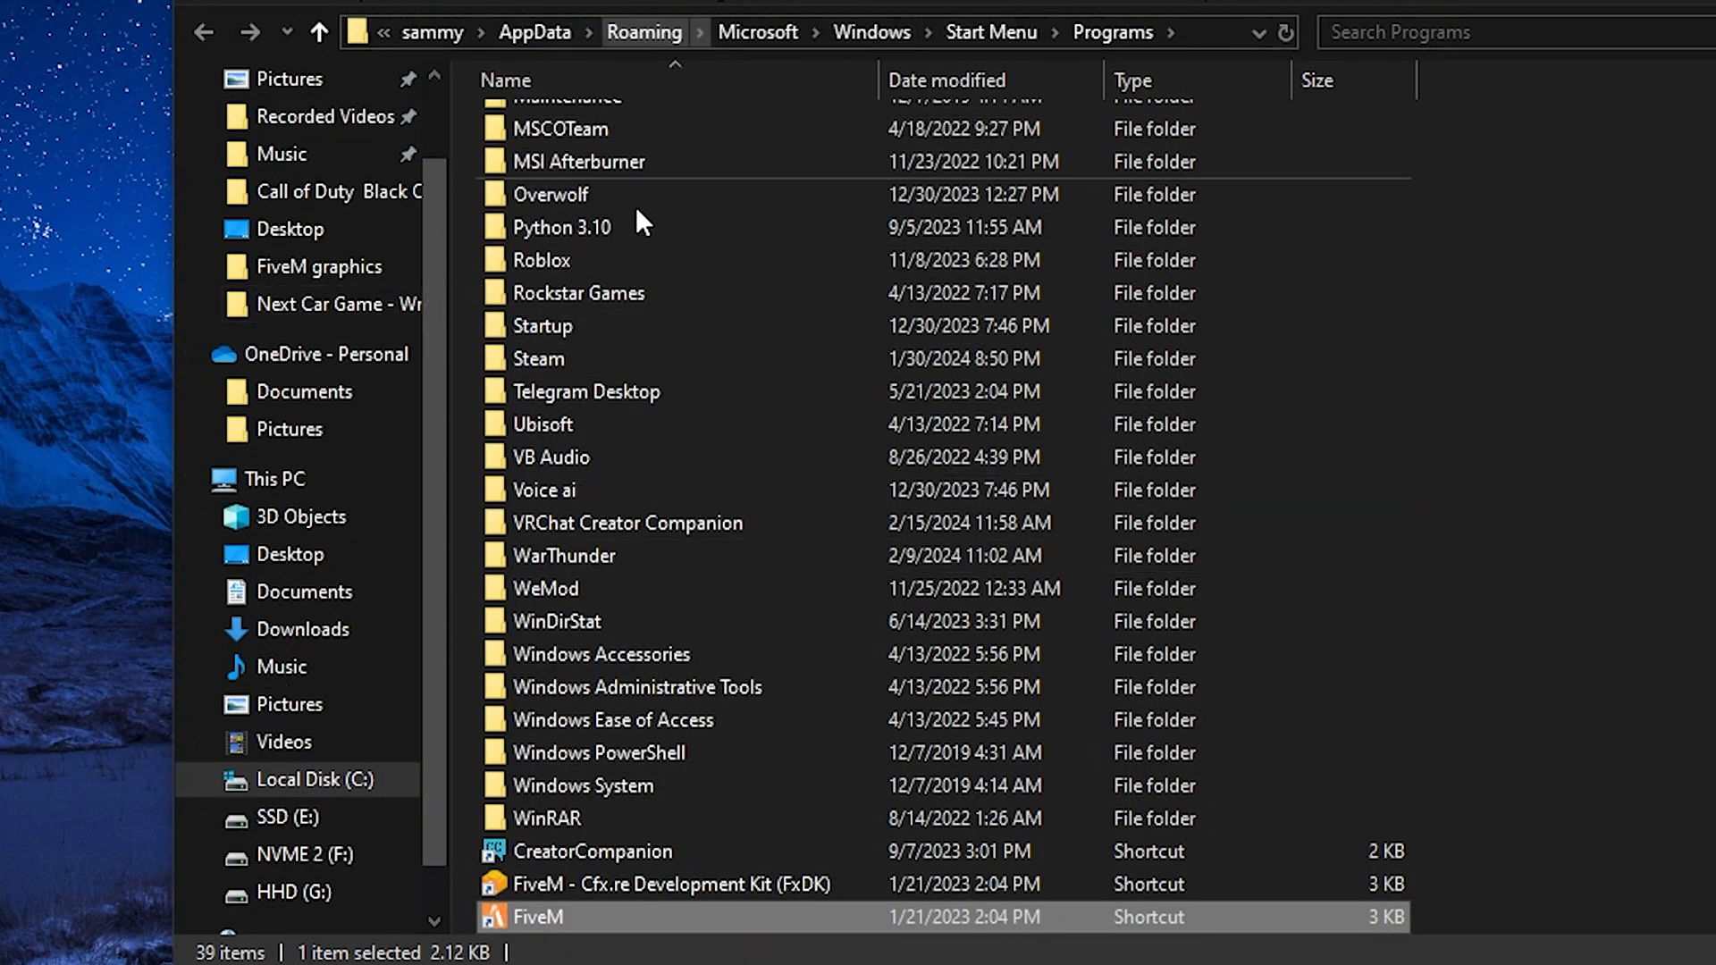
{"action": "mouse_move", "coordinate": [914, 737]}
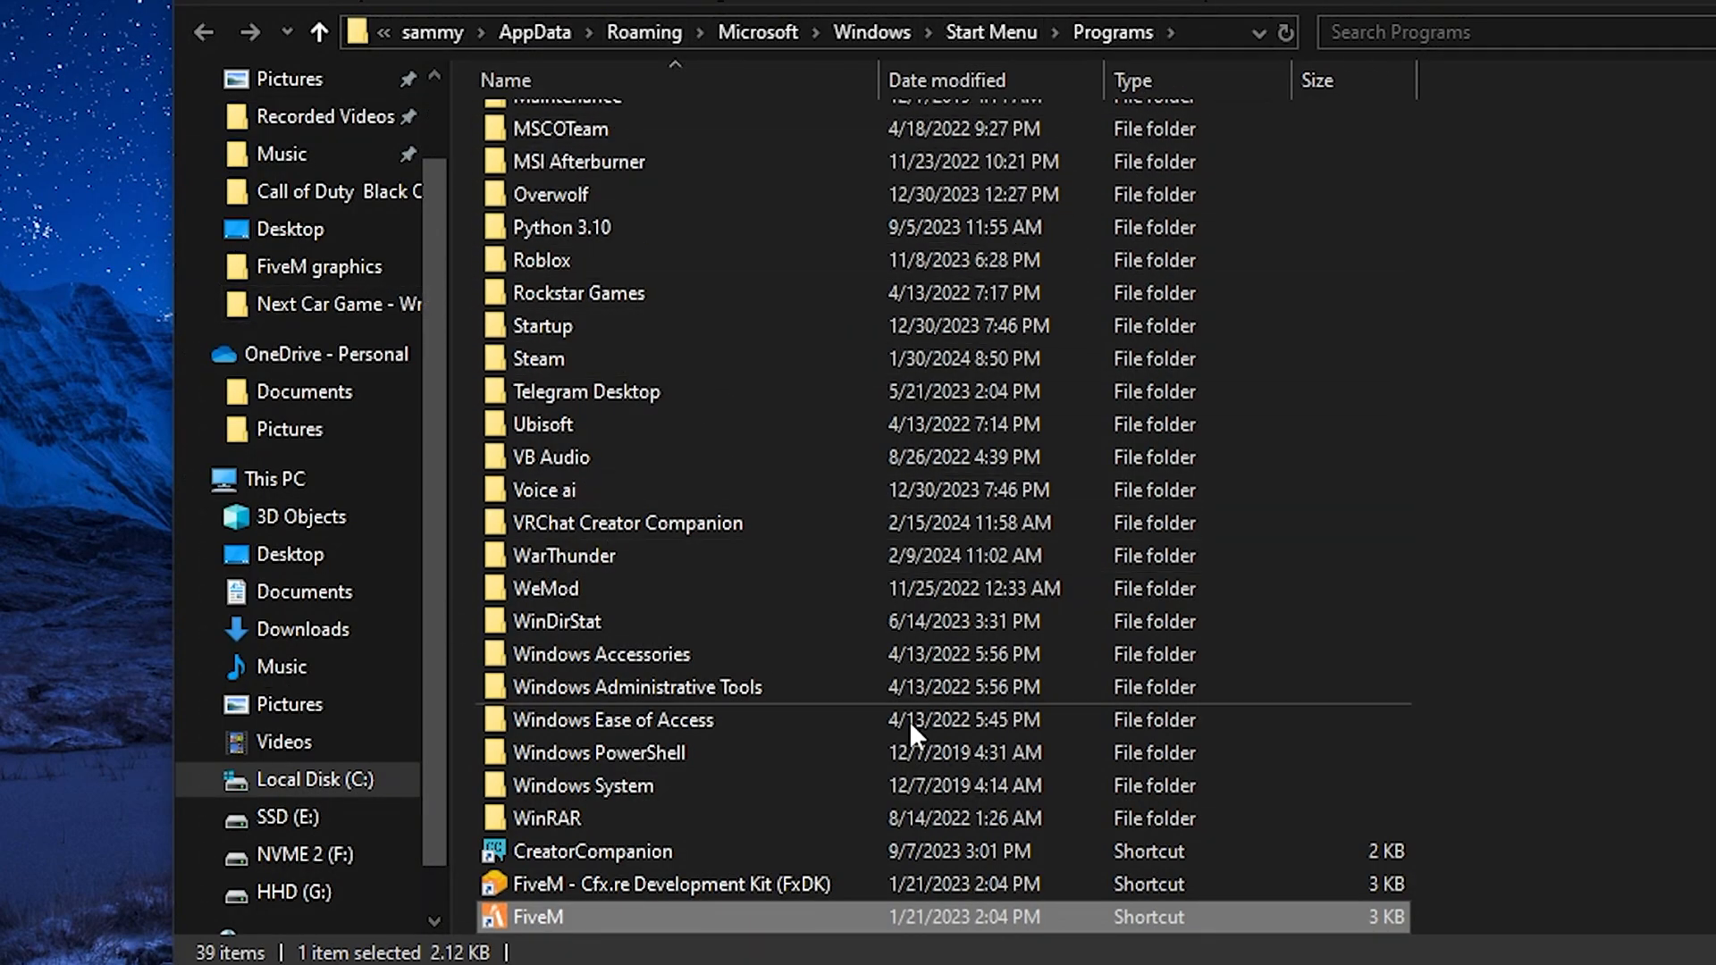
{"action": "right_click", "coordinate": [537, 917]}
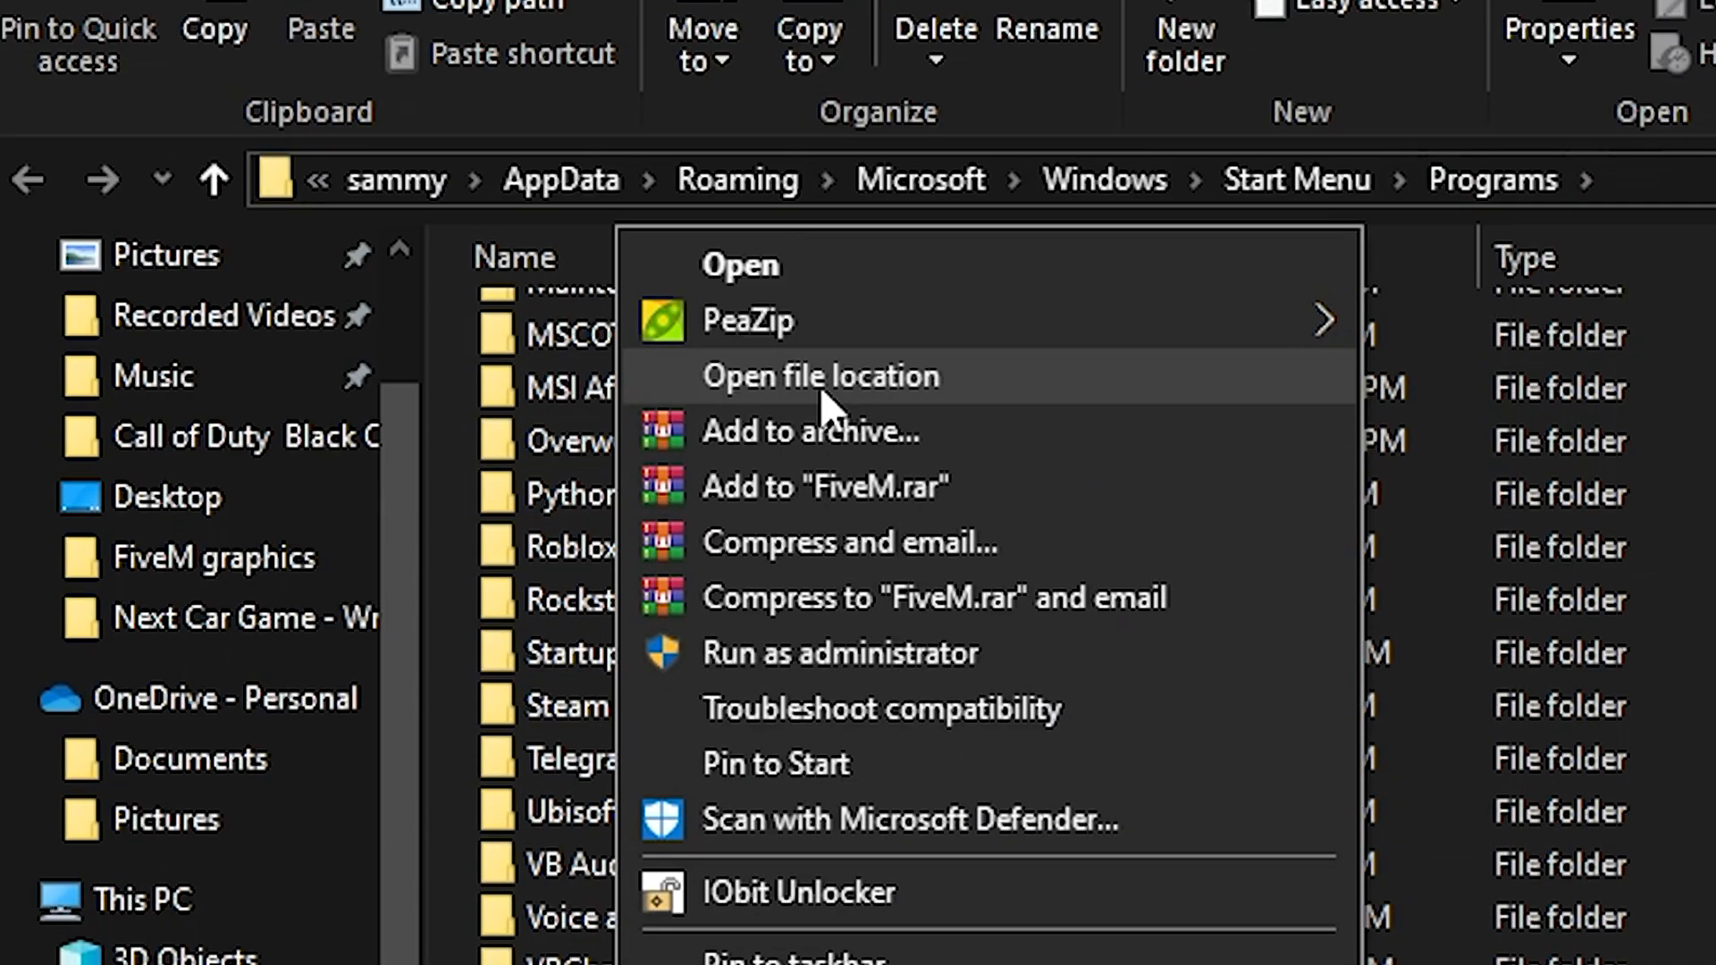
{"action": "left_click", "coordinate": [819, 374]}
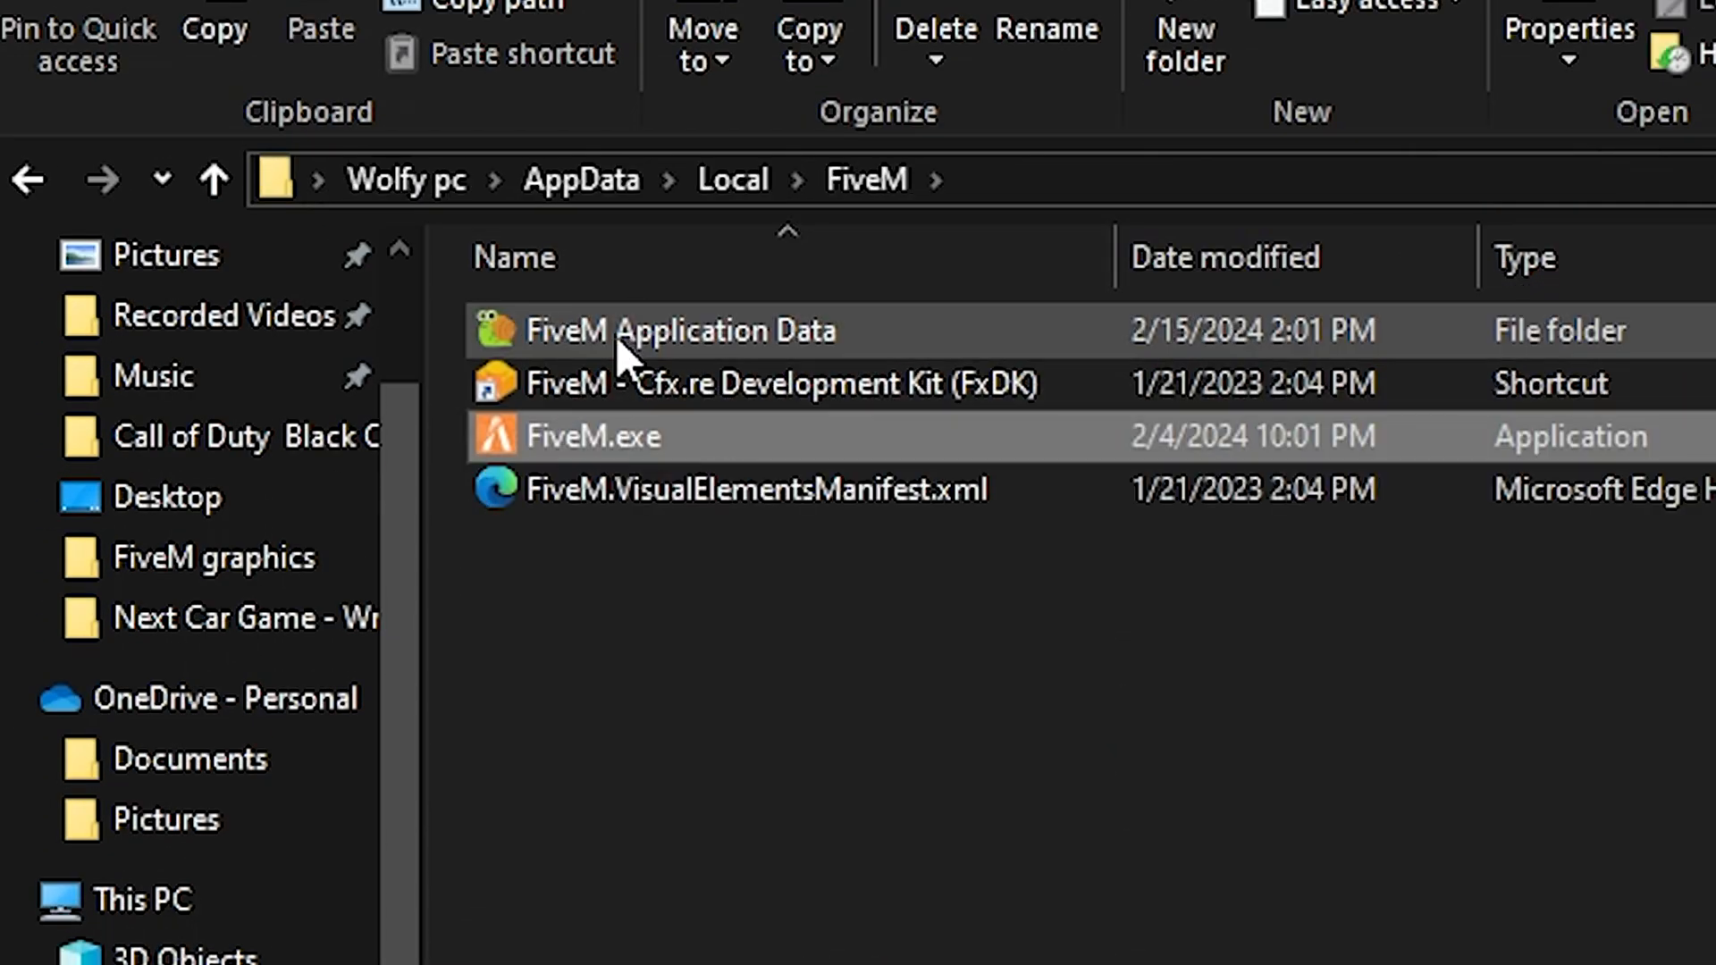
Step: Open FiveM Application Data and create a new folder there
{"action": "double_click", "coordinate": [678, 331]}
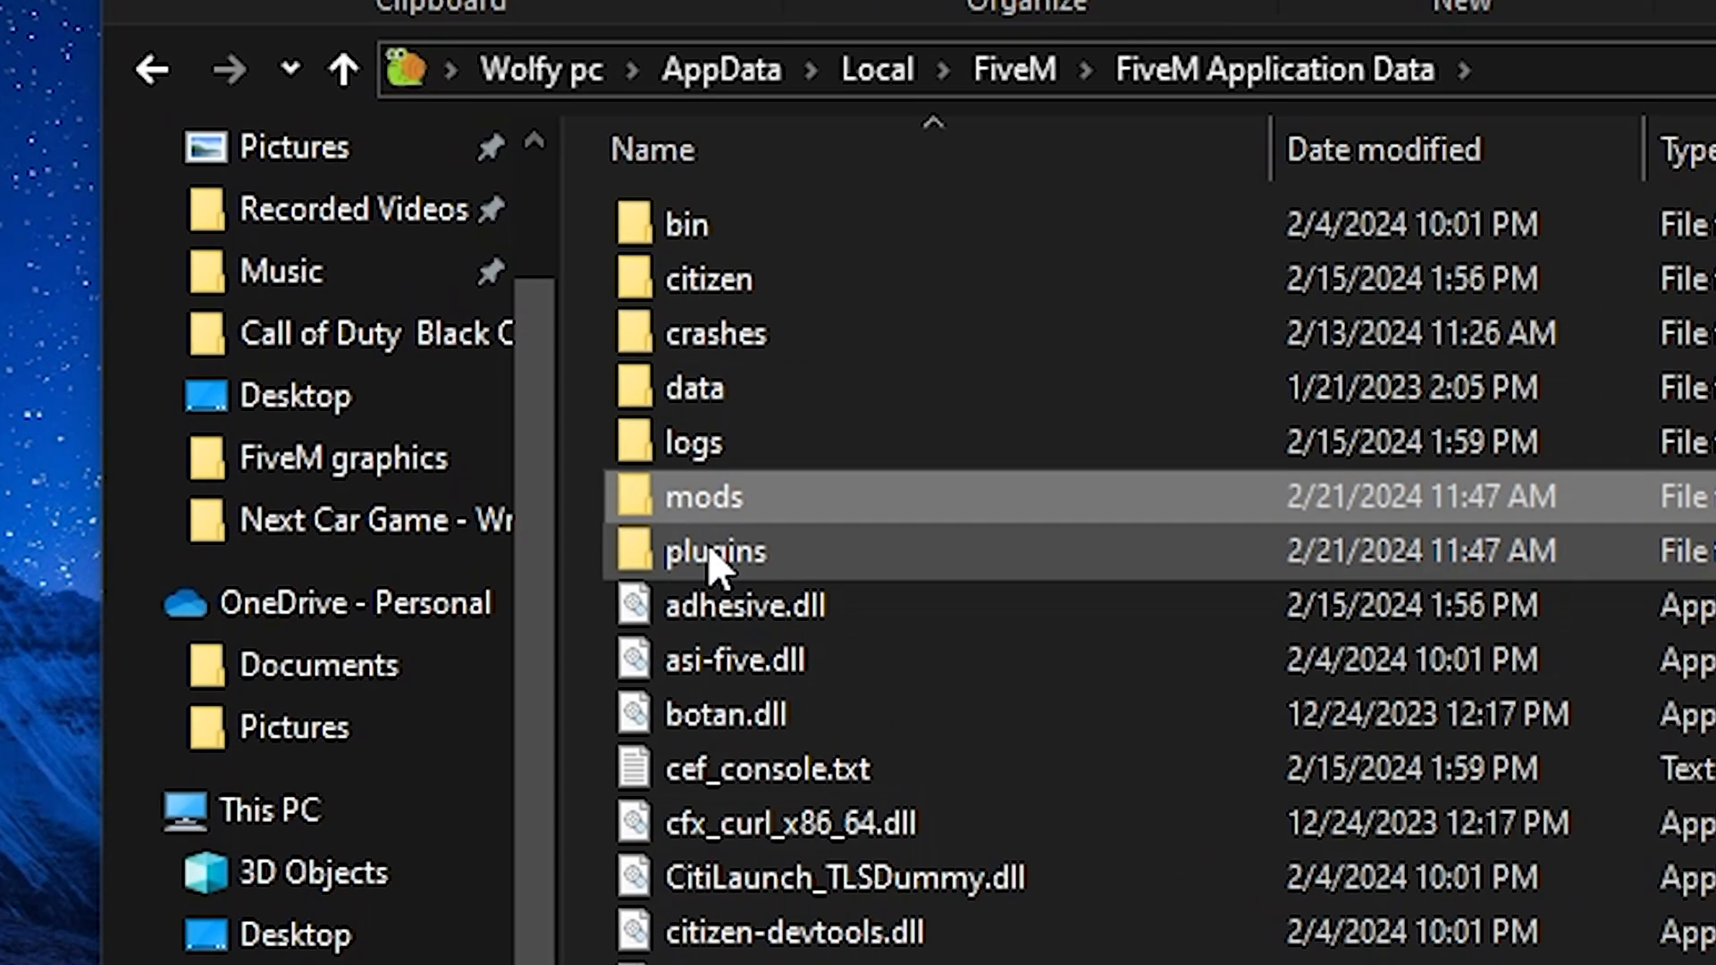
{"action": "right_click", "coordinate": [723, 558]}
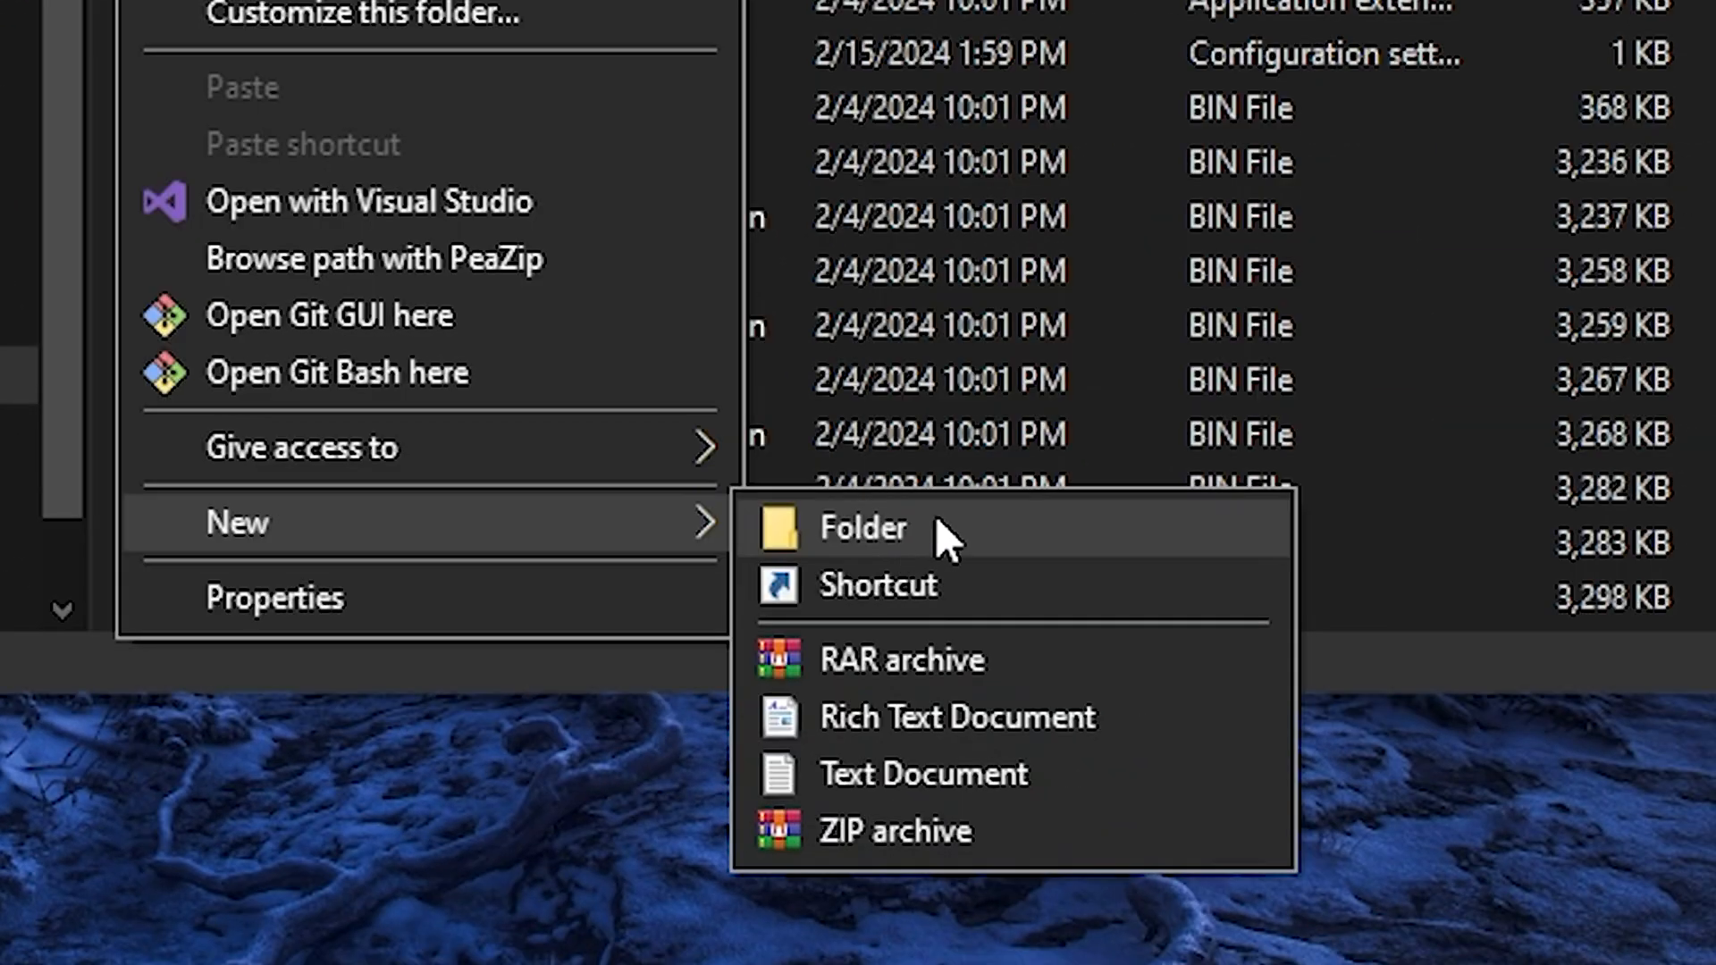
{"action": "left_click", "coordinate": [860, 528]}
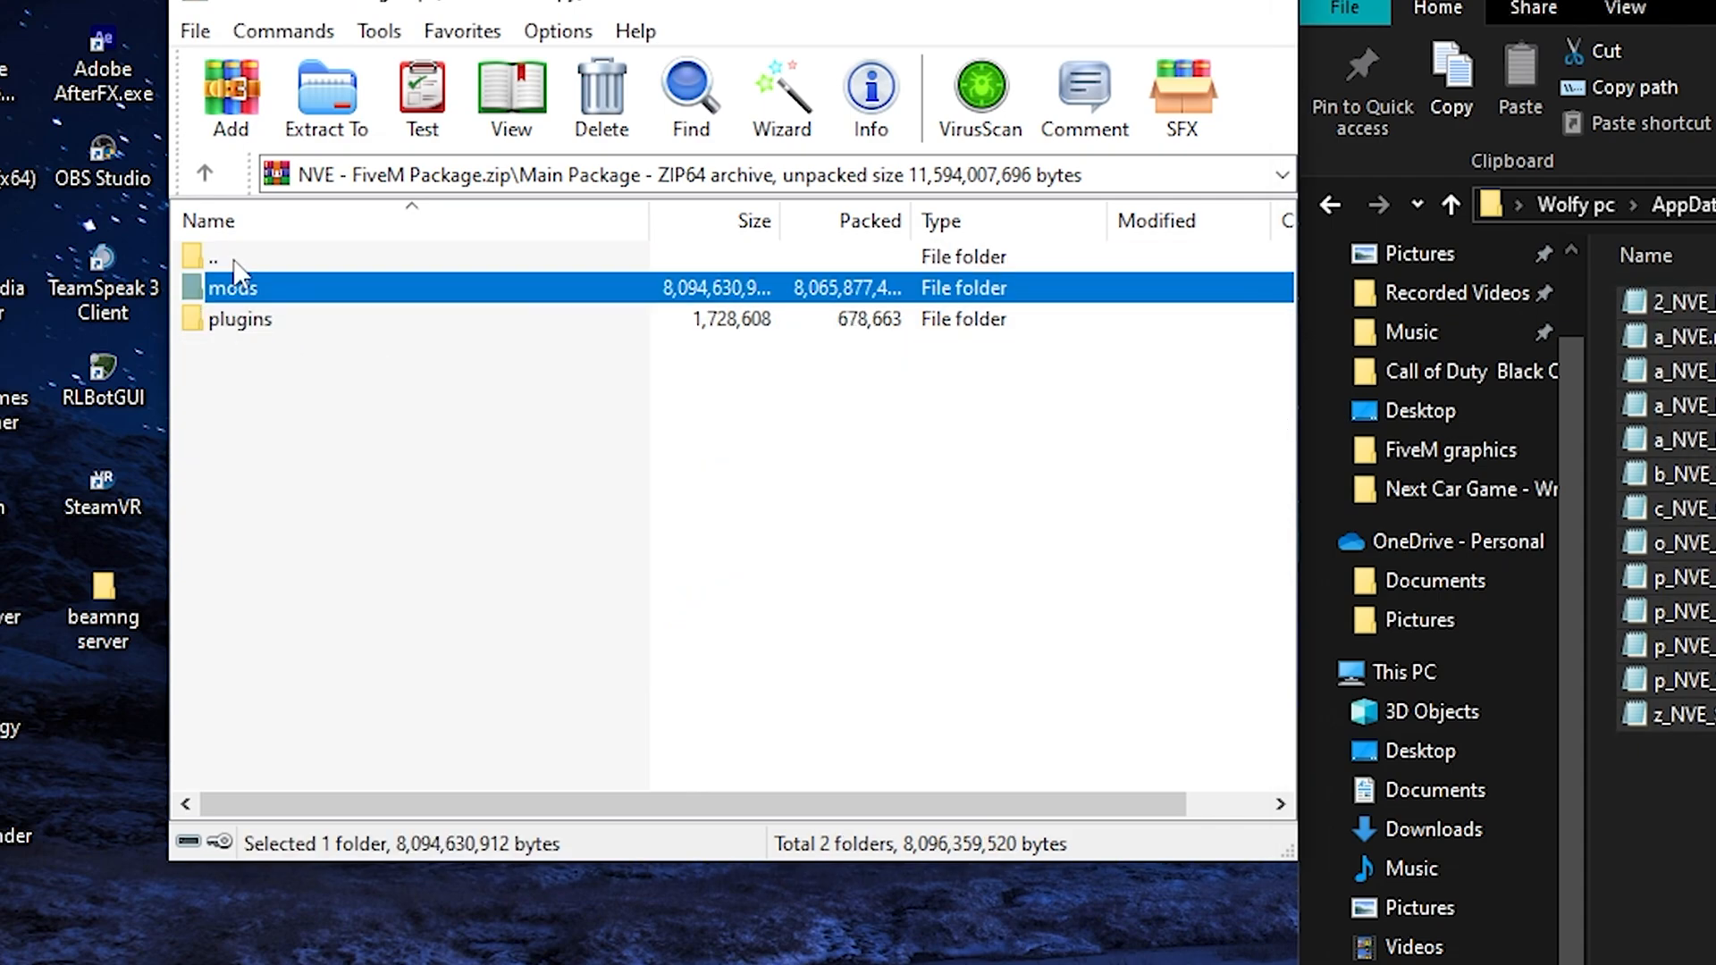
Step: Open the mods folder inside the NVE package's Main Package in WinRAR
{"action": "double_click", "coordinate": [240, 319]}
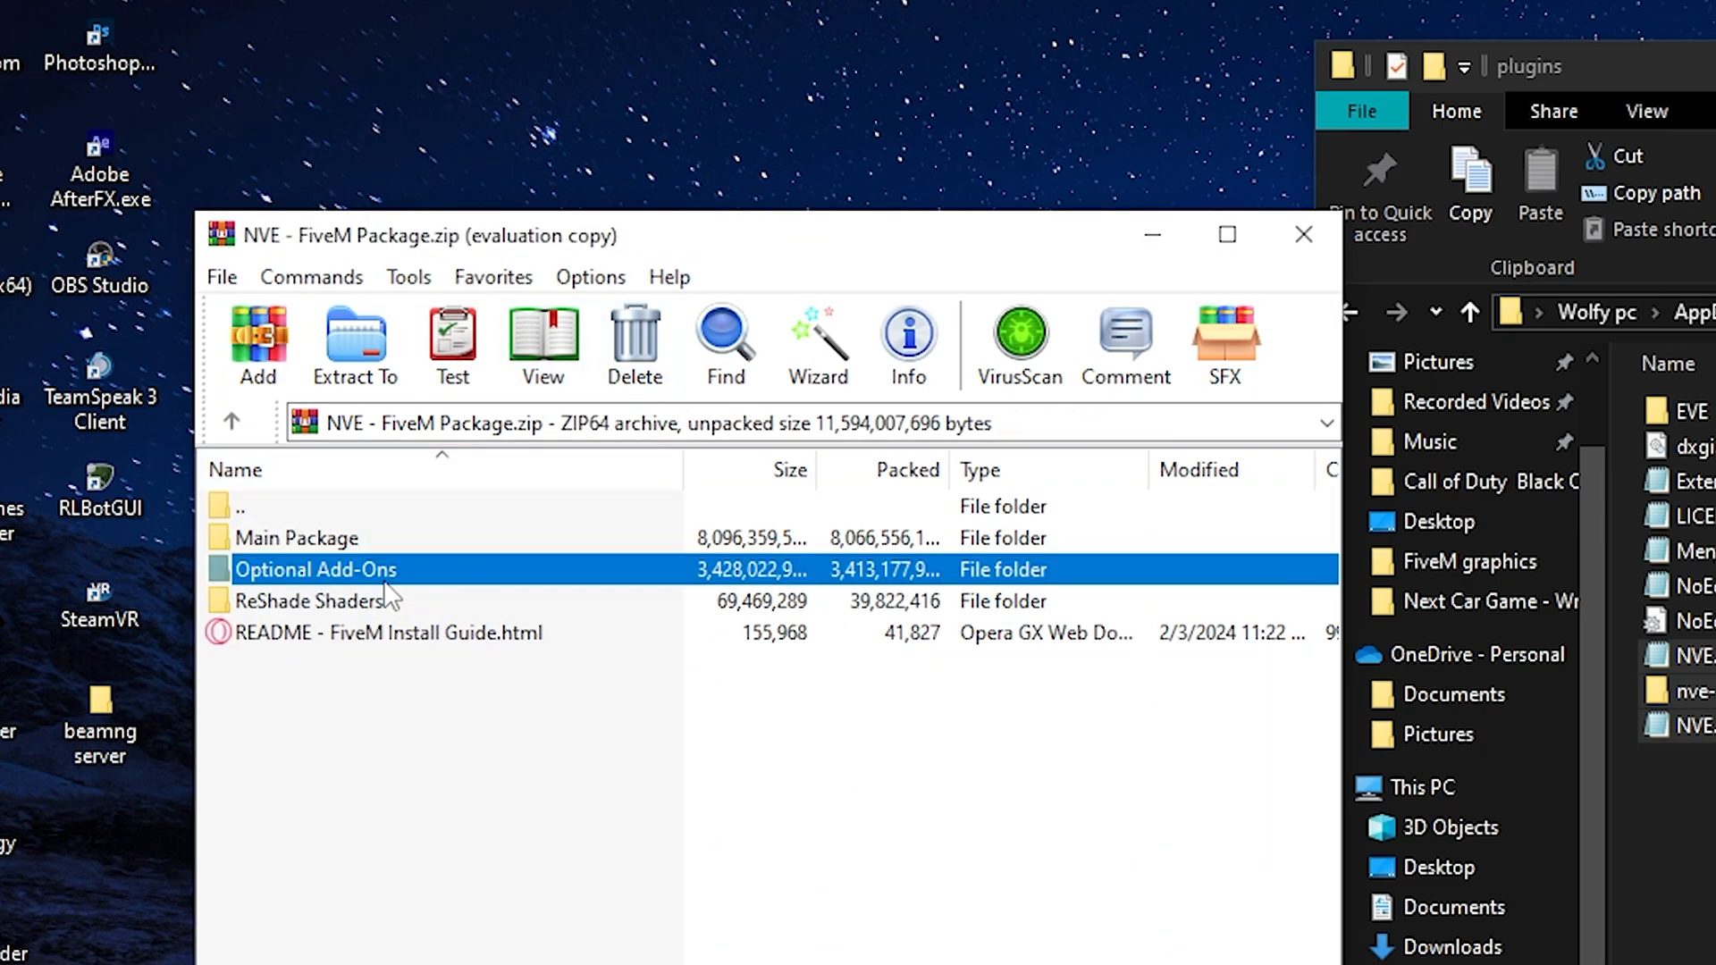
{"action": "mouse_move", "coordinate": [320, 622]}
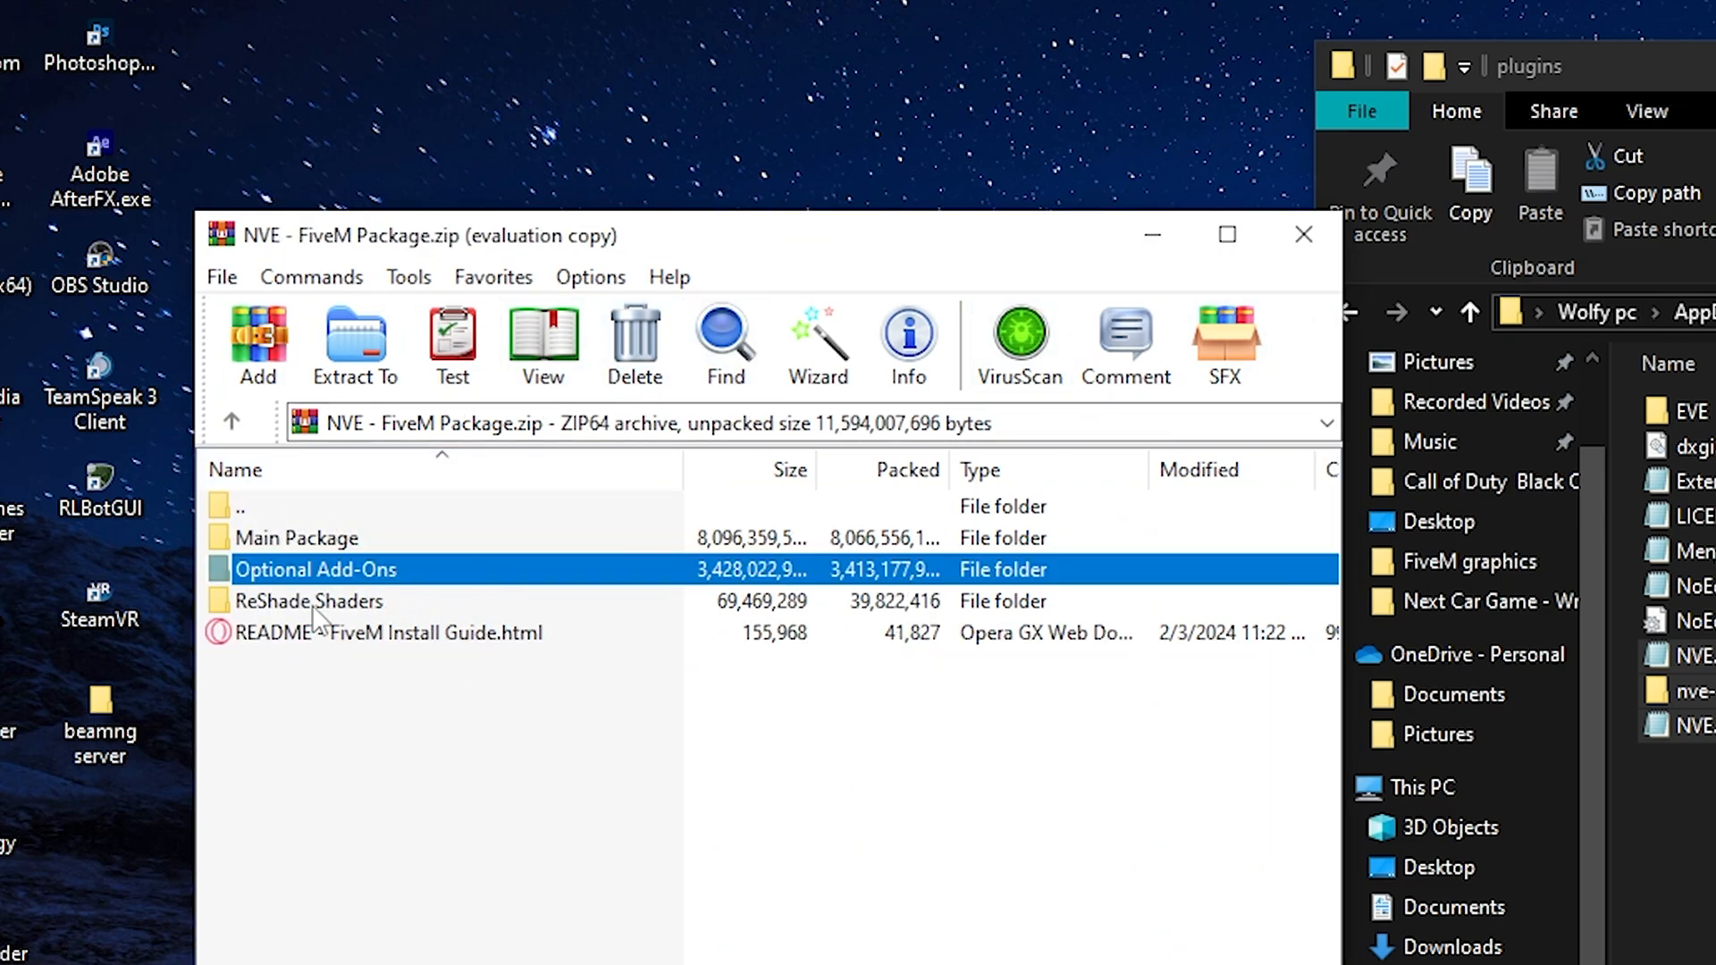
Step: Move ReShade Shaders' contents into plugins, replacing the two duplicates, then open reshade-shaders
{"action": "double_click", "coordinate": [308, 600]}
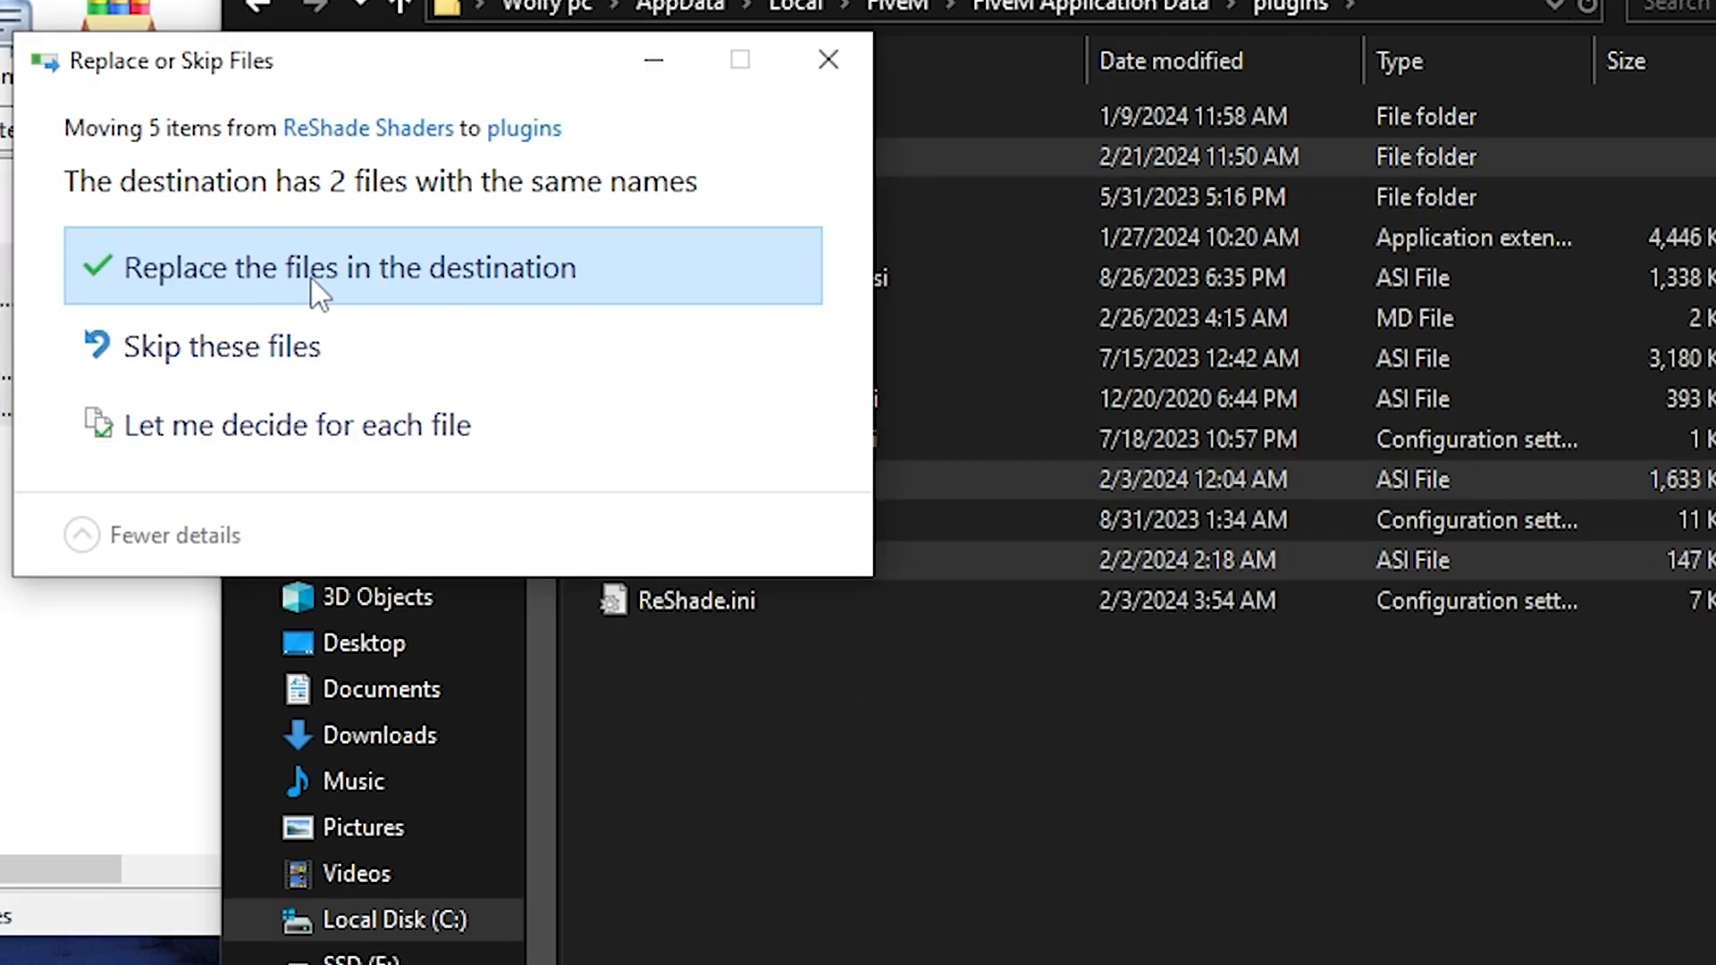
{"action": "left_click", "coordinate": [348, 268]}
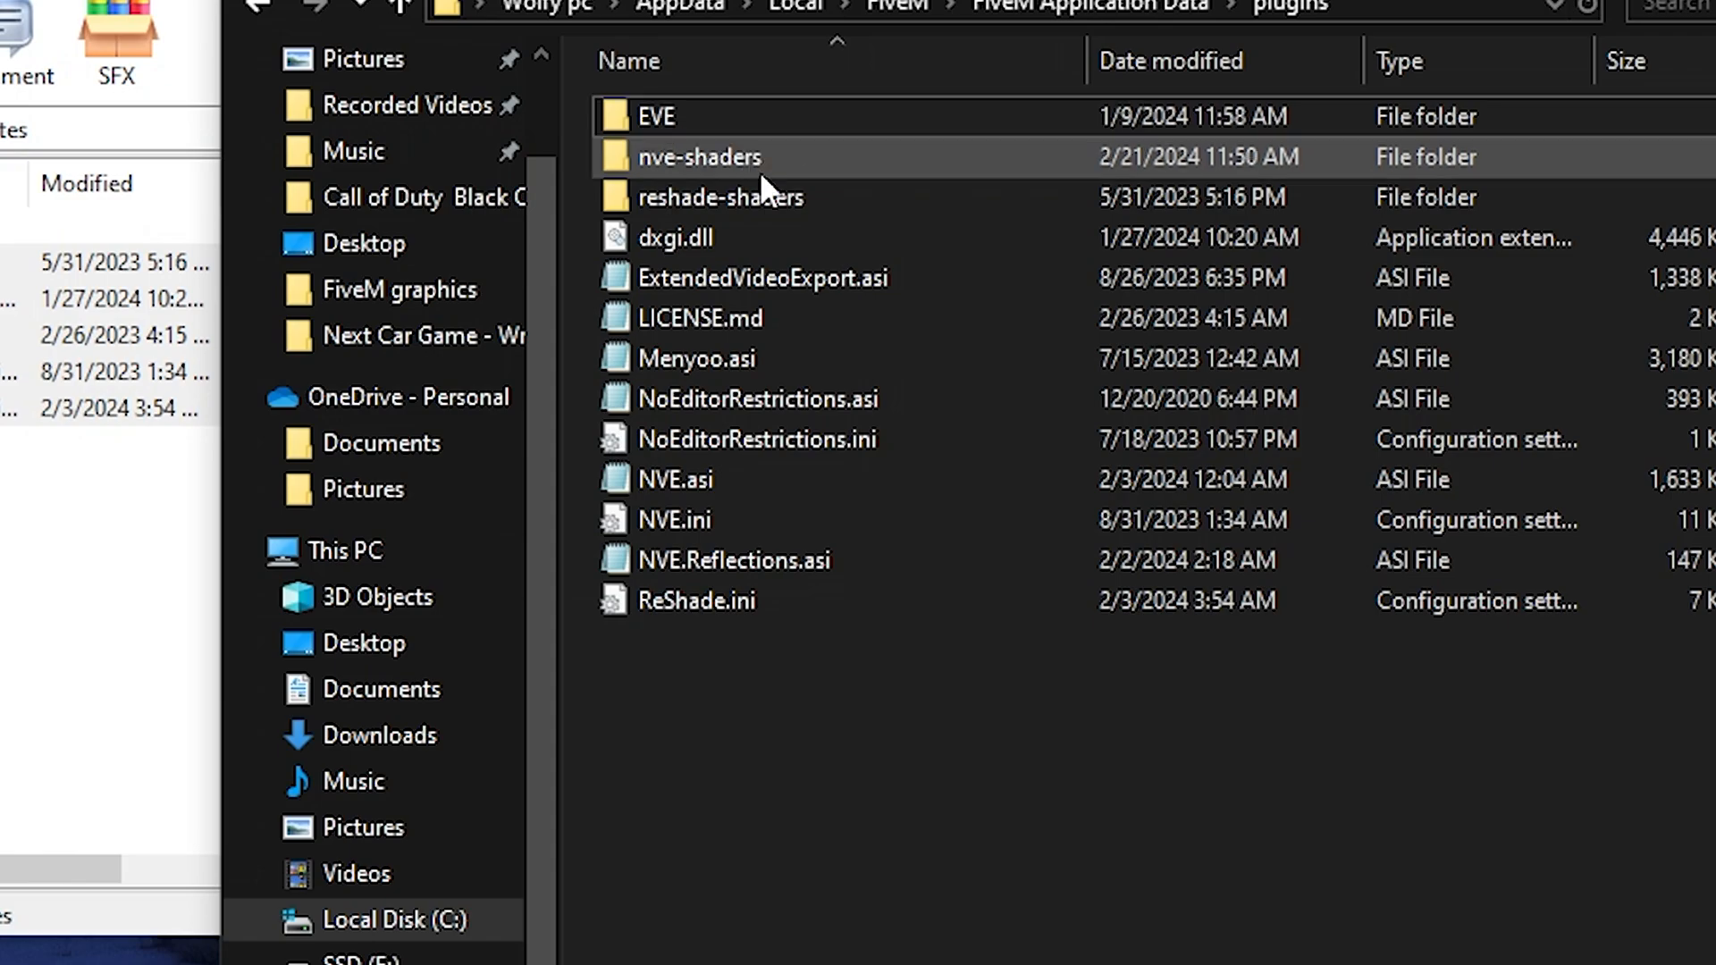
{"action": "double_click", "coordinate": [719, 197]}
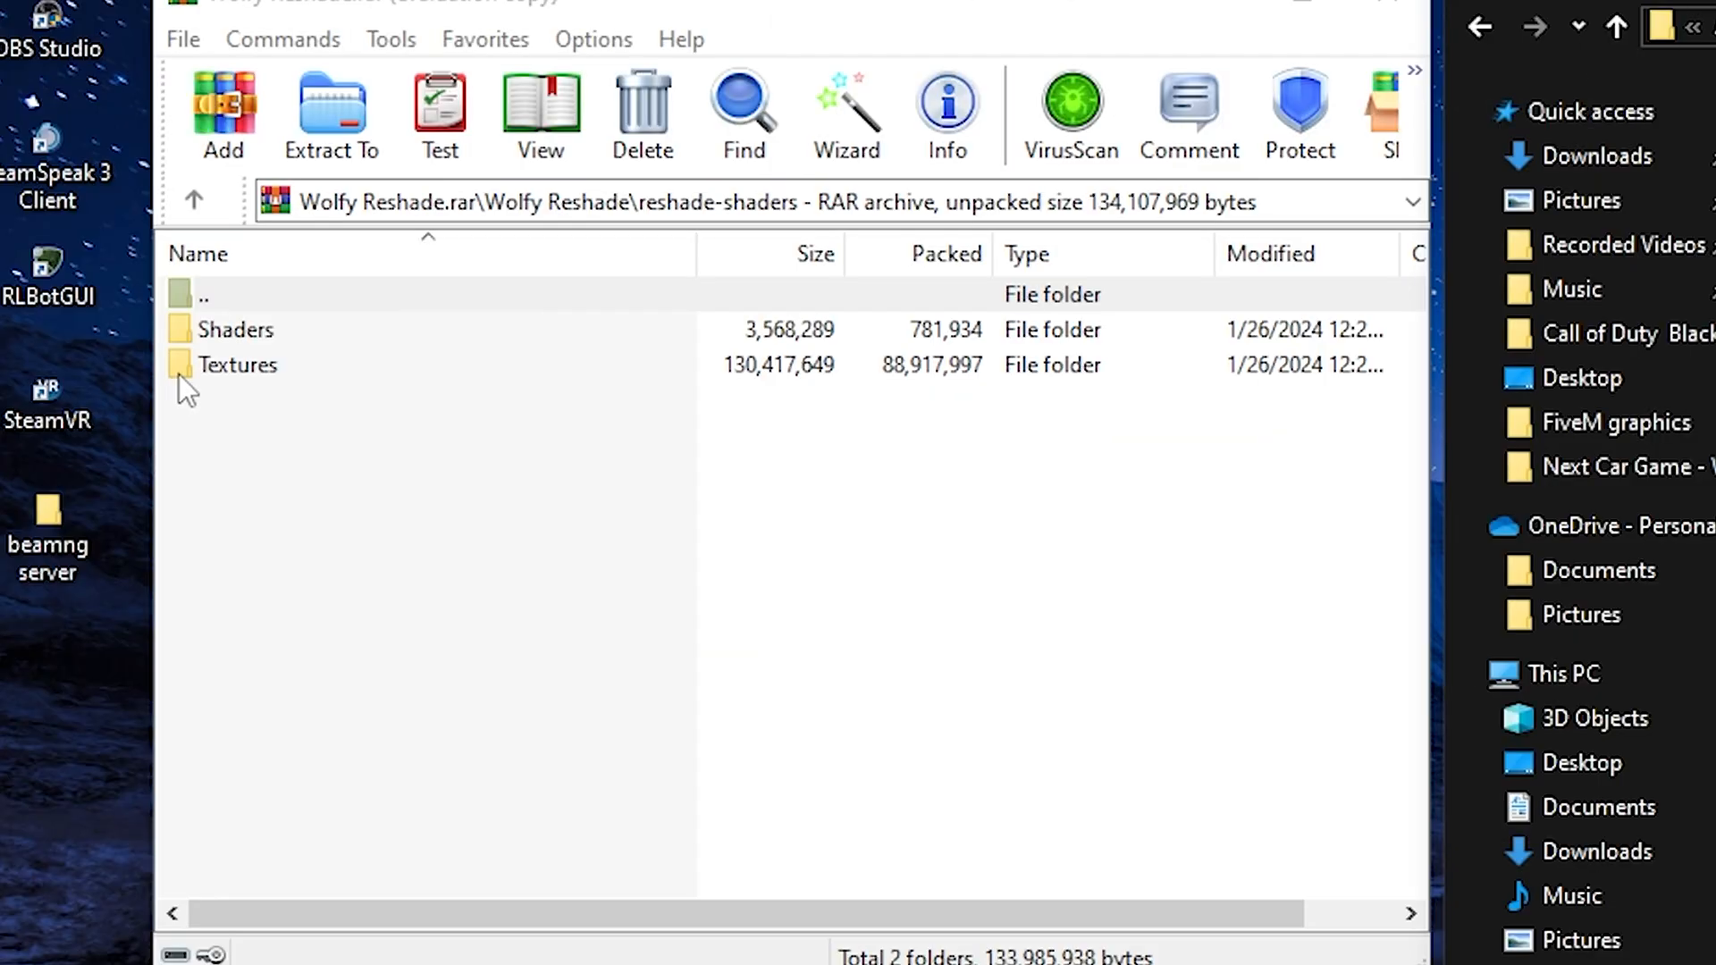
Step: Move Wolfy Reshade's Shaders into plugins\reshade-shaders\Shaders, replacing nine duplicate files
{"action": "double_click", "coordinate": [235, 330]}
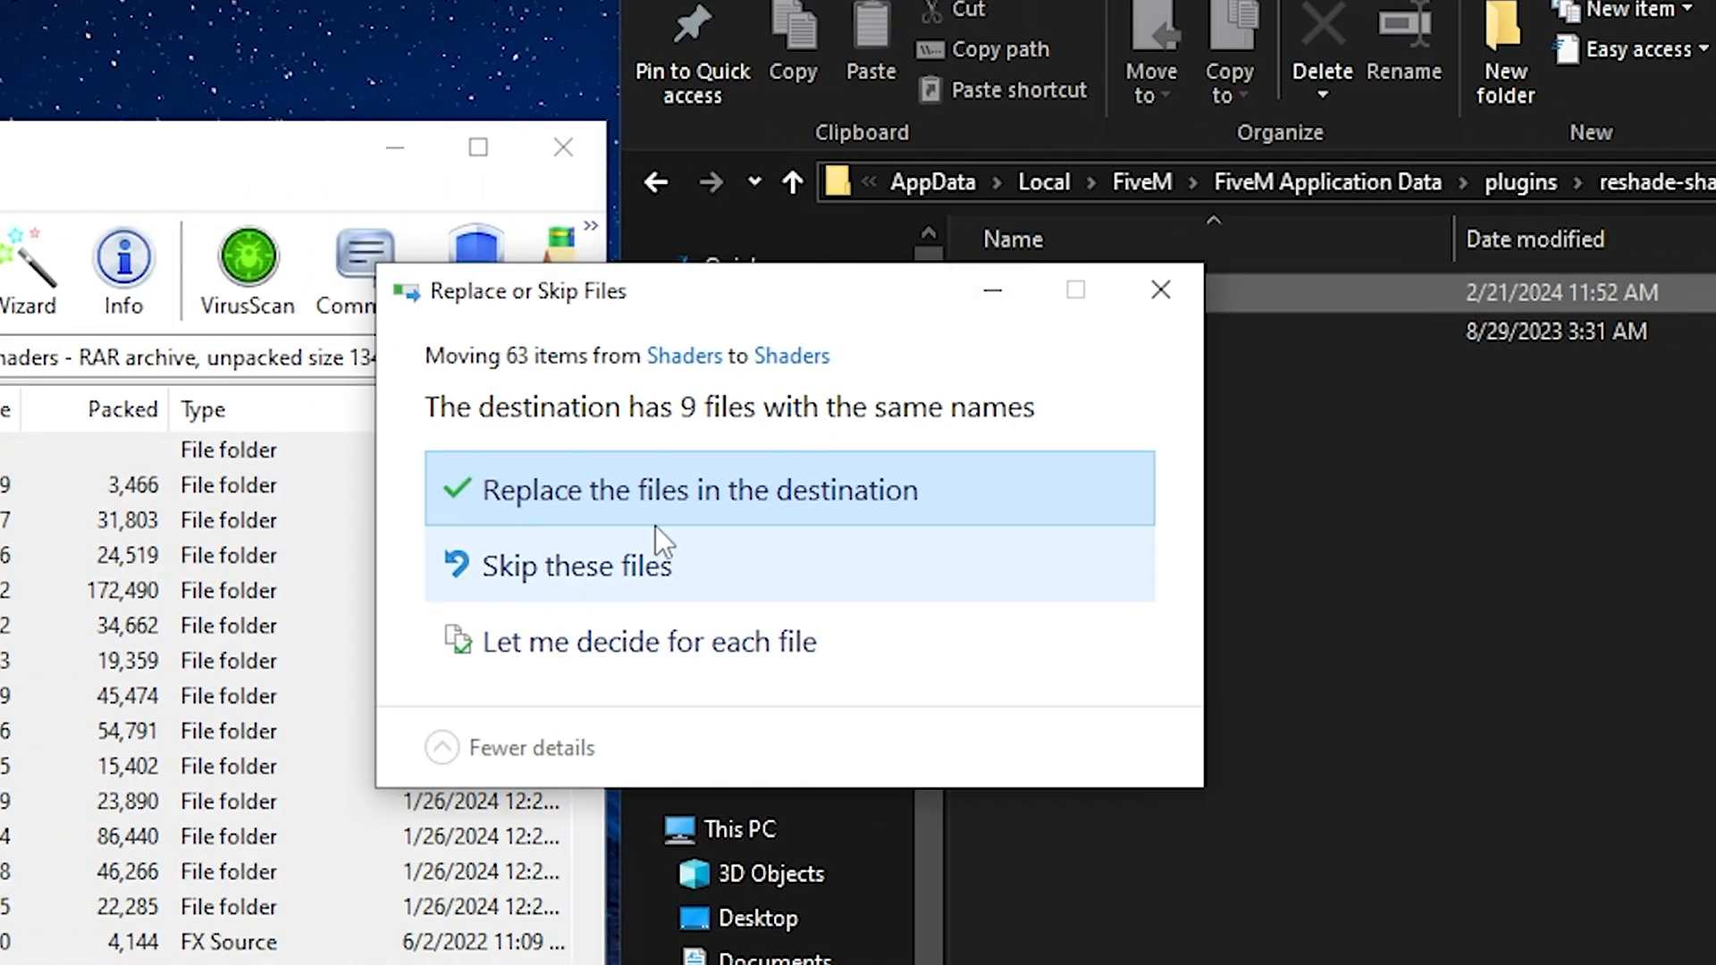
{"action": "left_click", "coordinate": [699, 489]}
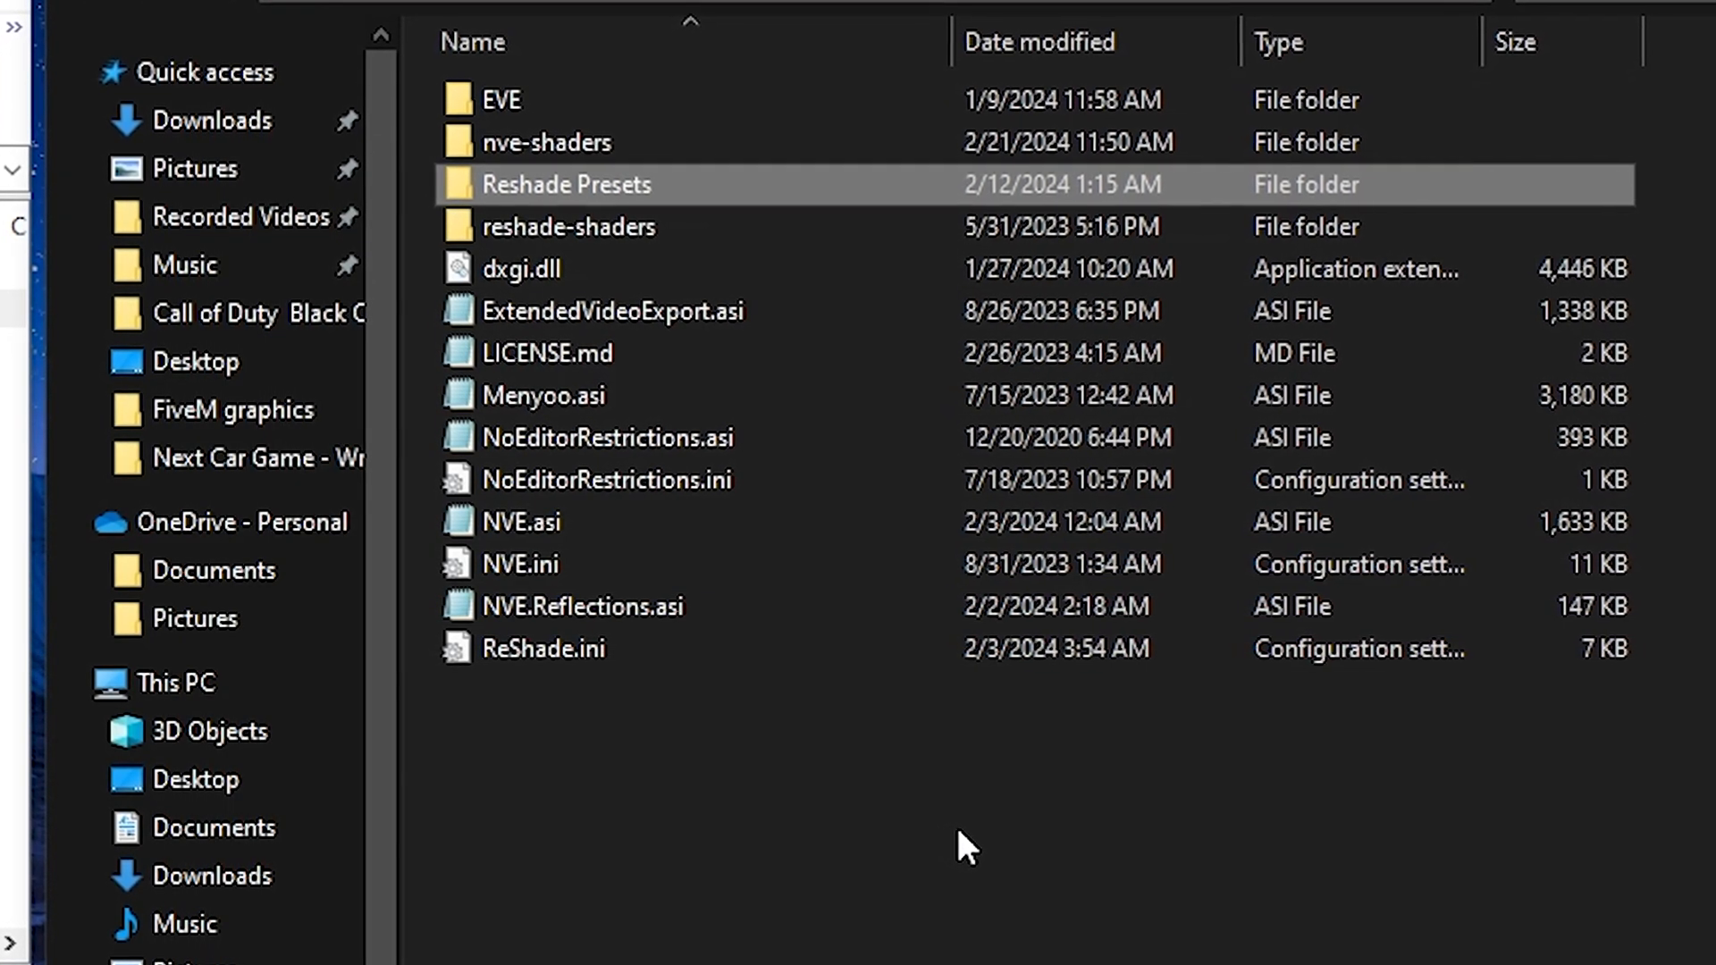
Step: Open the Reshade Presets folder now inside FiveM's plugins folder
{"action": "double_click", "coordinate": [566, 184]}
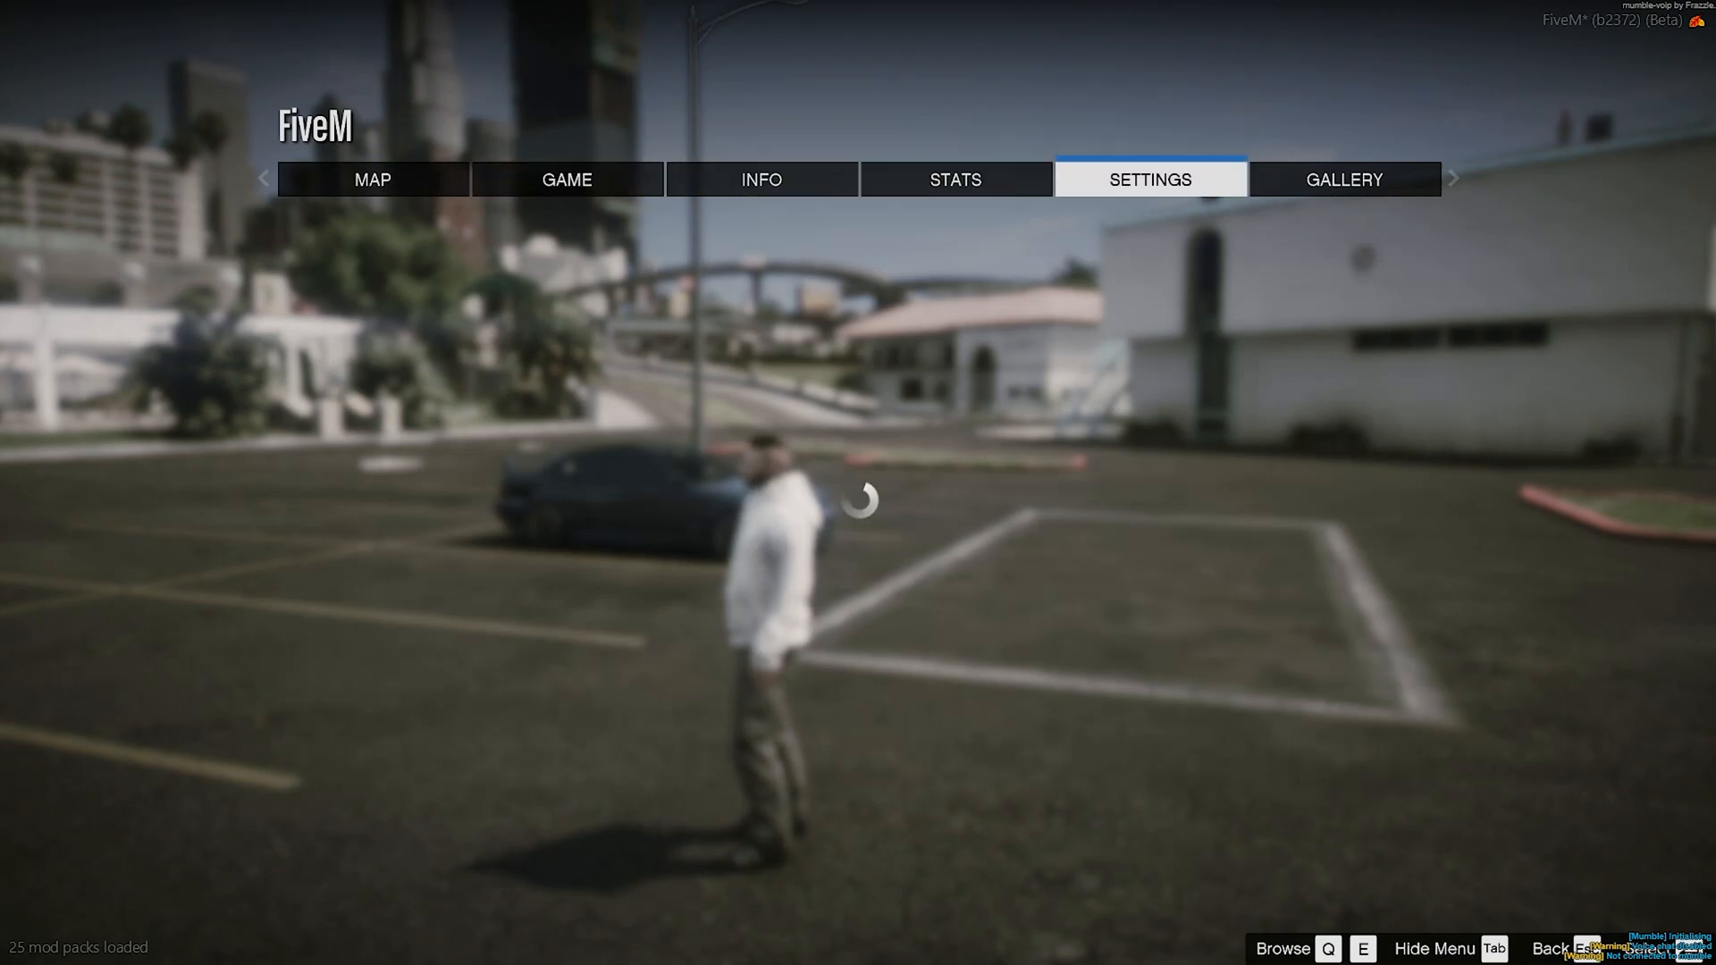
Step: Open Settings from FiveM's pause menu to reach the graphics options
{"action": "left_click", "coordinate": [1150, 179]}
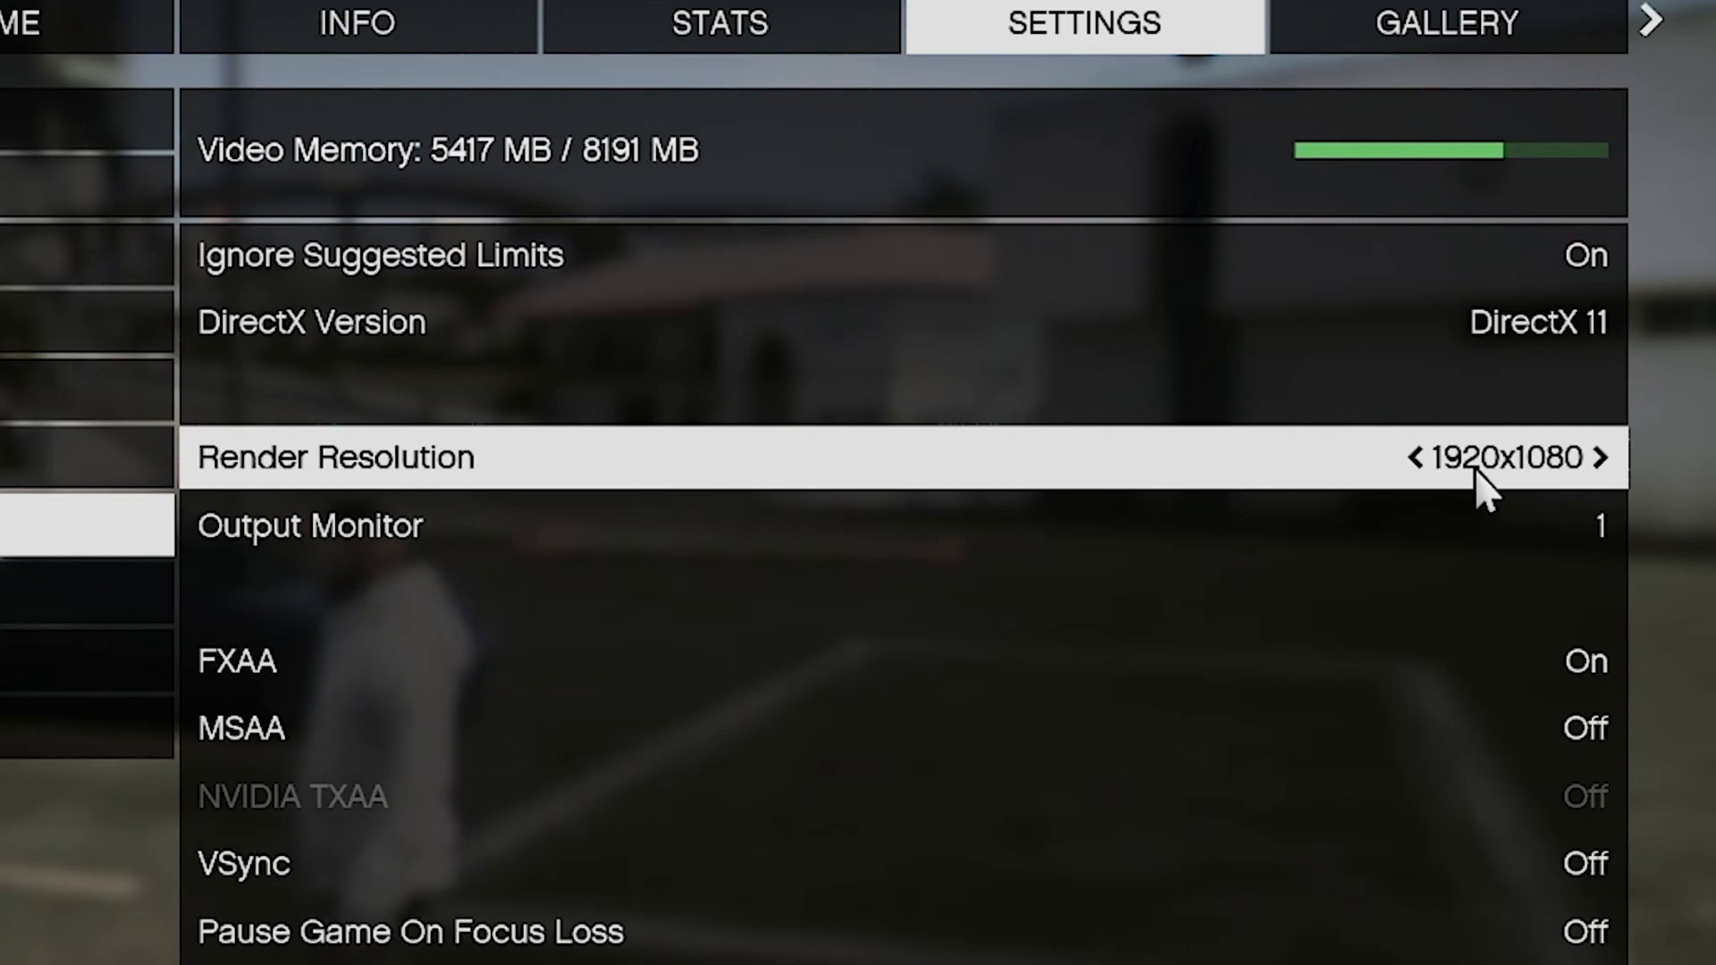
{"action": "scroll", "scroll_direction": "down", "scroll_amount": 3}
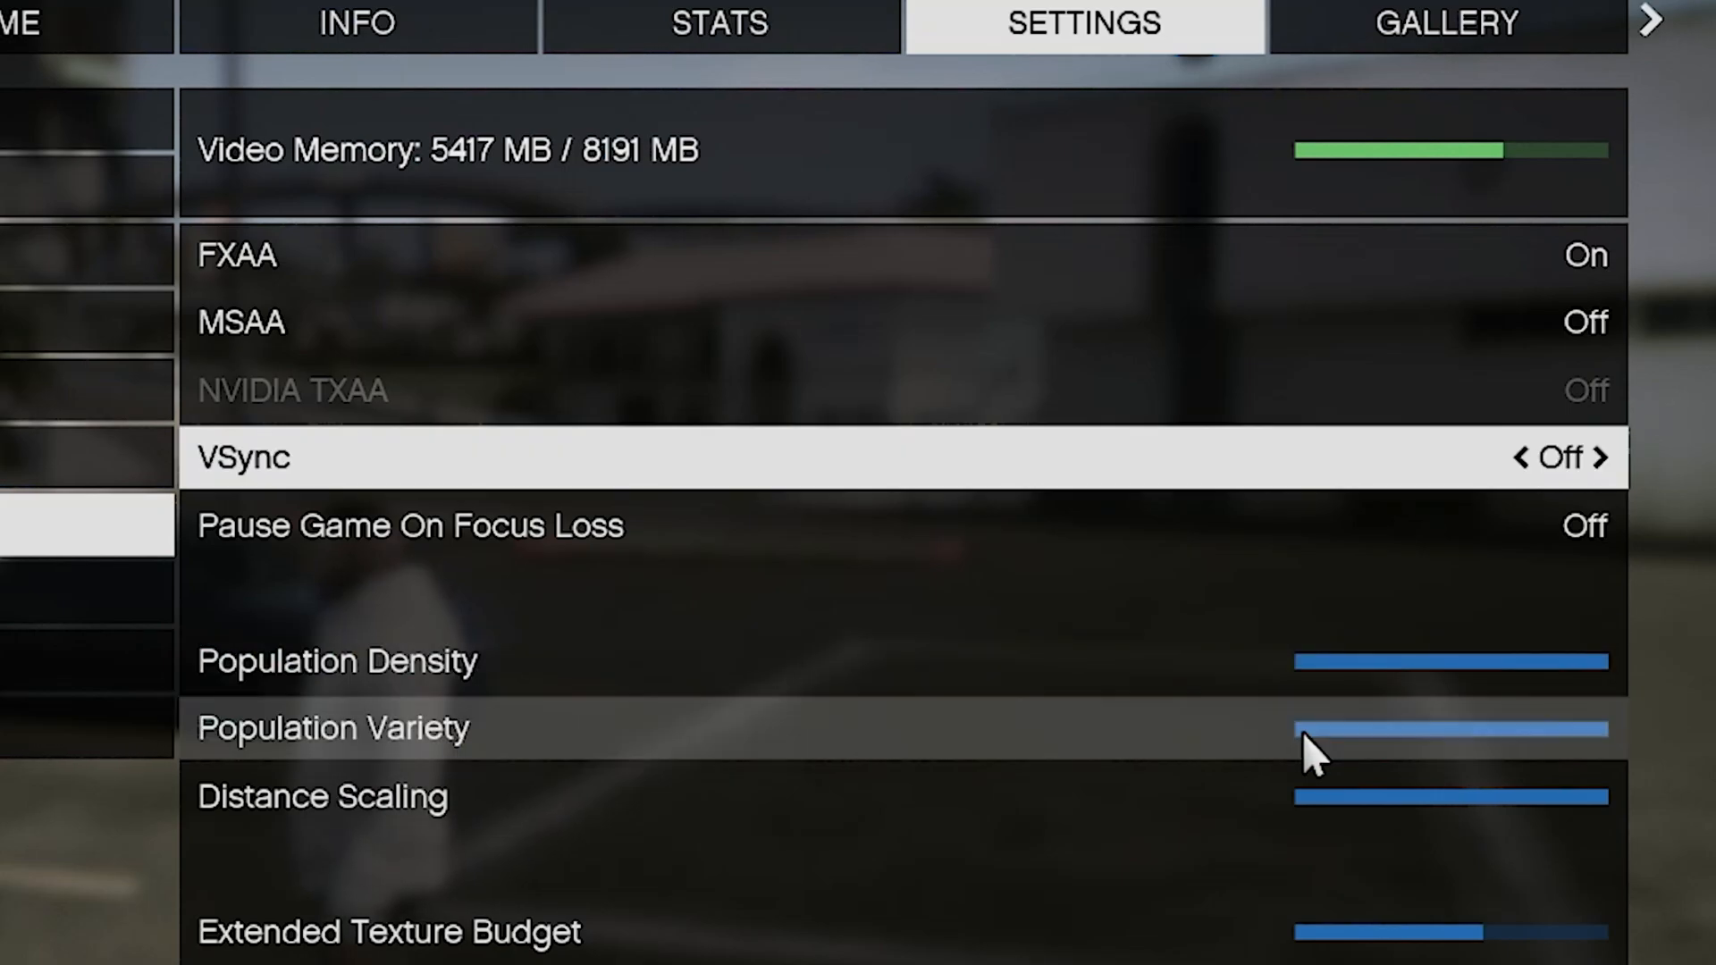
{"action": "scroll", "scroll_direction": "up", "scroll_amount": 3}
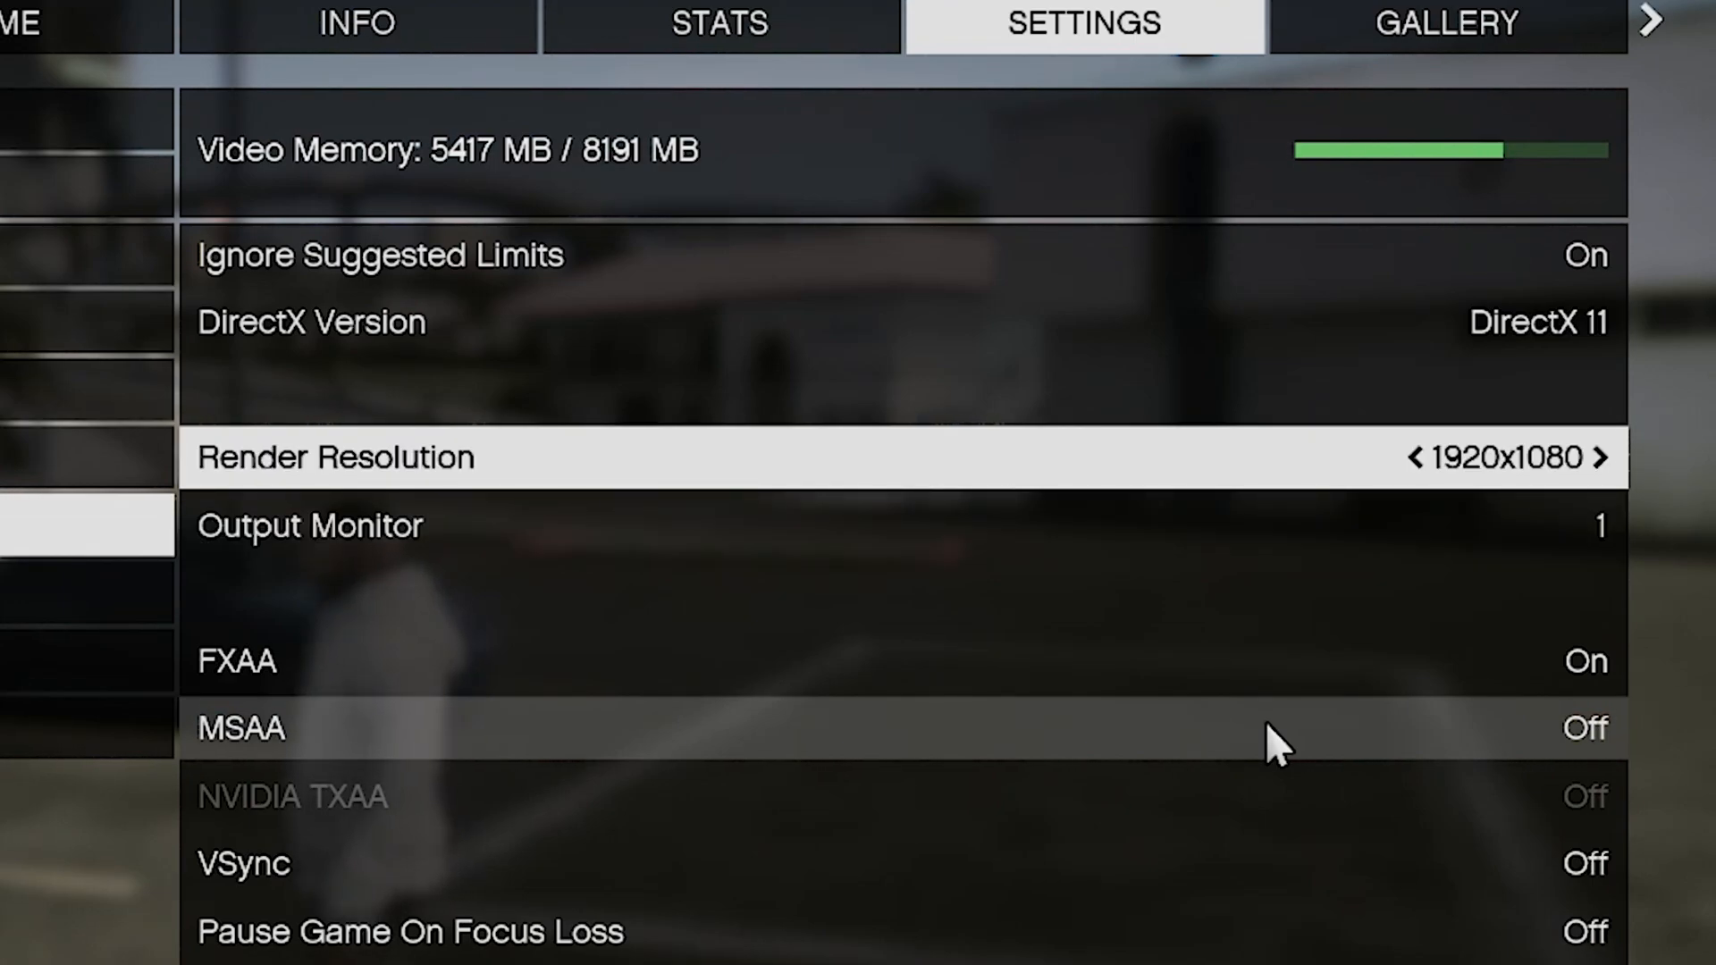
{"action": "left_click", "coordinate": [1604, 458]}
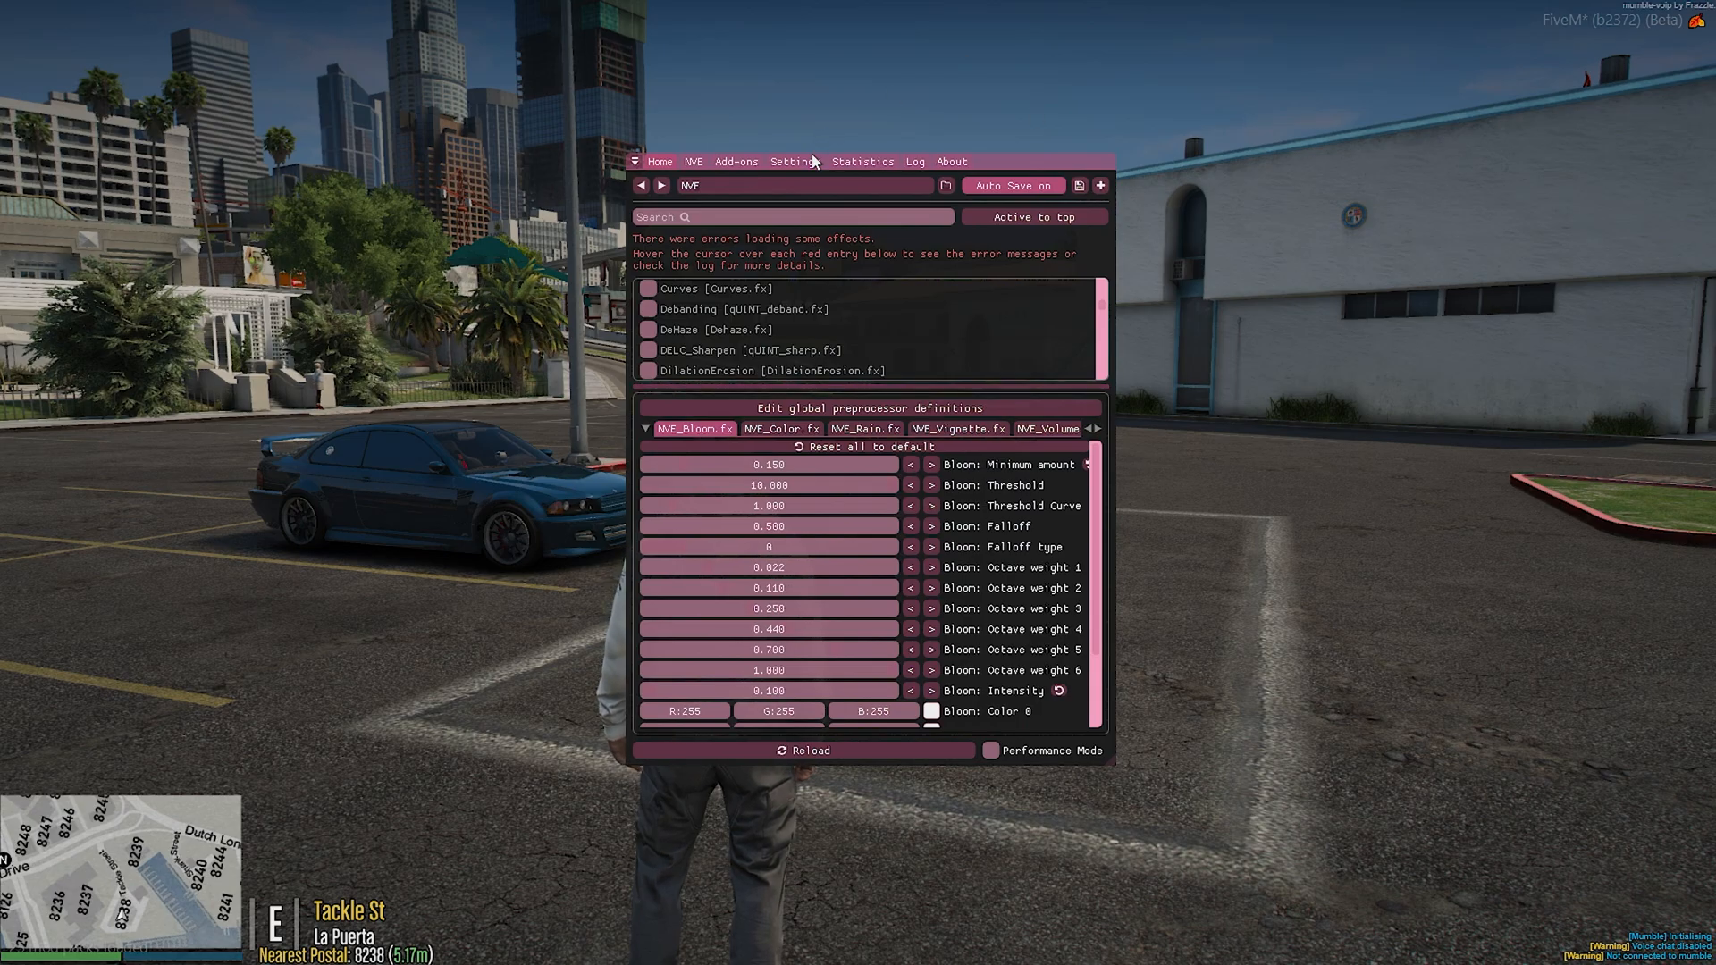
{"action": "left_click", "coordinate": [791, 161]}
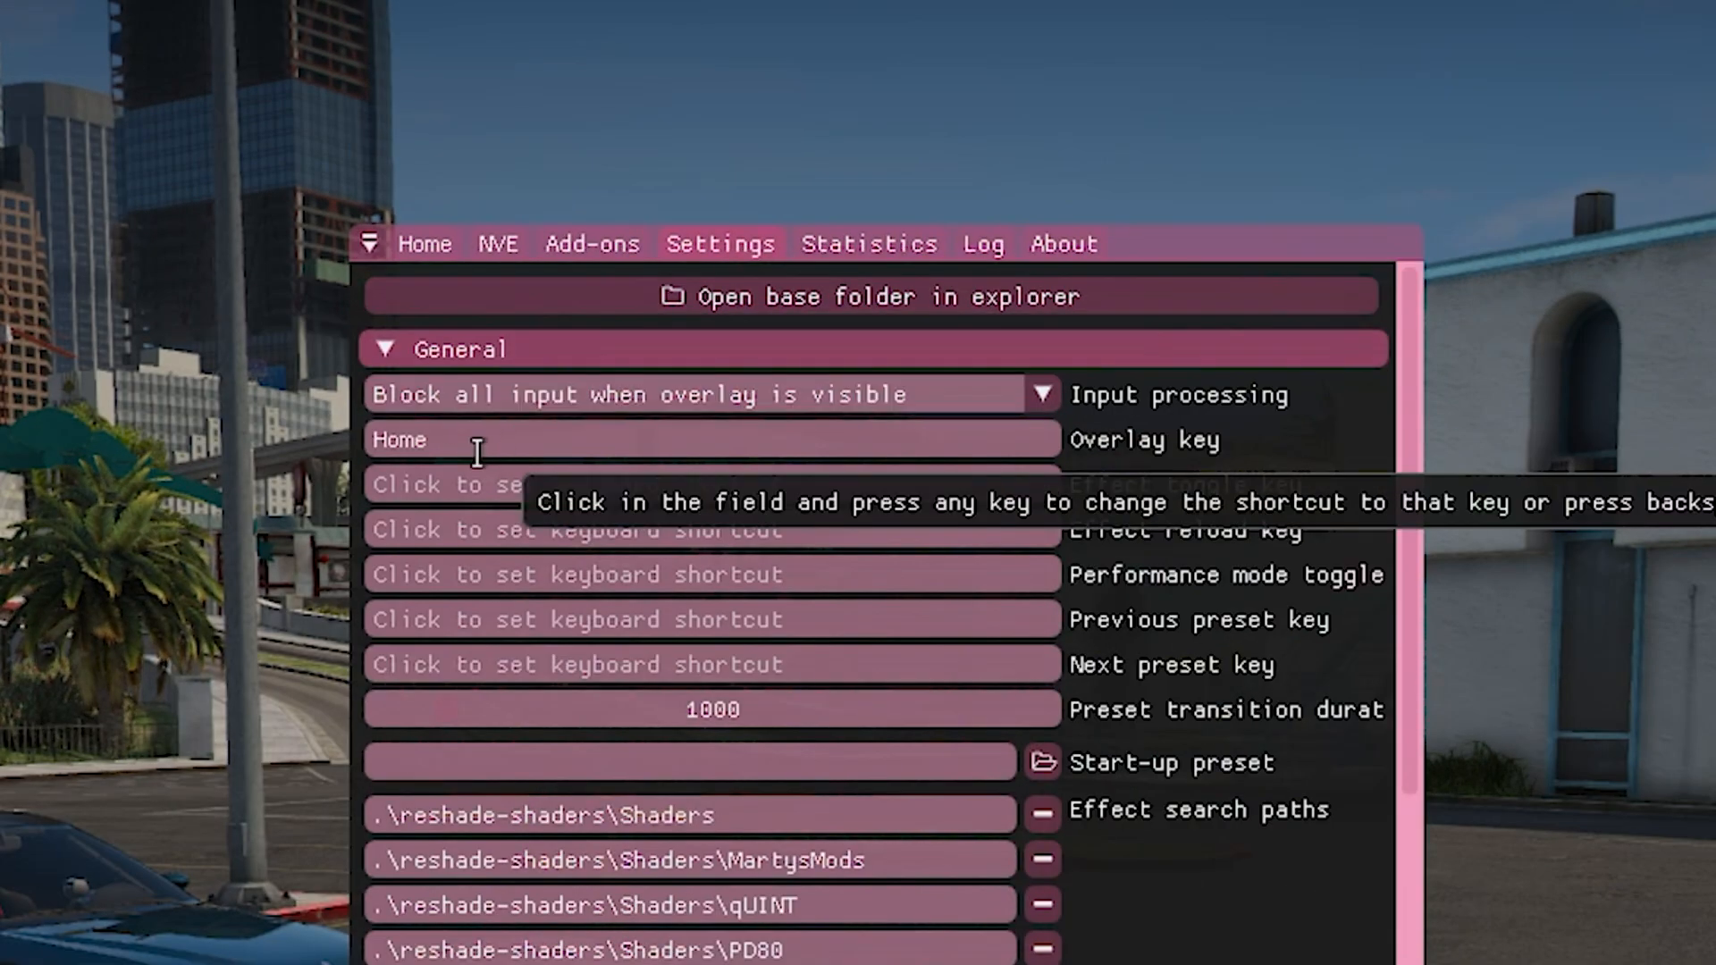
{"action": "mouse_move", "coordinate": [520, 438]}
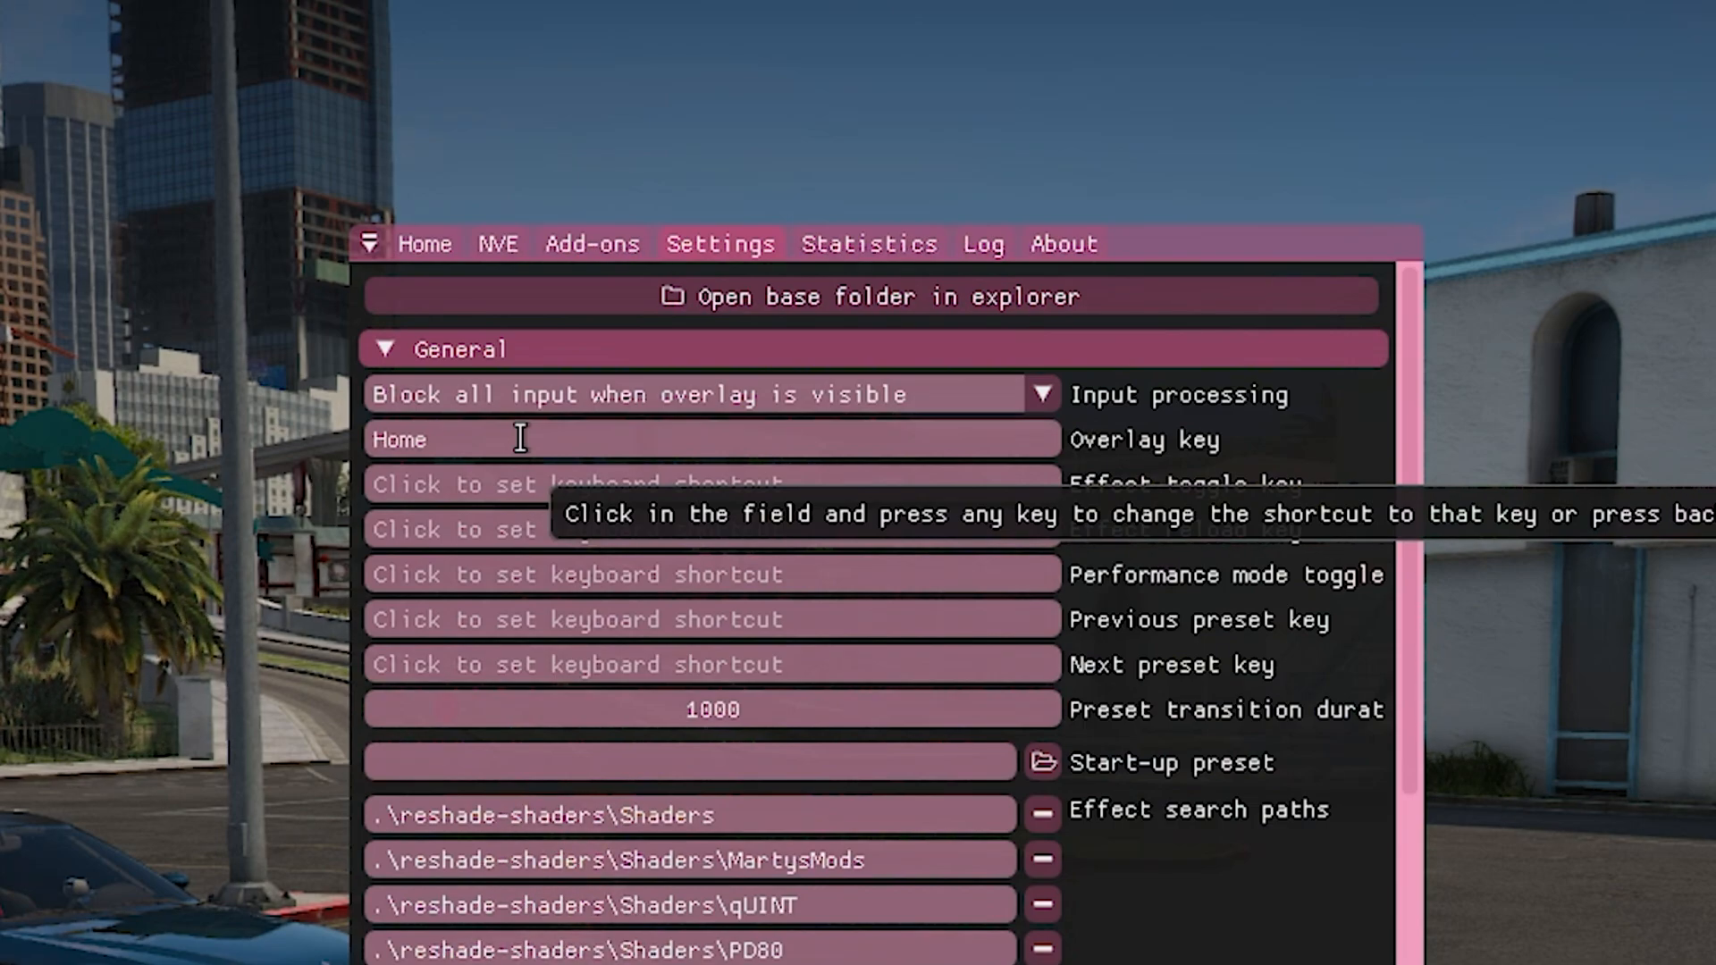
{"action": "mouse_move", "coordinate": [435, 271]}
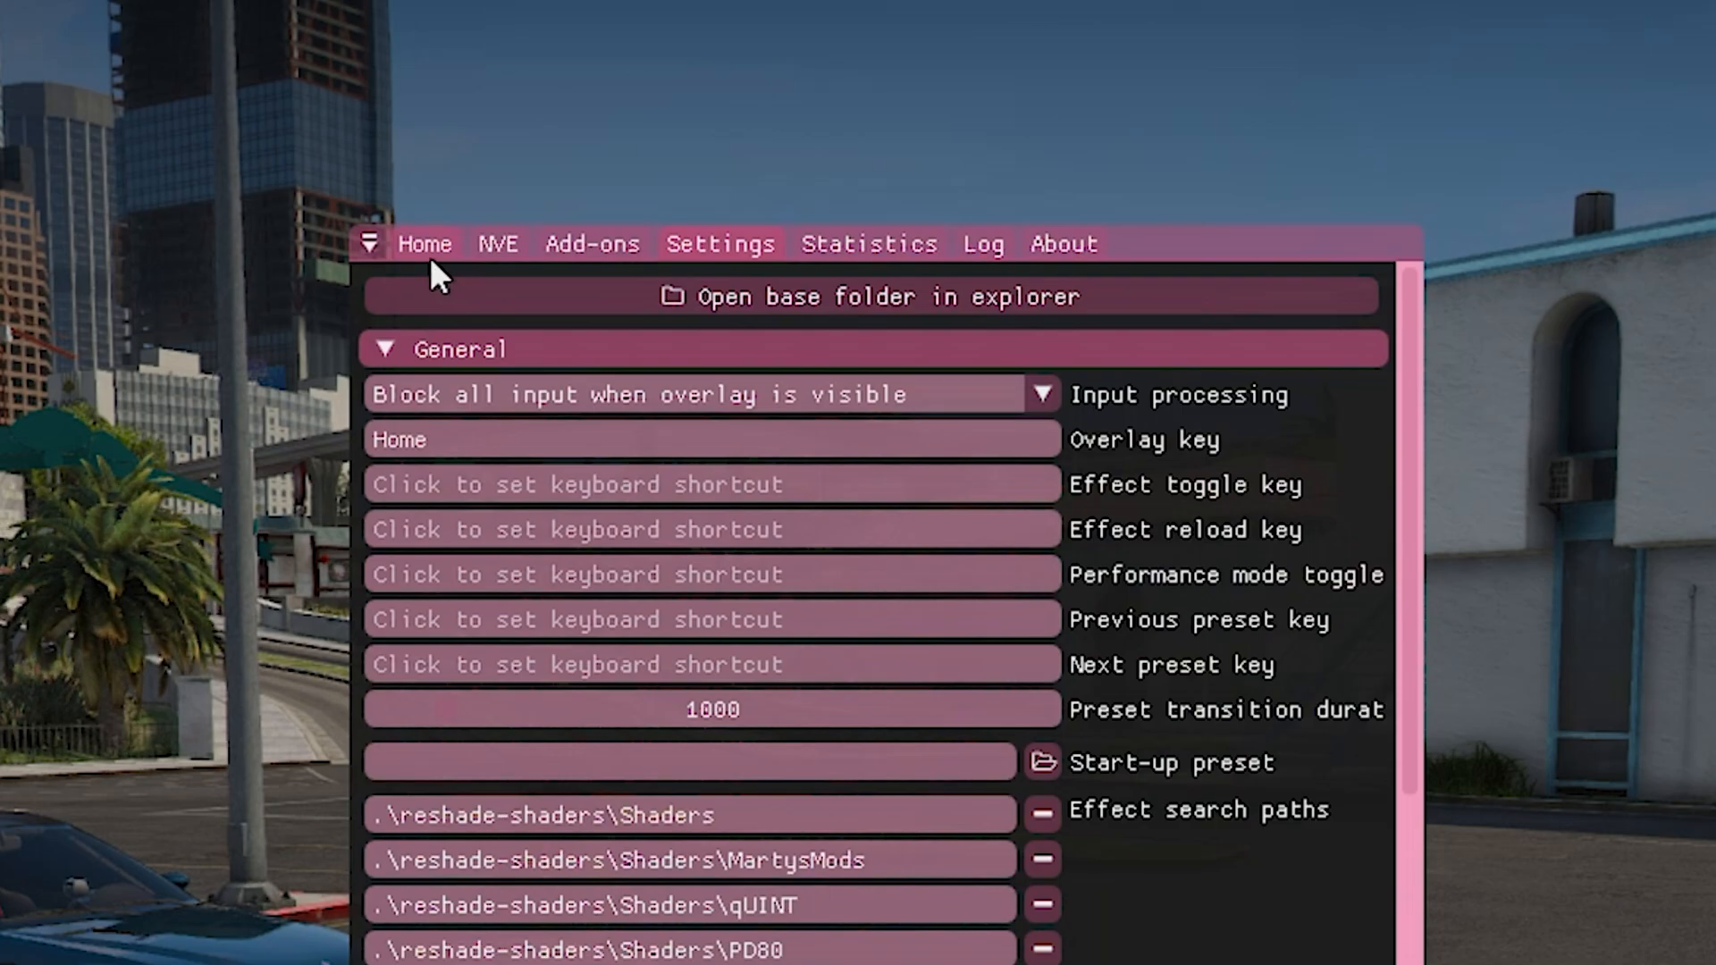
{"action": "left_click", "coordinate": [497, 244]}
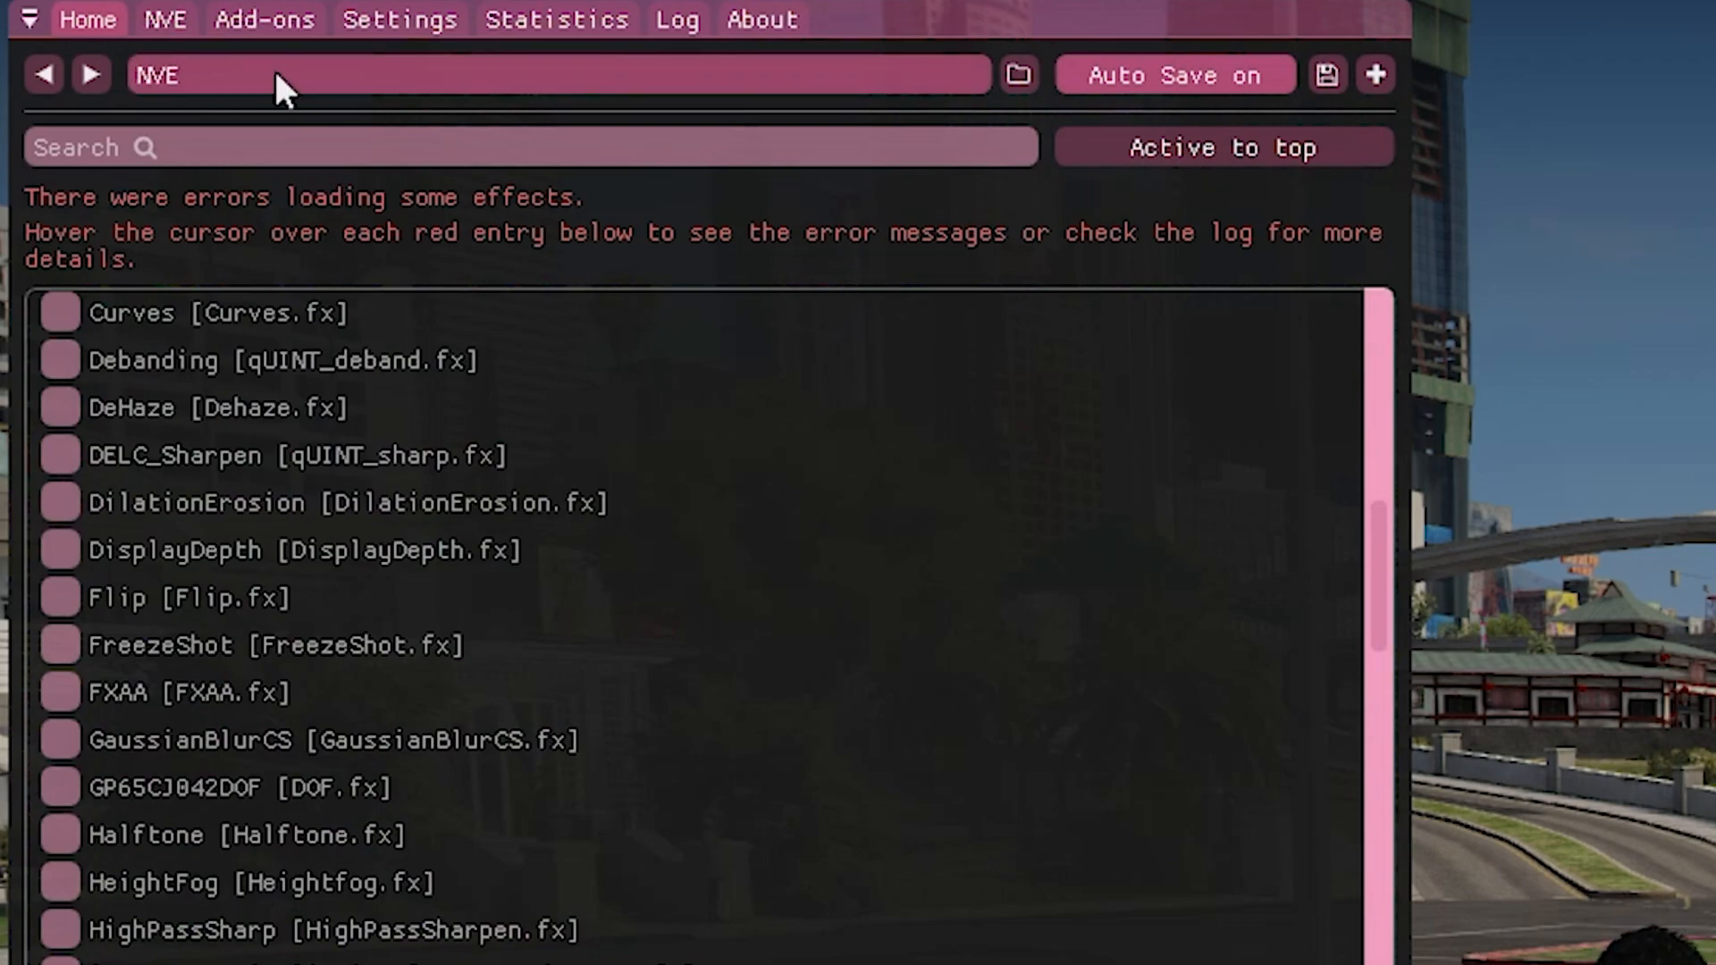
Step: Browse for a preset file and enter the Reshade Presets folder
{"action": "left_click", "coordinate": [1017, 75]}
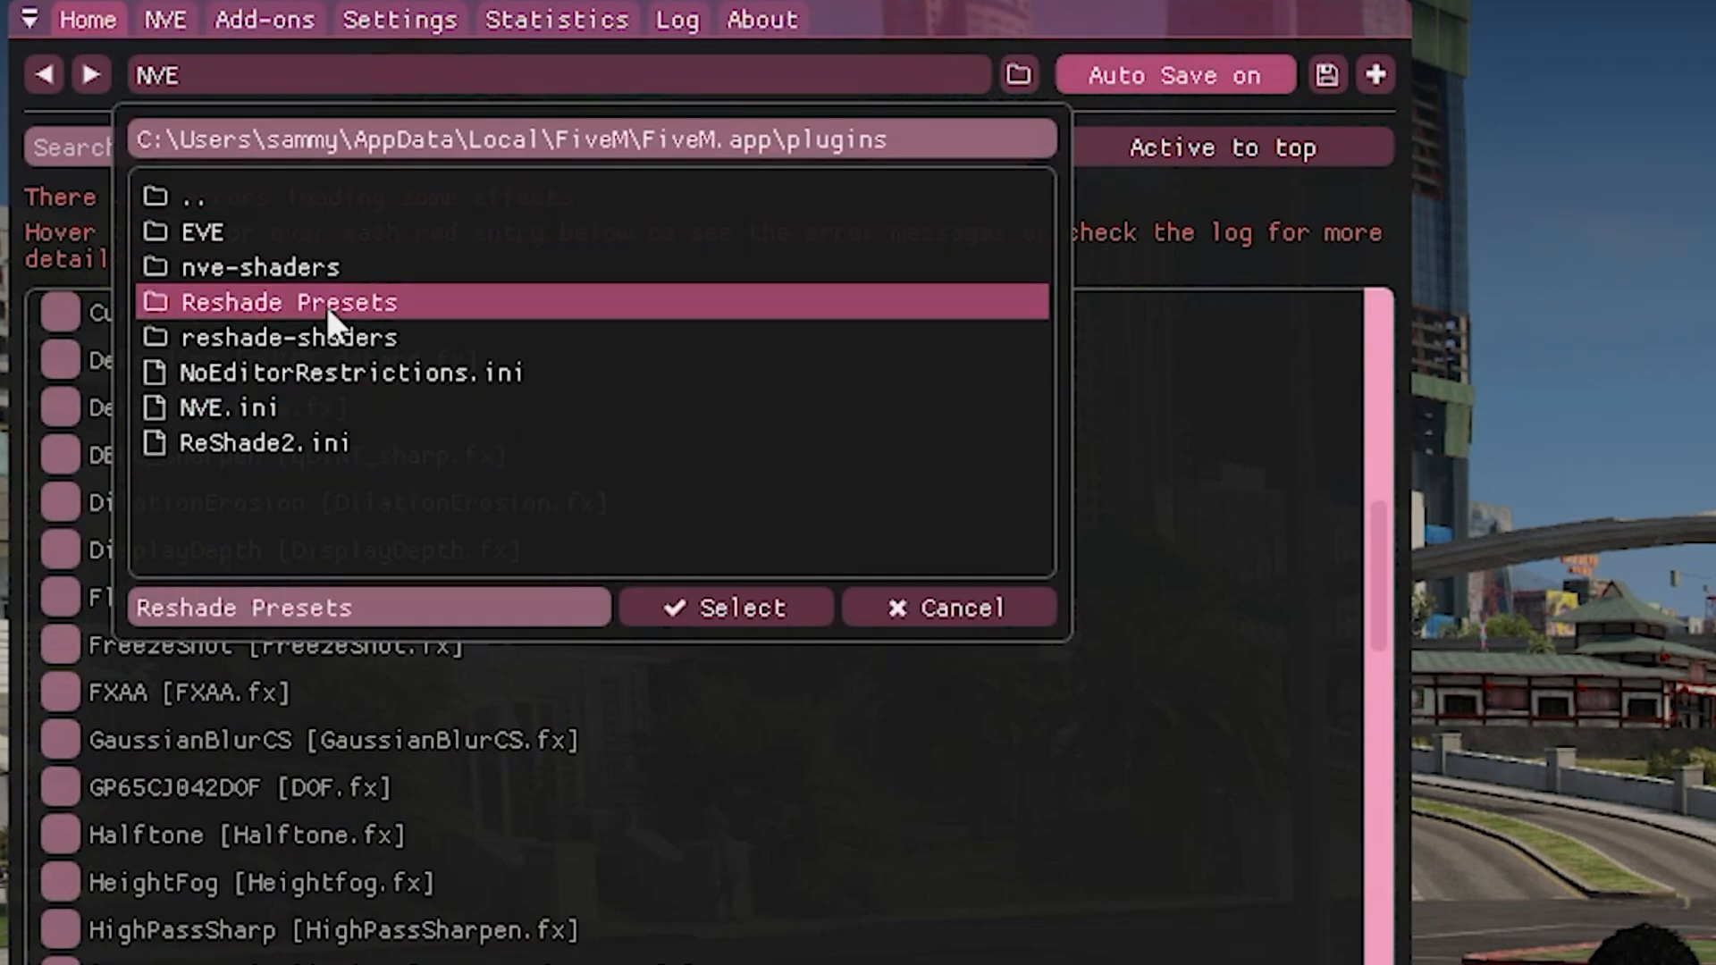
{"action": "double_click", "coordinate": [287, 302]}
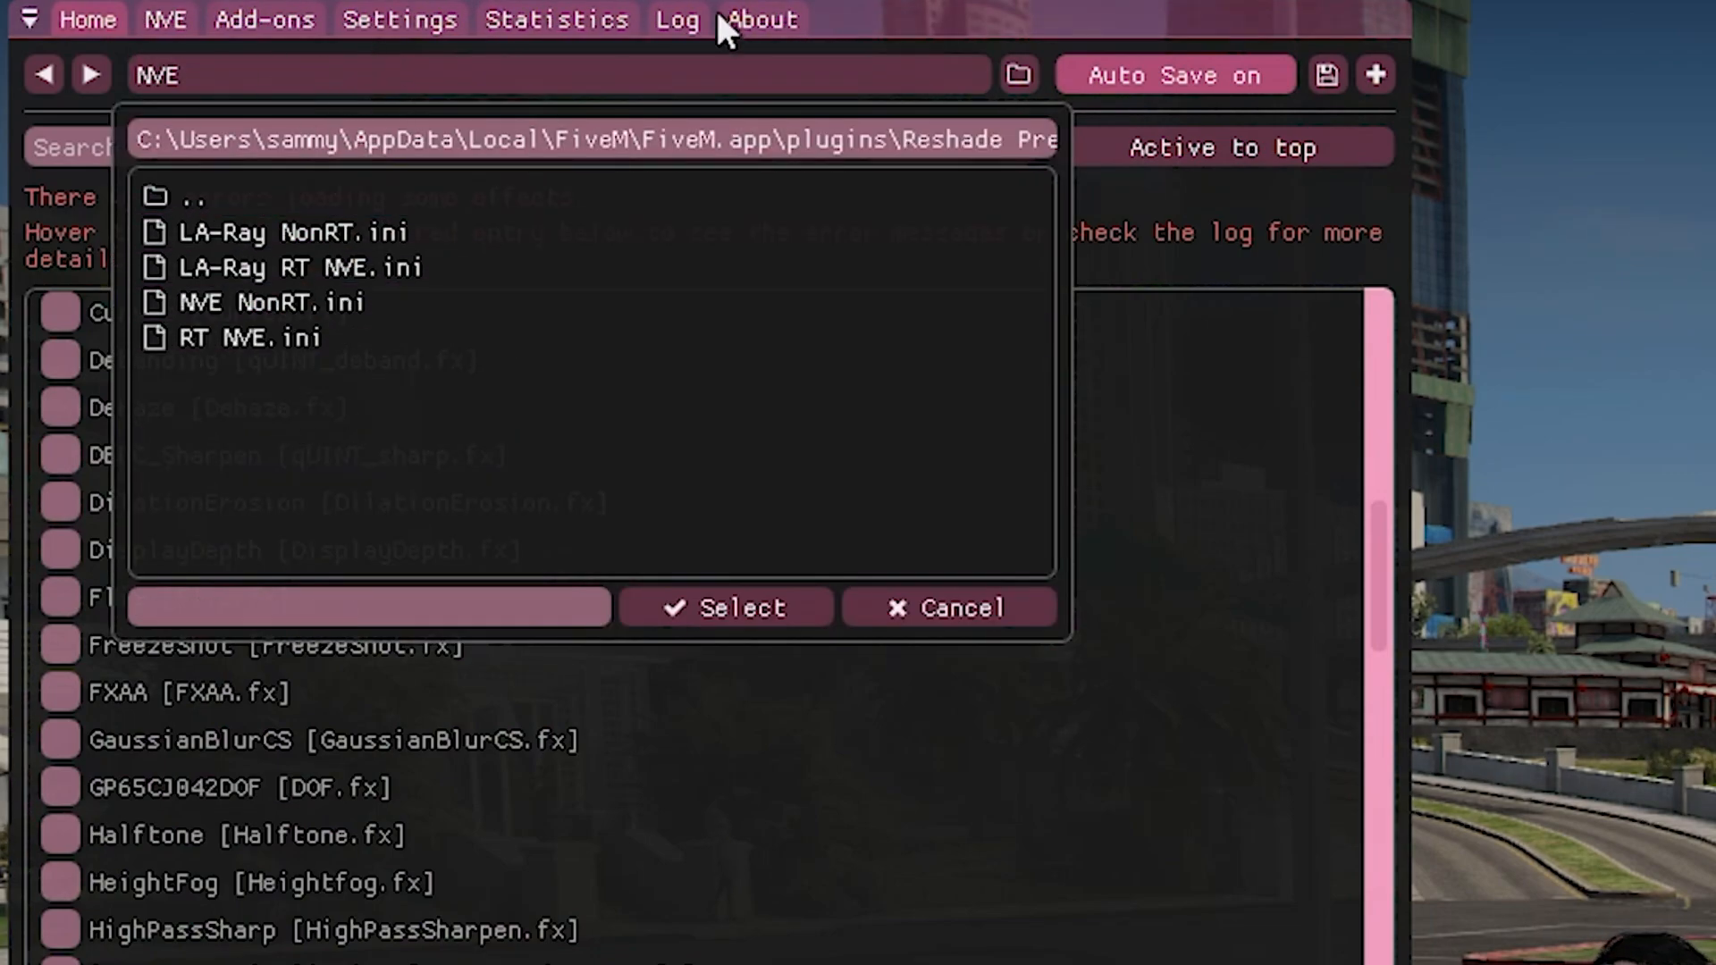
{"action": "mouse_move", "coordinate": [848, 197]}
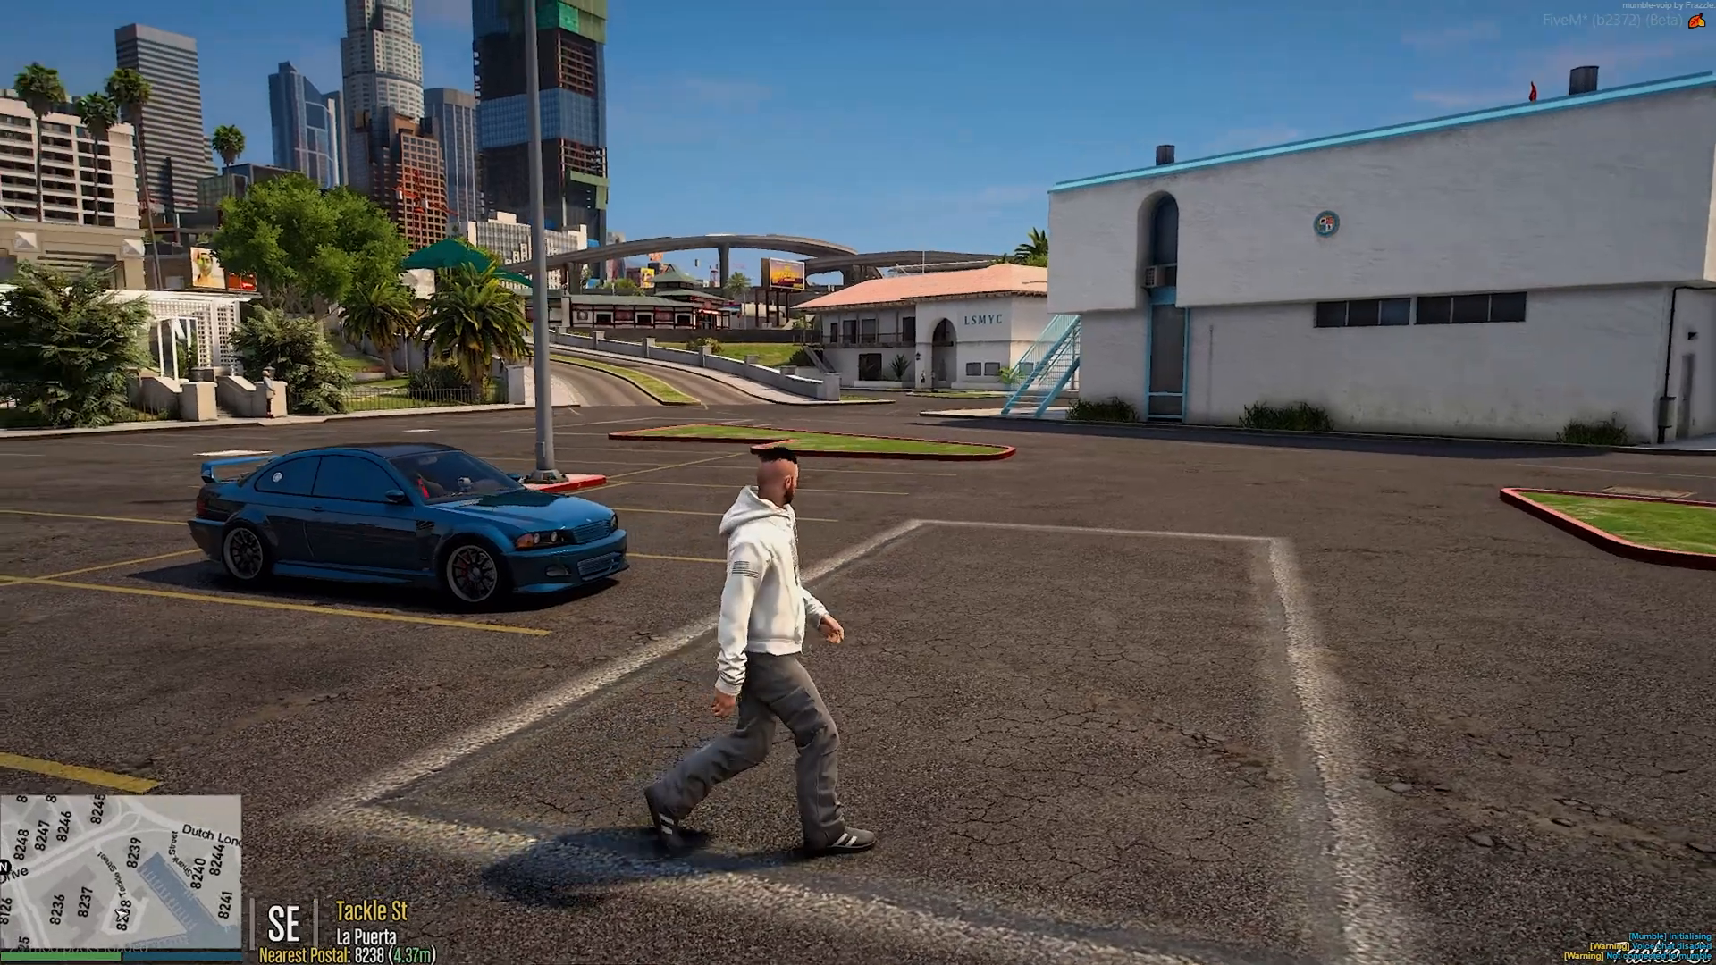
{"action": "mouse_move", "coordinate": [858, 482]}
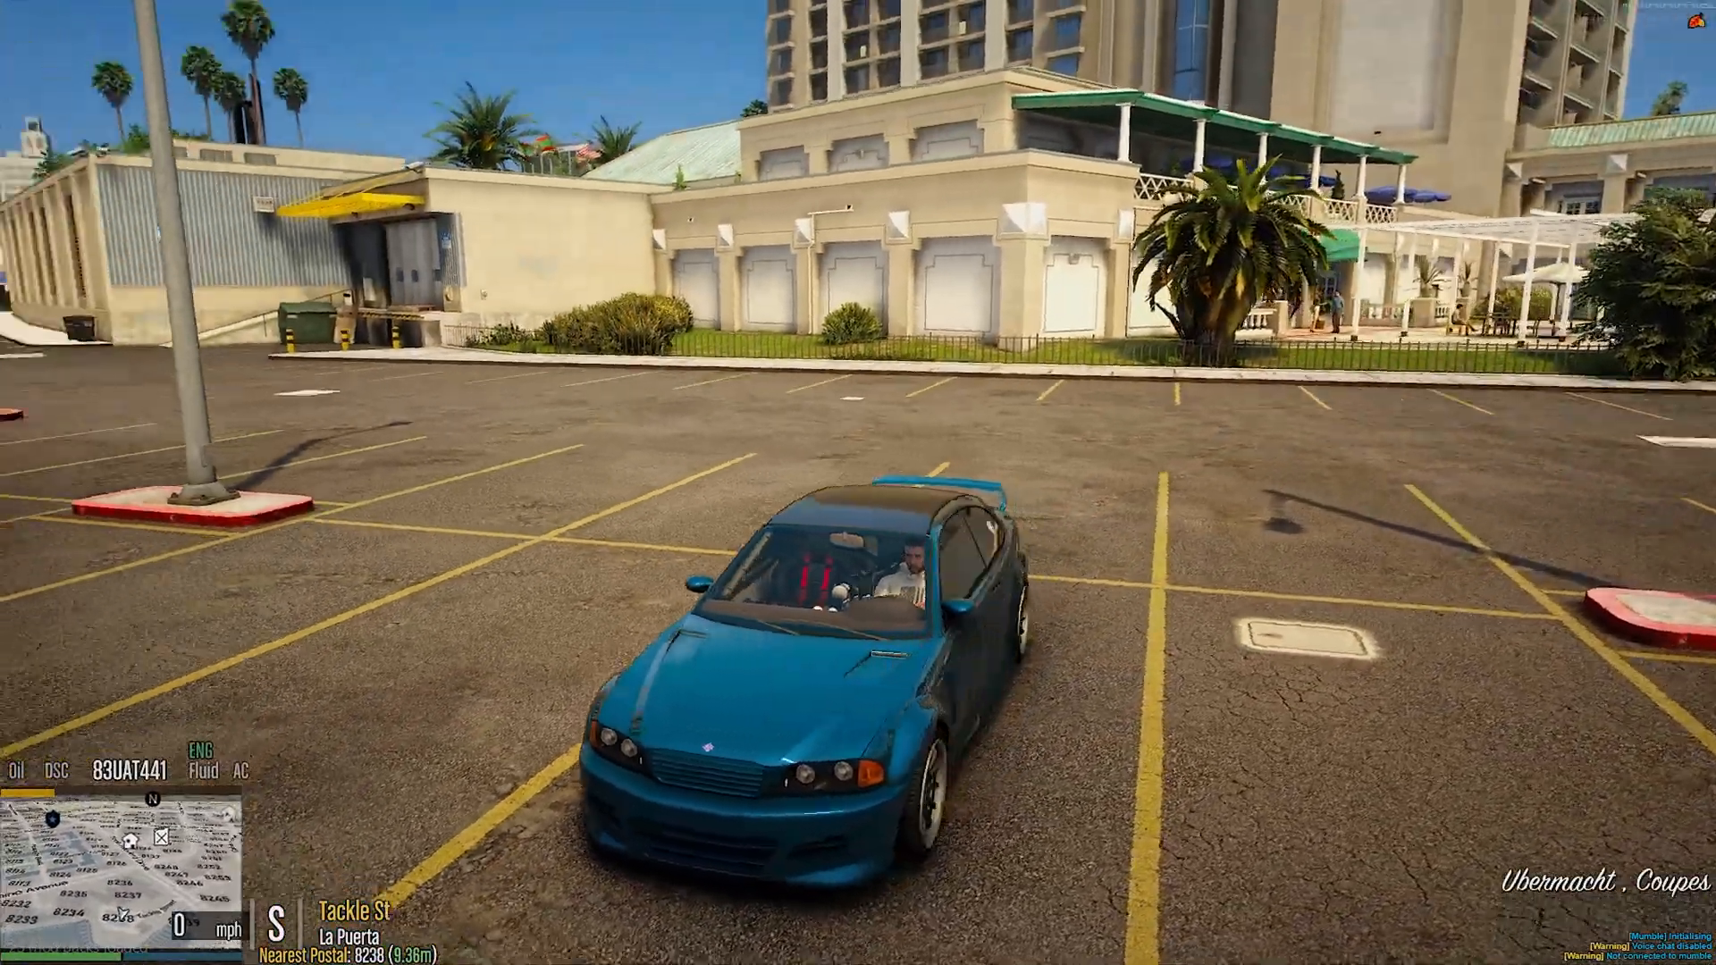
{"action": "mouse_move", "coordinate": [858, 483]}
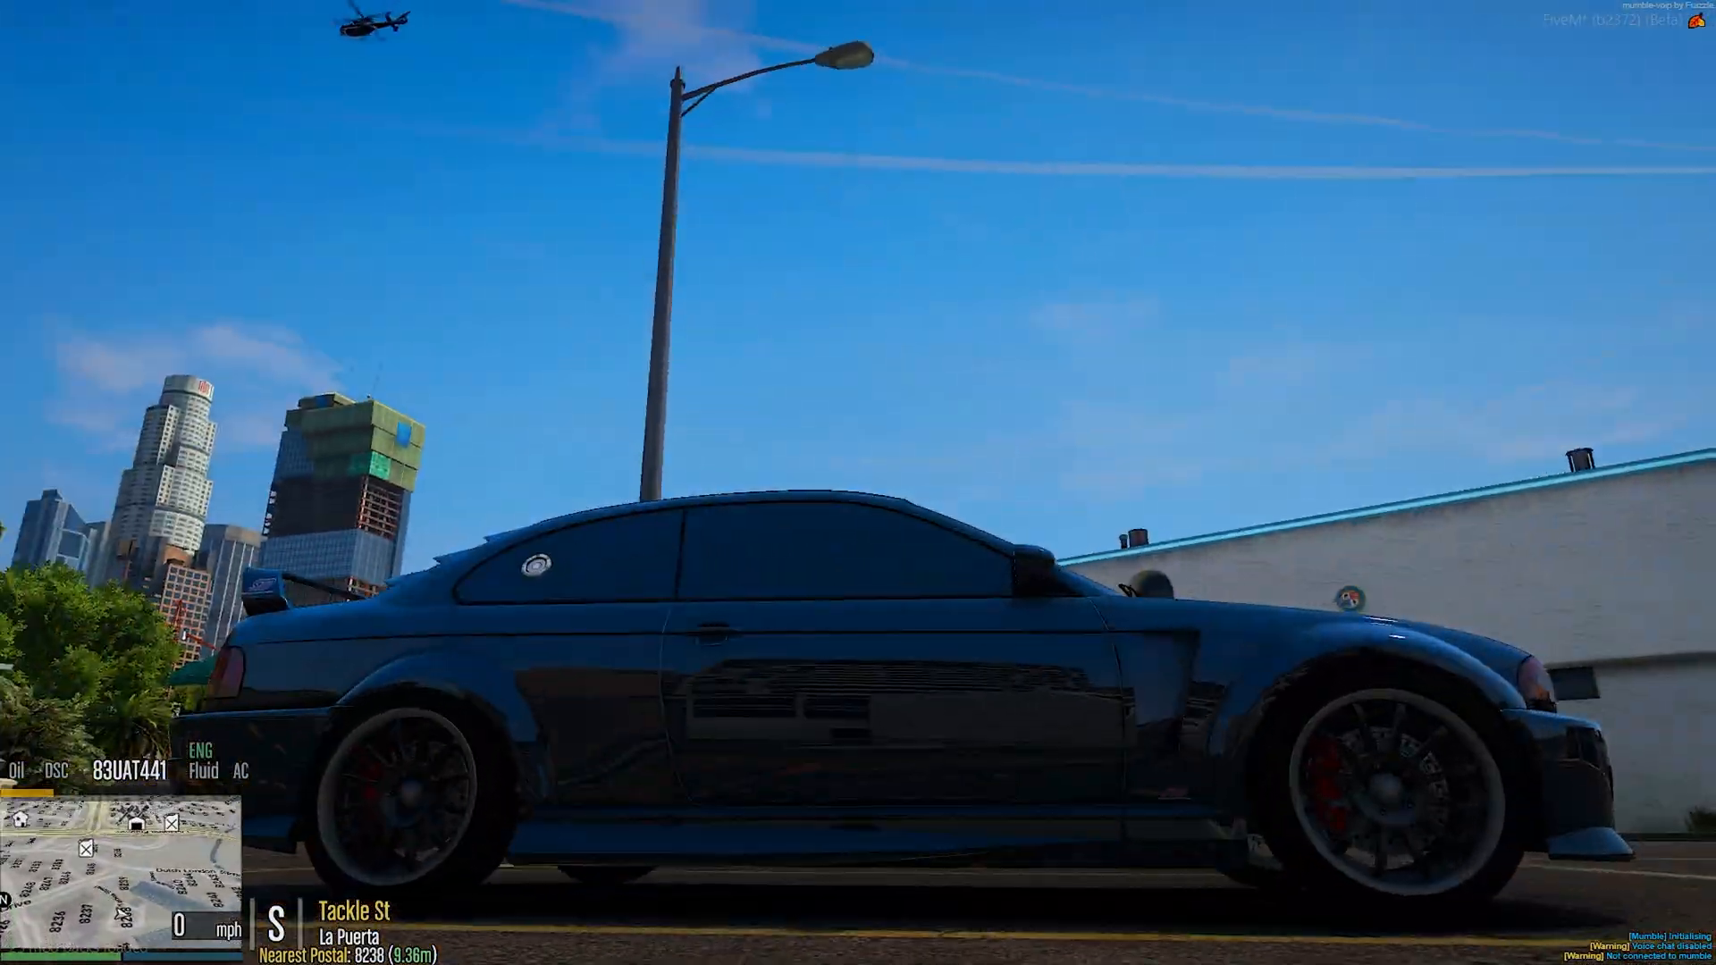
{"action": "mouse_move", "coordinate": [859, 482]}
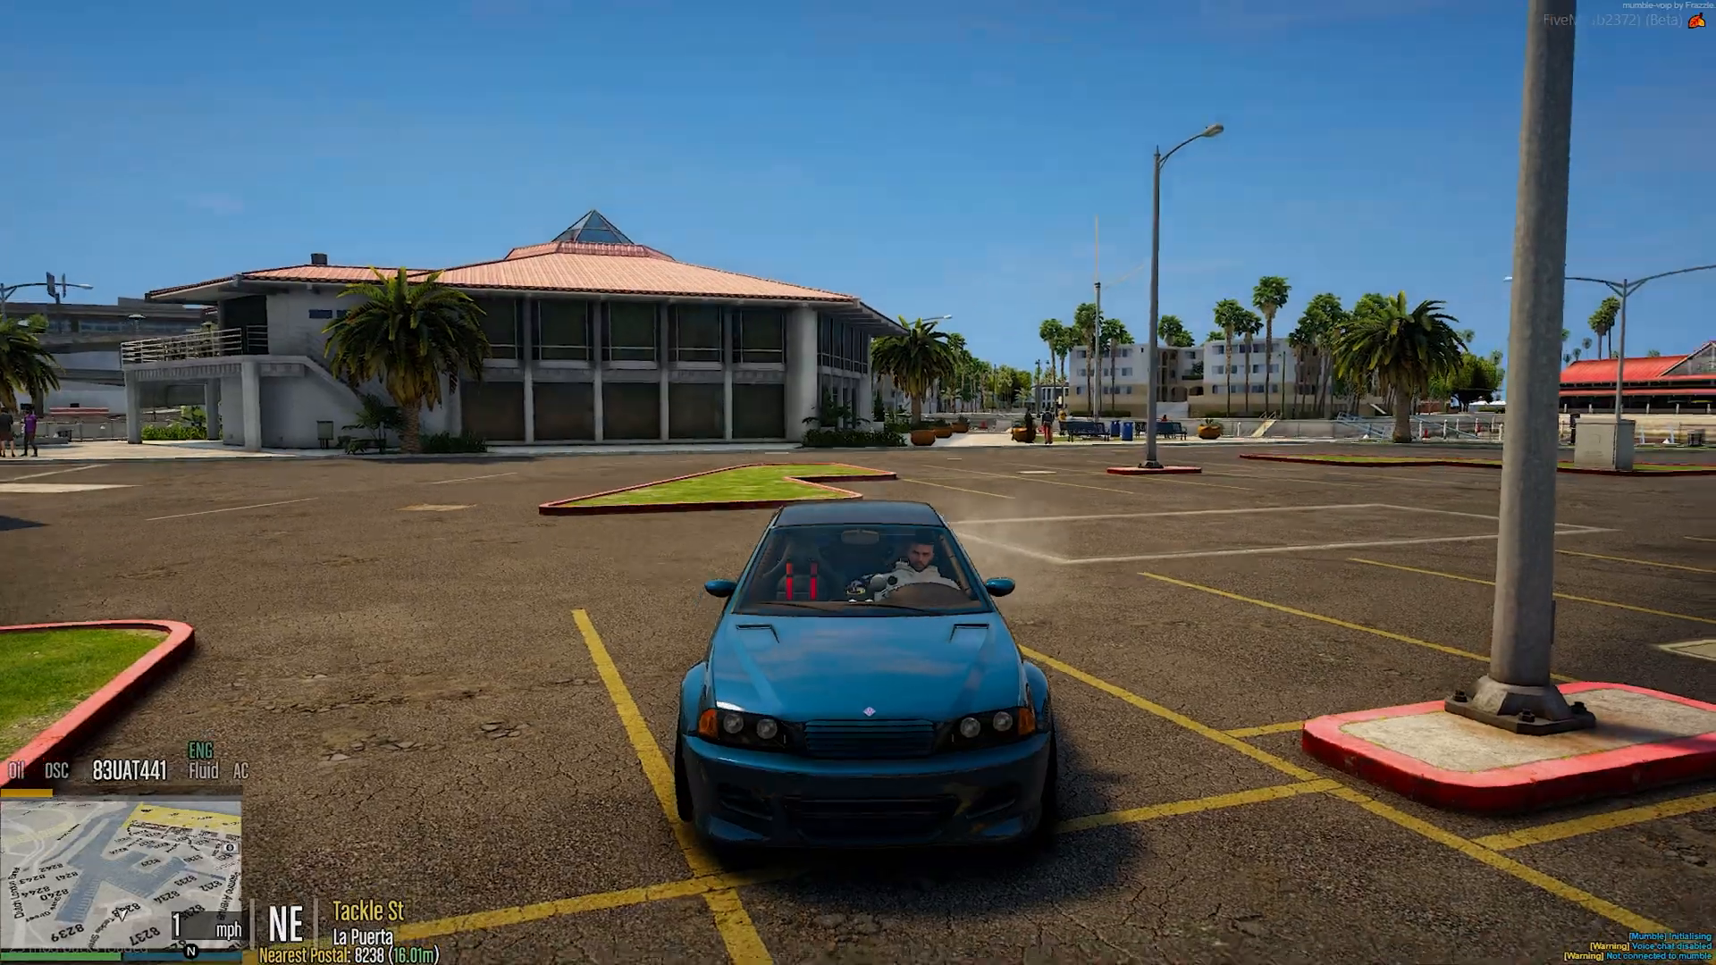
Step: Exit the parked car and reopen the ReShade overlay with Home on LA-Ray NonRT
{"action": "key", "text": "w"}
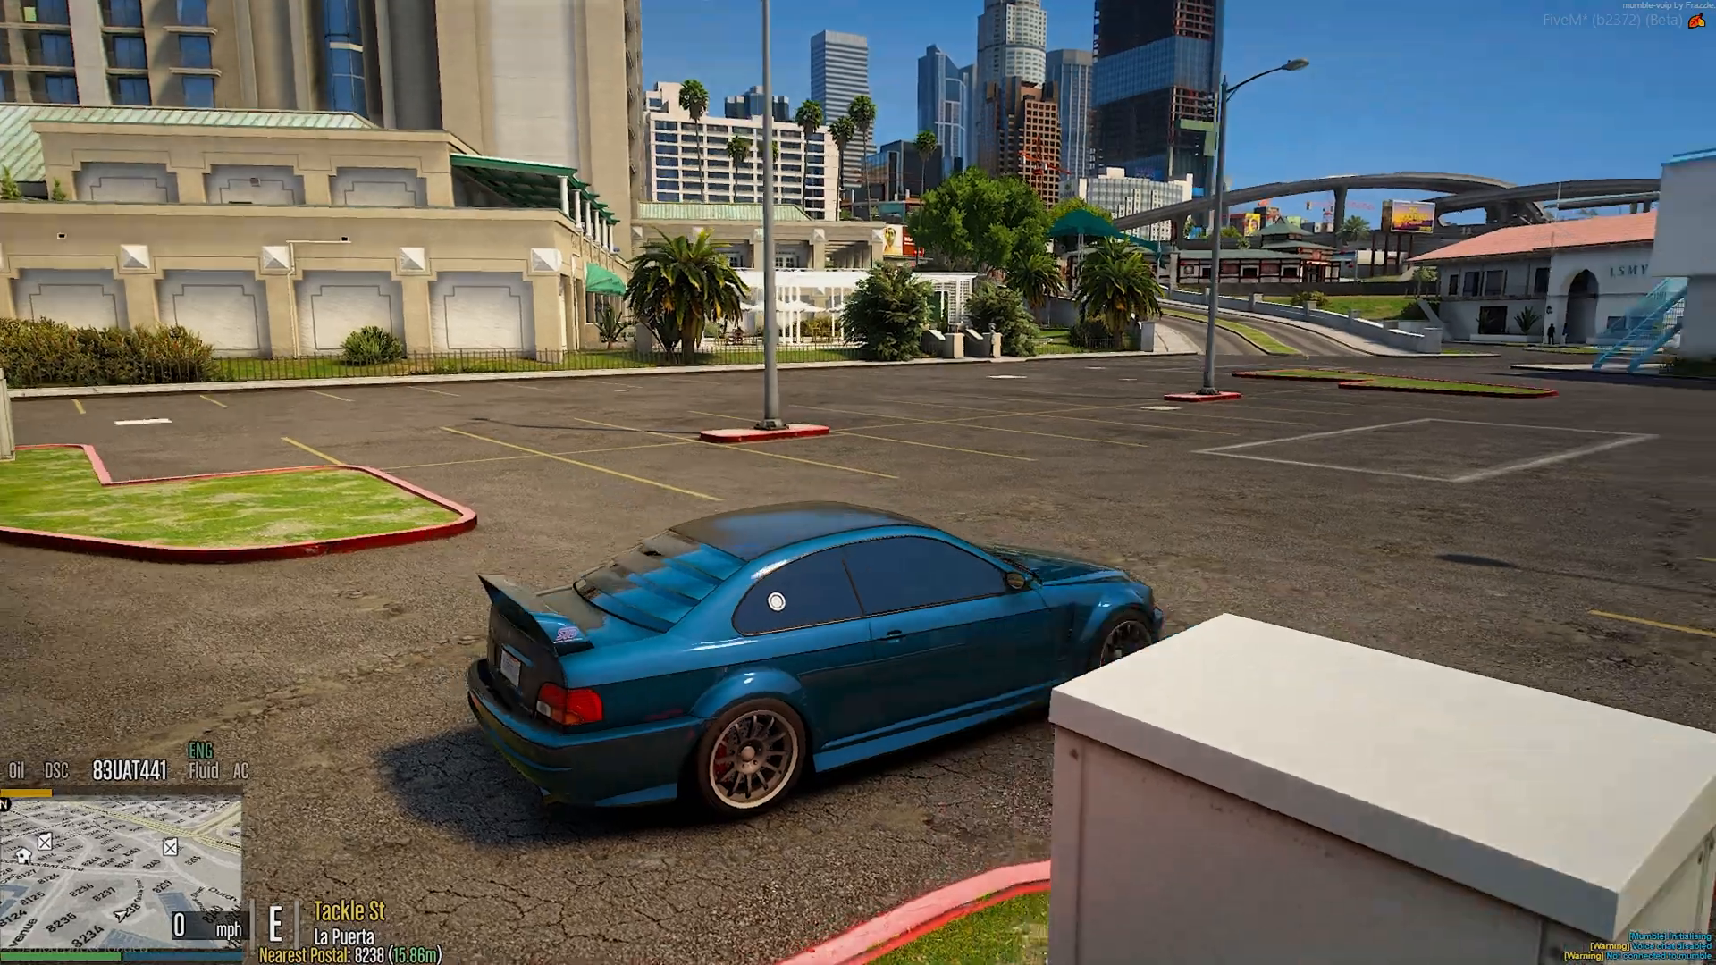
{"action": "mouse_move", "coordinate": [858, 483]}
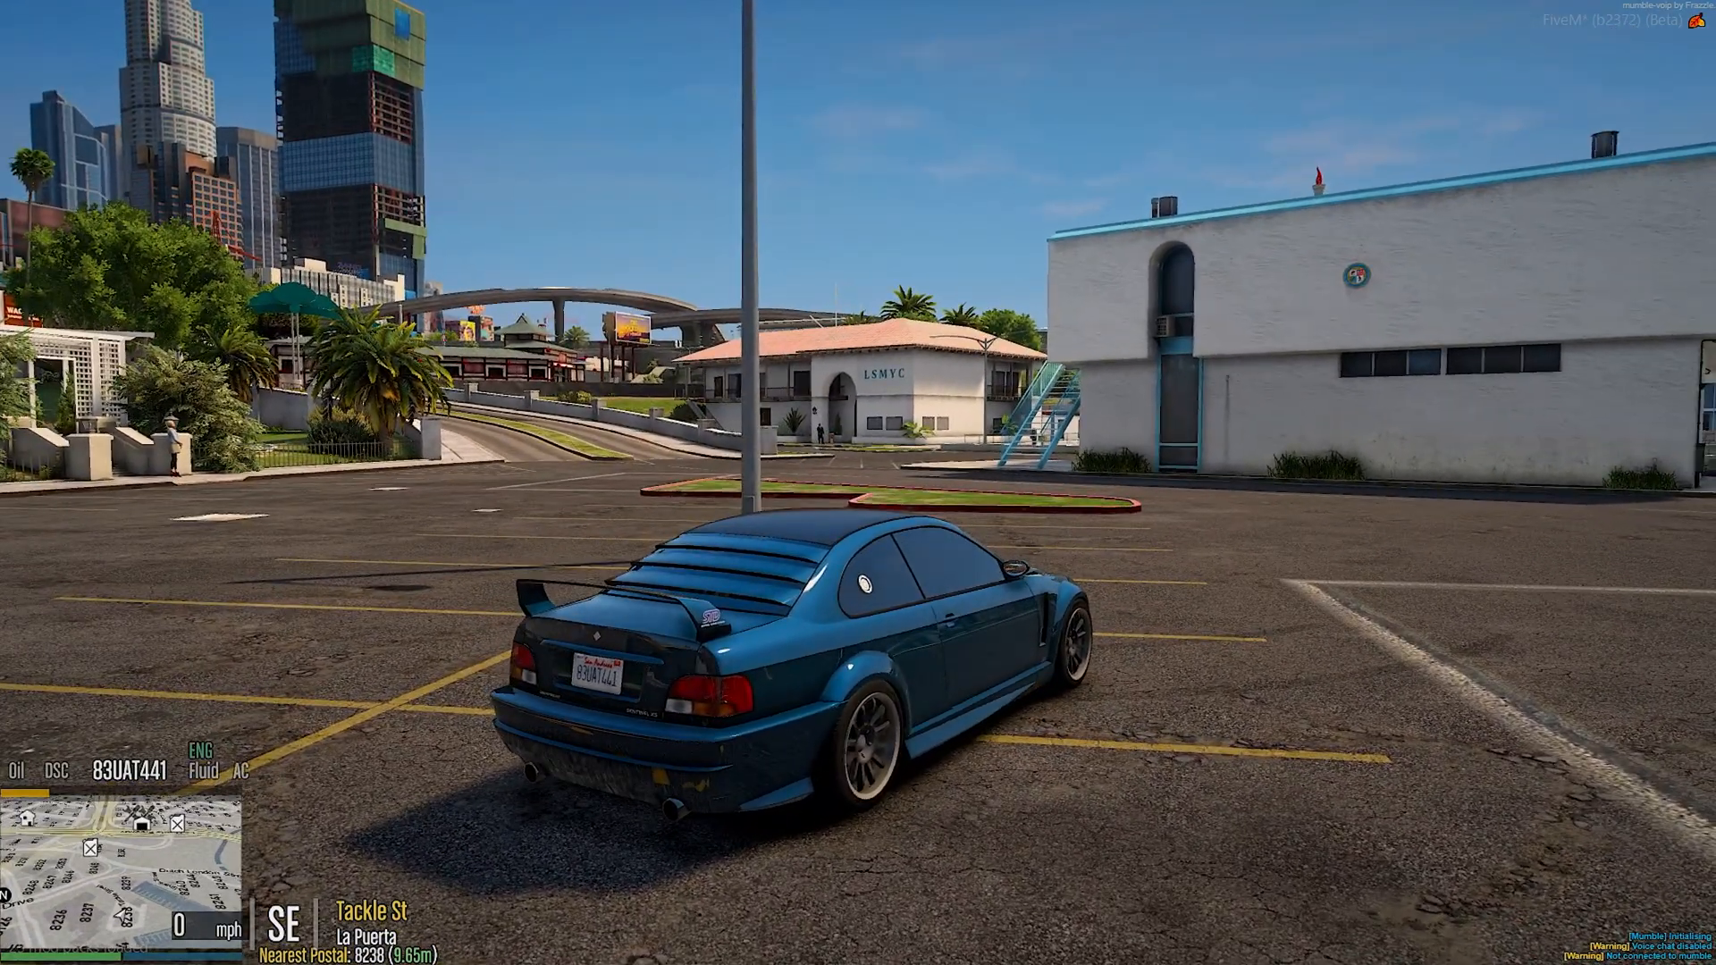
{"action": "key", "text": "Home"}
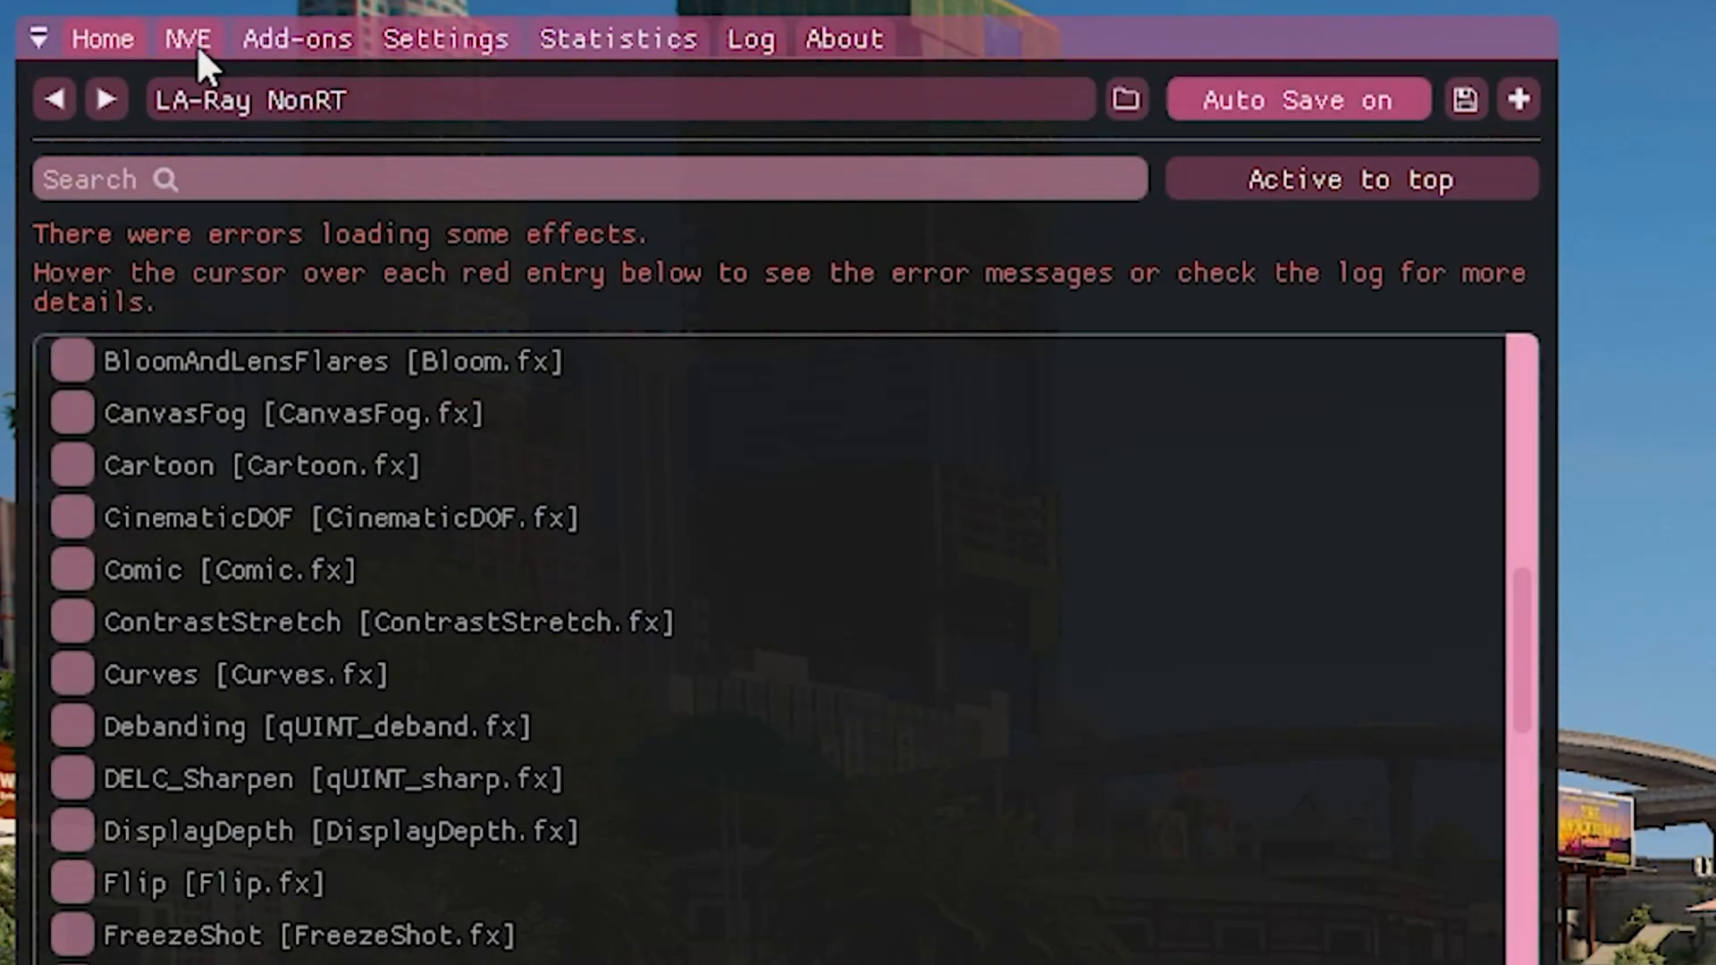
Step: Open the NVE Graphics window, then close the overlay to reach Weather Options
{"action": "left_click", "coordinate": [186, 39]}
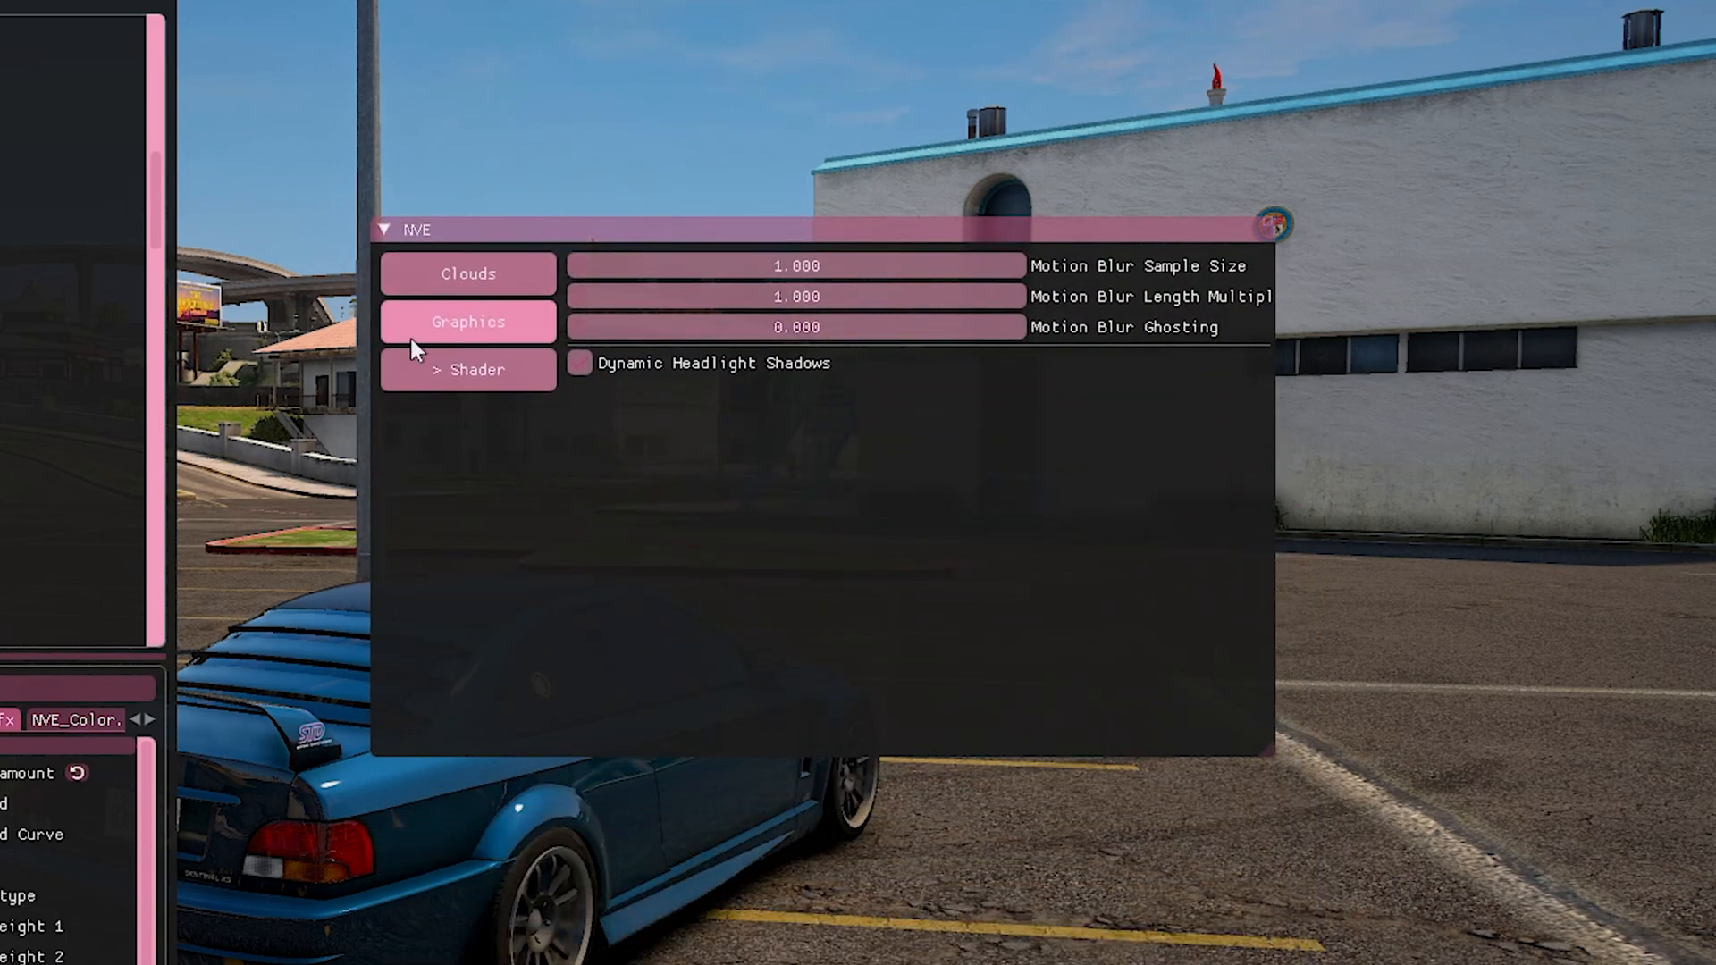
{"action": "mouse_move", "coordinate": [805, 626]}
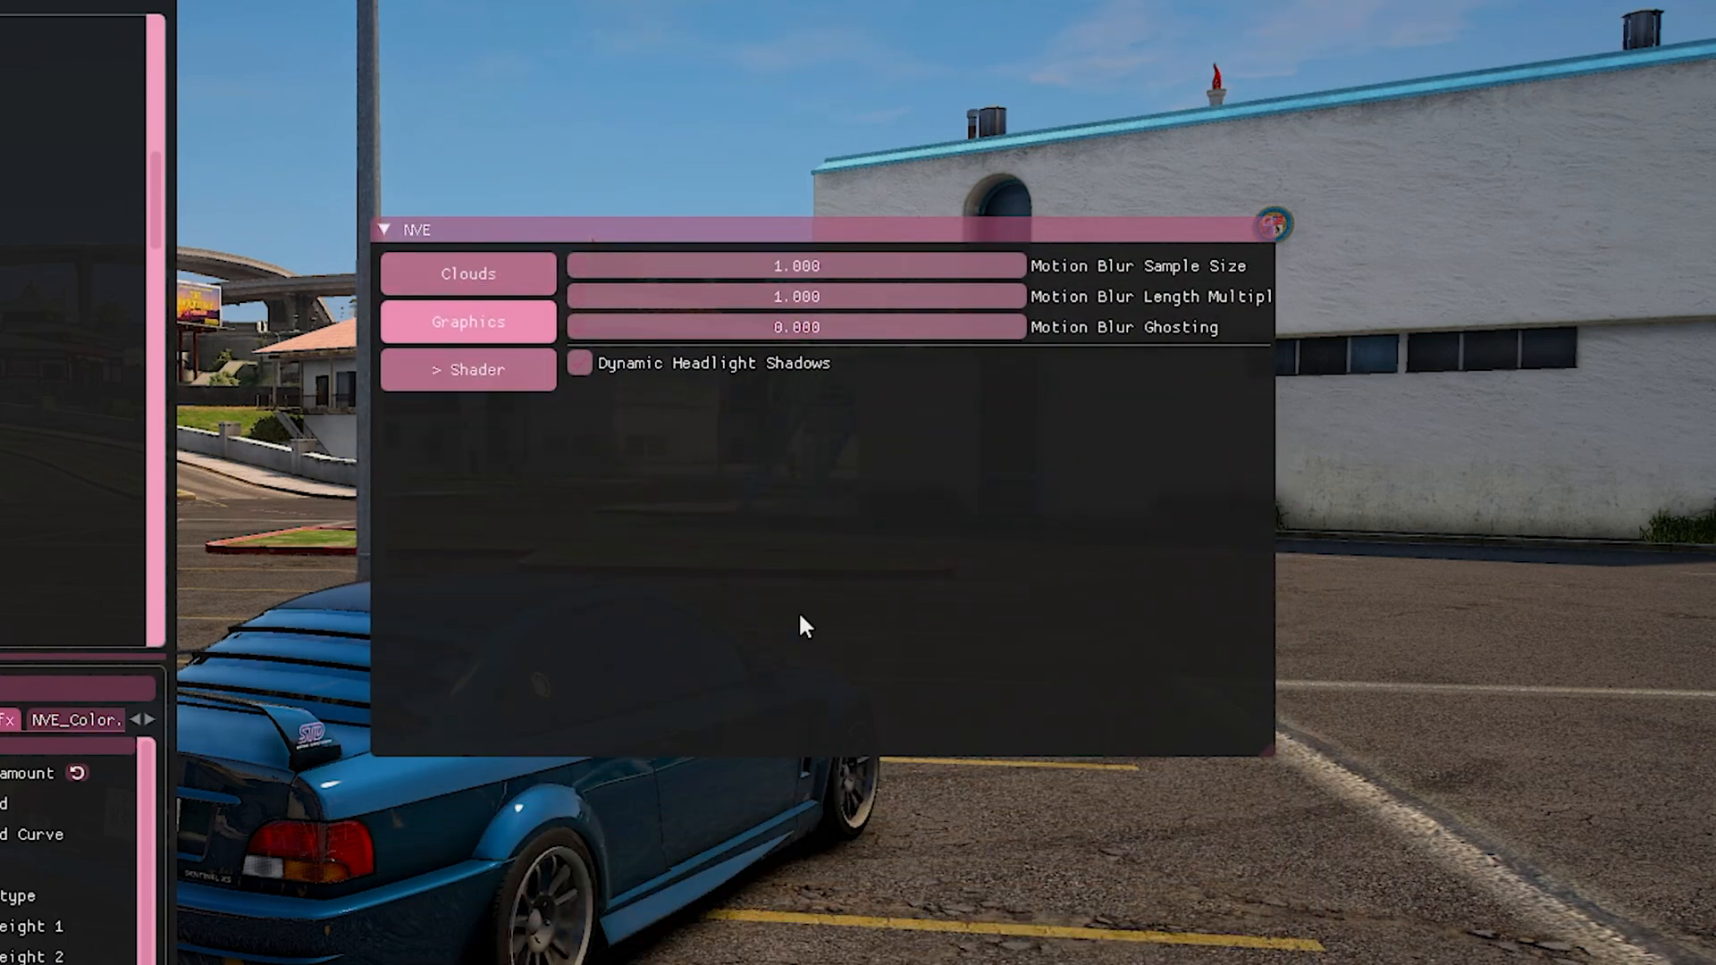
{"action": "left_click", "coordinate": [468, 274]}
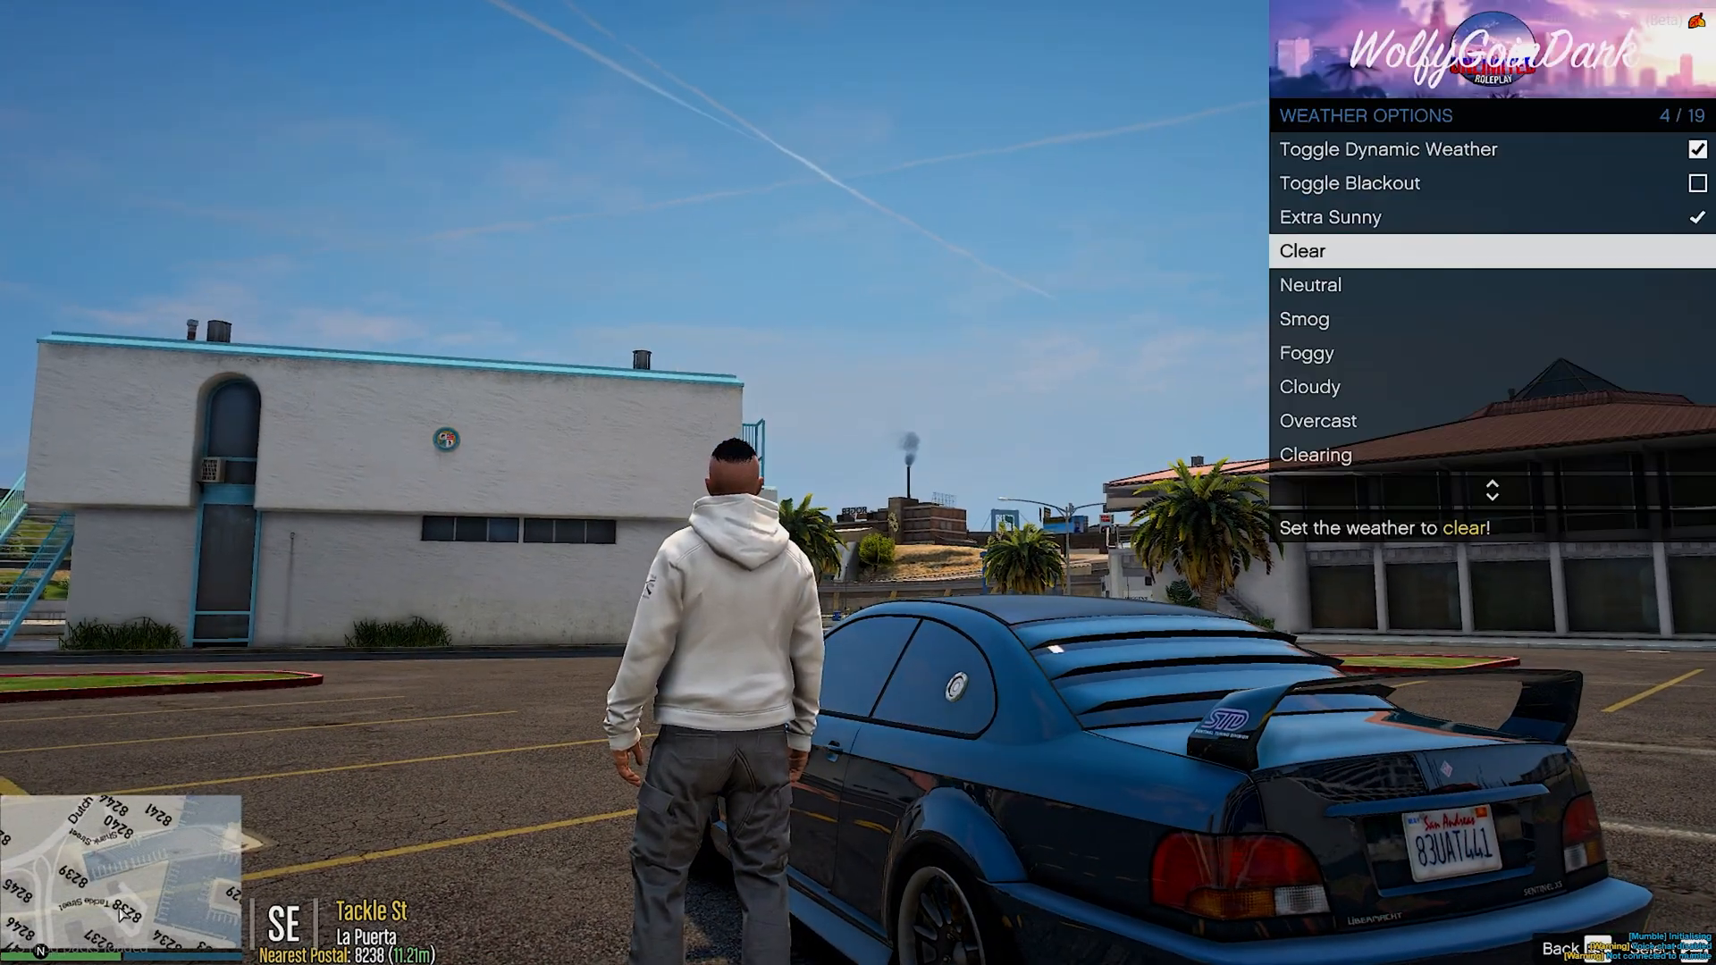
Step: Set the weather to Clear and bring the shader overlay back up
{"action": "left_click", "coordinate": [1309, 386]}
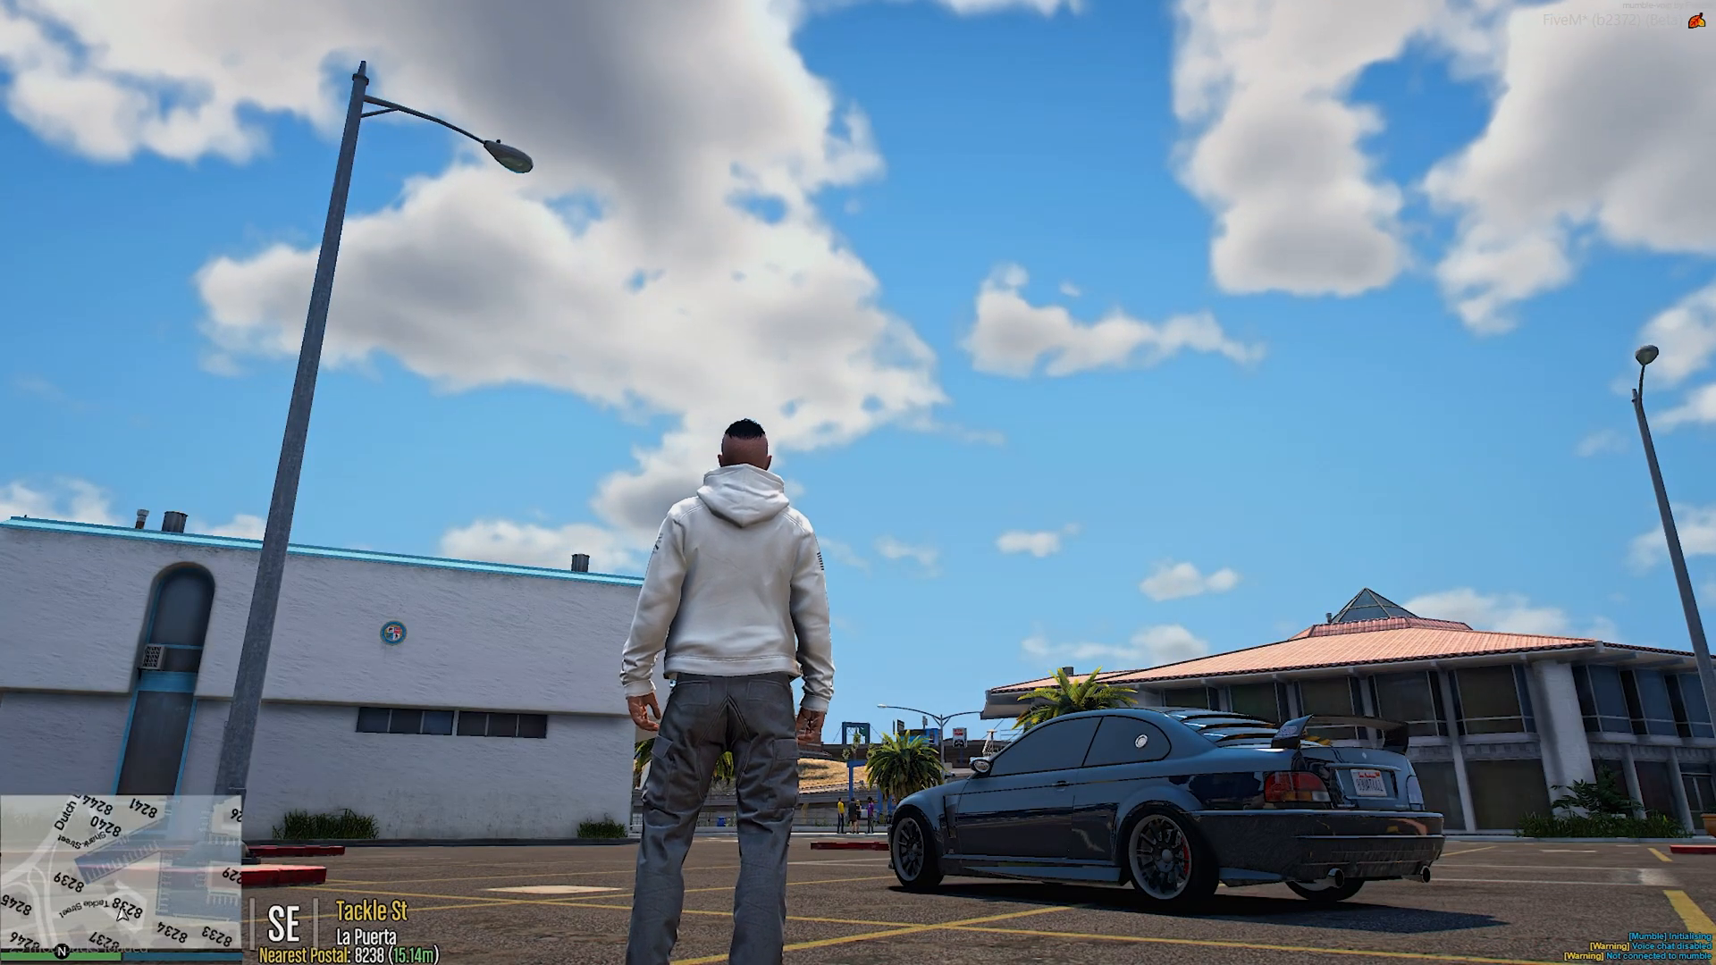
{"action": "key", "text": "m"}
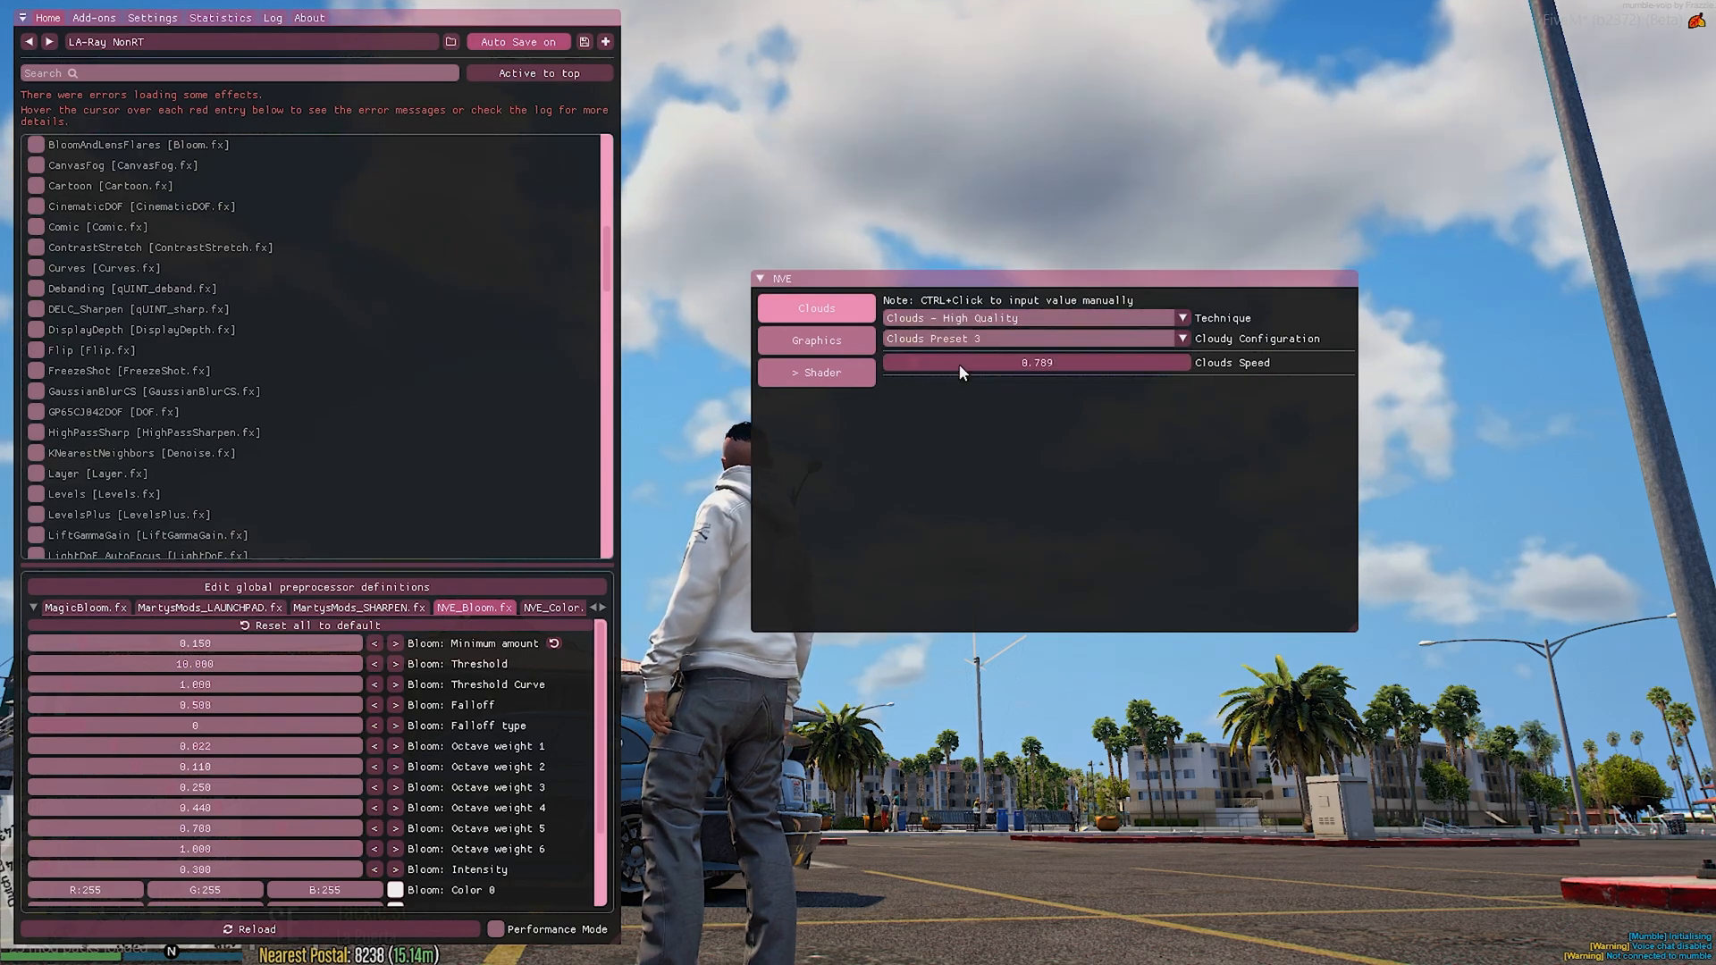
Step: Switch the cloud Technique to Clouds - Low Quality, preview the sky, and reopen the overlay
{"action": "left_click", "coordinate": [1174, 318]}
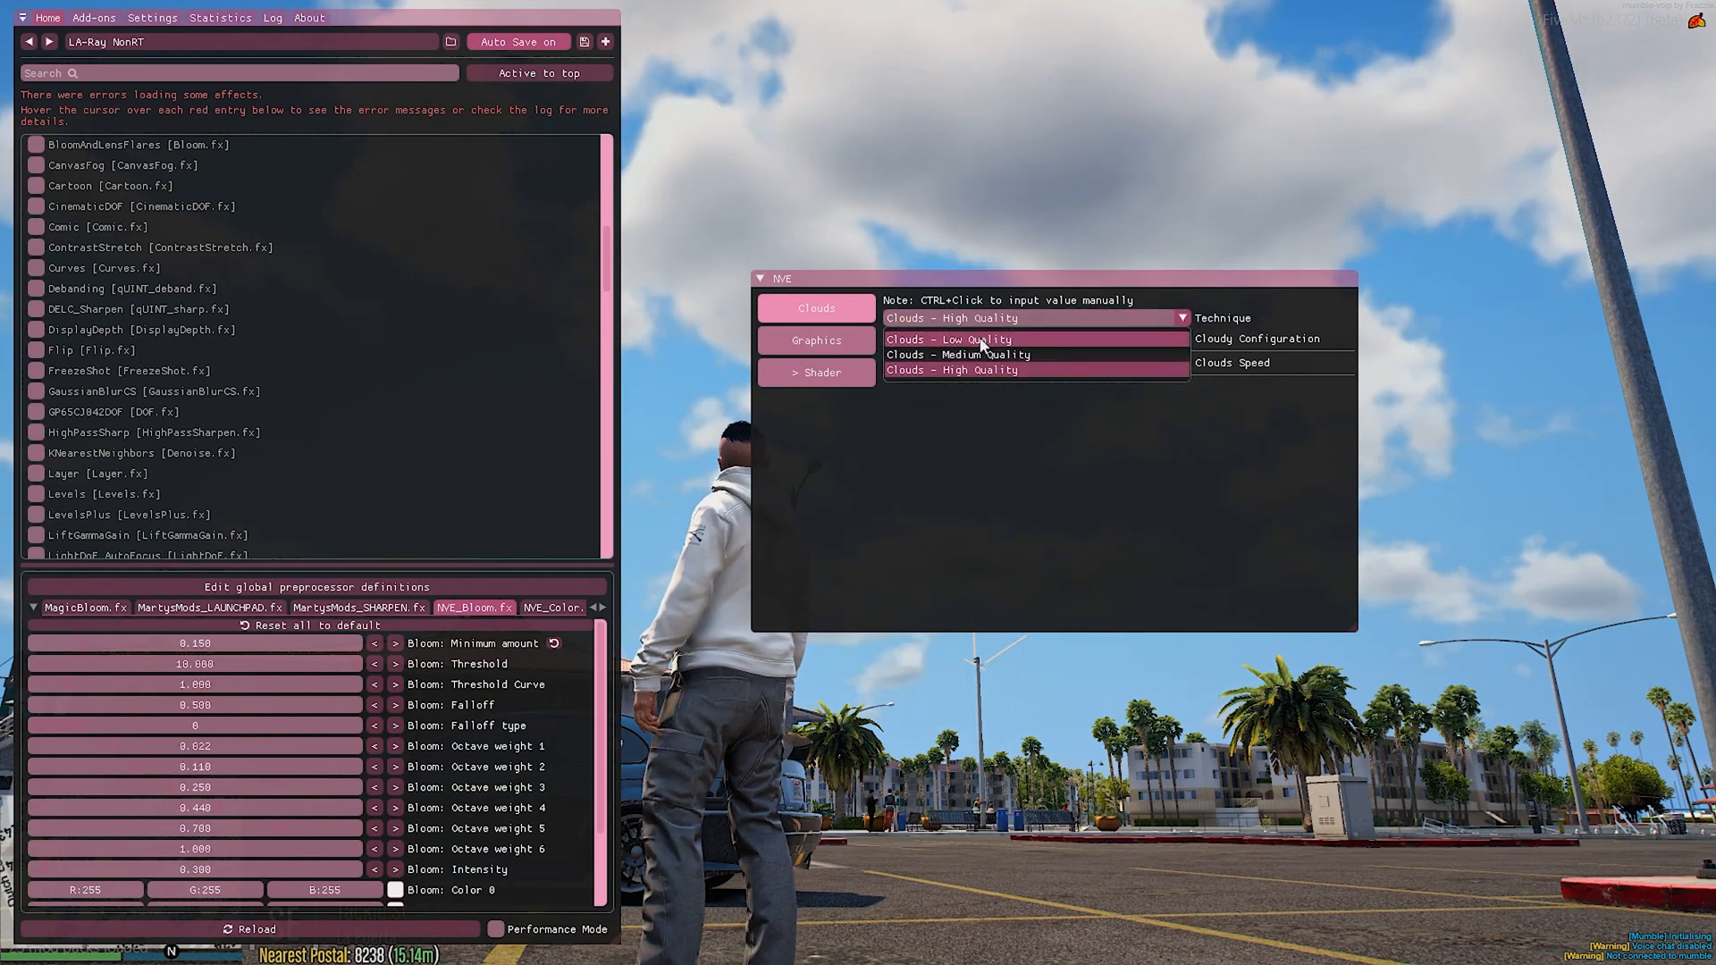
{"action": "left_click", "coordinate": [950, 369]}
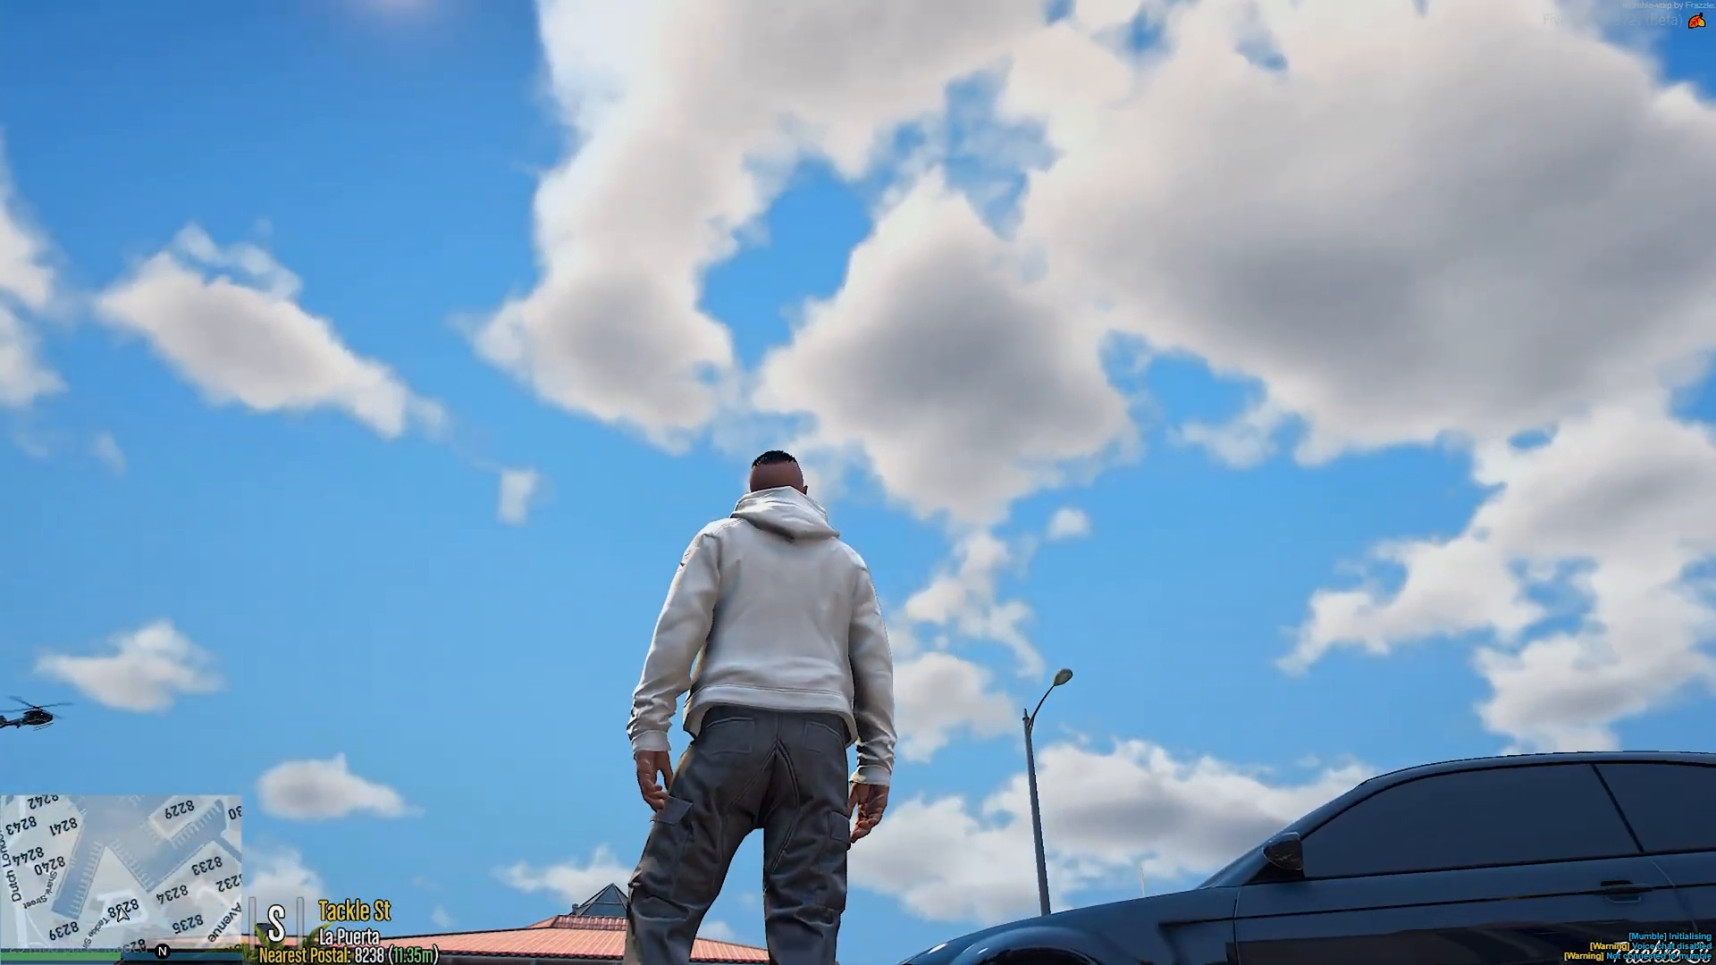
{"action": "key", "text": "Home"}
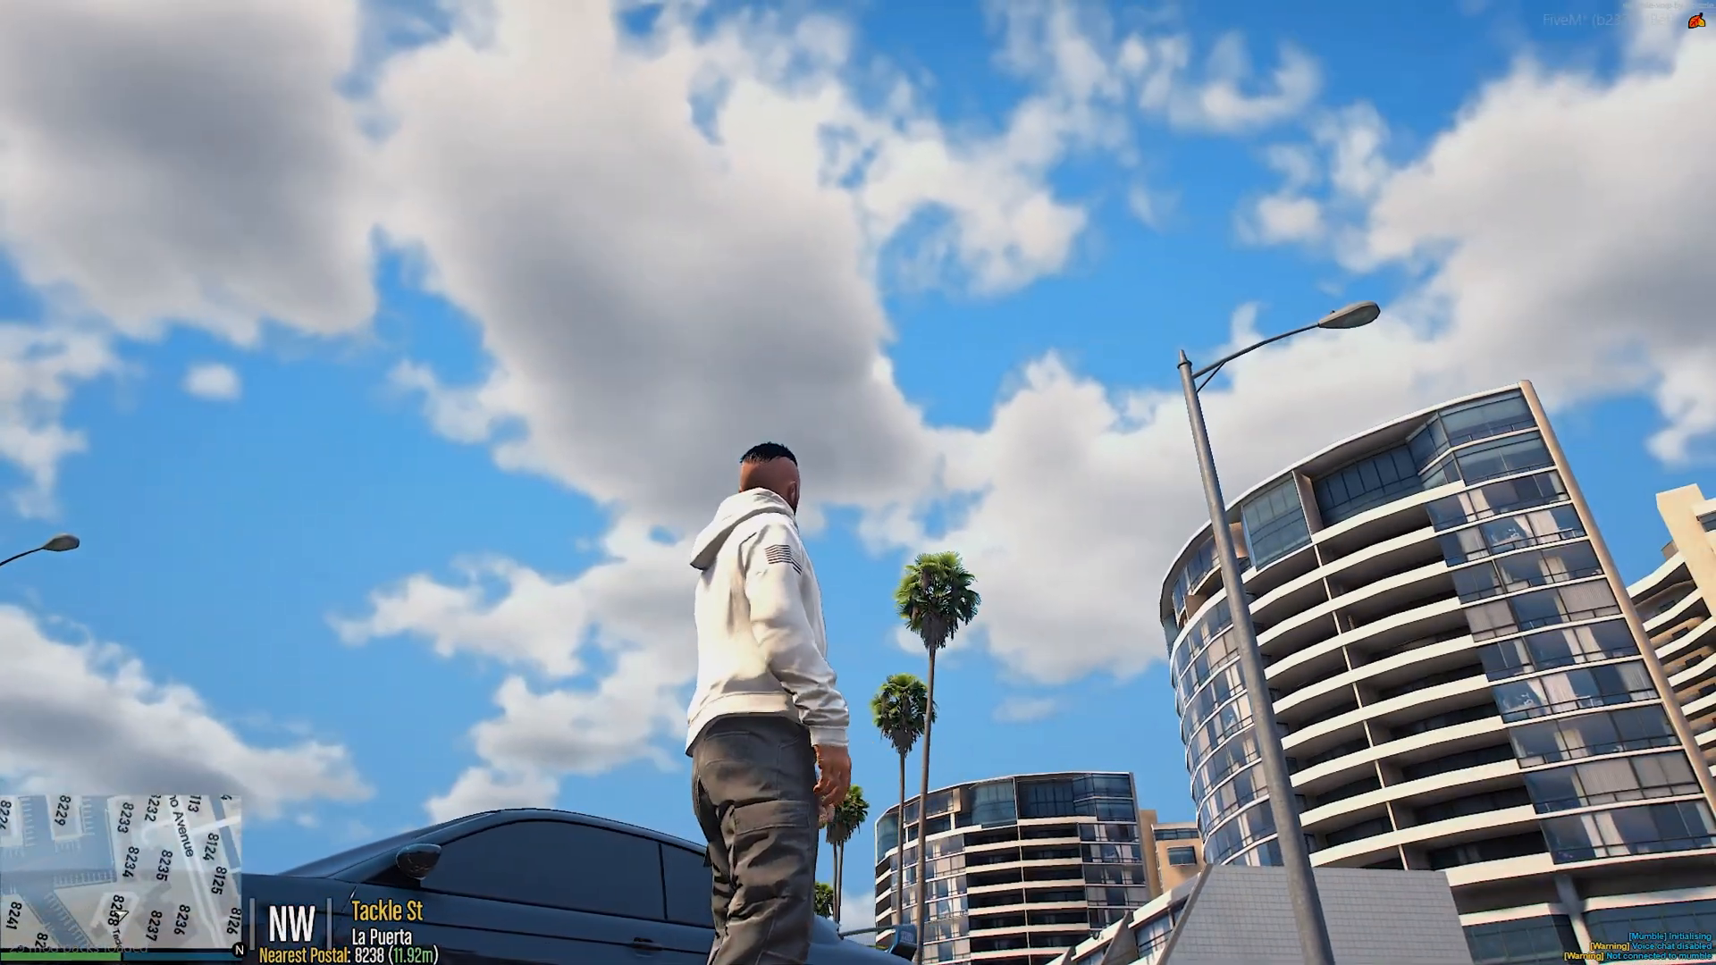
{"action": "key", "text": "Home"}
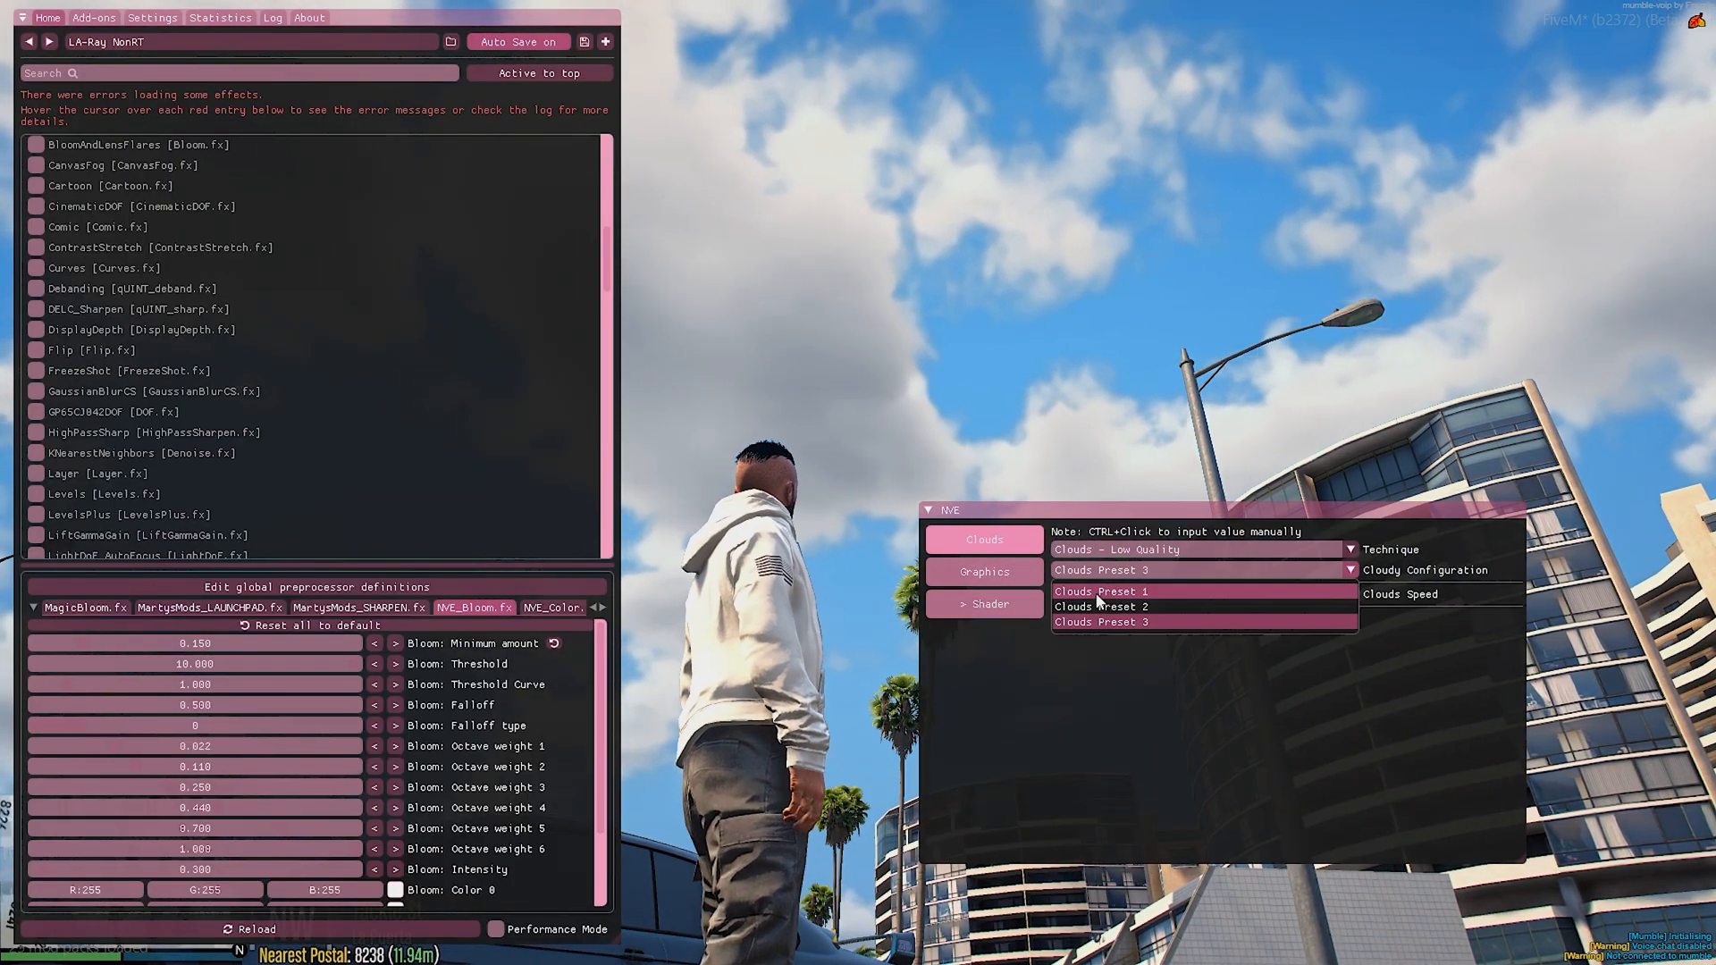
Step: Preview Clouds Preset 1 and Preset 2 against the sky, then reopen the overlay
{"action": "left_click", "coordinate": [1100, 591]}
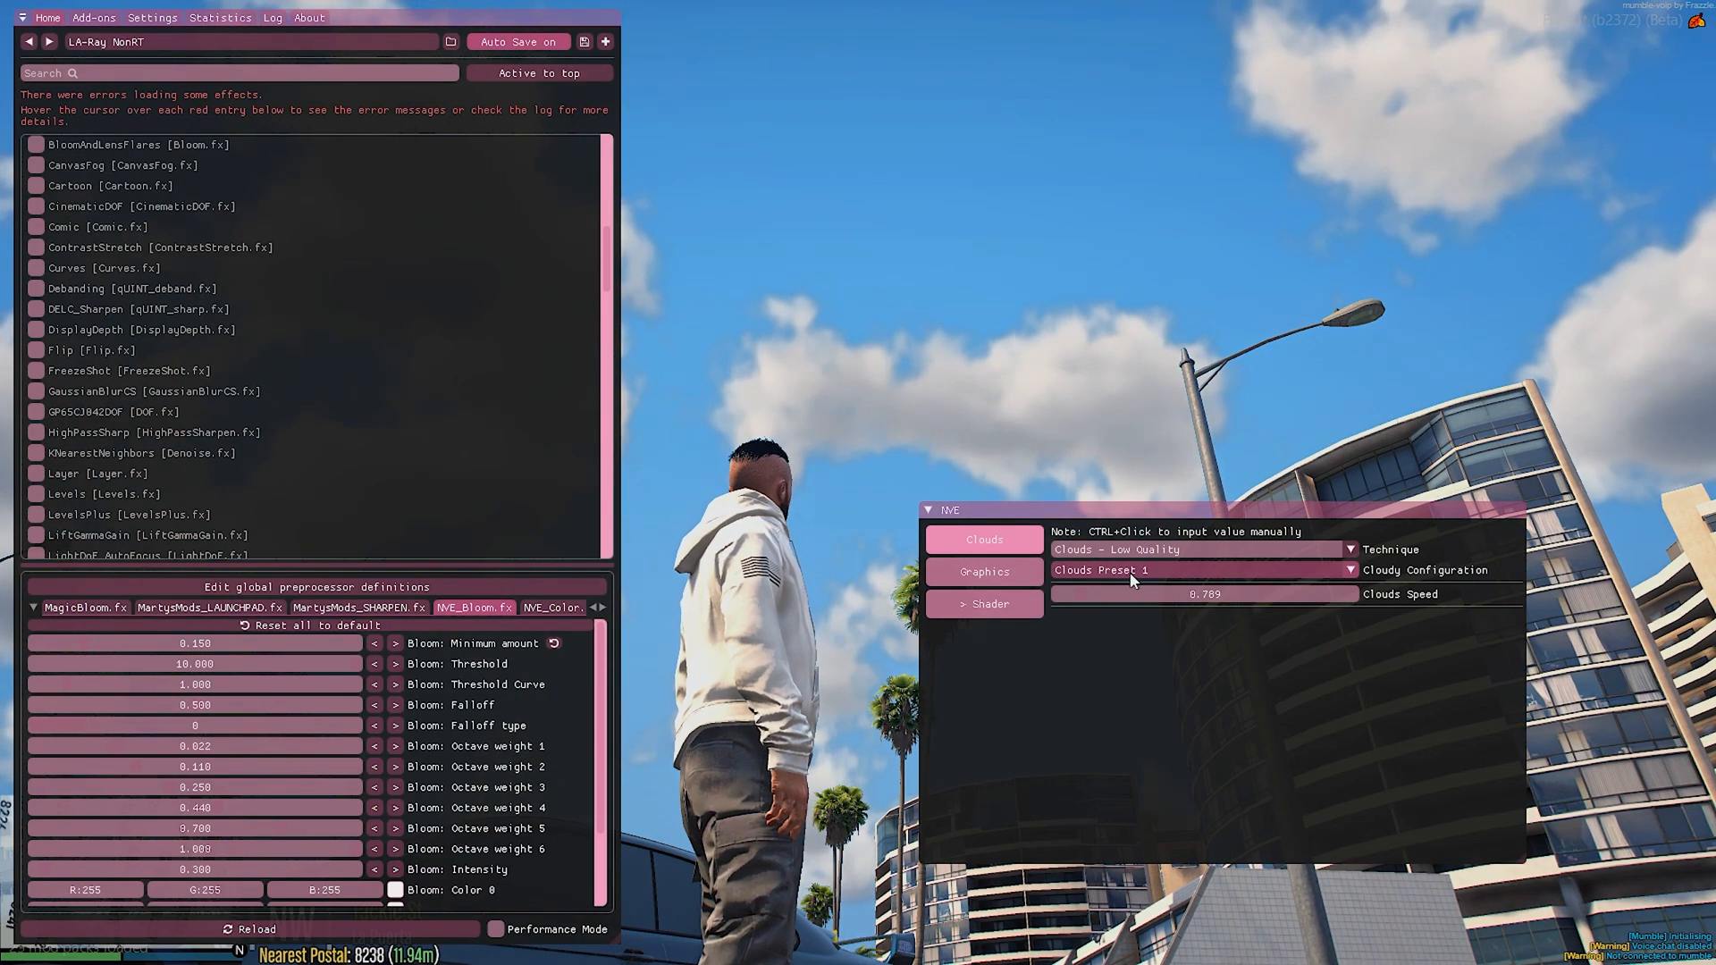
{"action": "left_click", "coordinate": [1199, 570]}
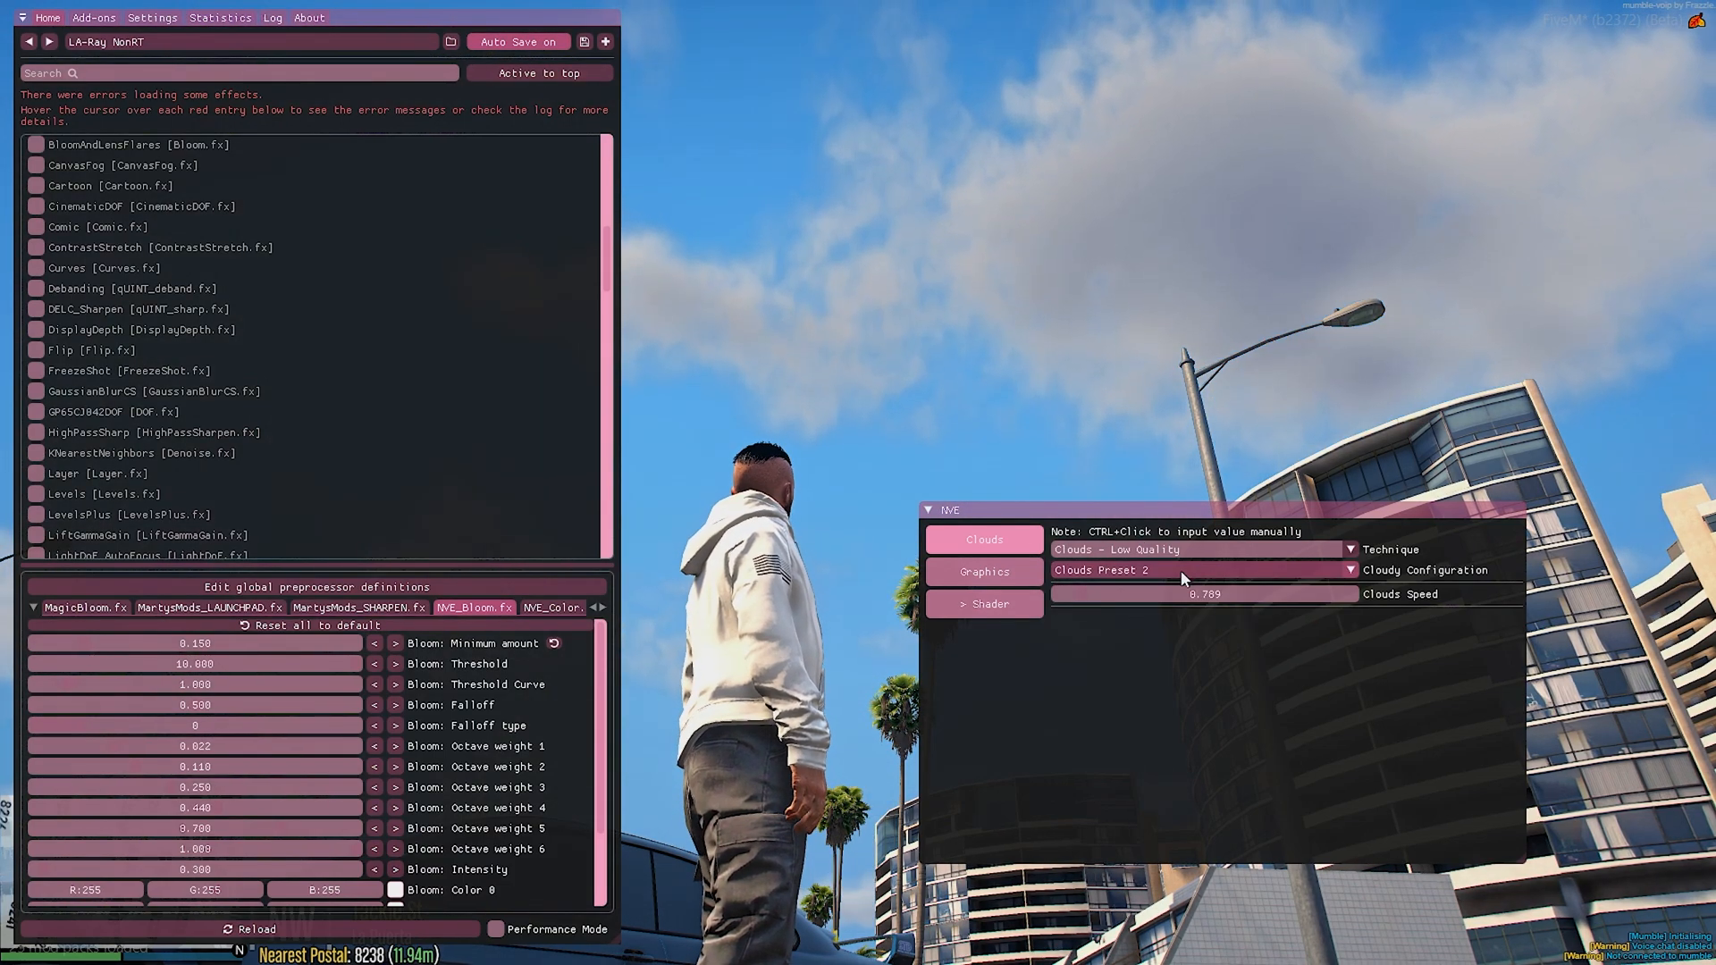
{"action": "key", "text": "Home"}
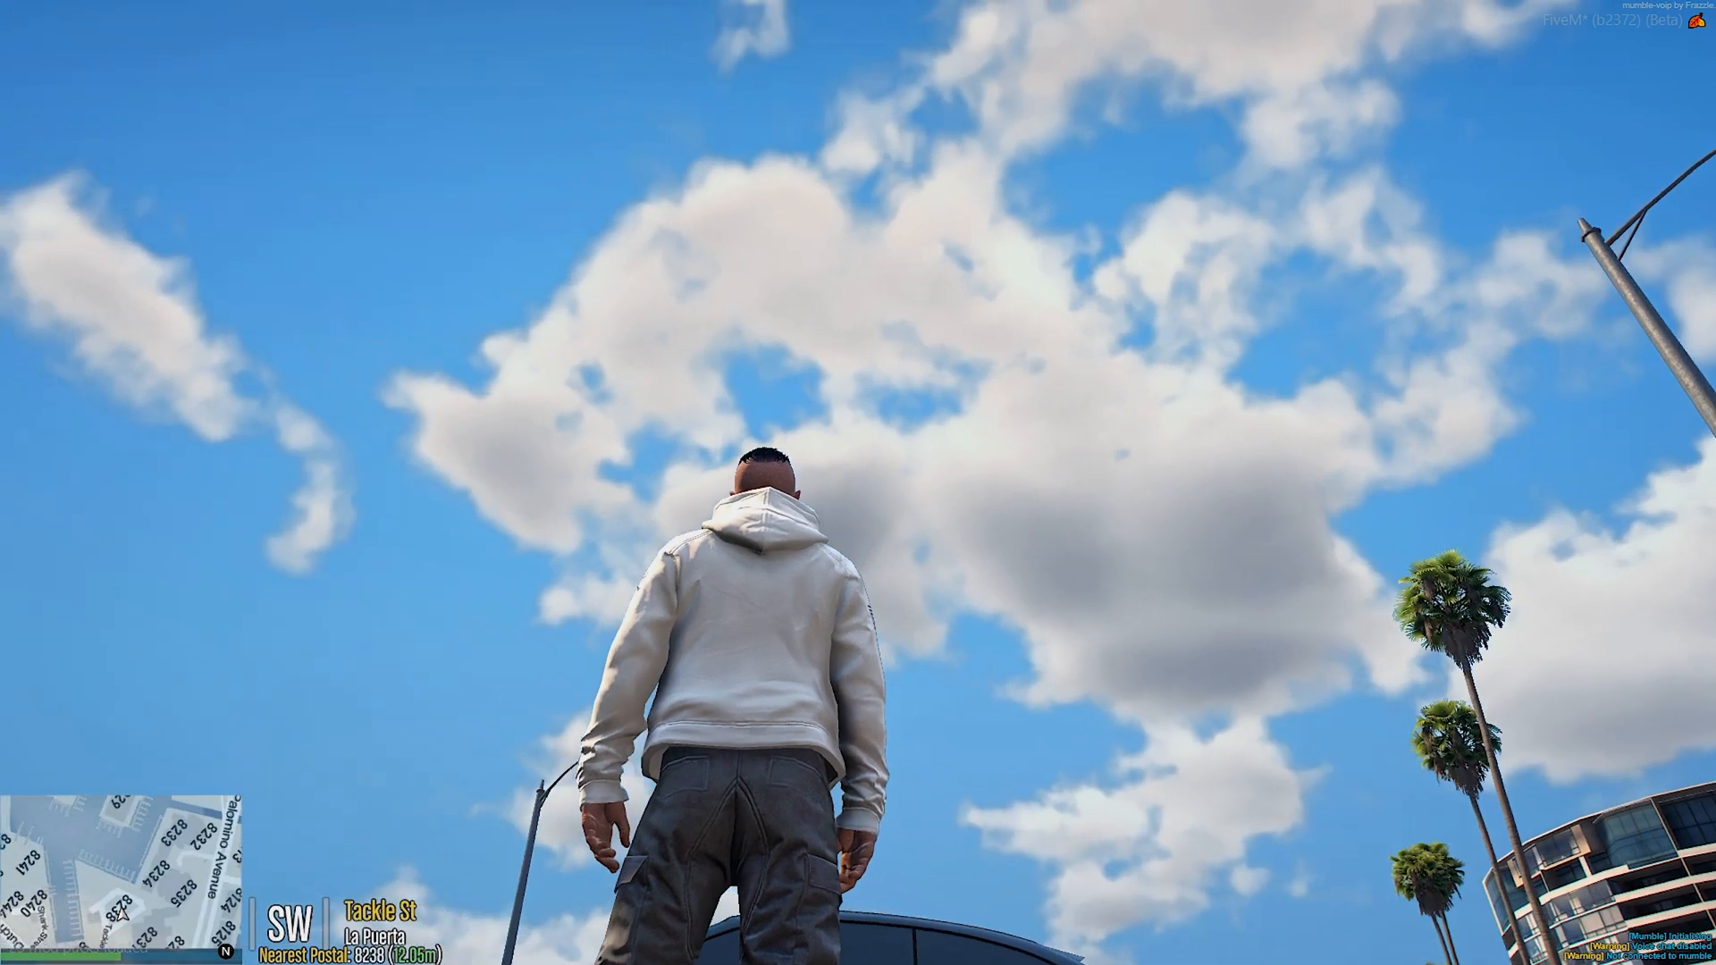
{"action": "key", "text": "home"}
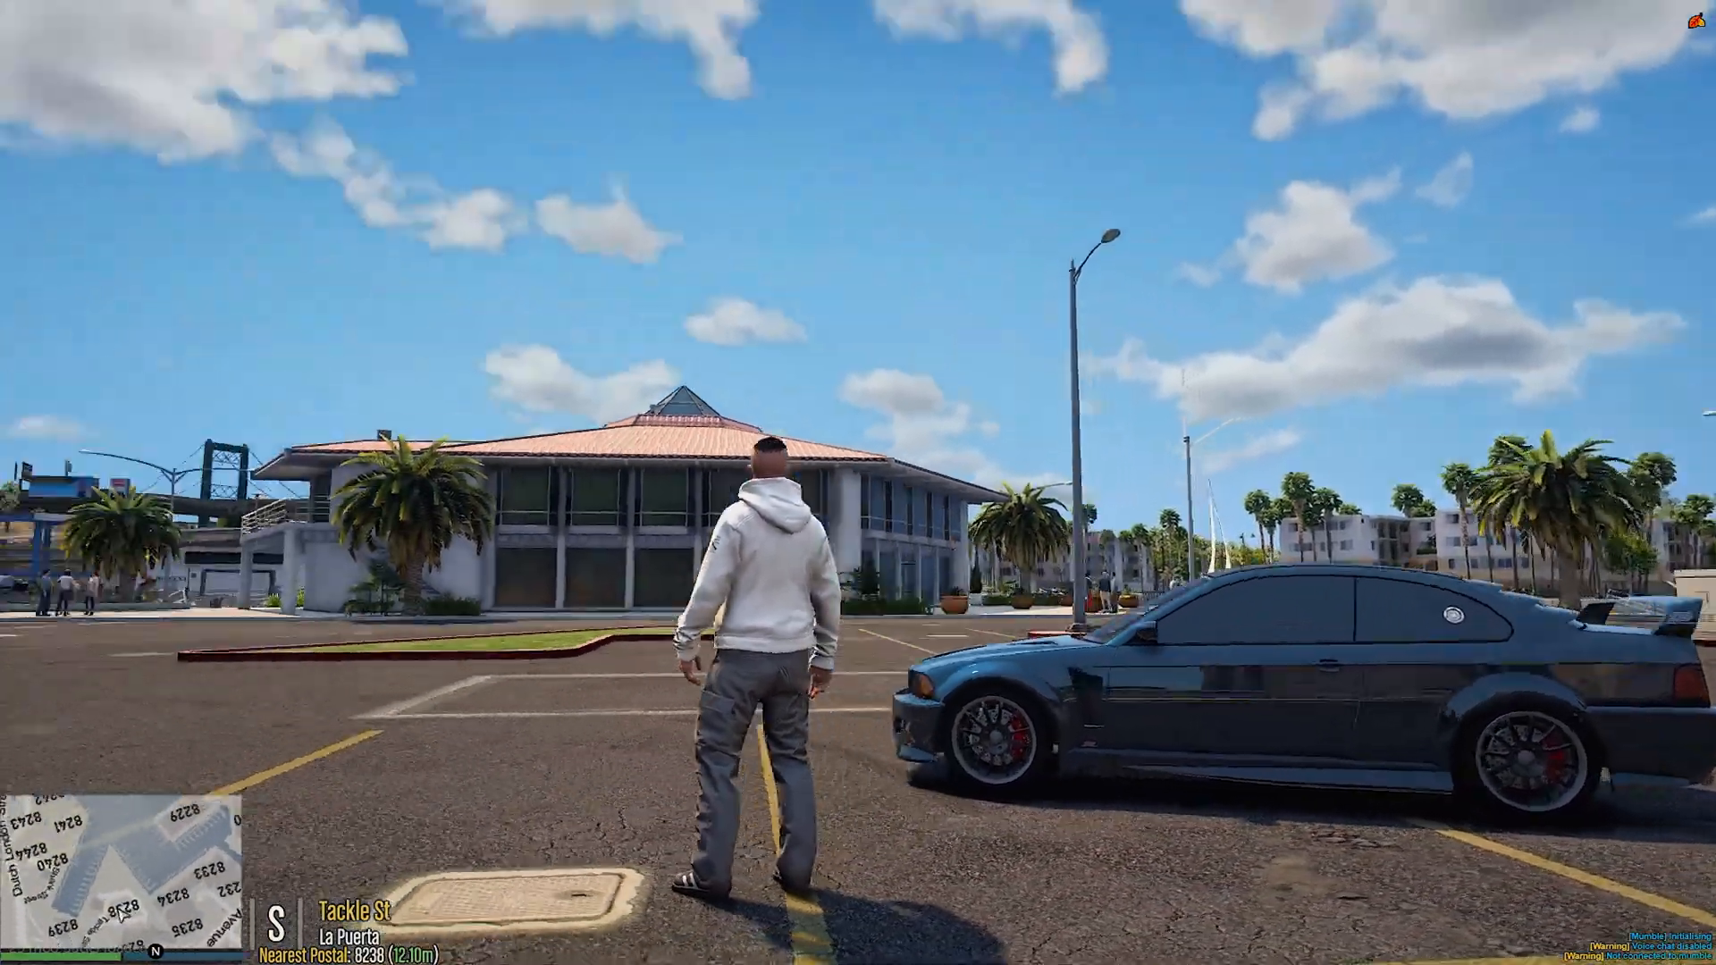
{"action": "key", "text": "Home"}
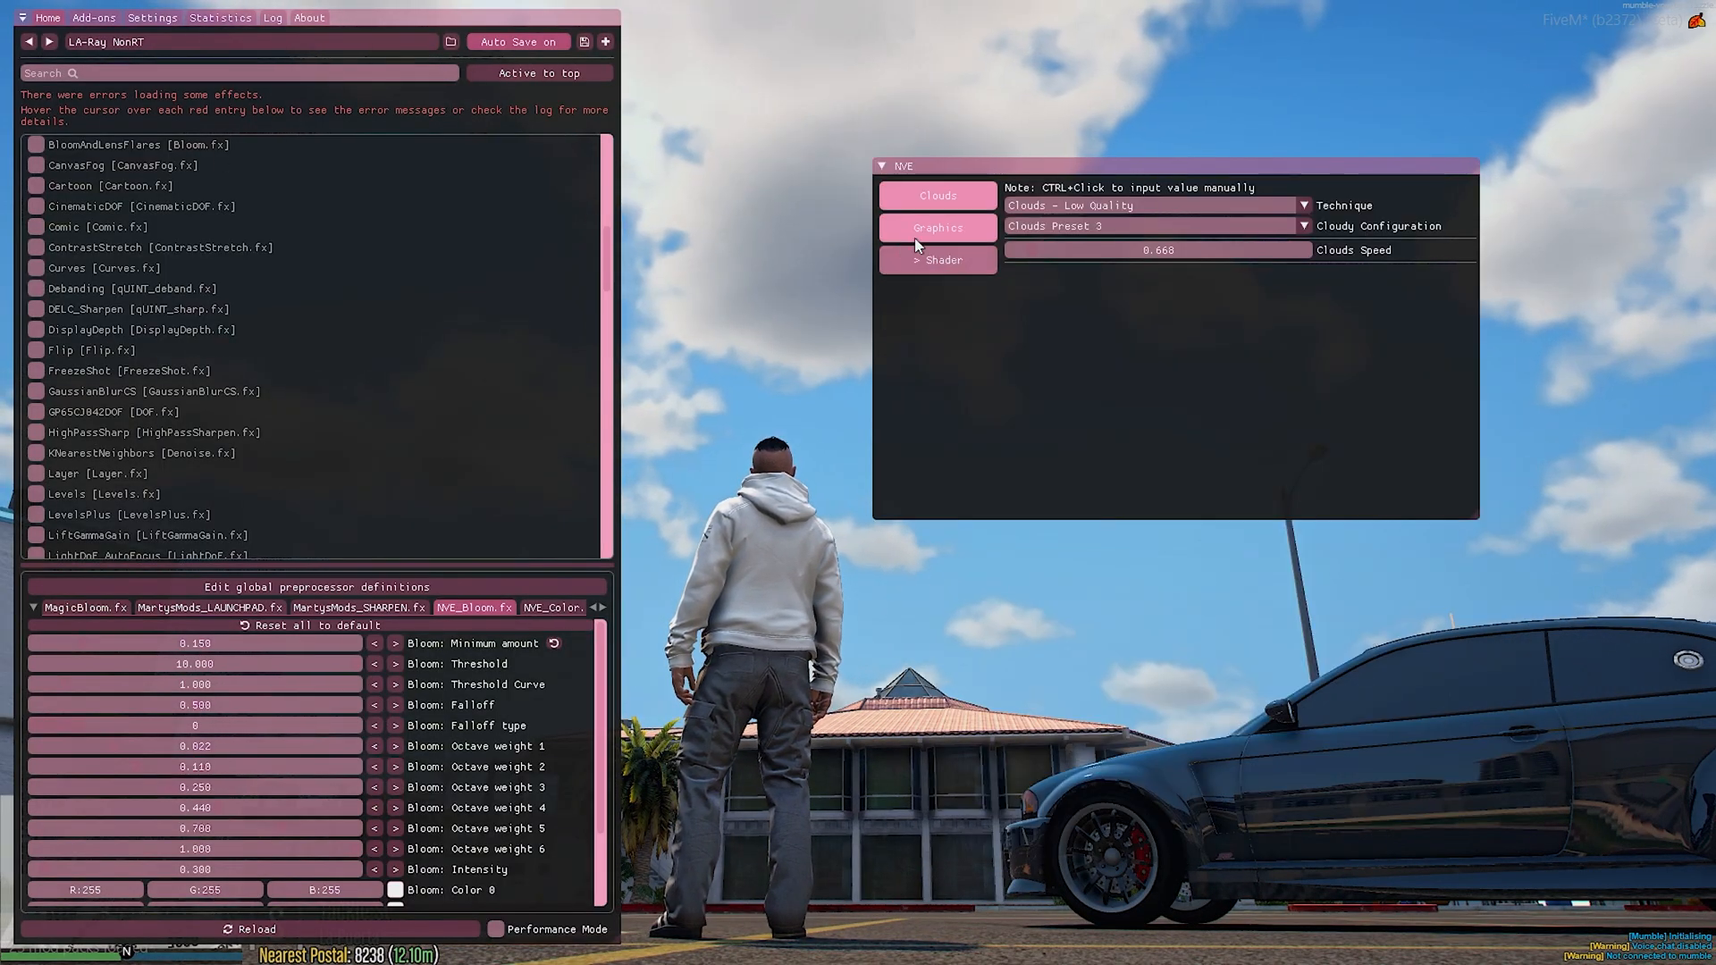
Step: Open NVE's Graphics page to check the motion blur and headlight shadow options
{"action": "left_click", "coordinate": [936, 226]}
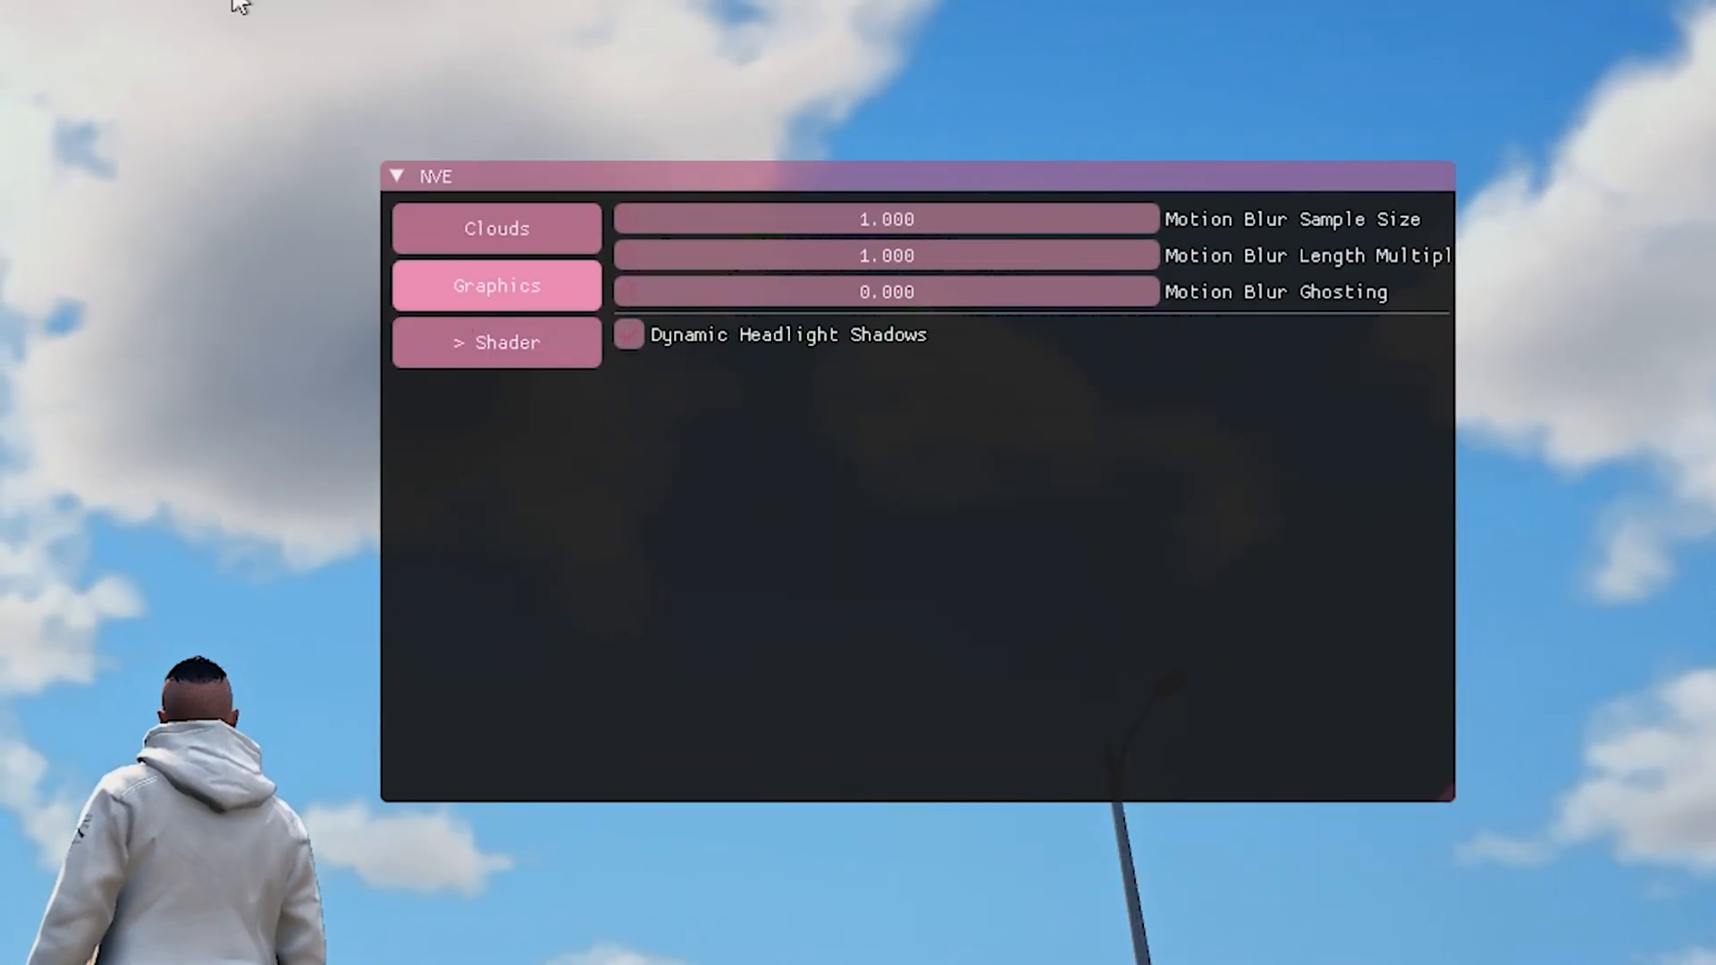
{"action": "mouse_move", "coordinate": [793, 245]}
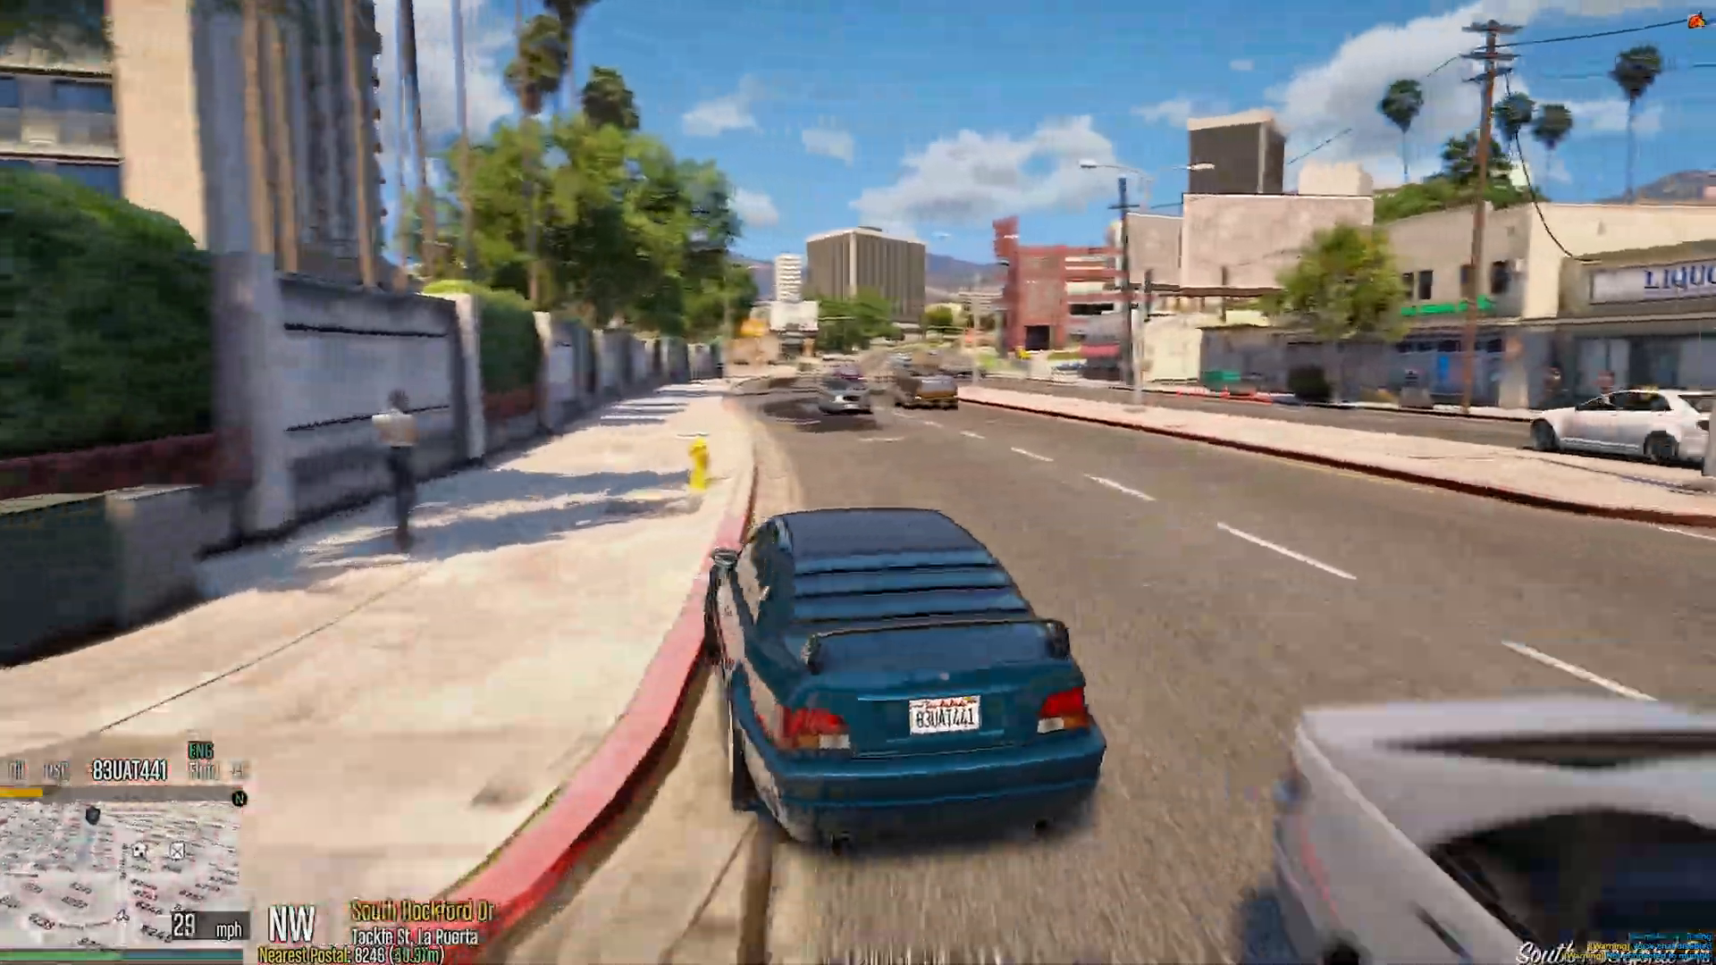
{"action": "key", "text": "w"}
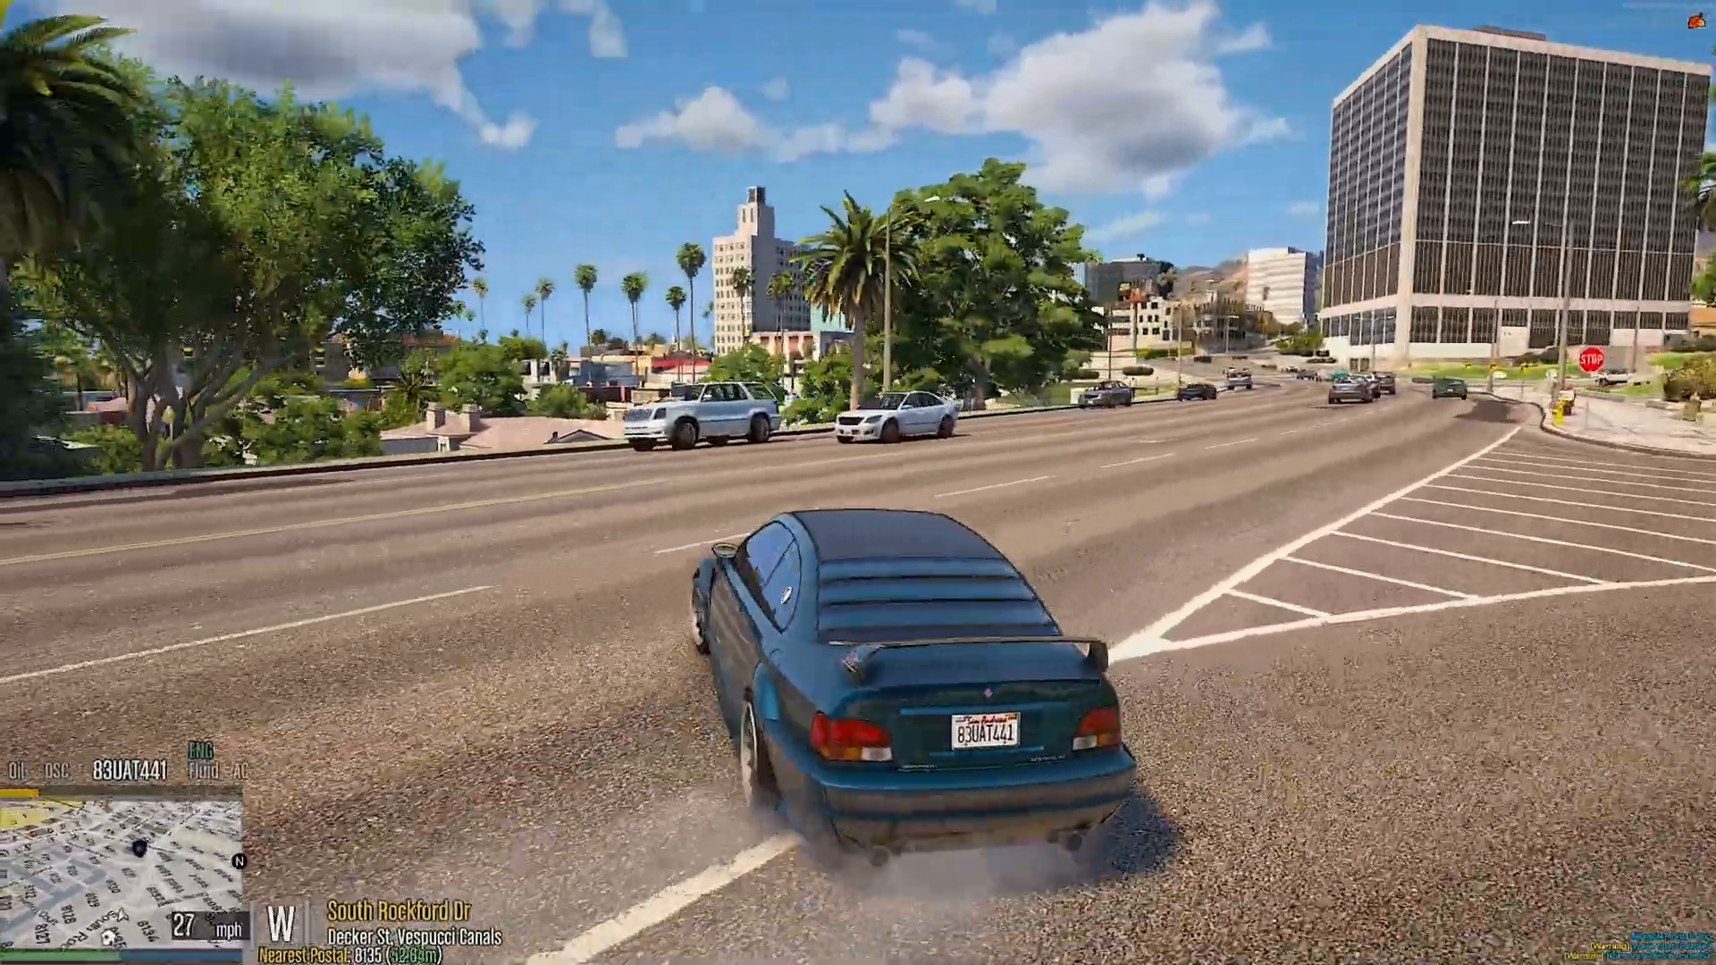
{"action": "key", "text": "w"}
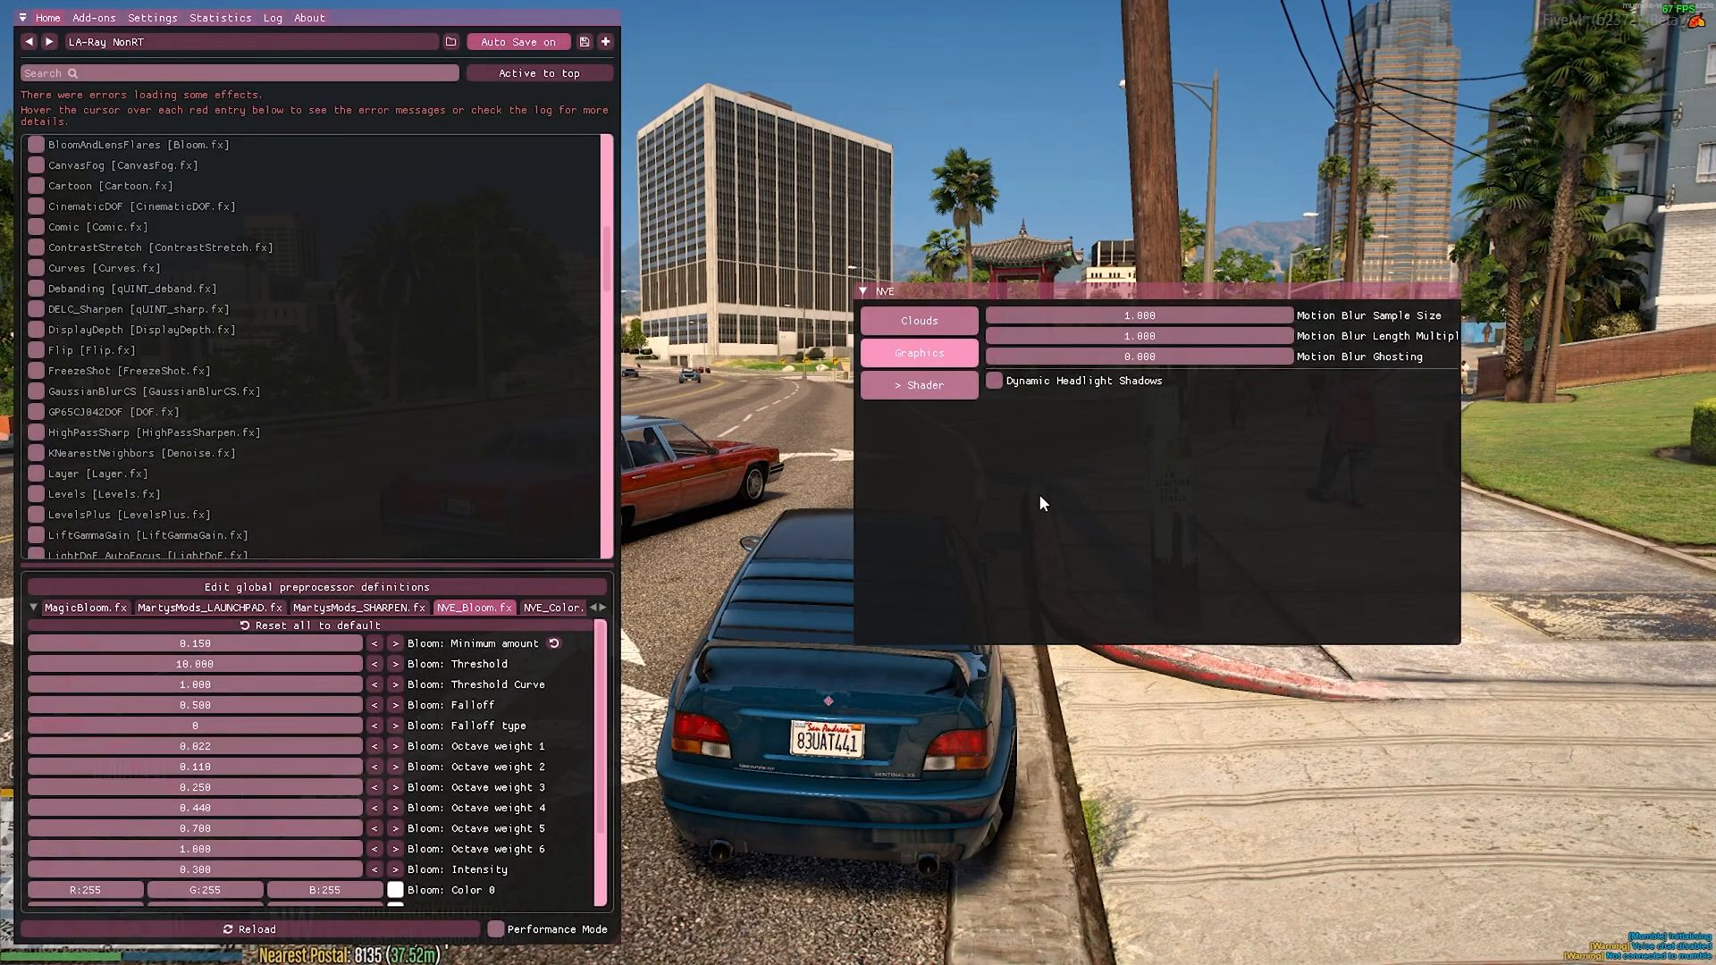
{"action": "left_click", "coordinate": [920, 384]}
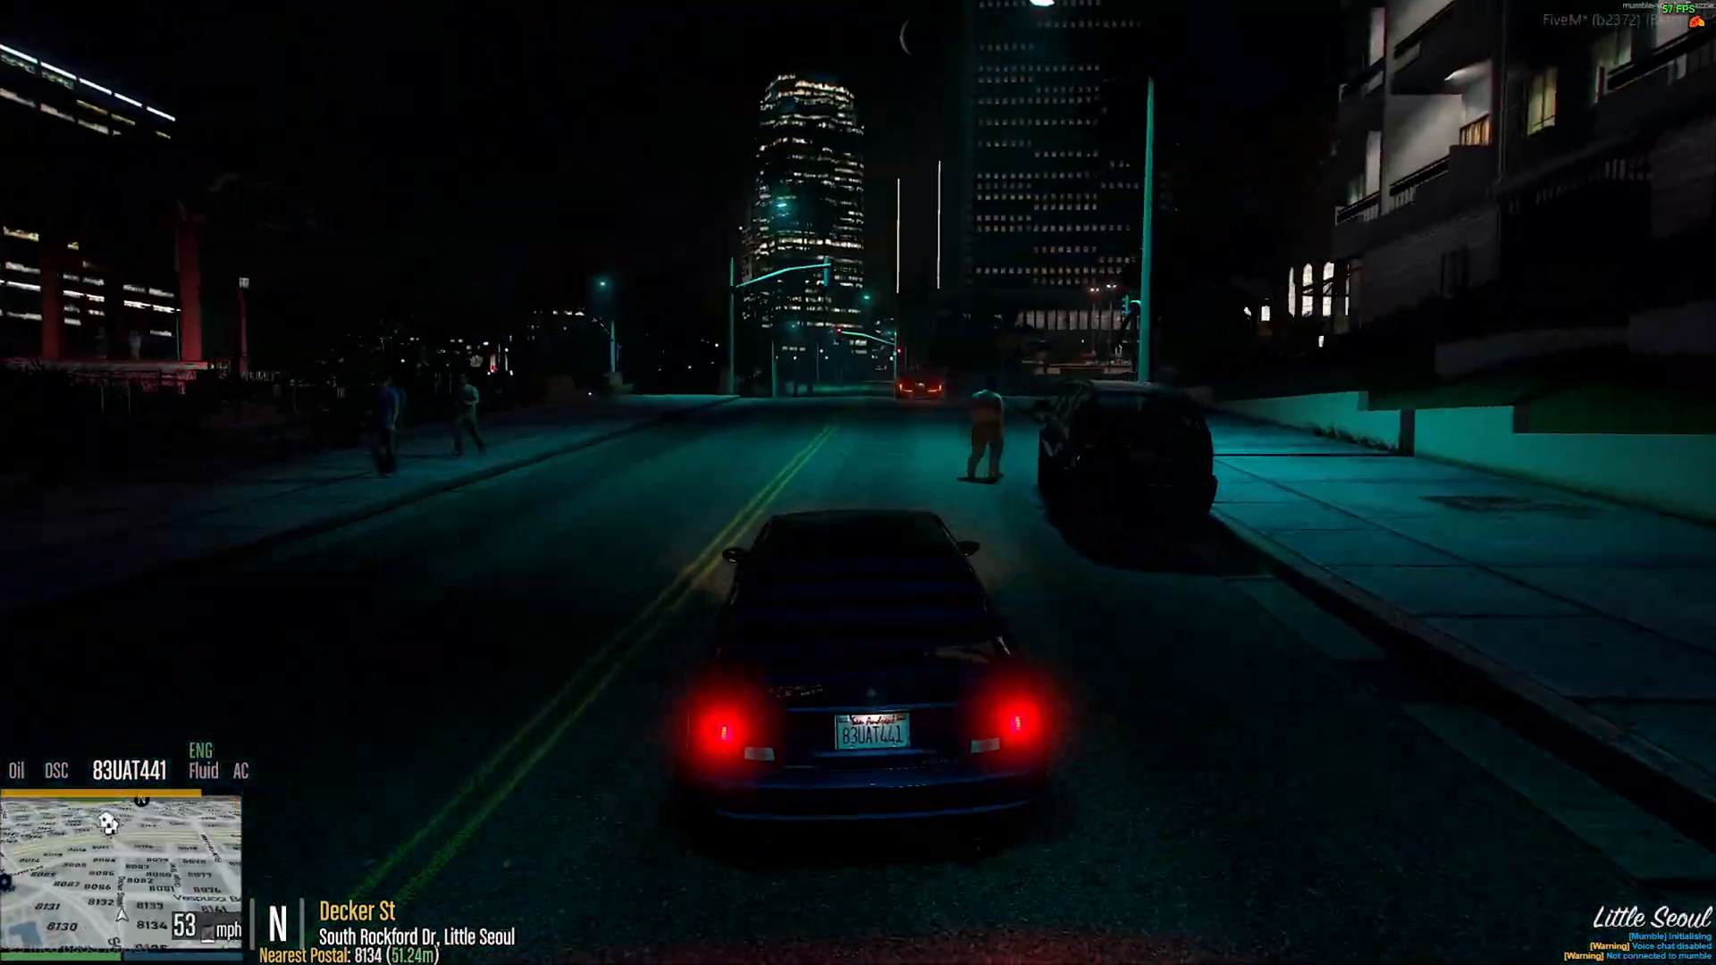
{"action": "key", "text": "w"}
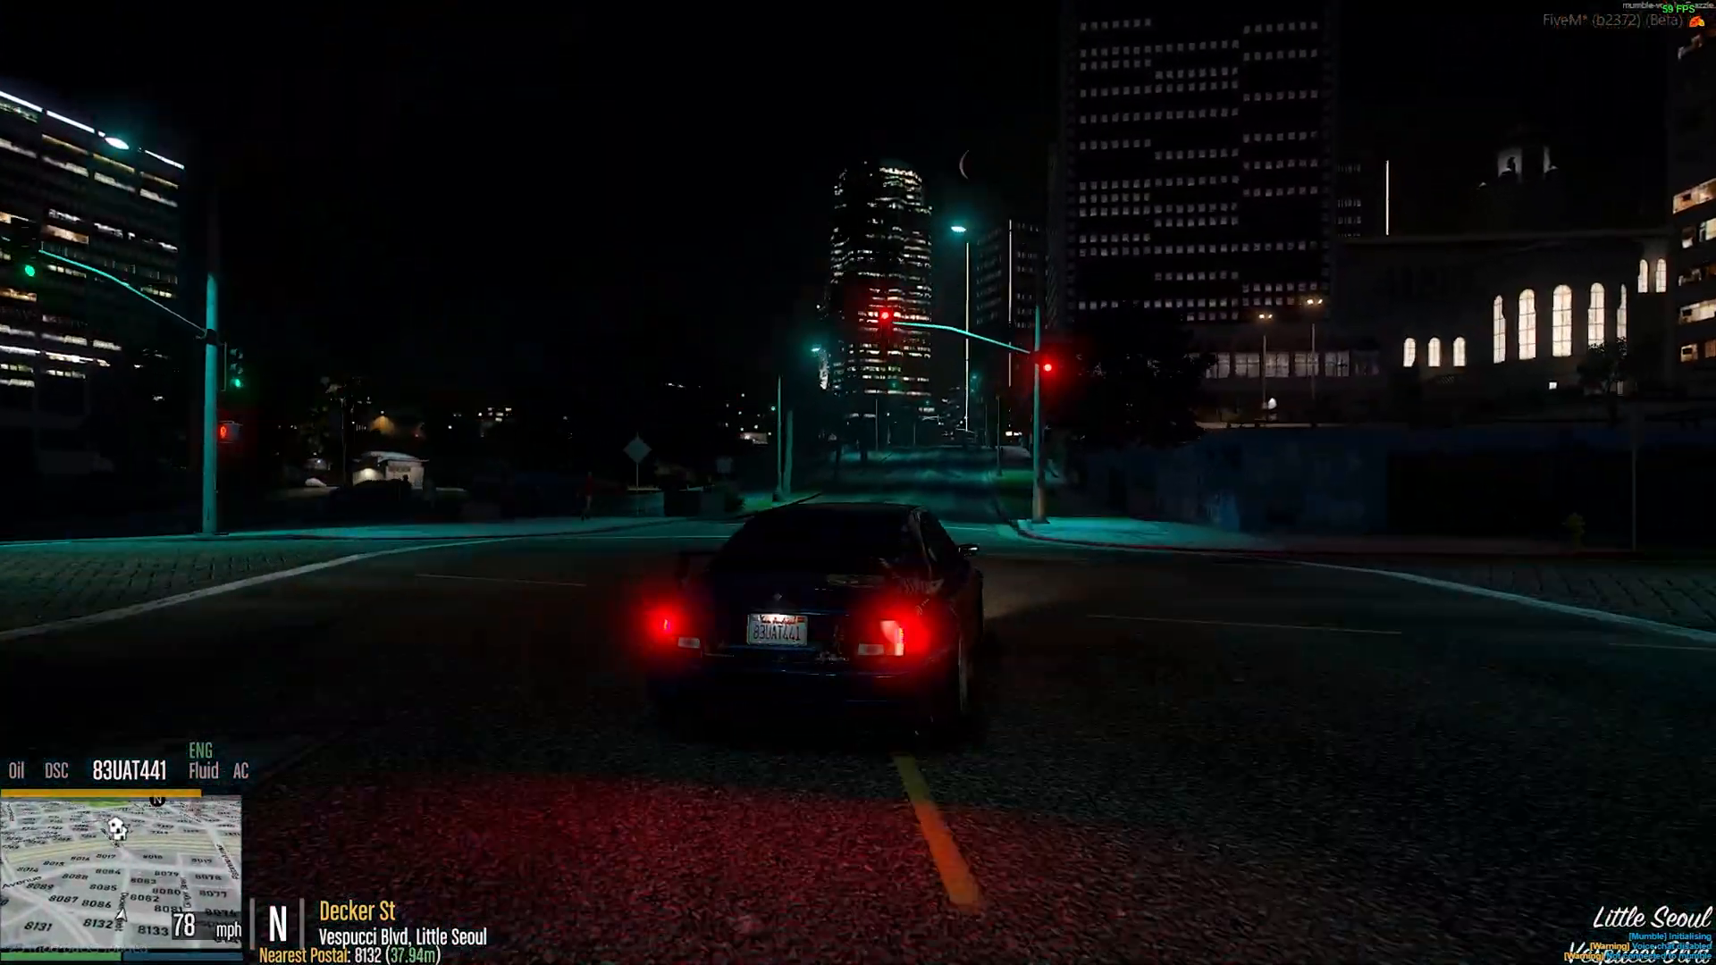
{"action": "key", "text": "w"}
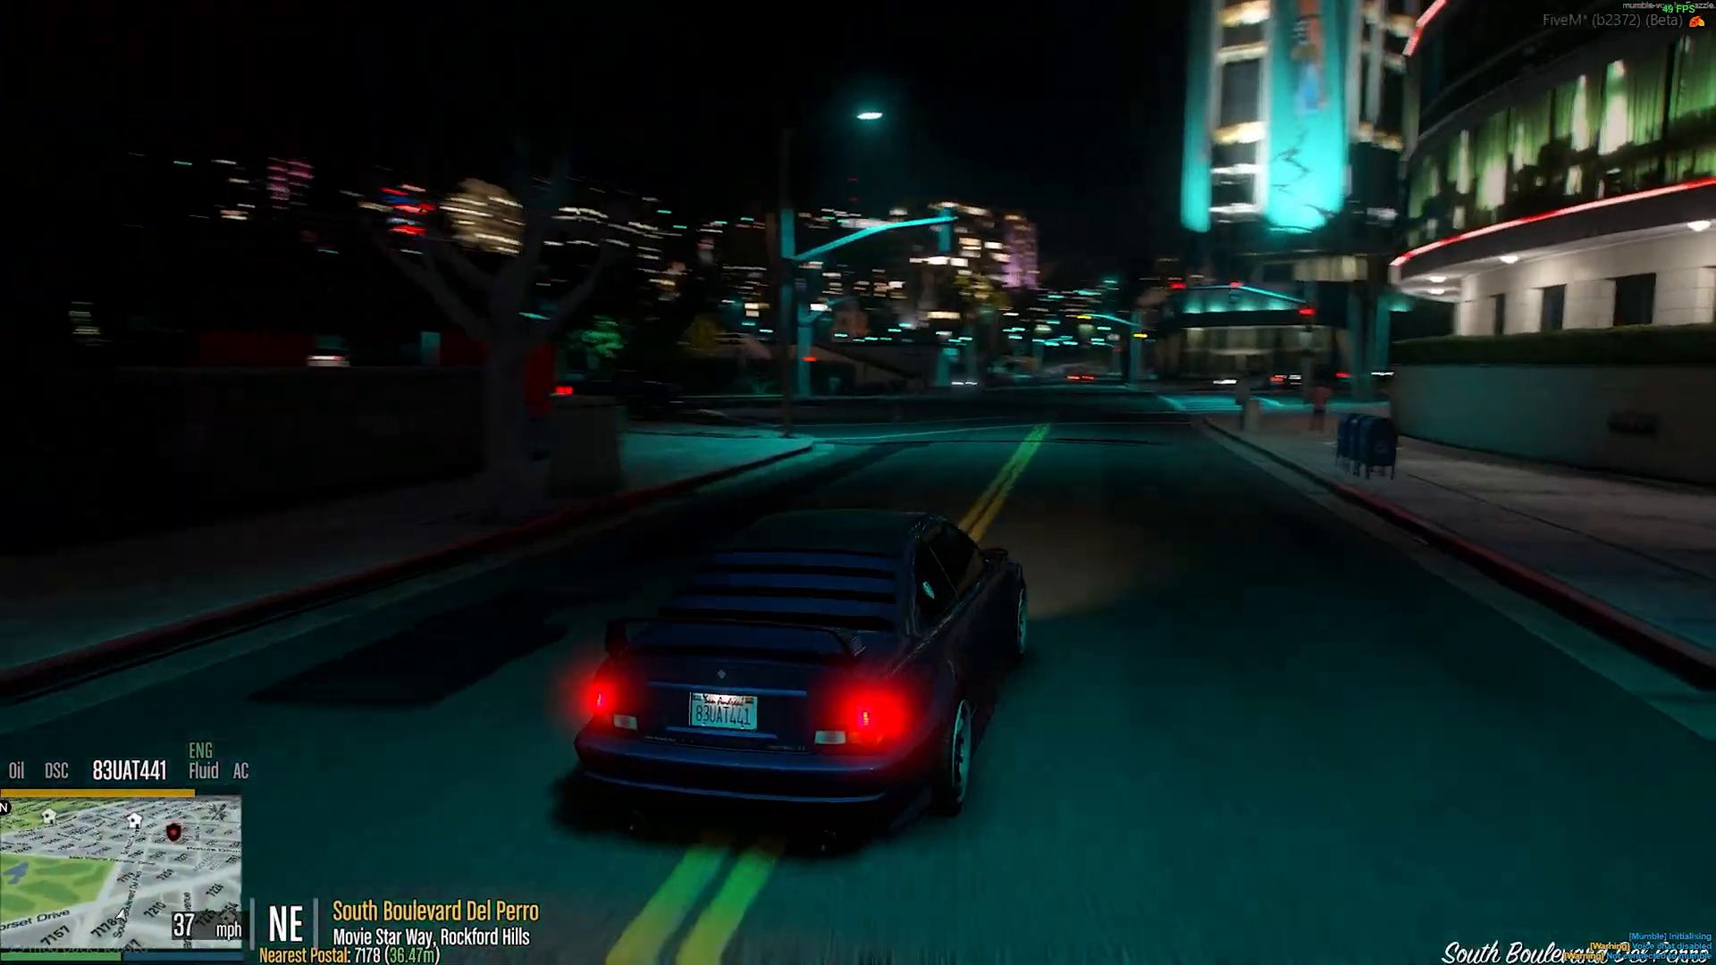
{"action": "key", "text": "w"}
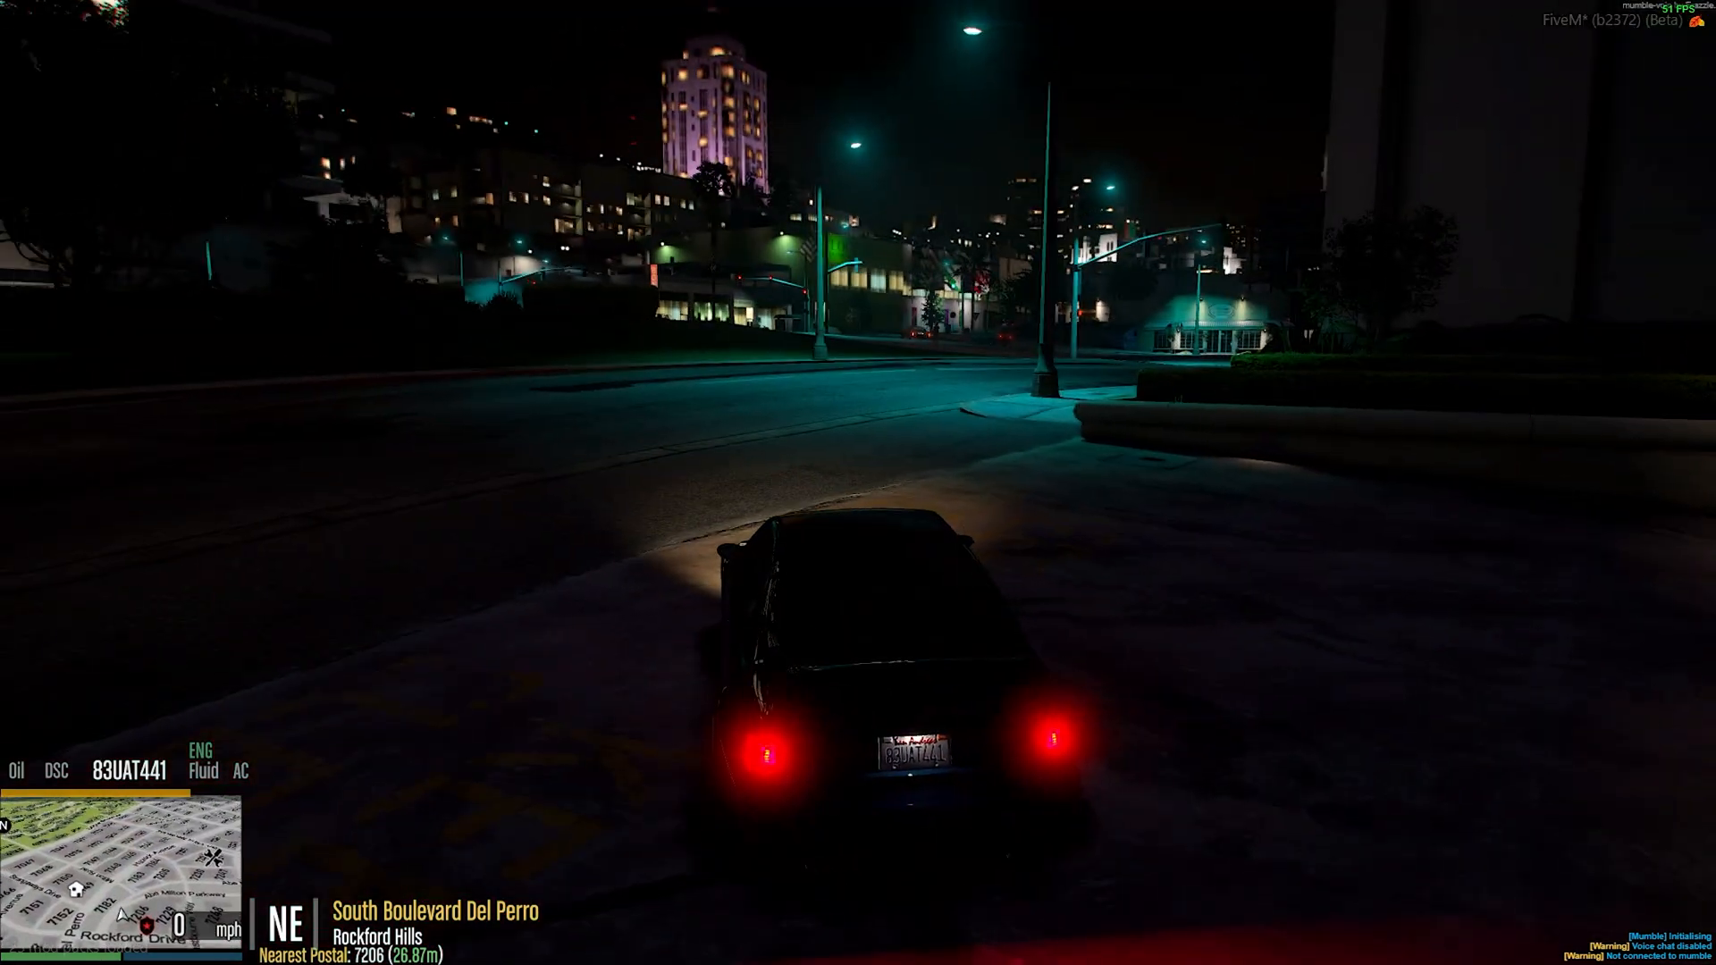
Step: Set the NVE Game shader streetlight colour to white (255, 255, 255)
{"action": "key", "text": "Home"}
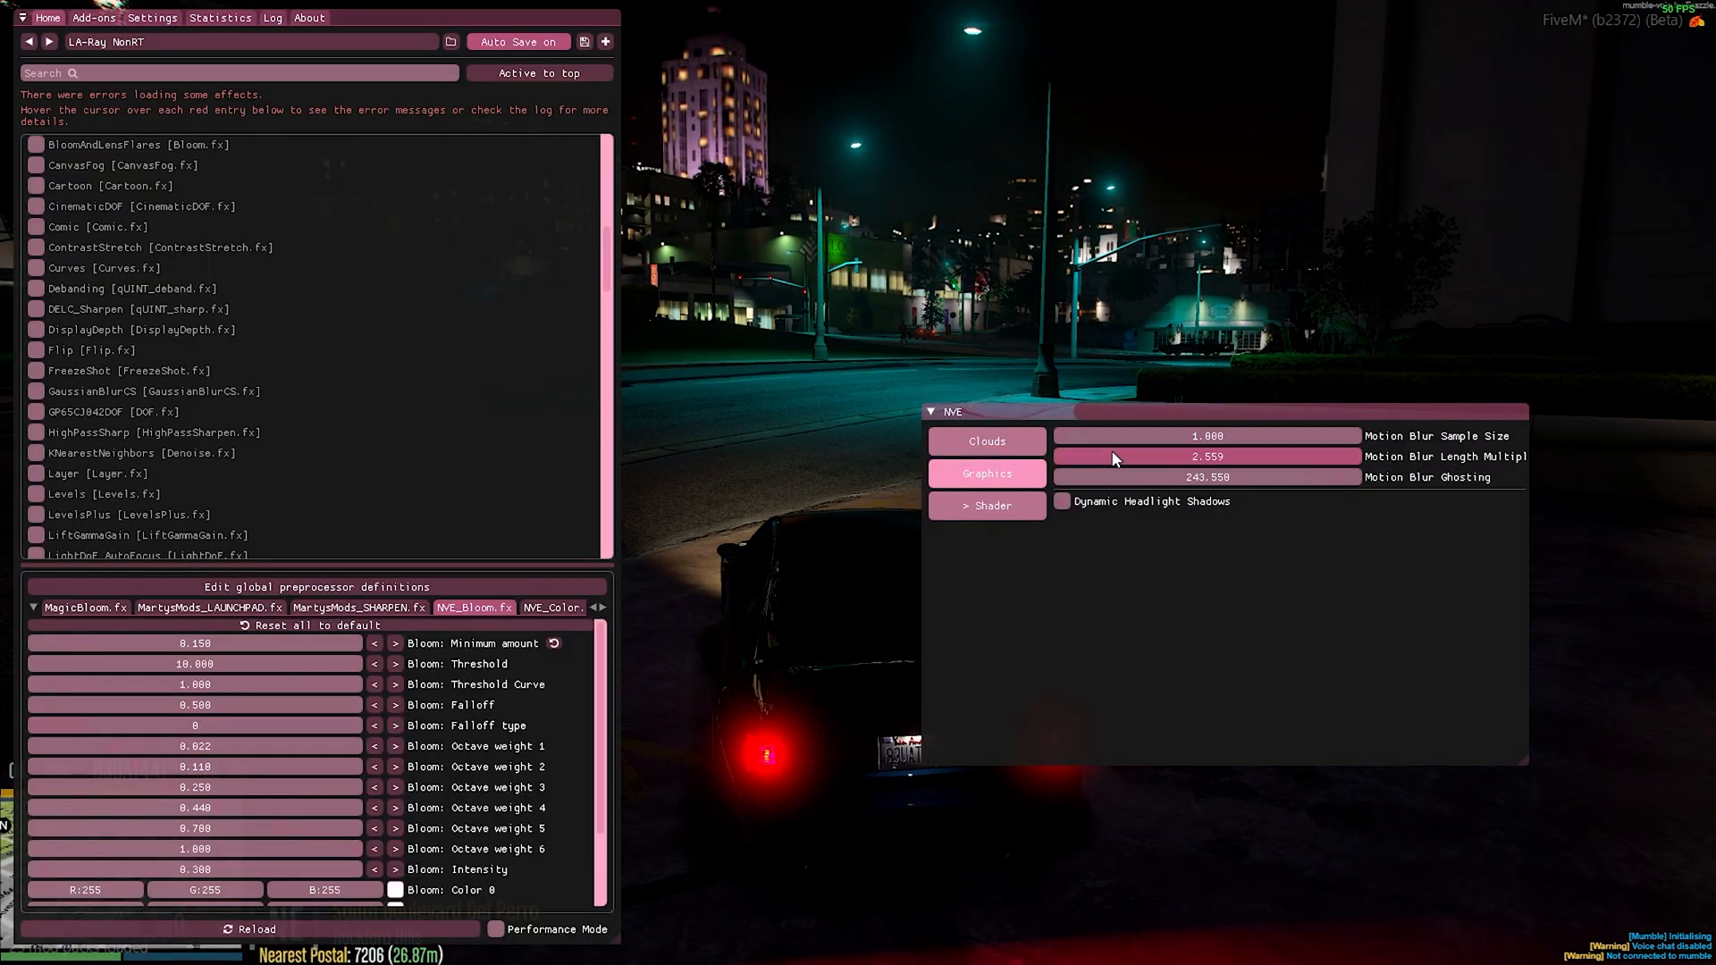
{"action": "left_click", "coordinate": [986, 506]}
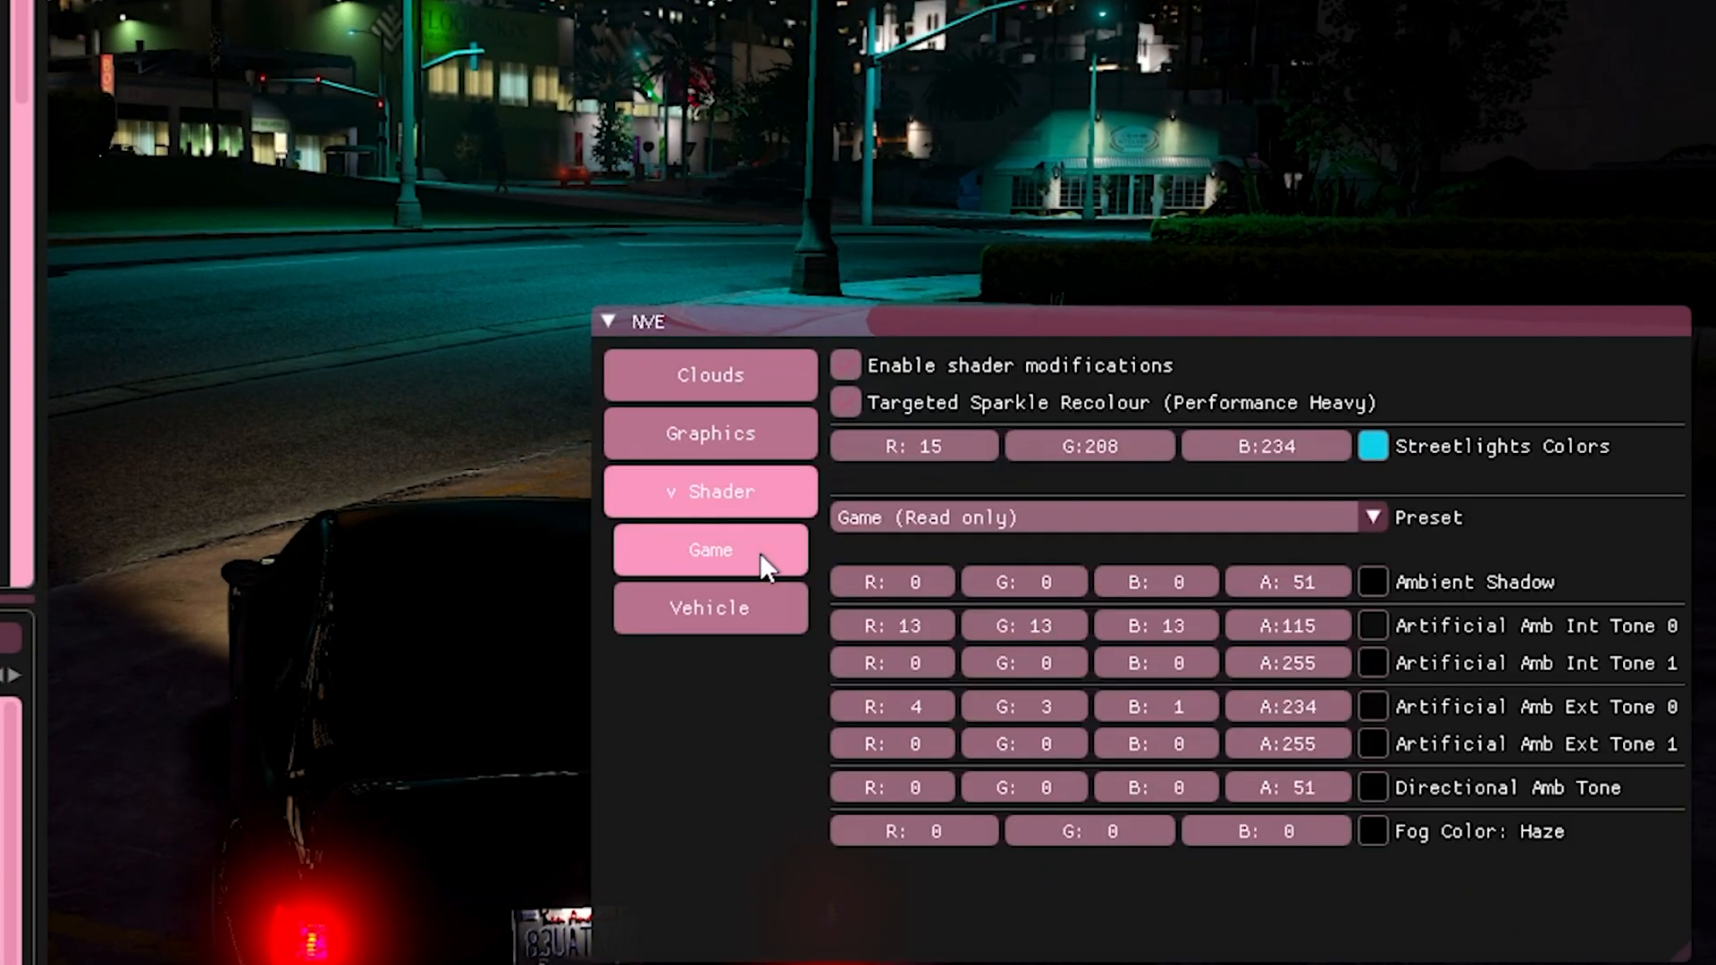
{"action": "left_click", "coordinate": [1373, 445]}
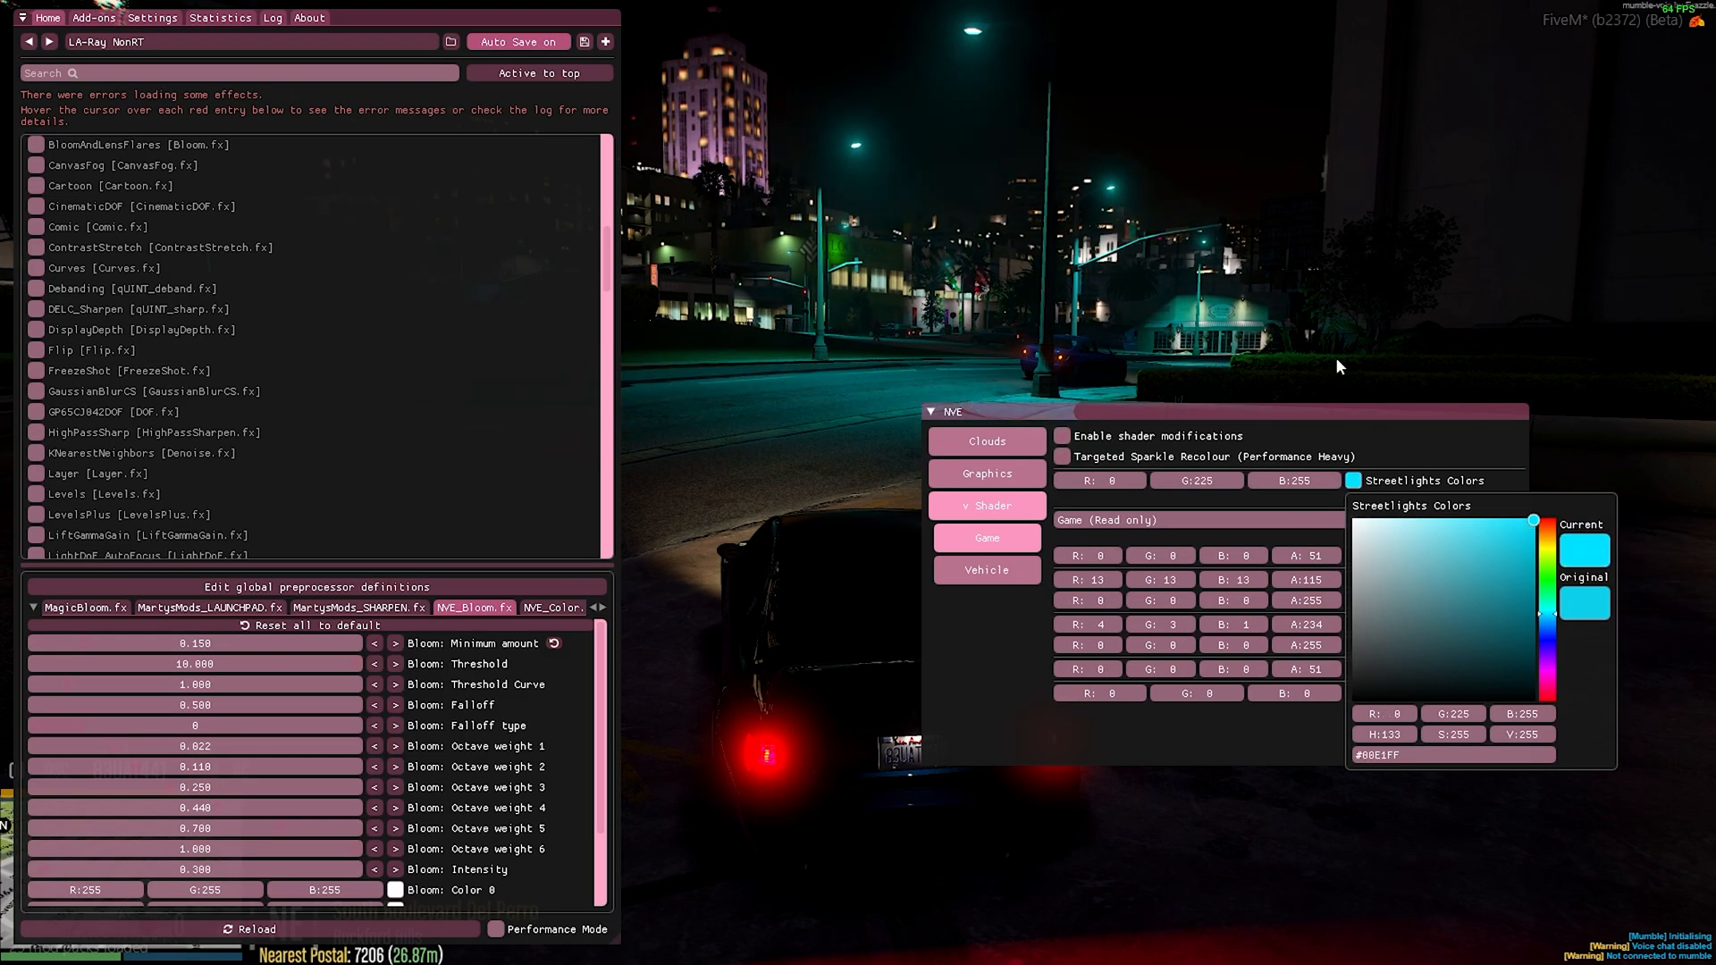
{"action": "left_click", "coordinate": [986, 504]}
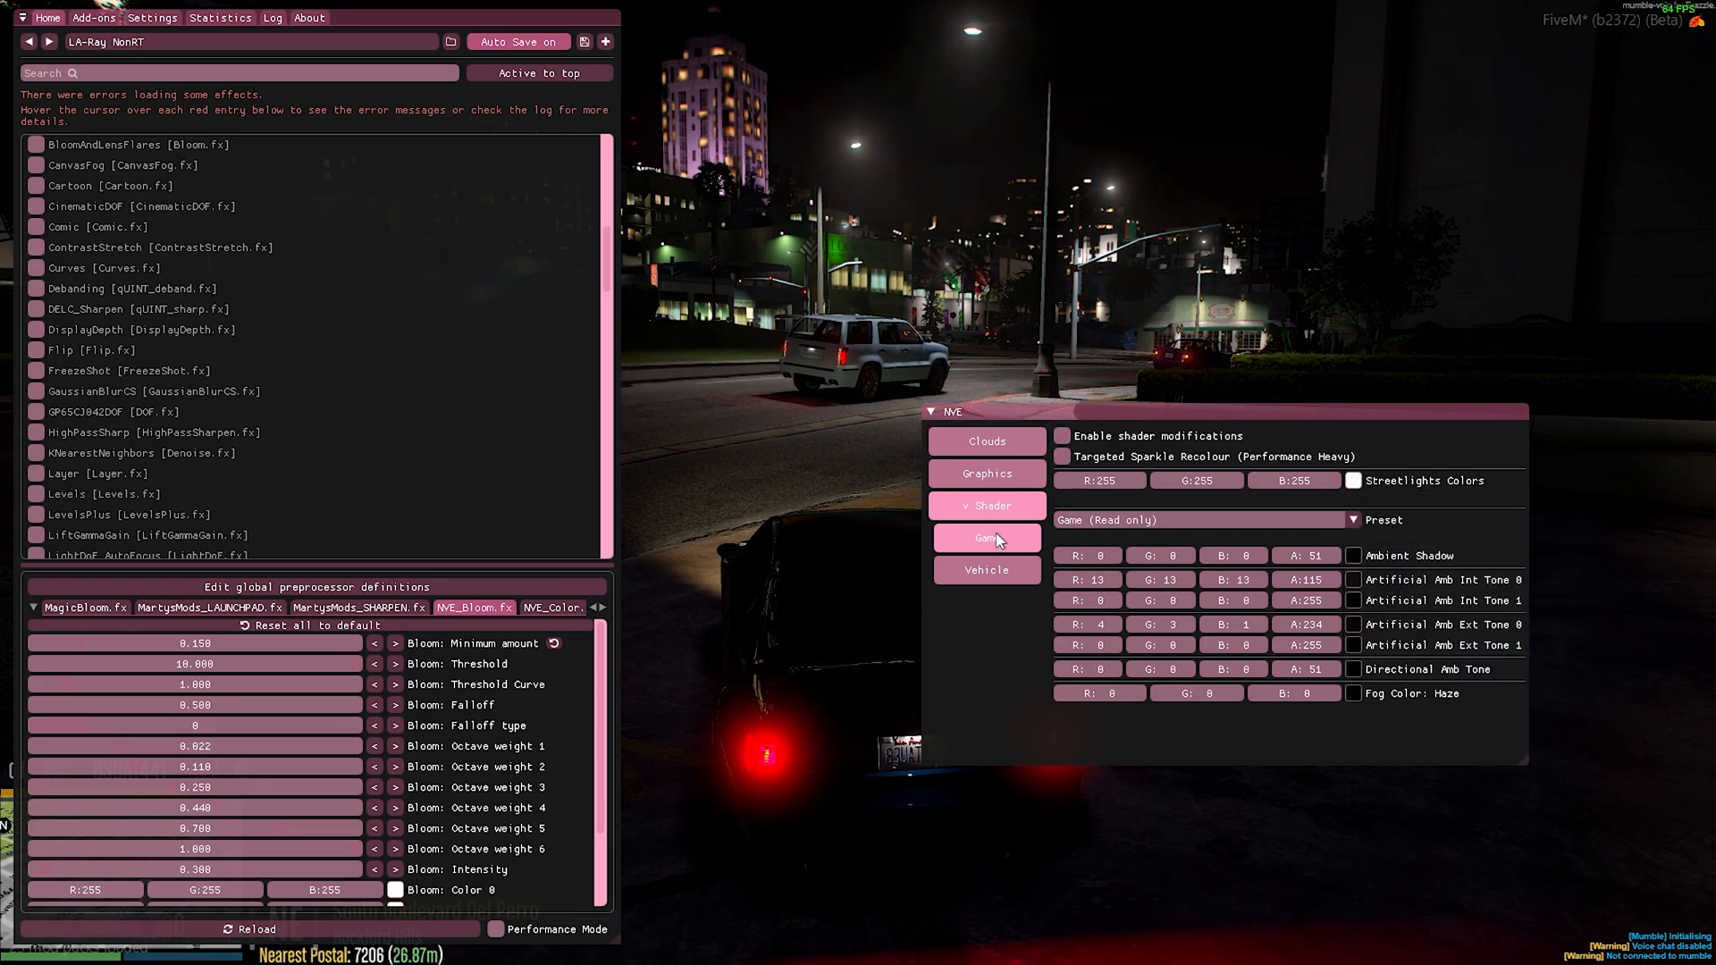
{"action": "left_click", "coordinate": [984, 570]}
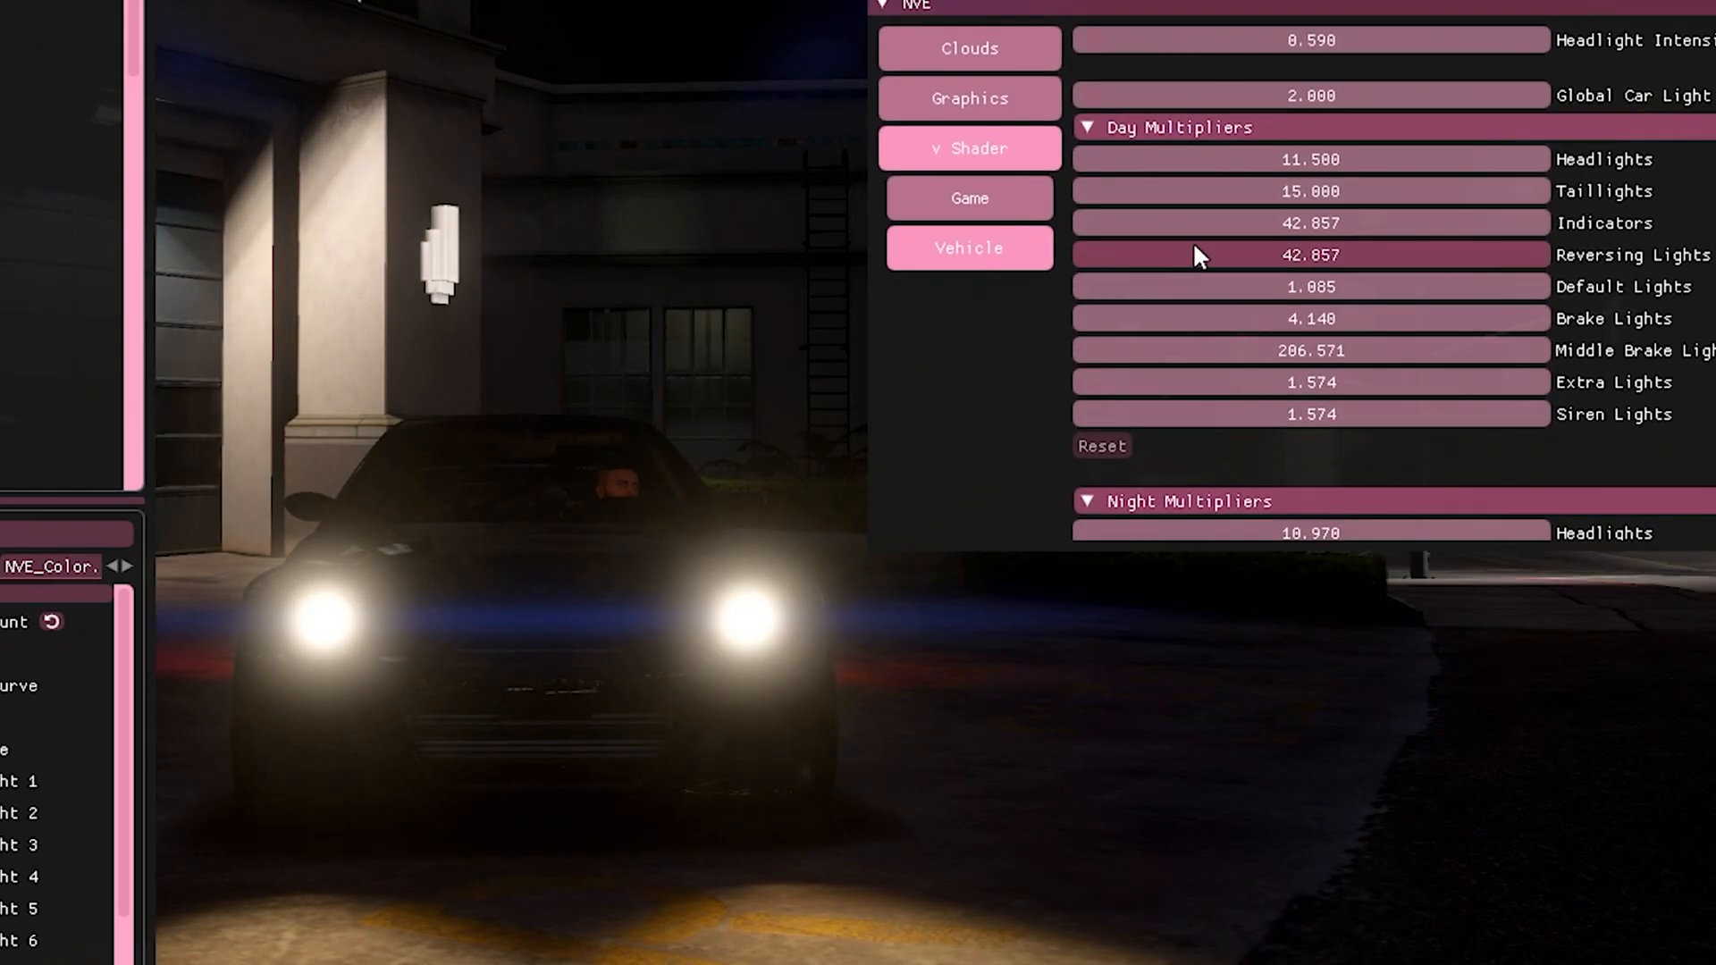
Step: Scroll through the Vehicle page's day and night light multipliers
{"action": "scroll", "scroll_direction": "down", "scroll_amount": 3}
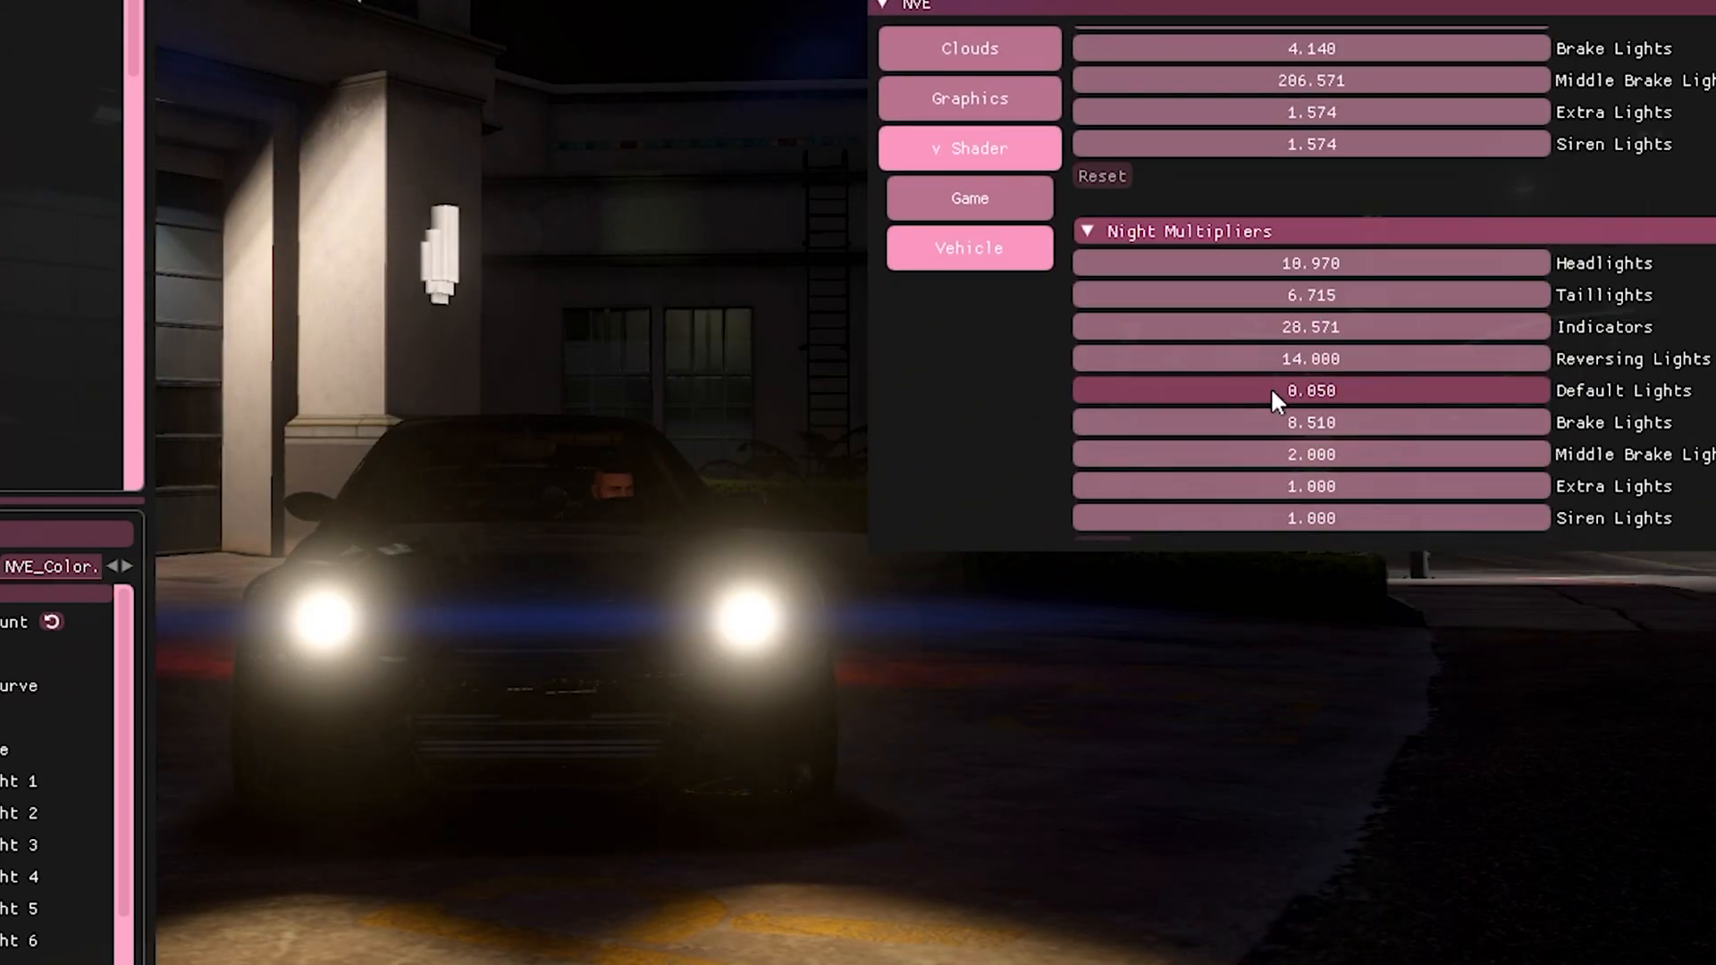
{"action": "scroll", "scroll_direction": "up", "scroll_amount": 3}
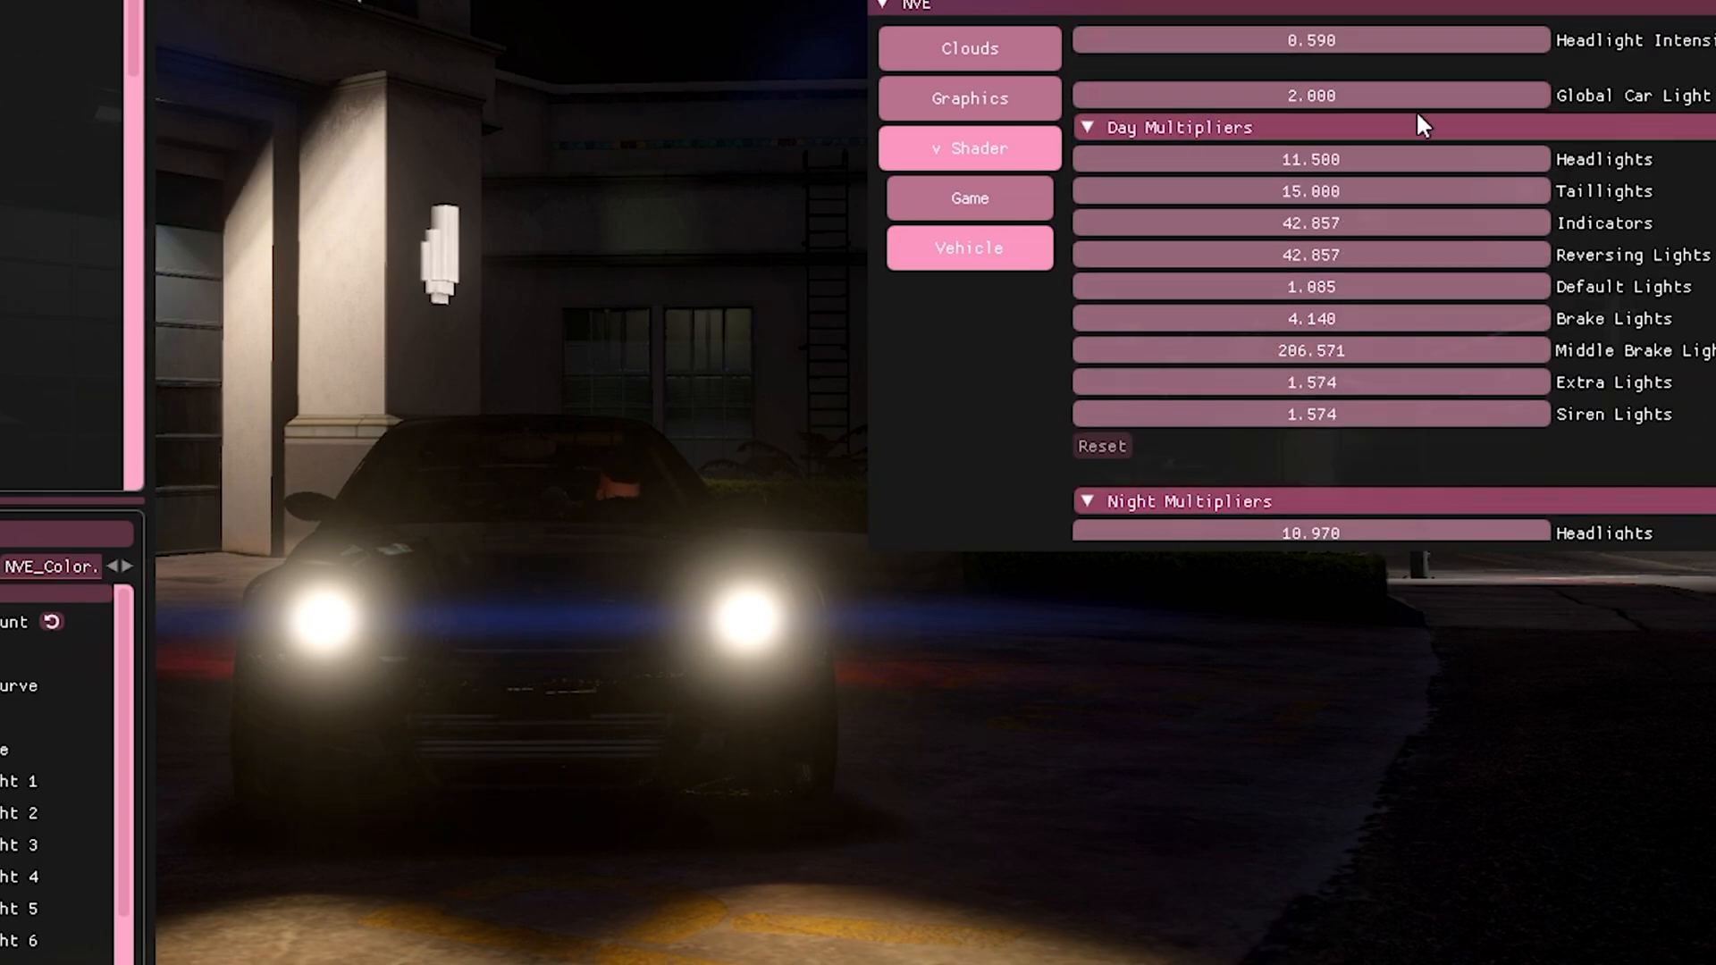
{"action": "mouse_move", "coordinate": [974, 303]}
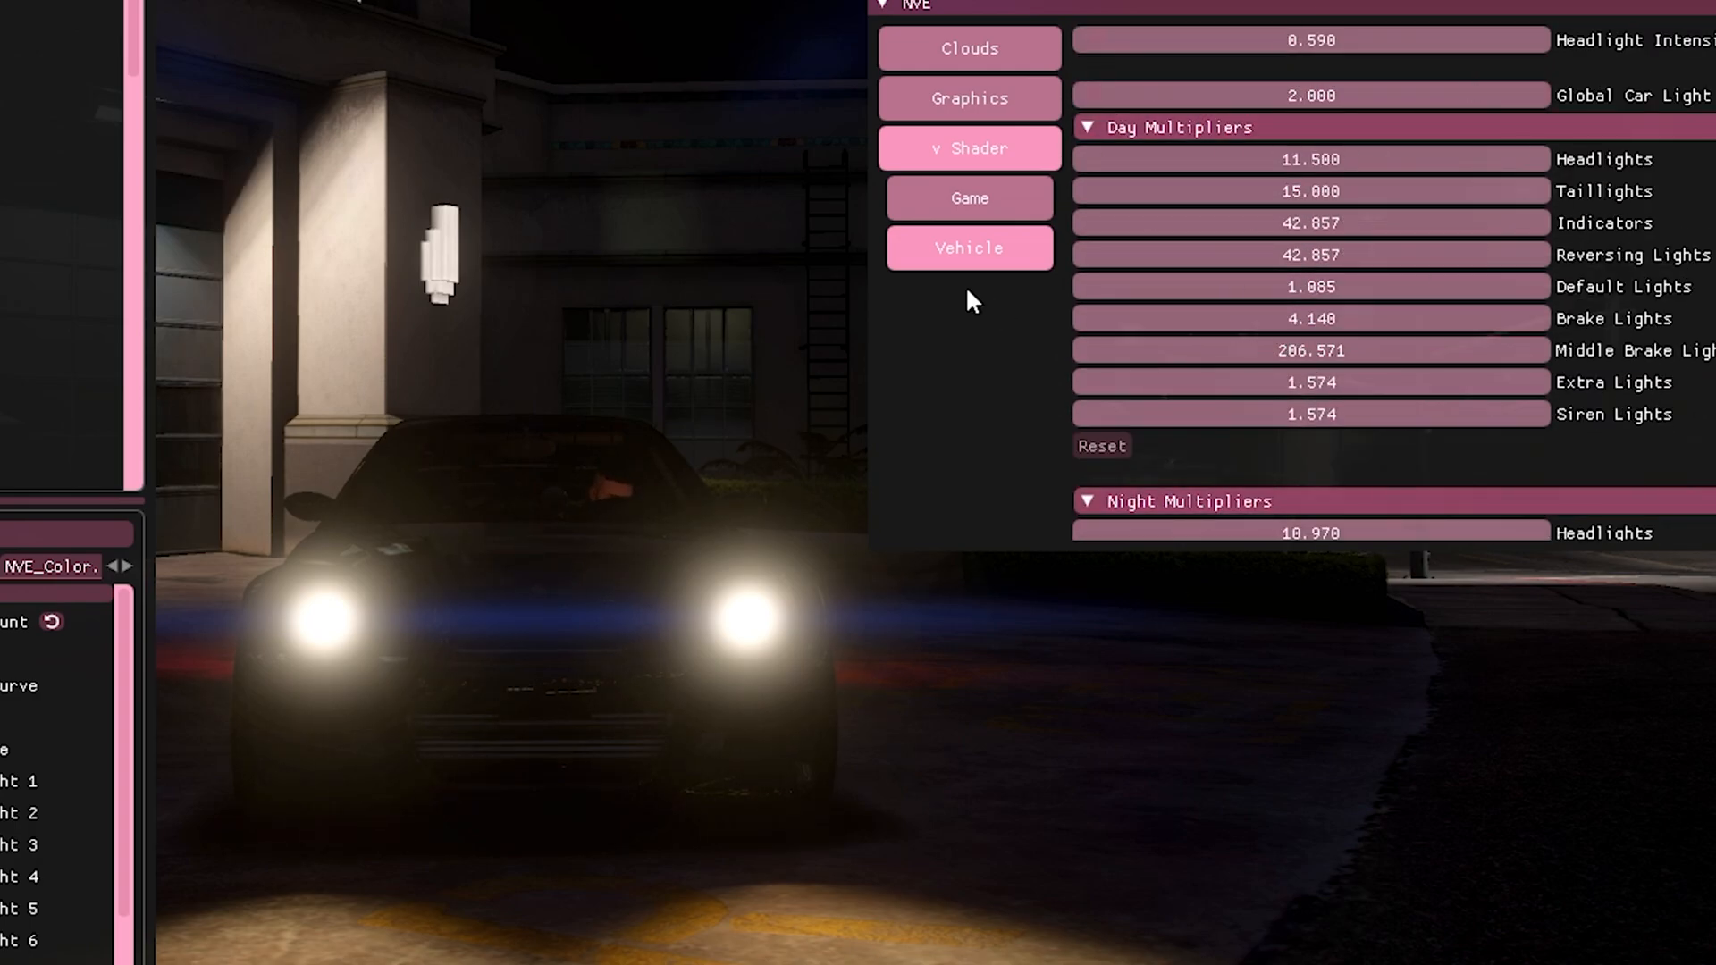
{"action": "scroll", "scroll_direction": "down", "scroll_amount": 3}
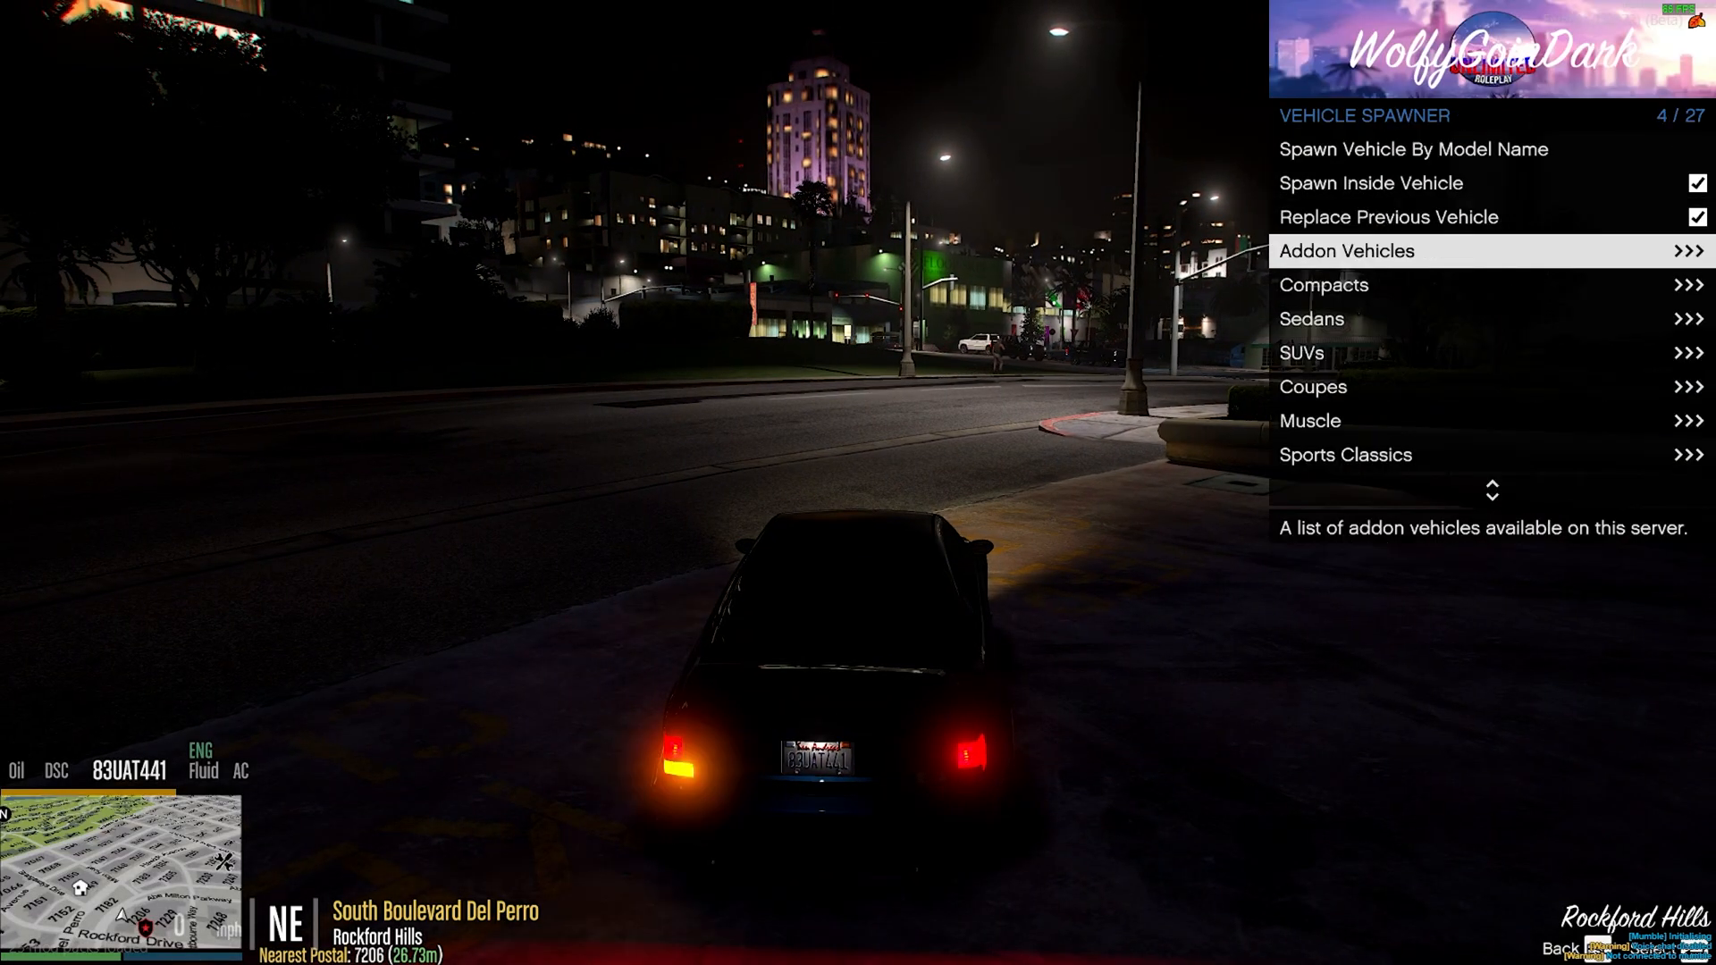
Step: Open the Addon Vehicles list in the Vehicle Spawner menu
{"action": "key", "text": "right"}
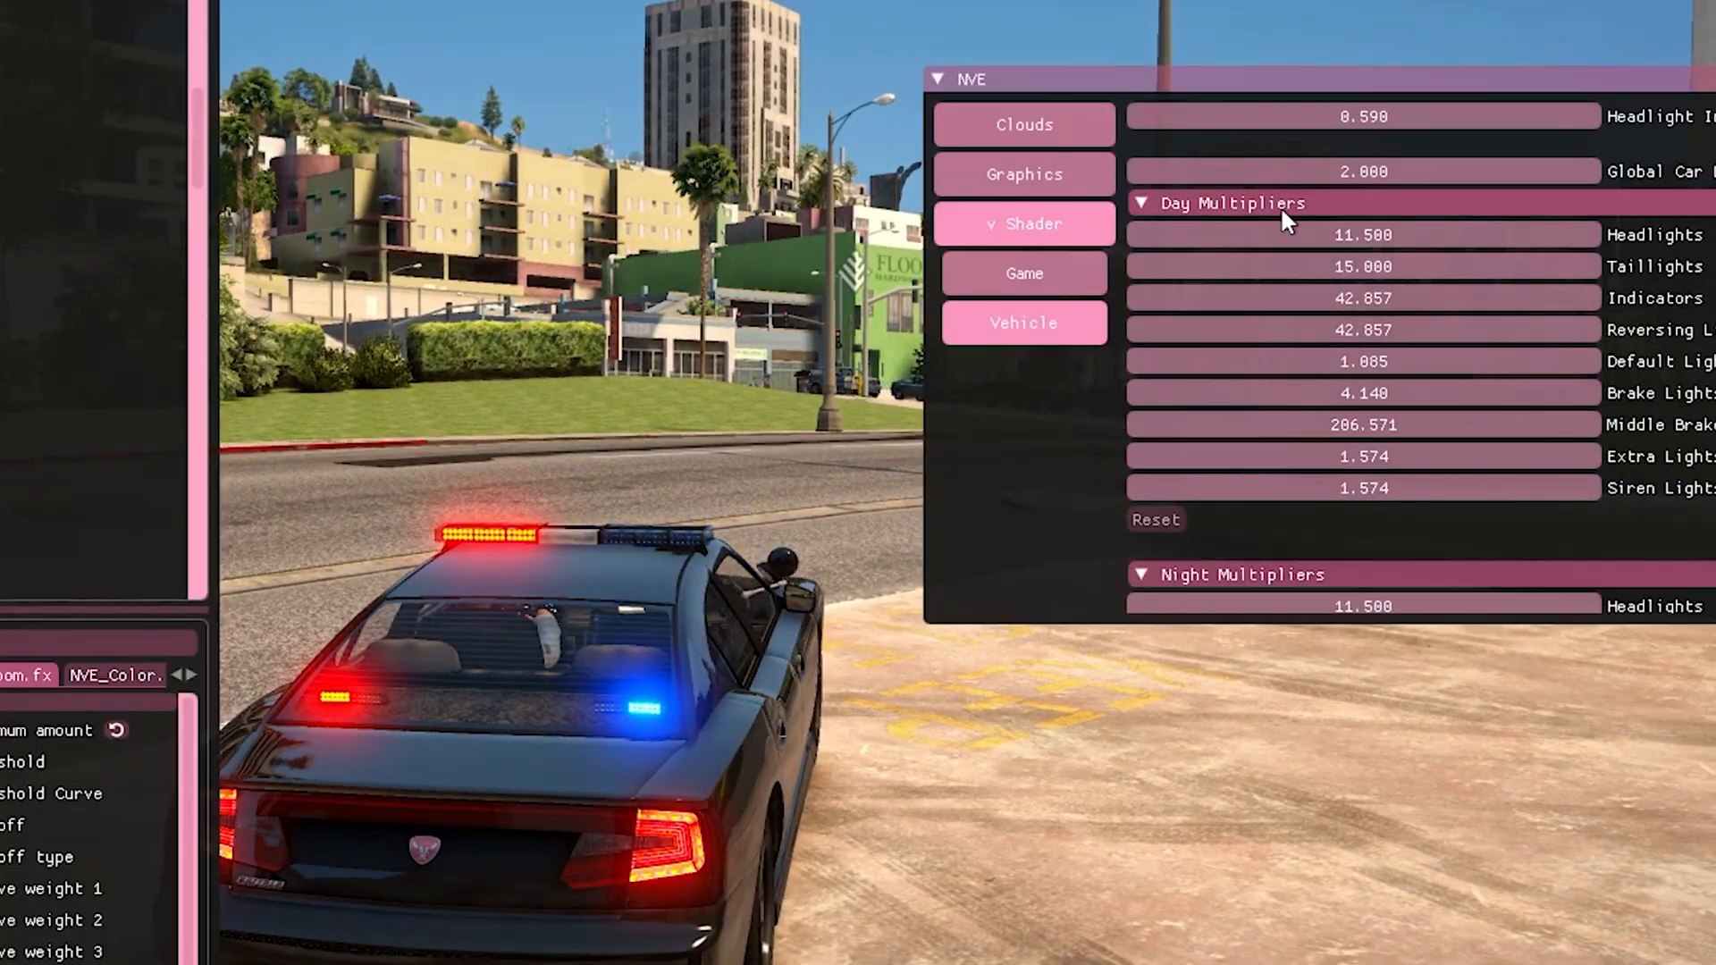
{"action": "mouse_move", "coordinate": [1289, 361]}
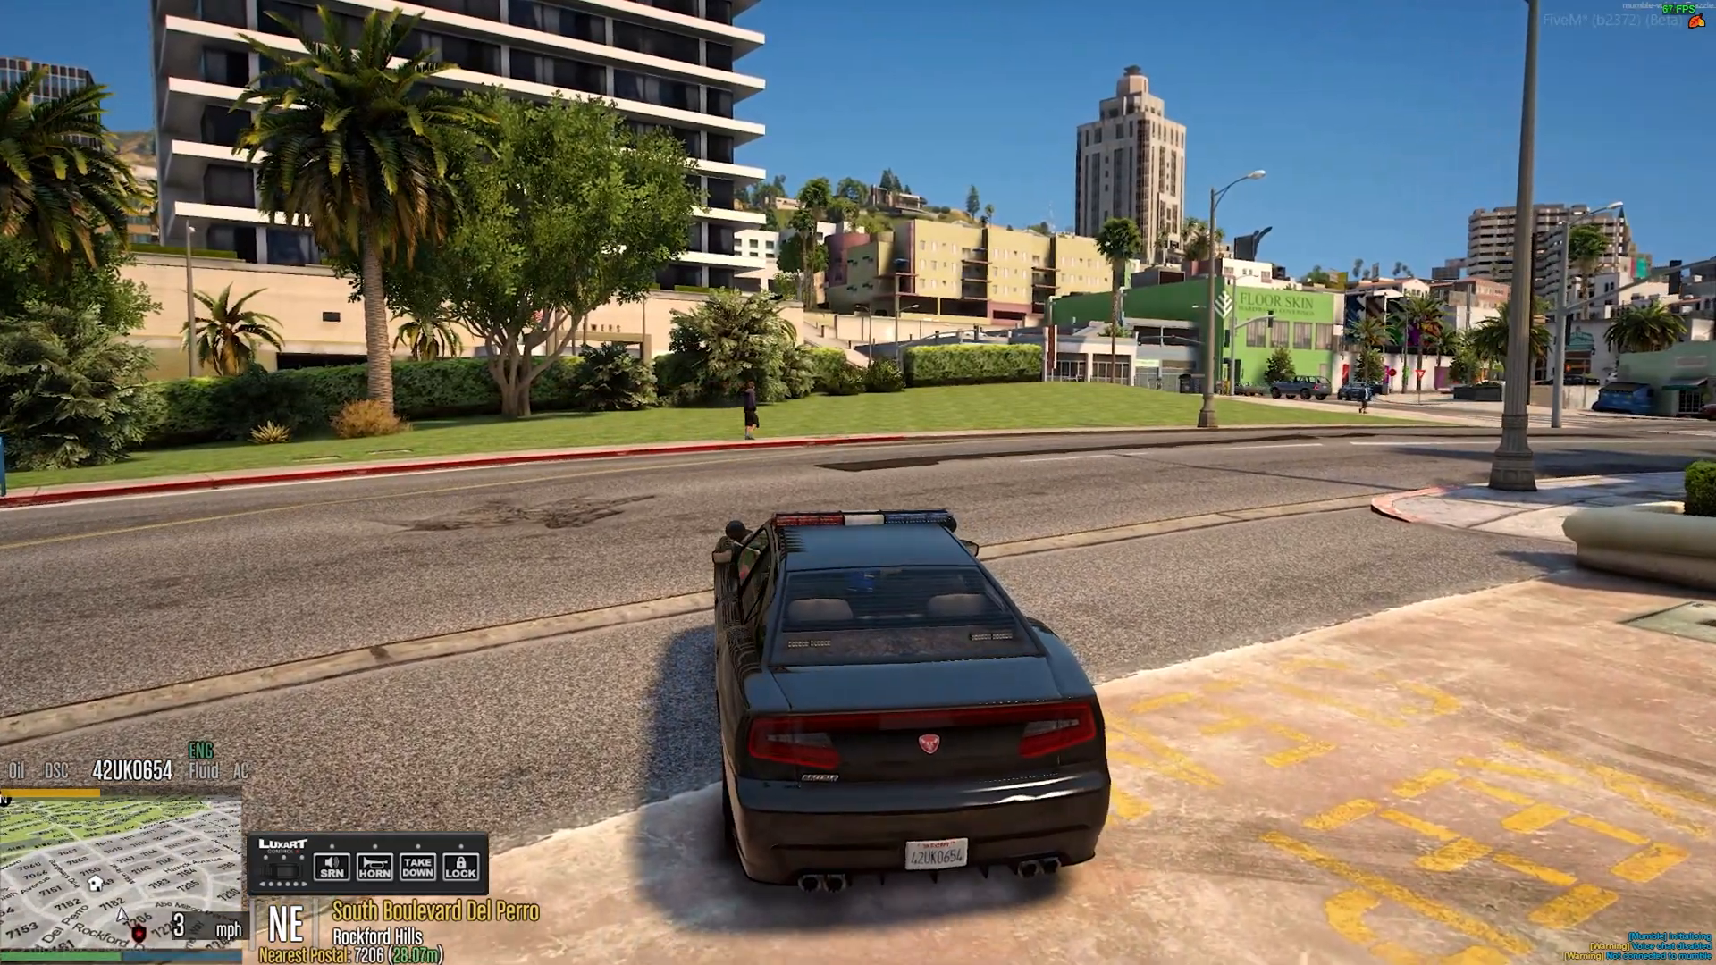
Step: Drive the police car onto the road and down Hawick Ave
{"action": "key", "text": "w"}
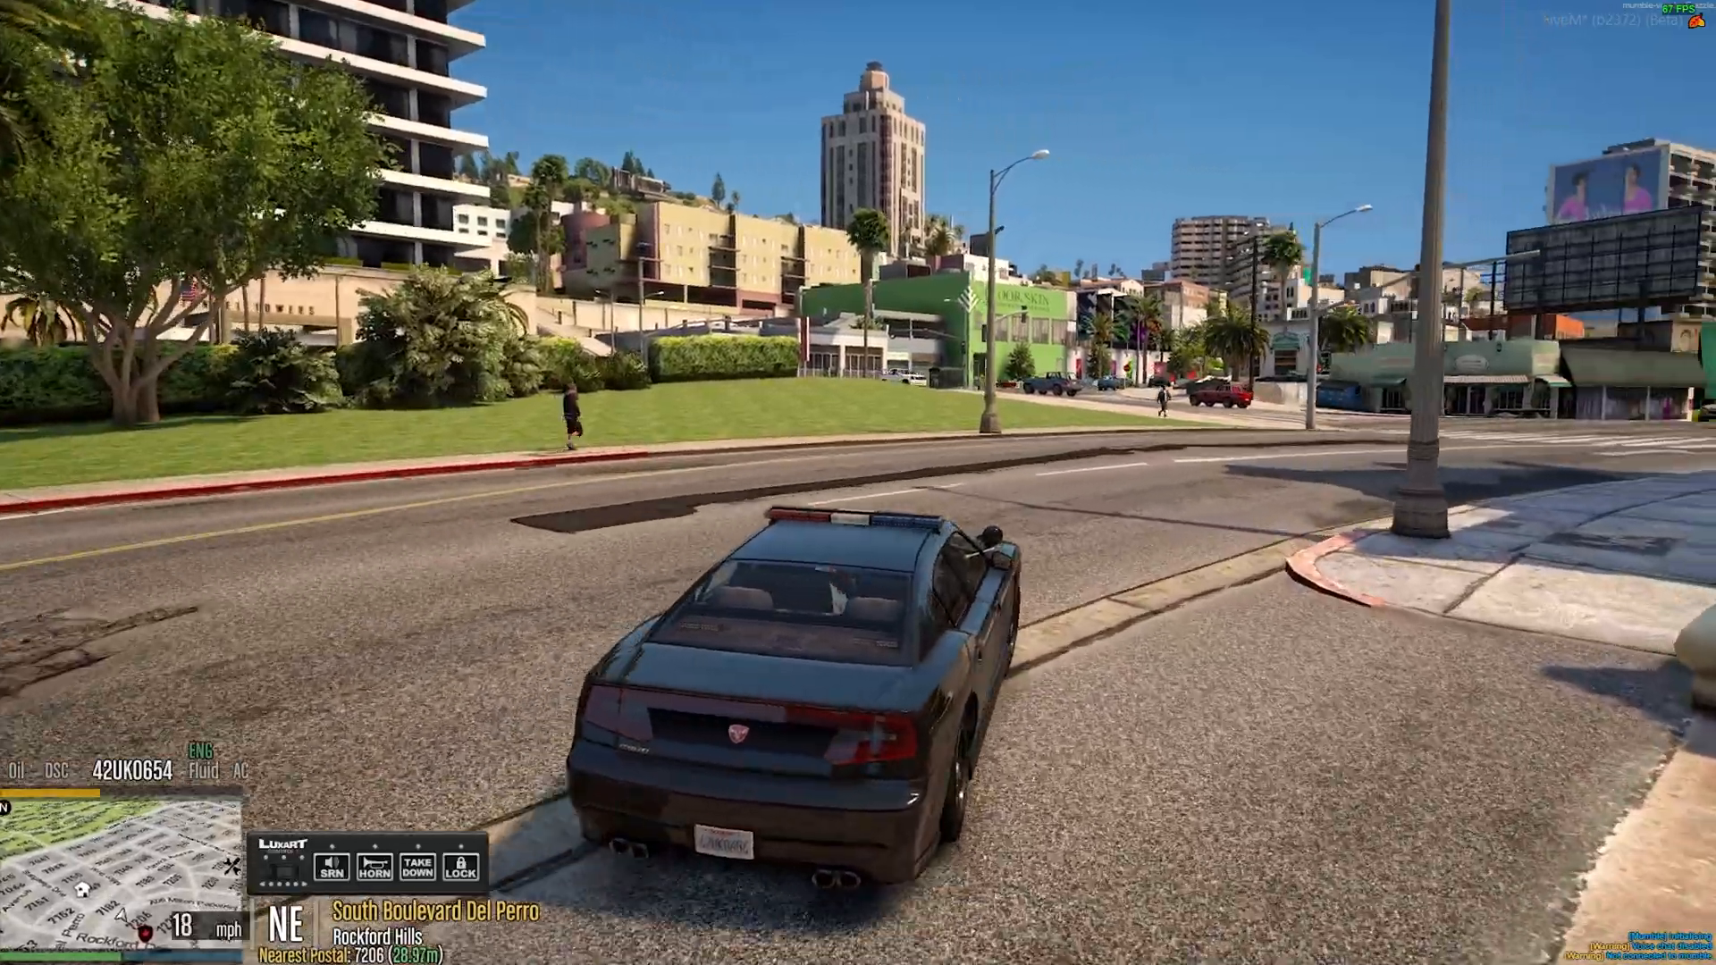
{"action": "key", "text": "w"}
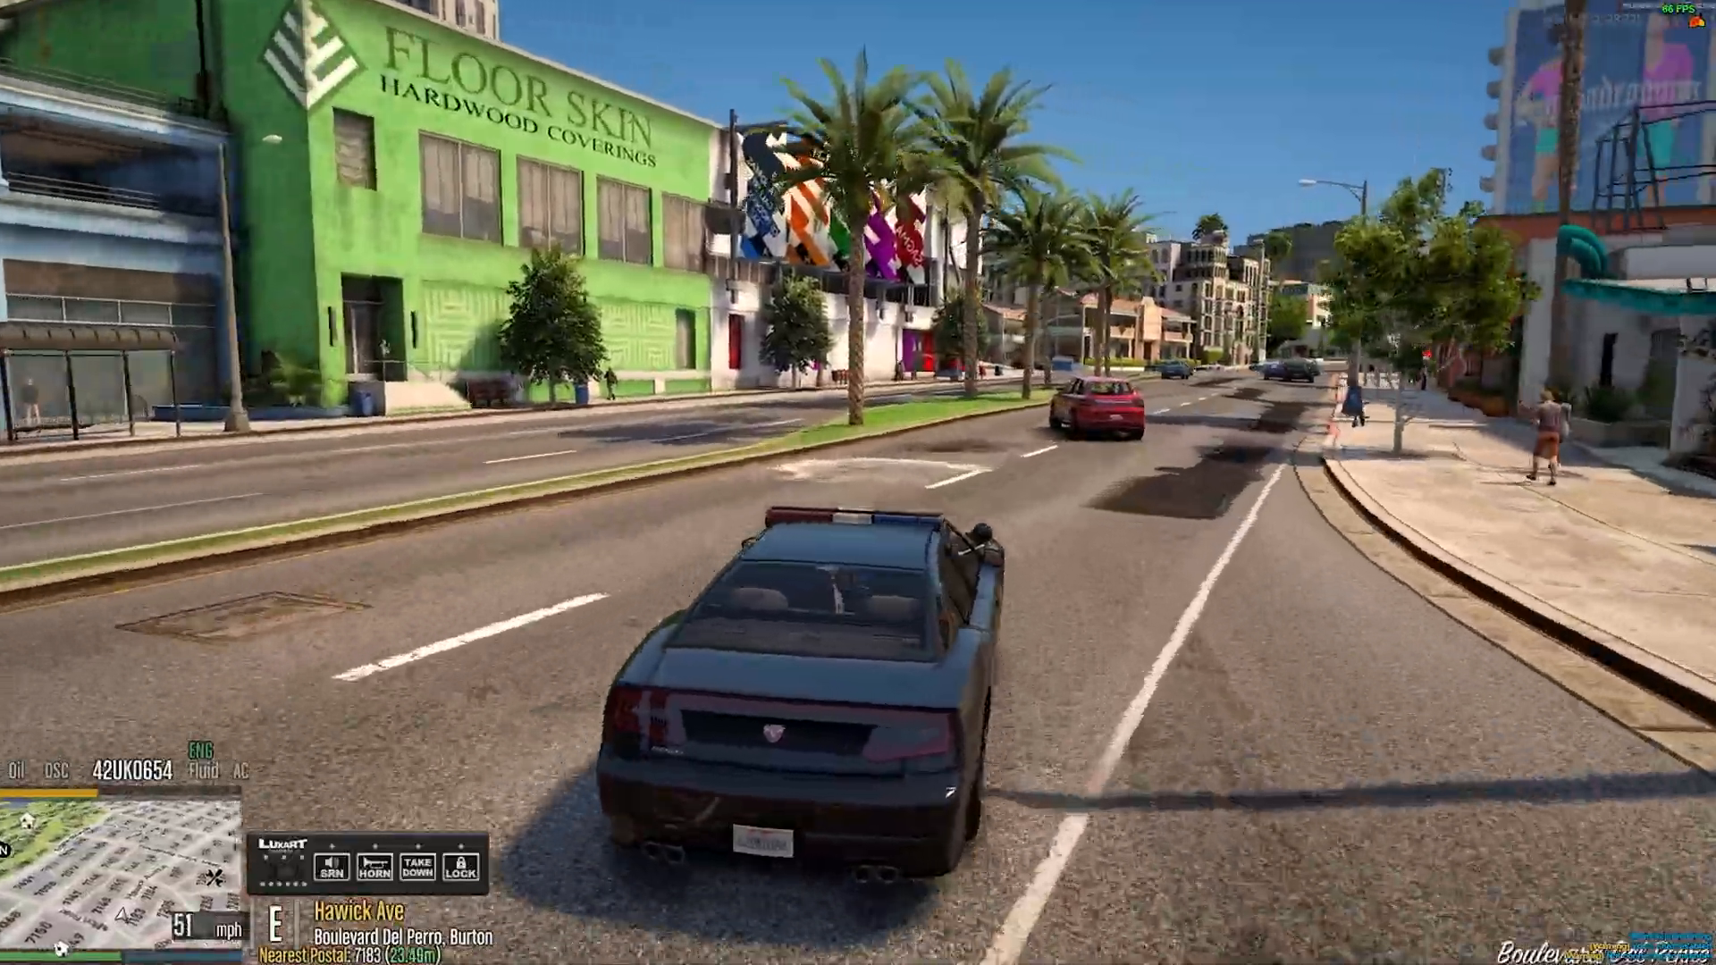
{"action": "key", "text": "w"}
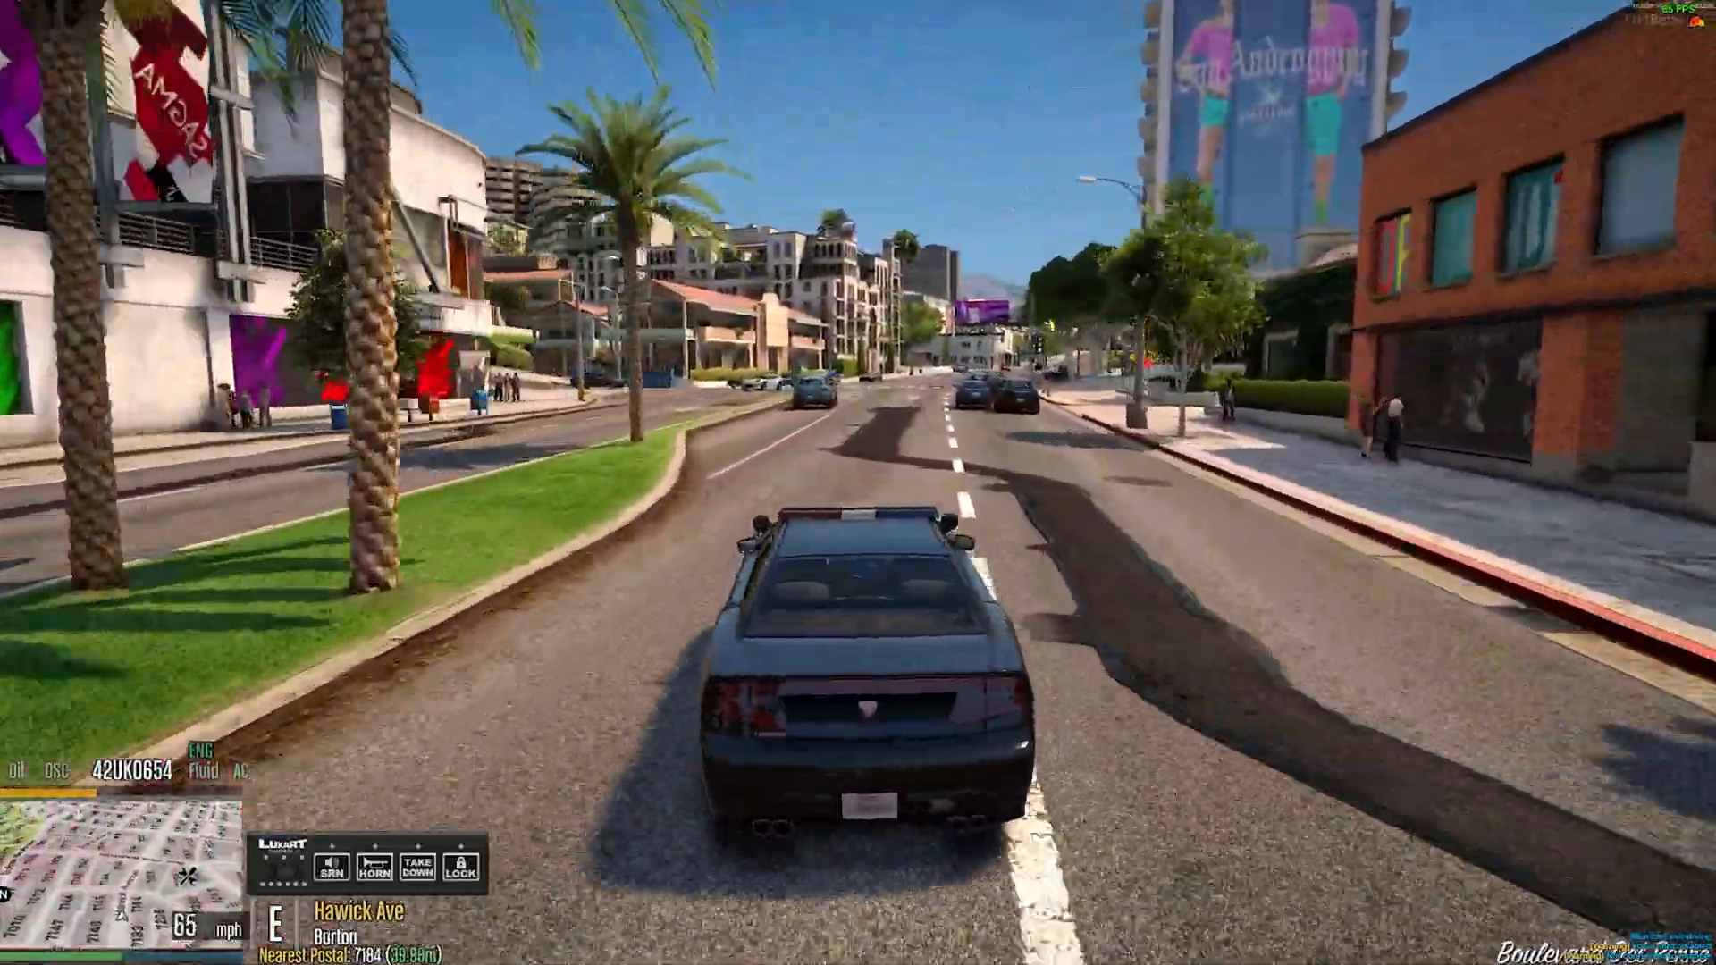
{"action": "key", "text": "w"}
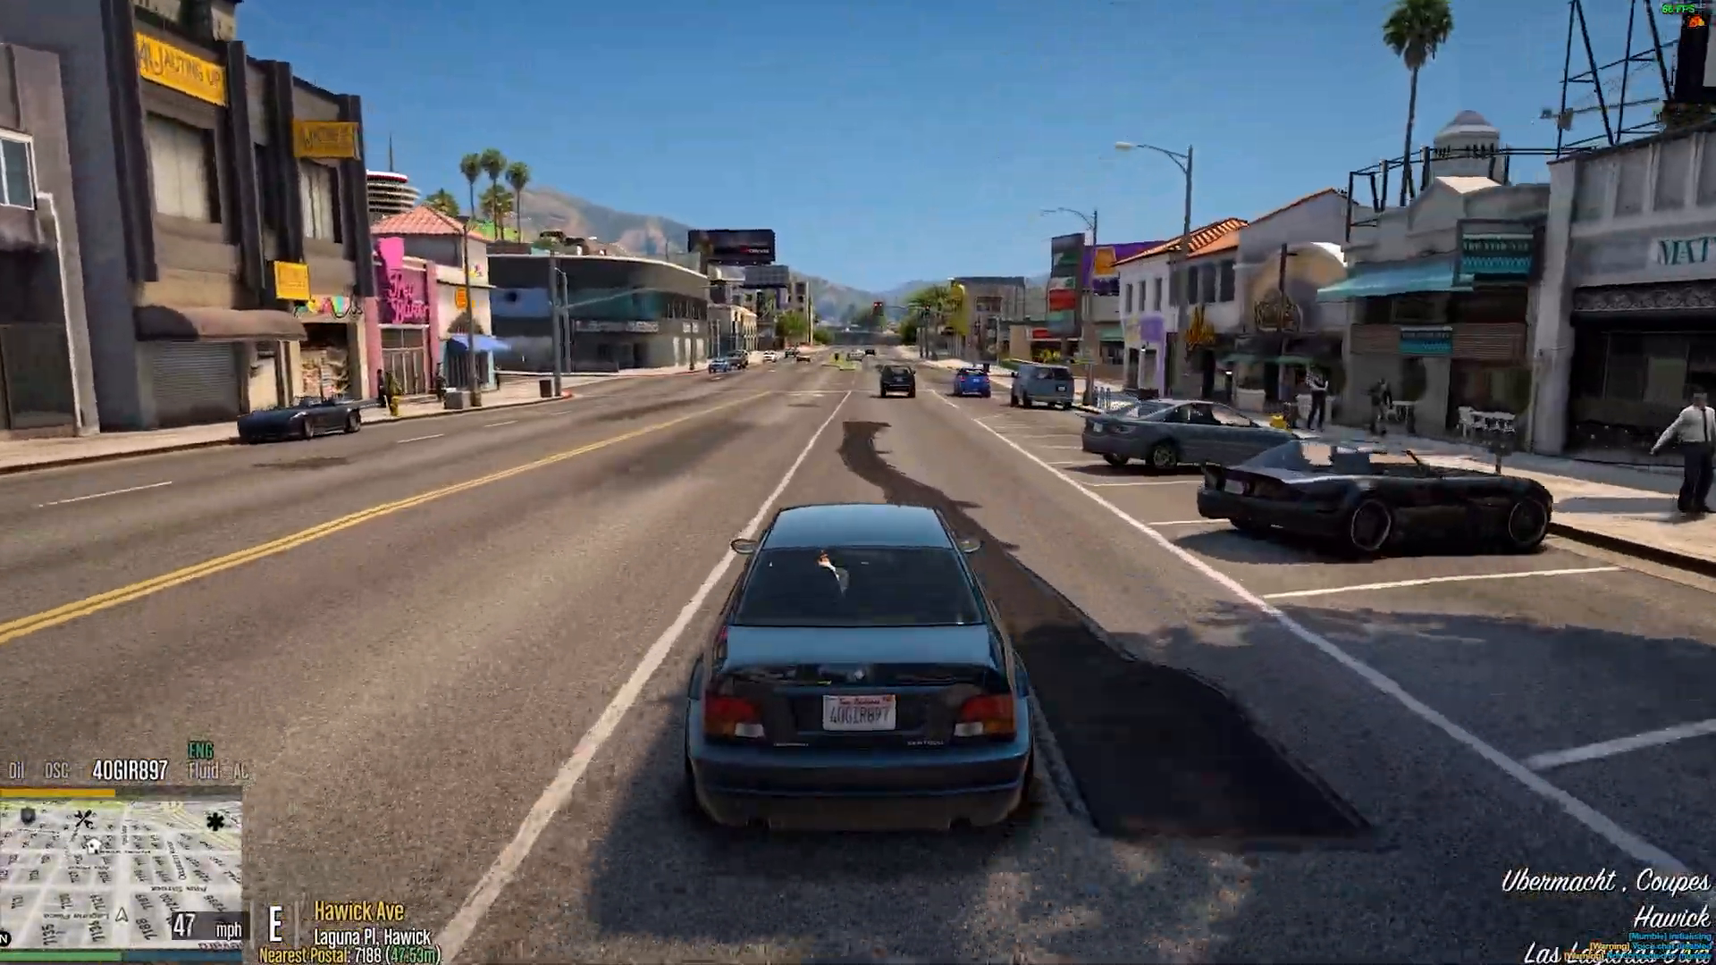
Step: Drive the dark blue sedan along Hawick Ave through the intersection
{"action": "key", "text": "w"}
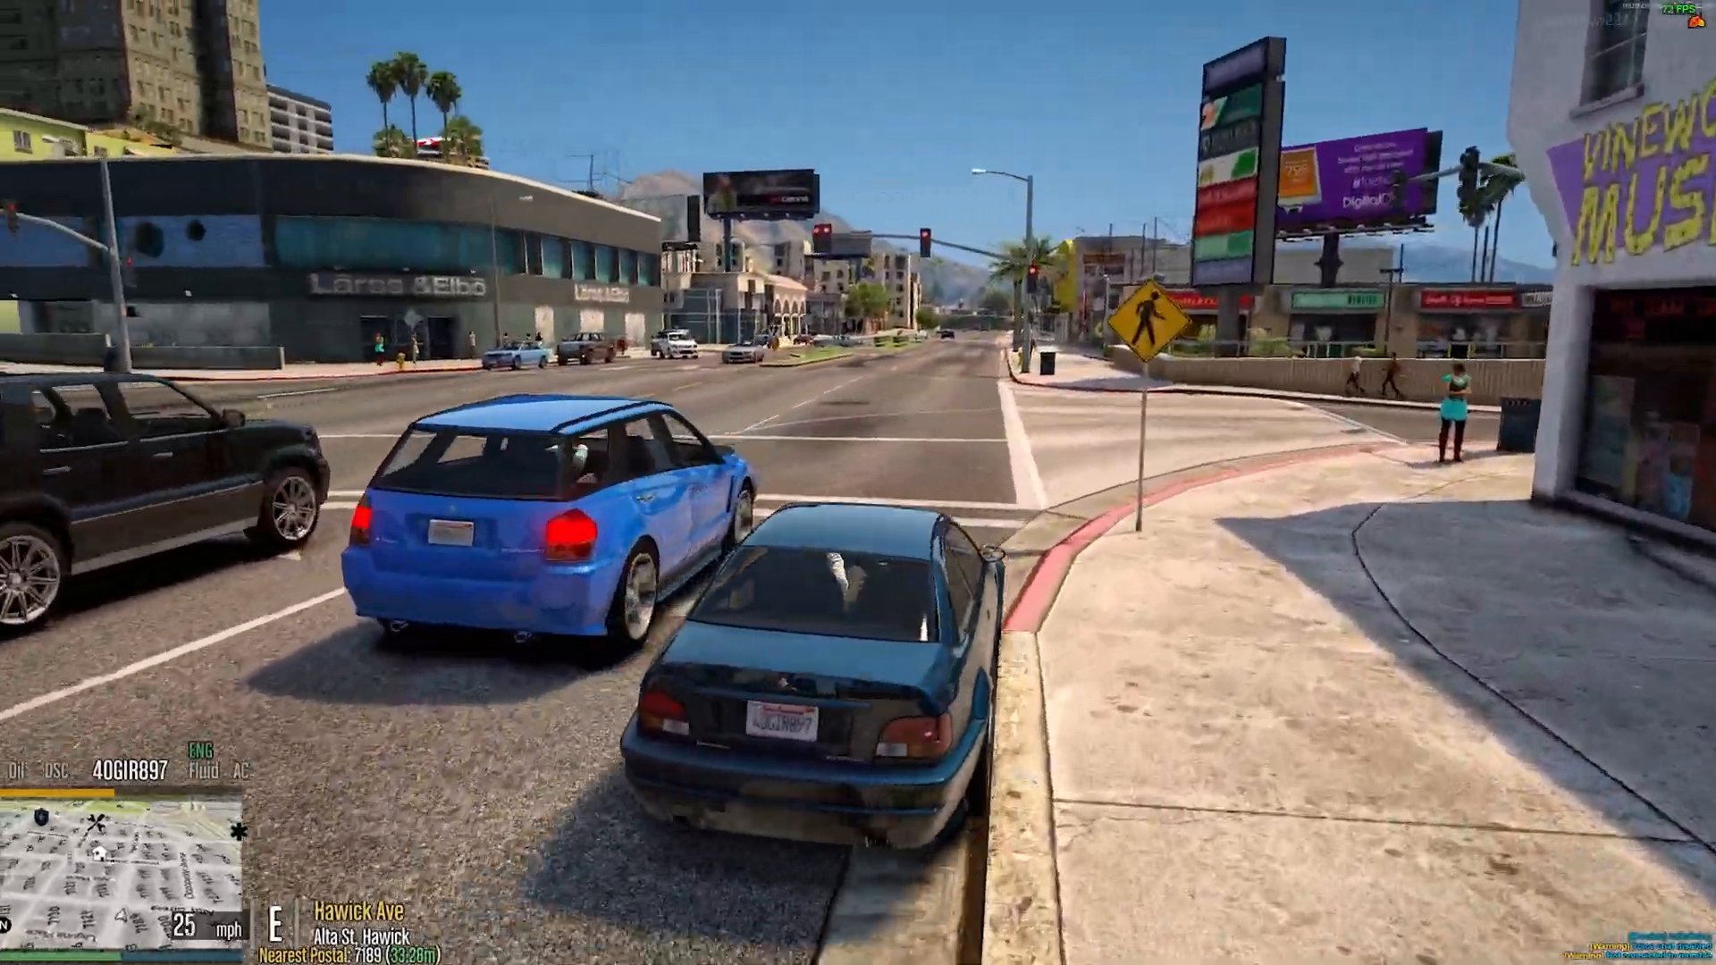
{"action": "key", "text": "w"}
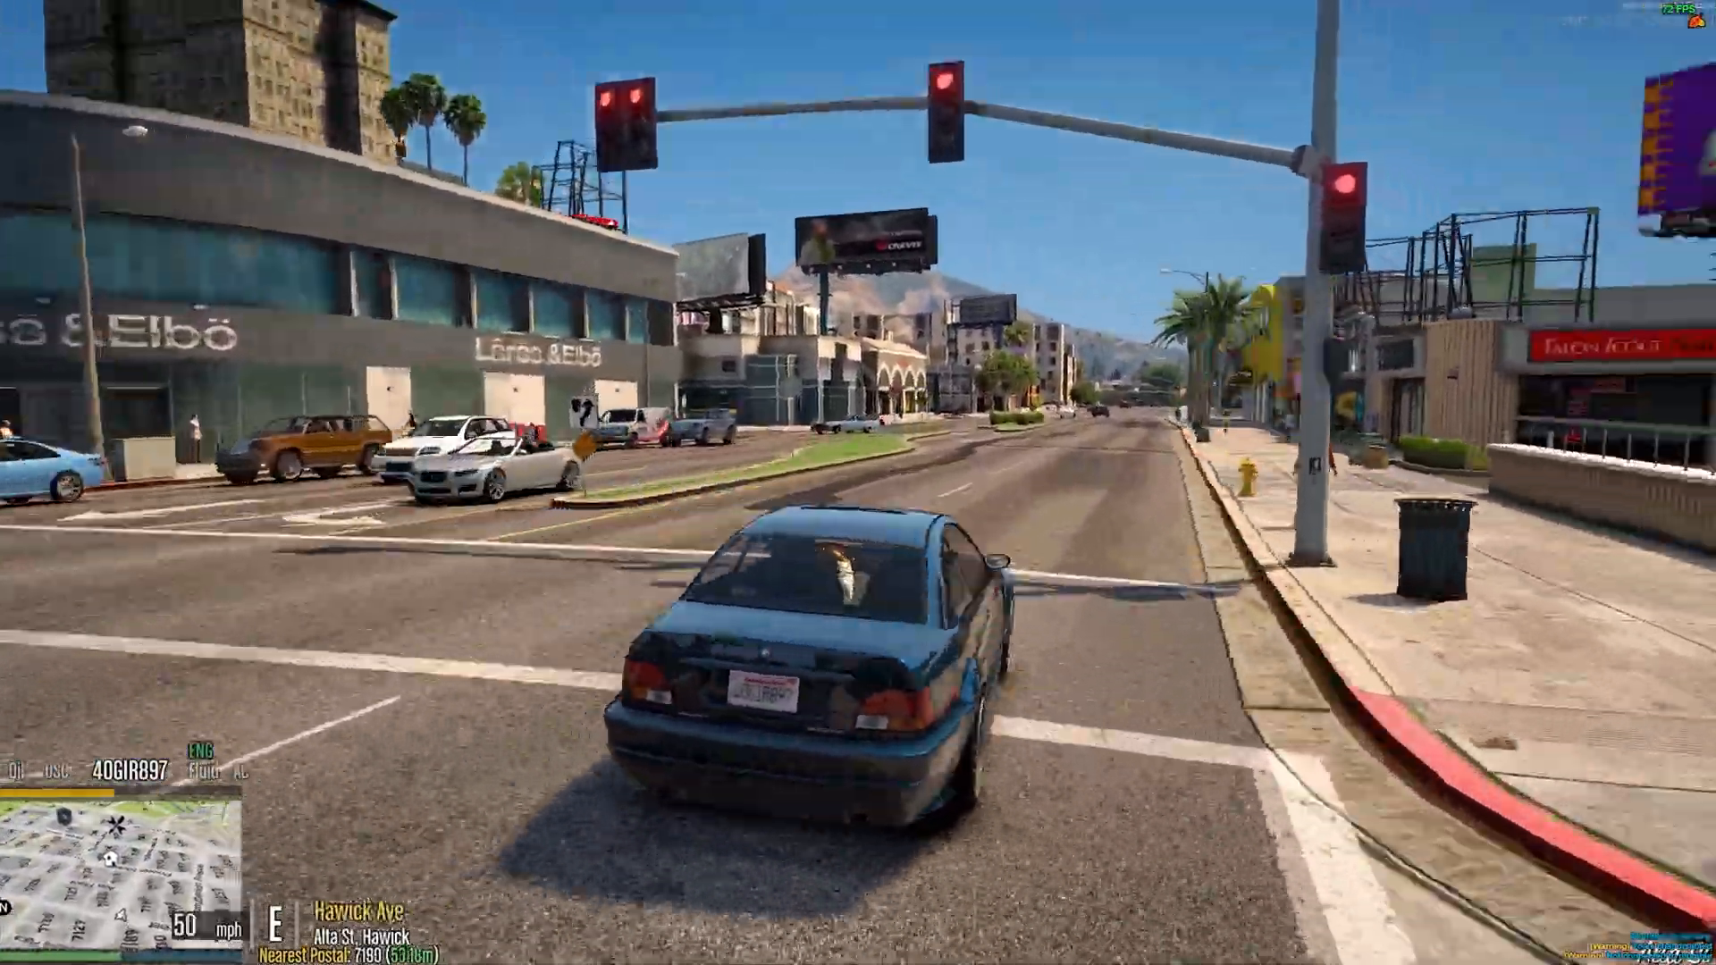
{"action": "key", "text": "w"}
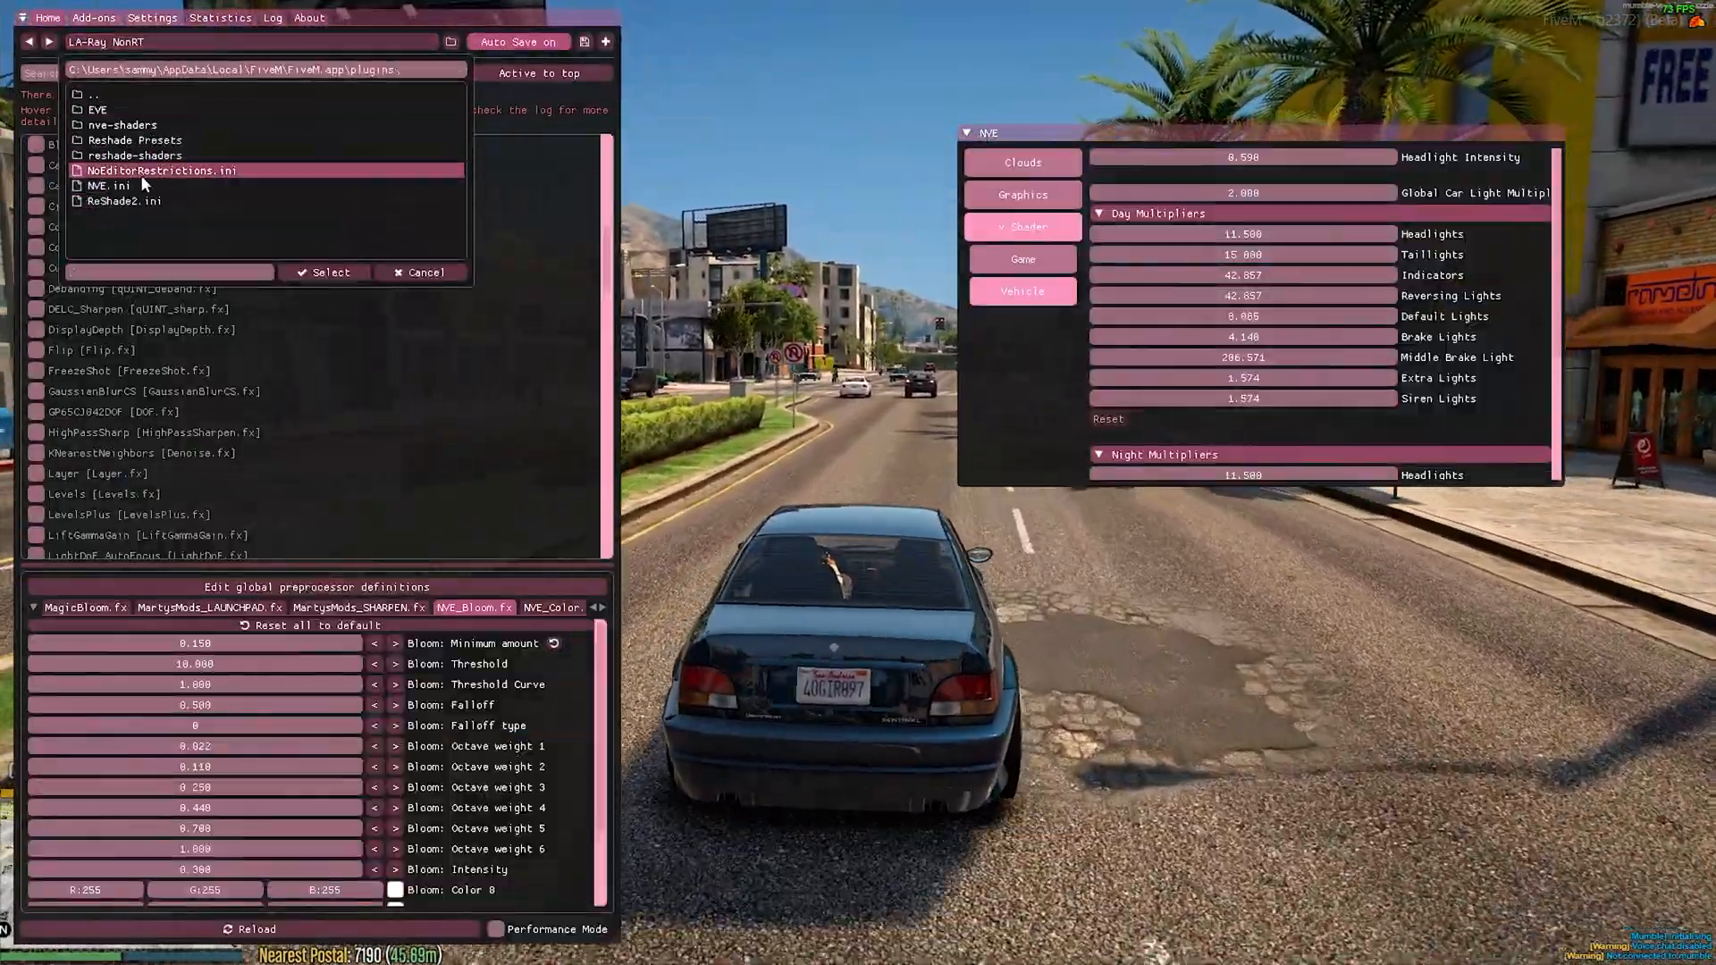
Step: Load the NVE.ini preset, then pick LA-Ray NVE.ini from the Reshade Presets folder
{"action": "left_click", "coordinate": [108, 185]}
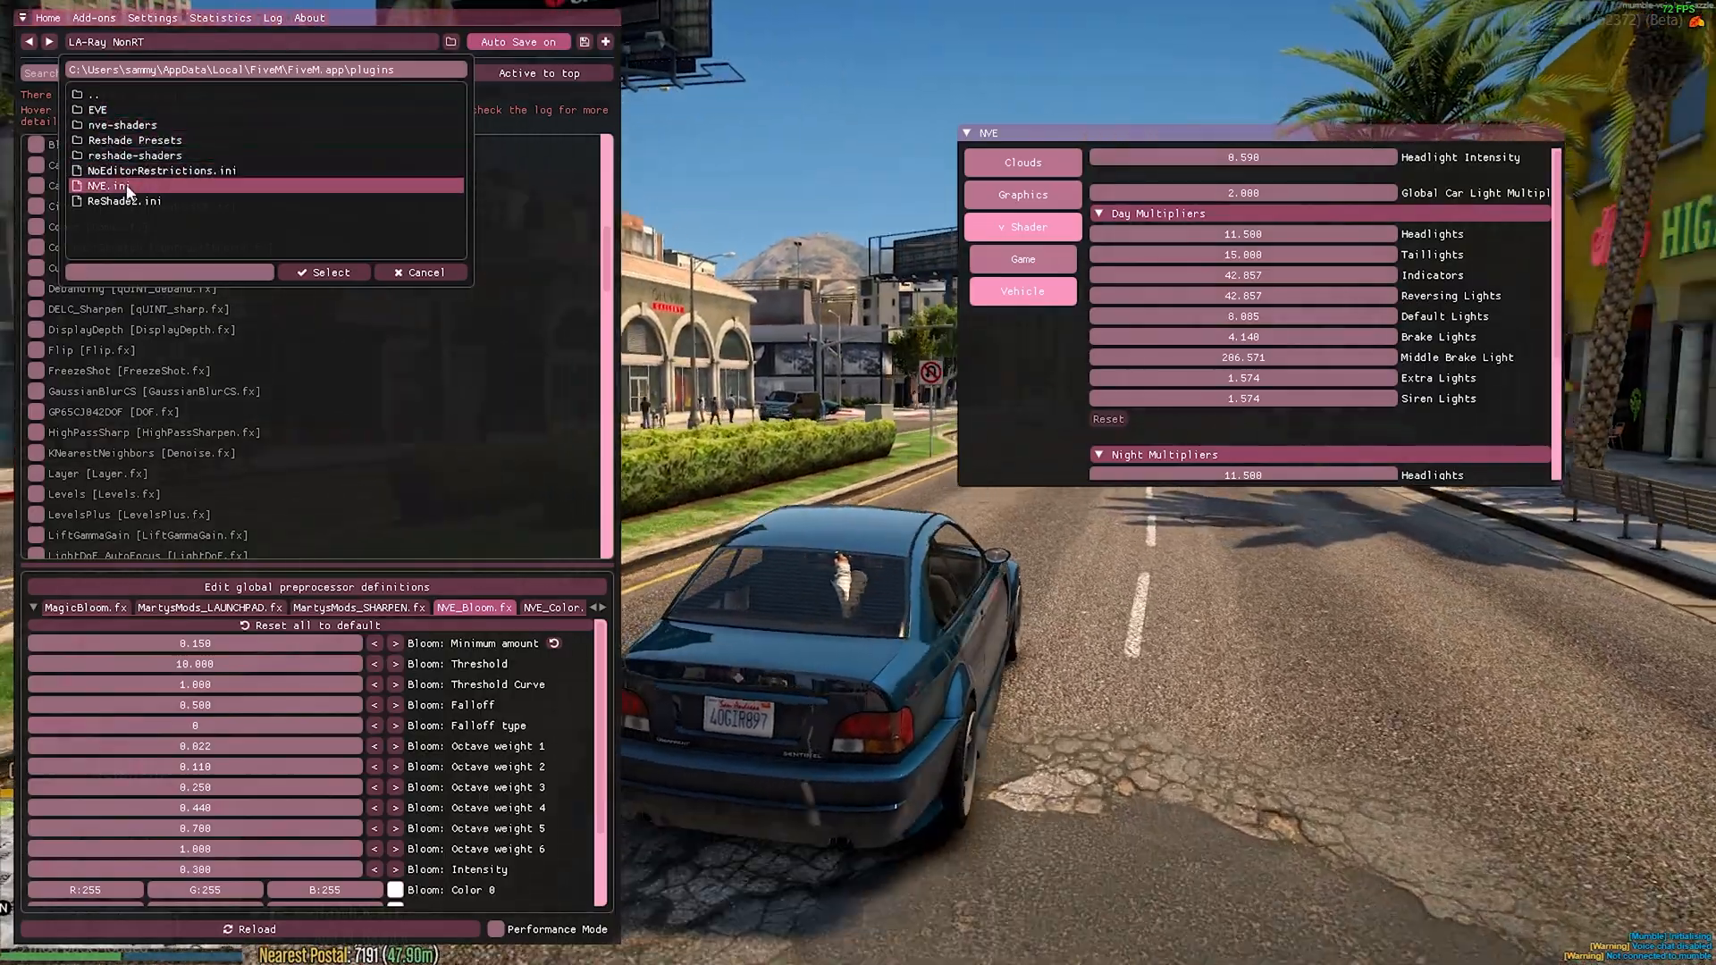
{"action": "left_click", "coordinate": [327, 273]}
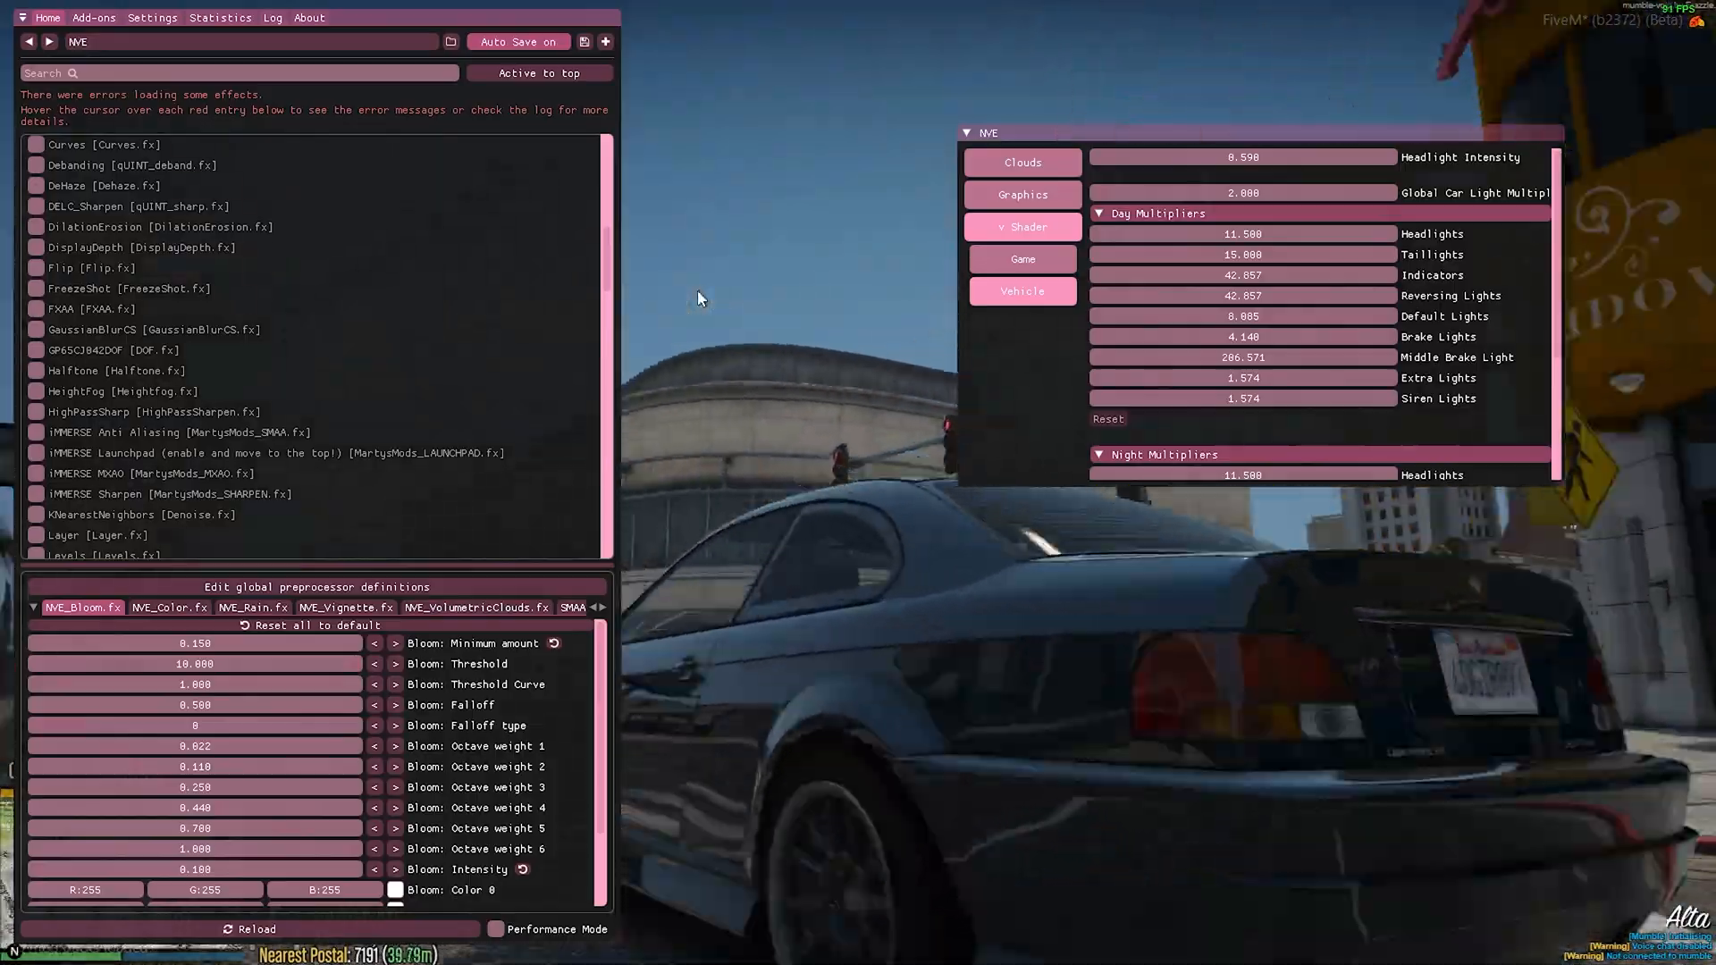
{"action": "left_click", "coordinate": [449, 42]}
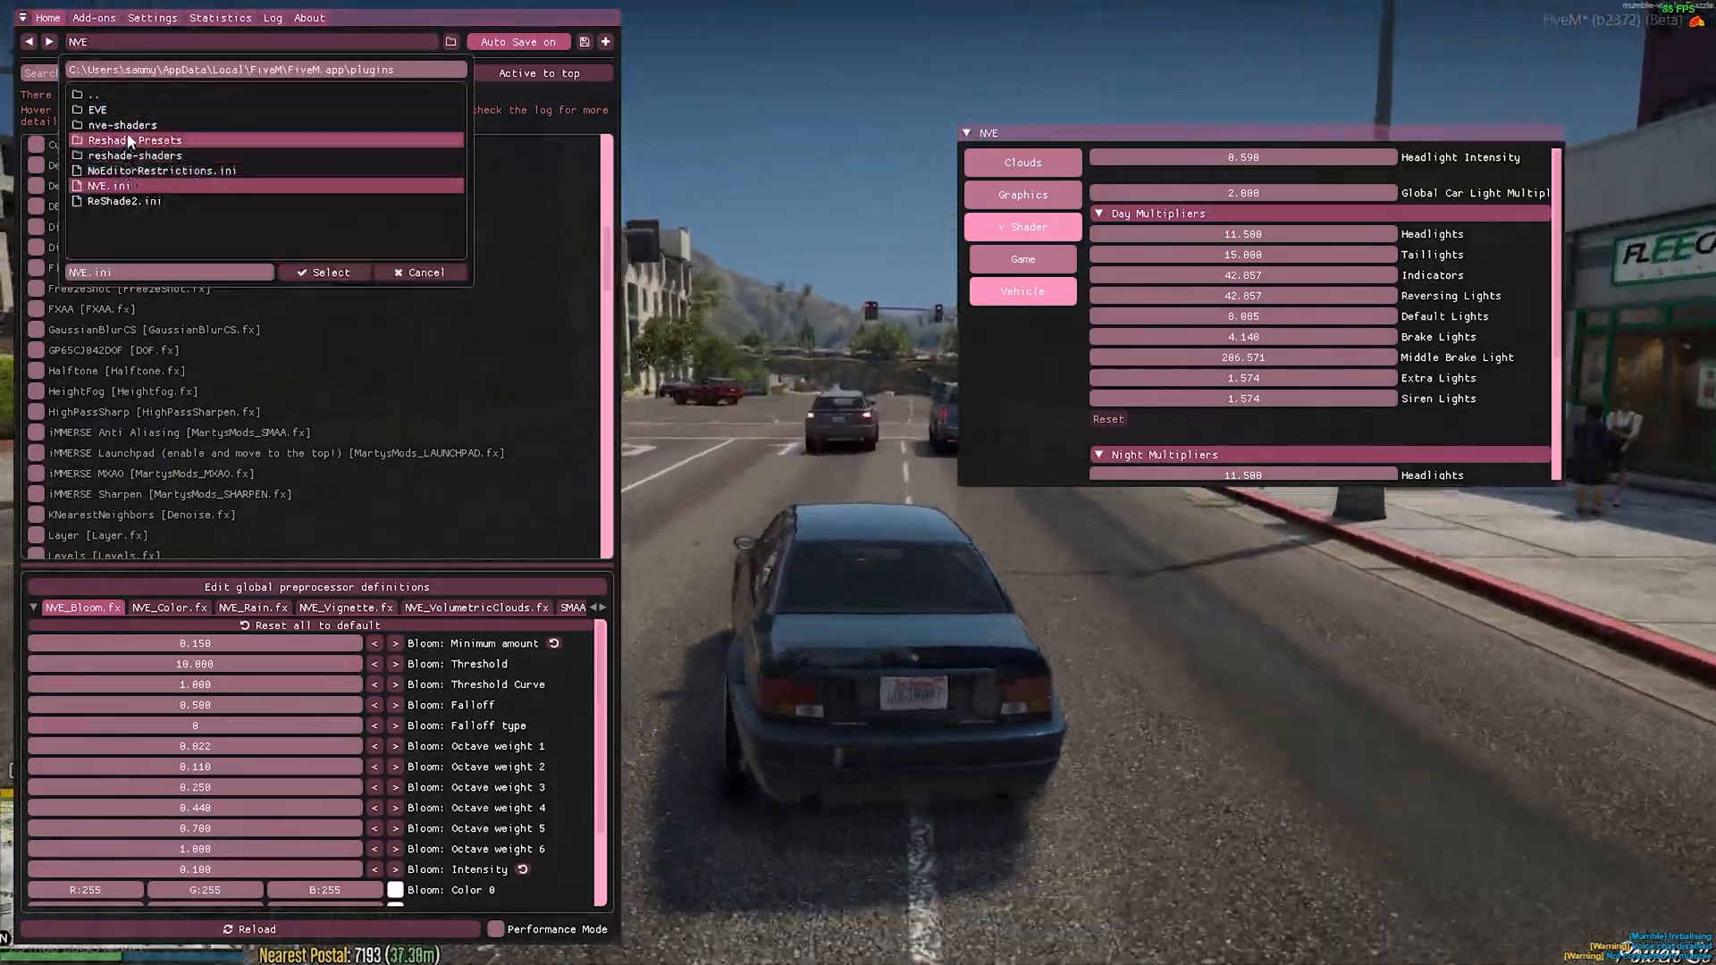
{"action": "double_click", "coordinate": [133, 140]}
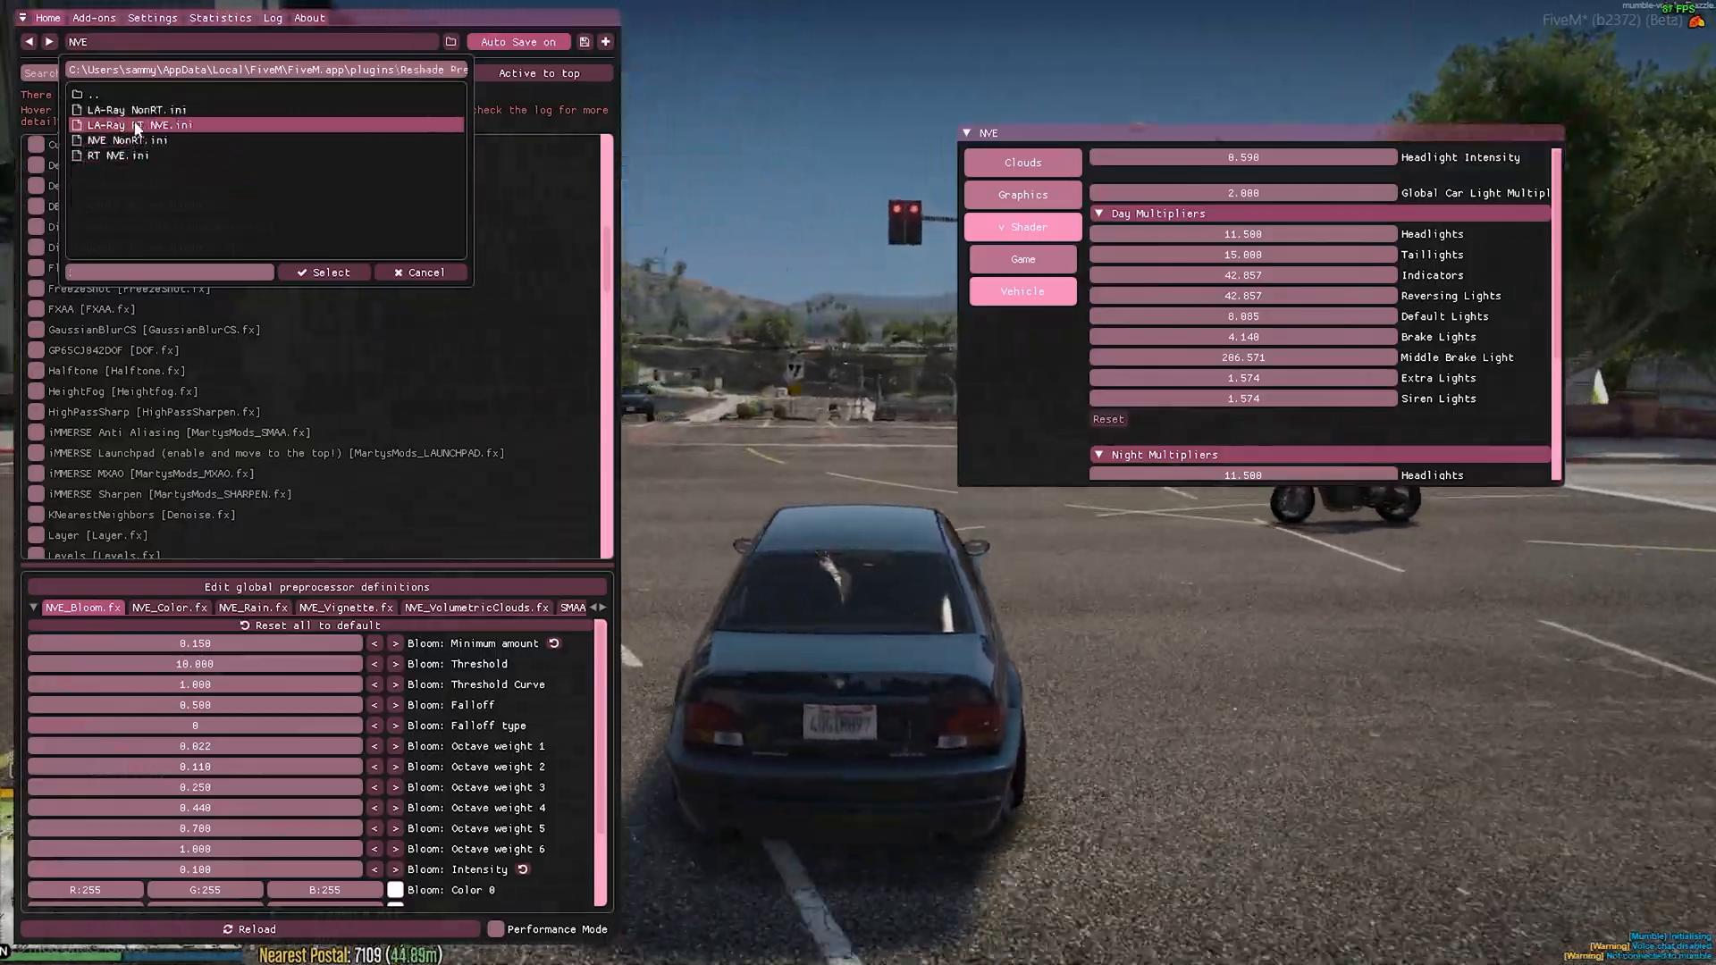
{"action": "left_click", "coordinate": [137, 108]}
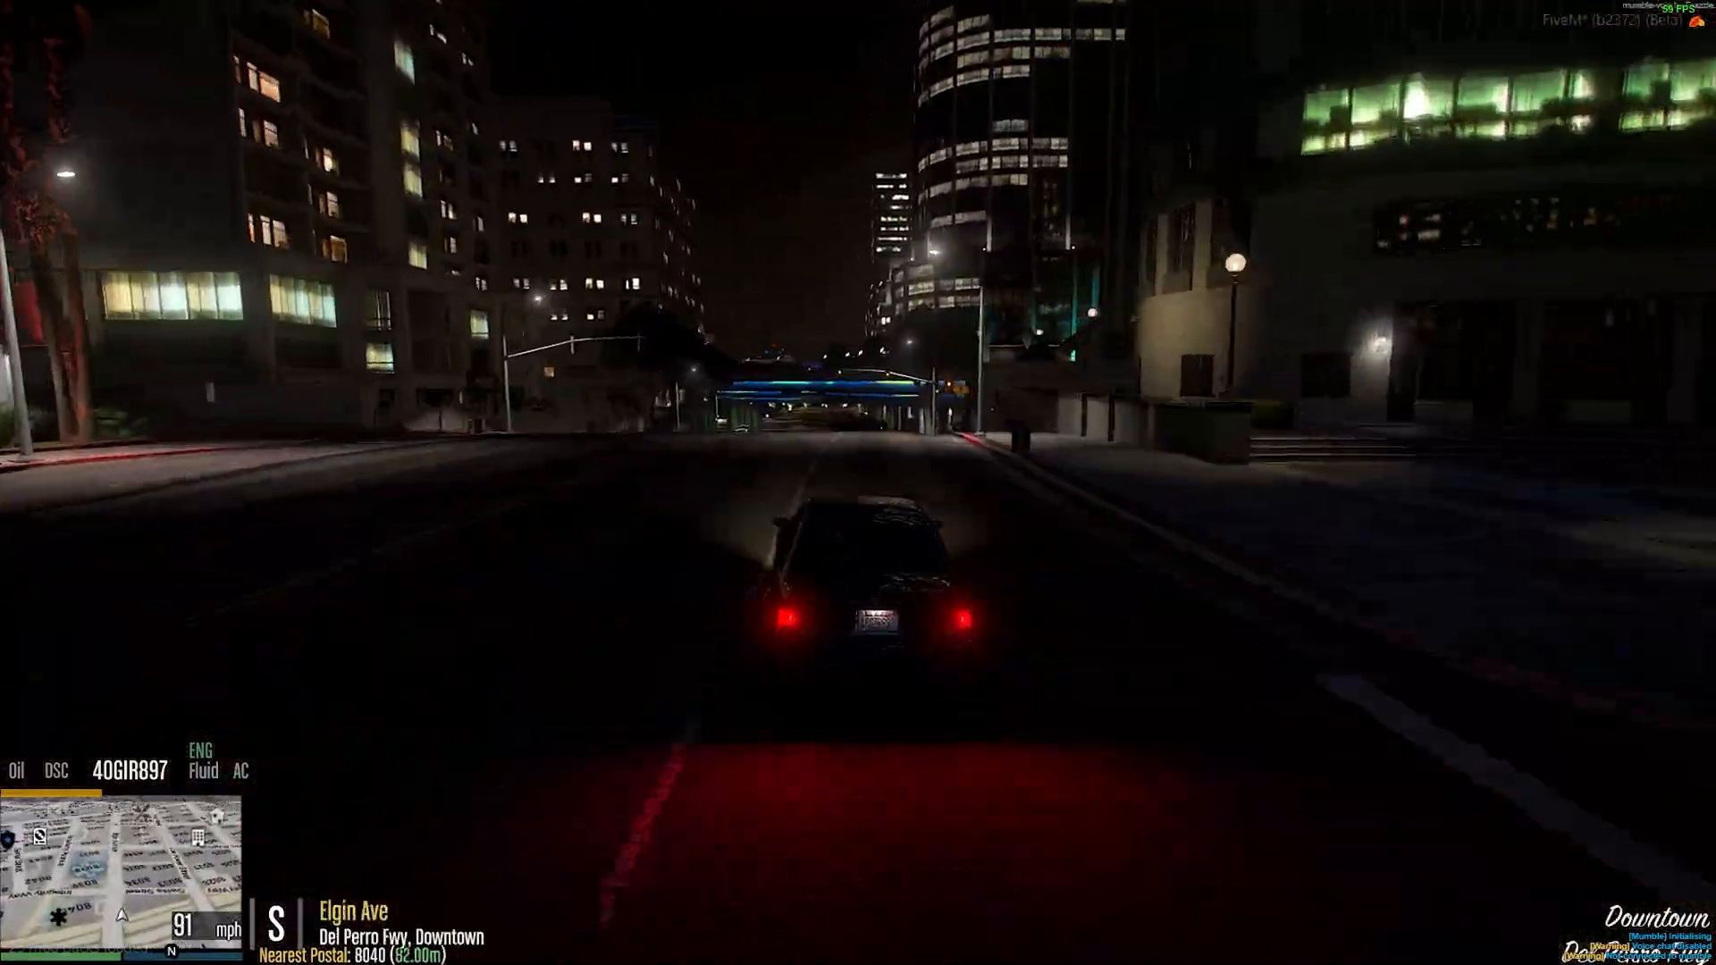
Step: Drive the sedan down Elgin Ave under the overpass and onto Vespucci Blvd at night
{"action": "key", "text": "w"}
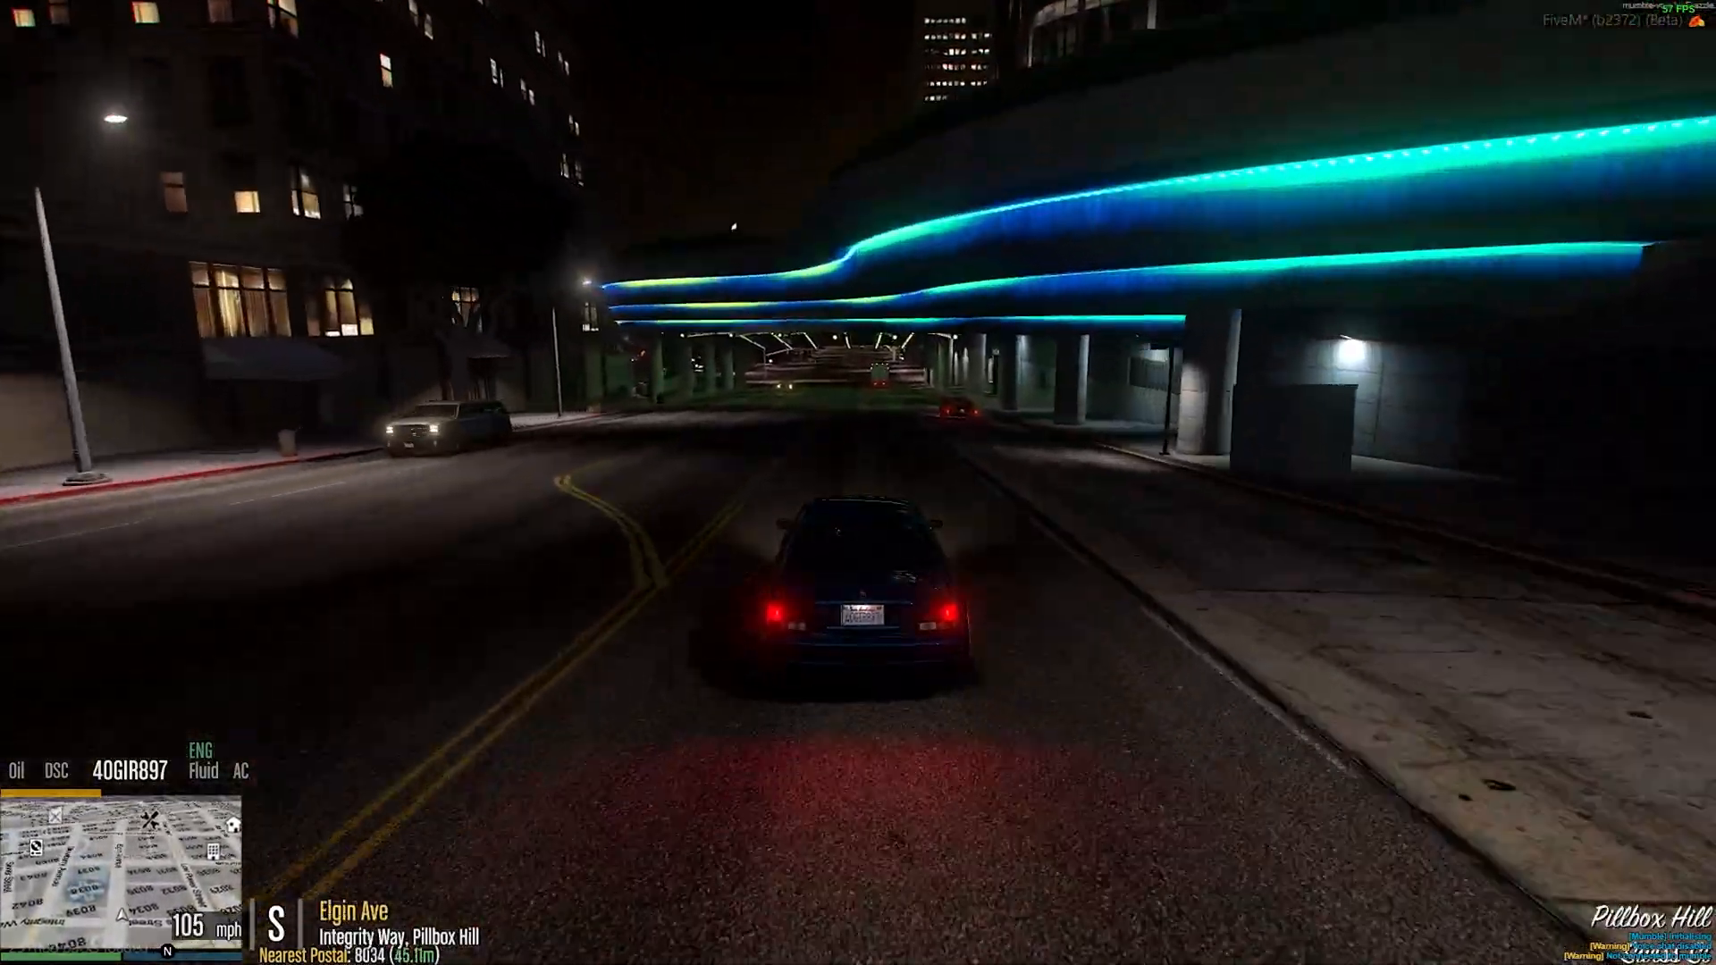
{"action": "key", "text": "w"}
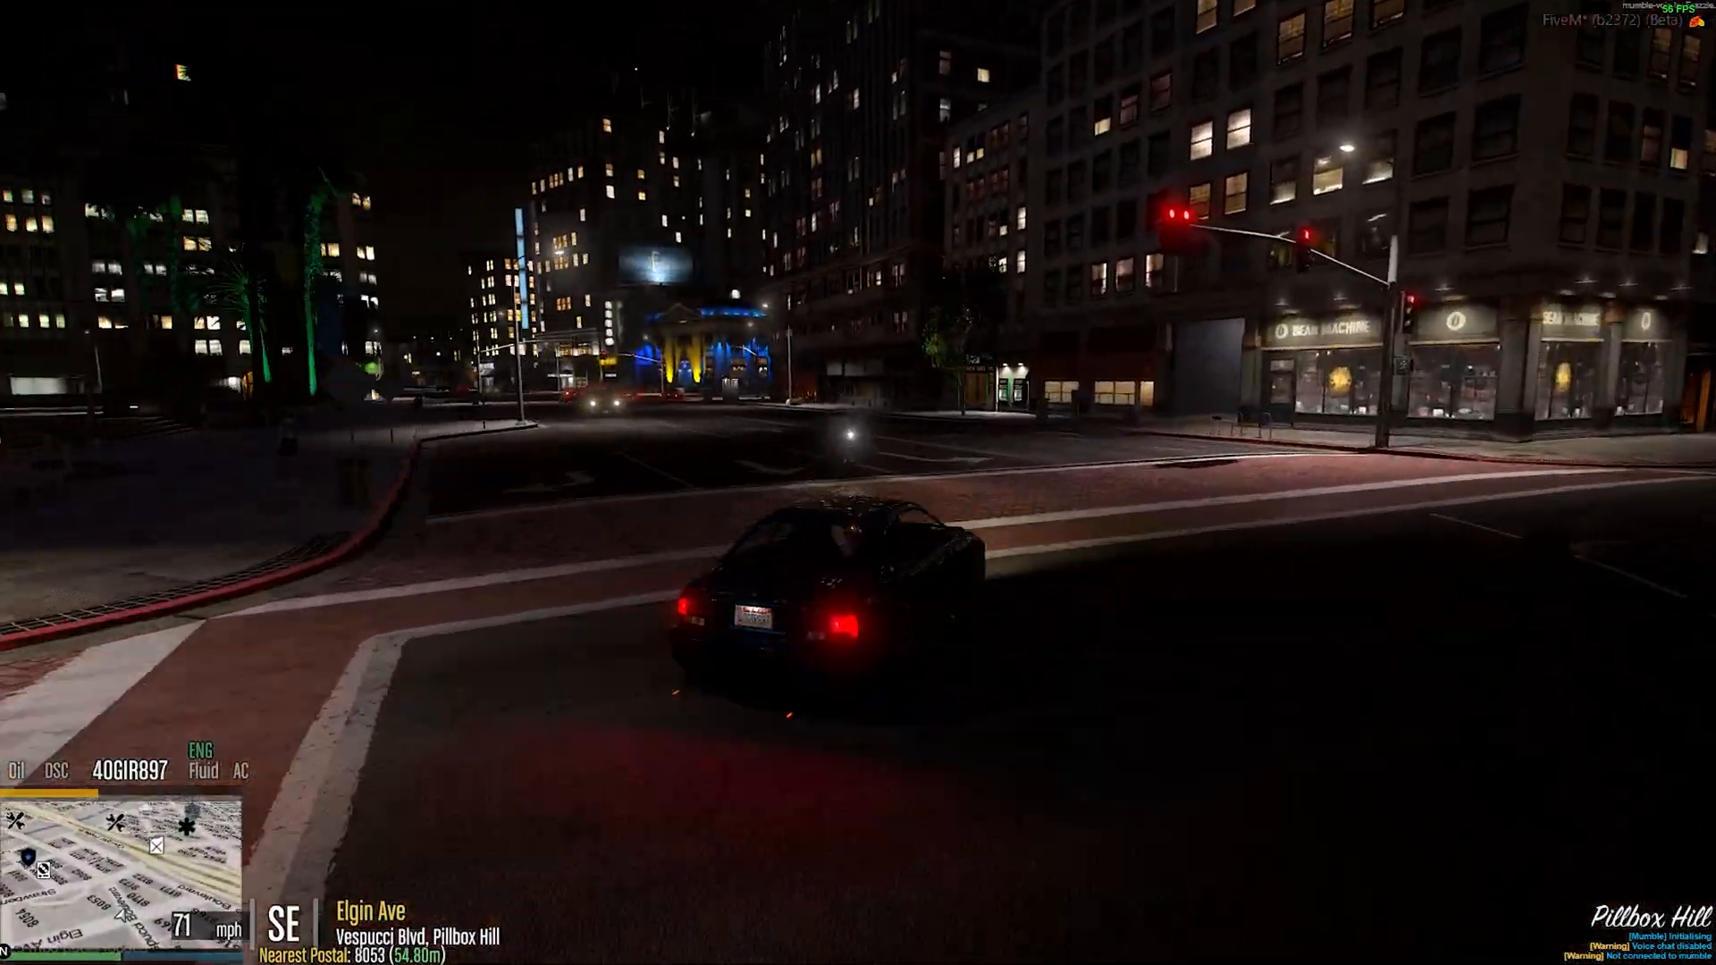
{"action": "key", "text": "w"}
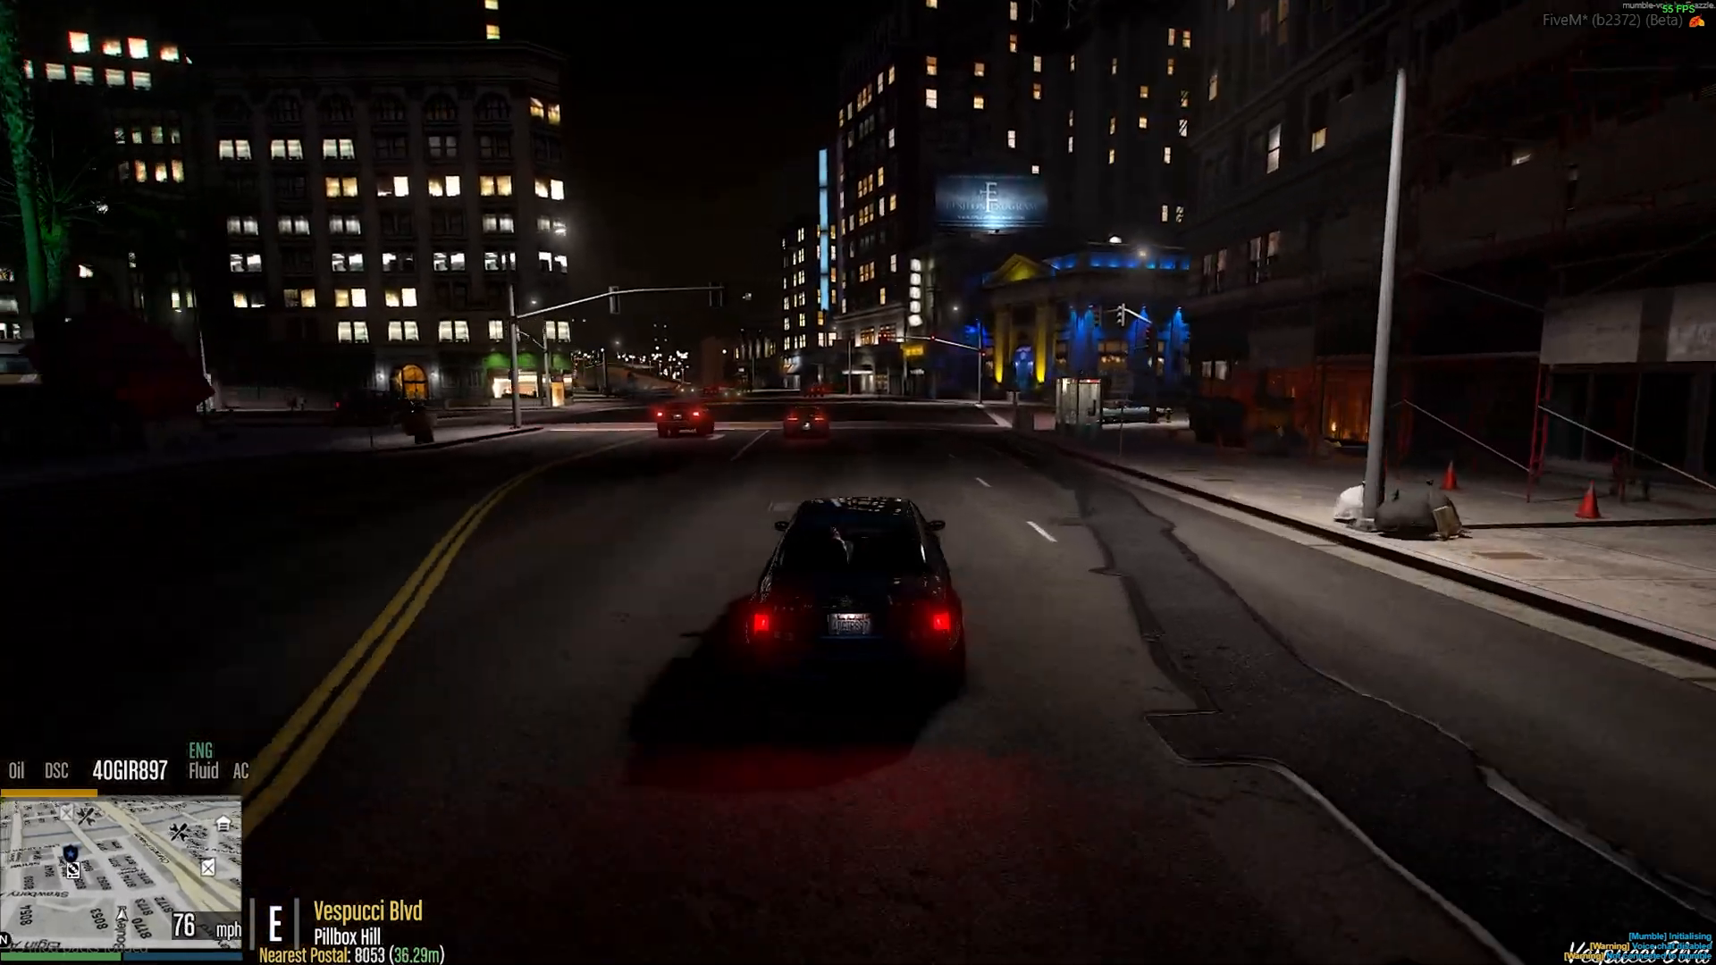